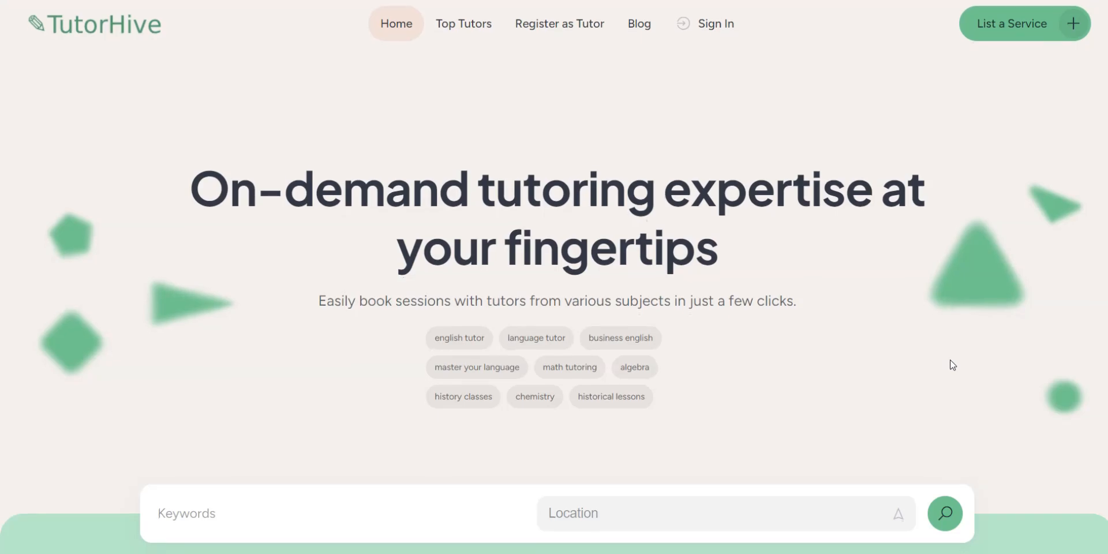
Step: Scroll the TutorHive homepage and bring up all tutoring listings
scroll(down, 3)
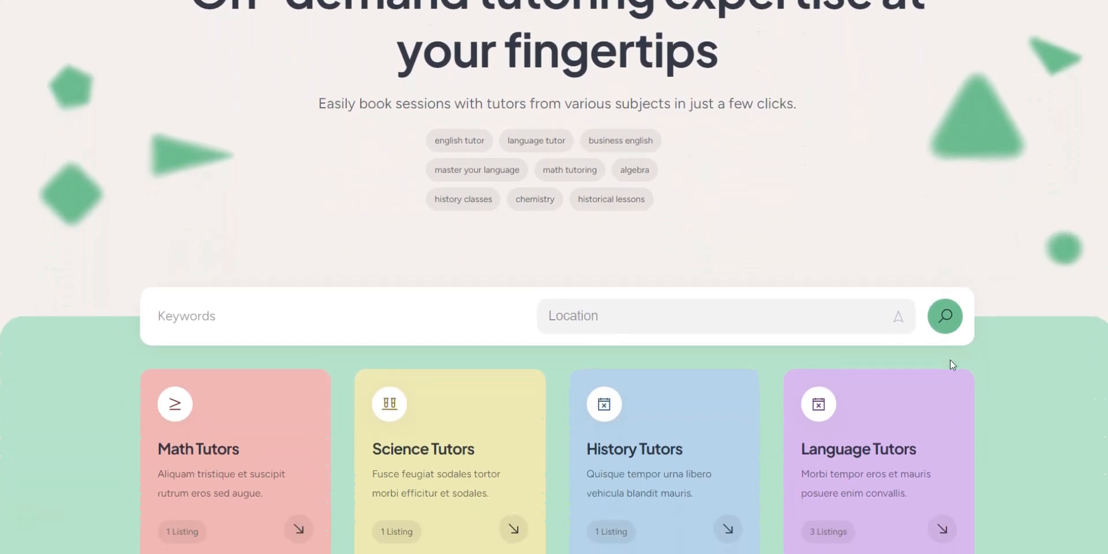
scroll(down, 3)
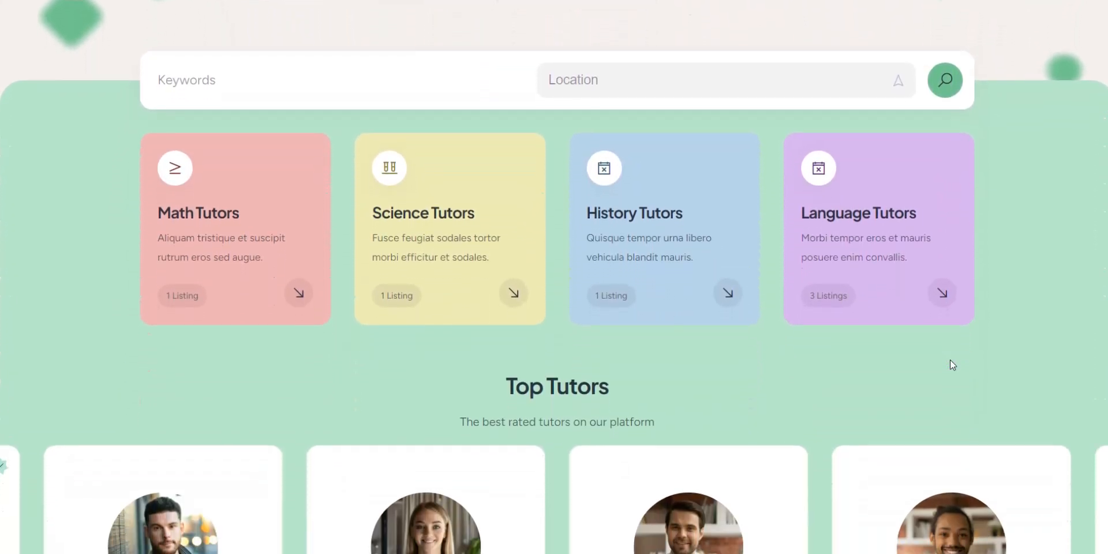
scroll(down, 3)
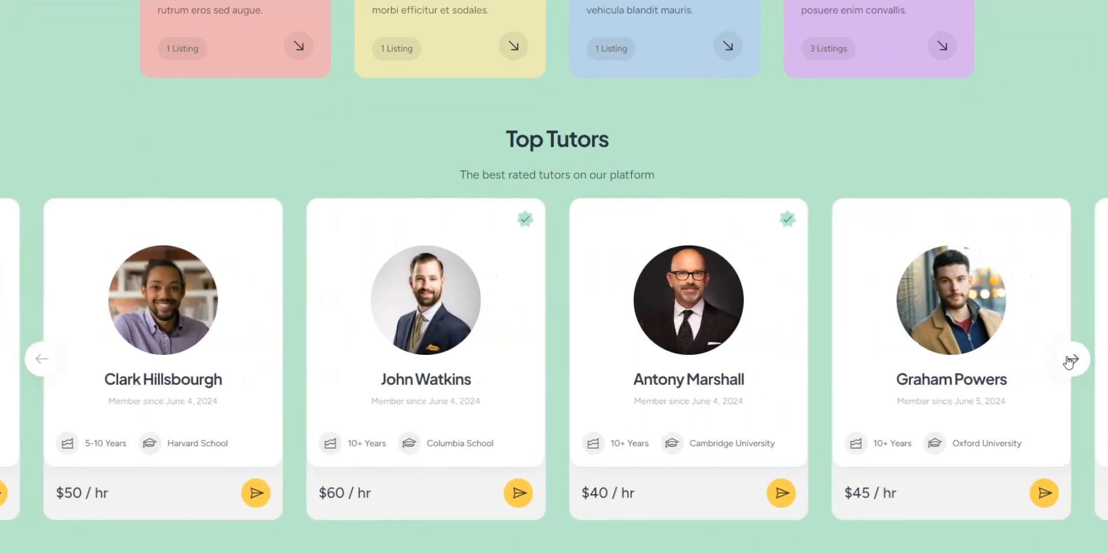
scroll(down, 3)
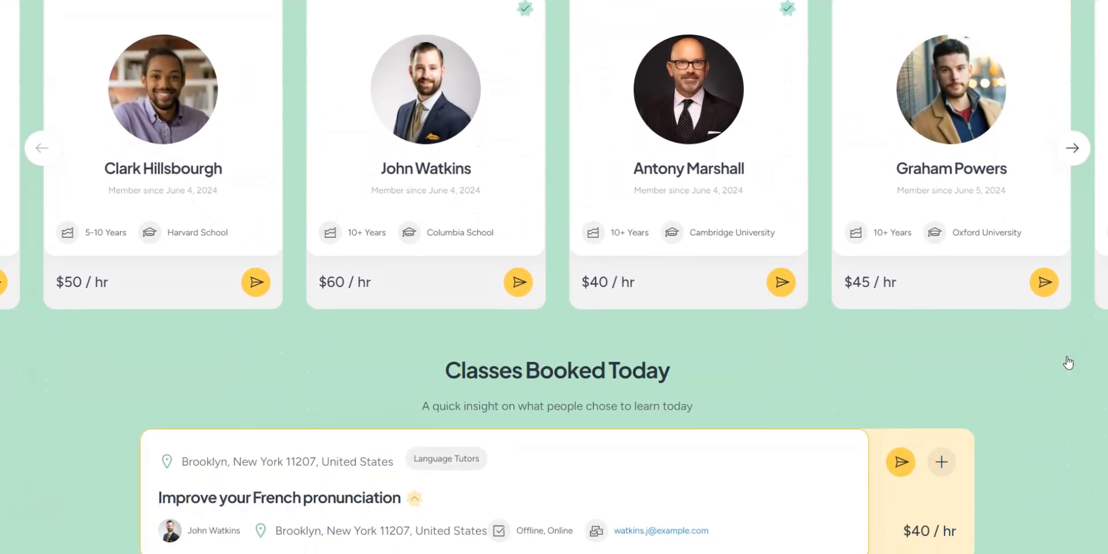
scroll(down, 3)
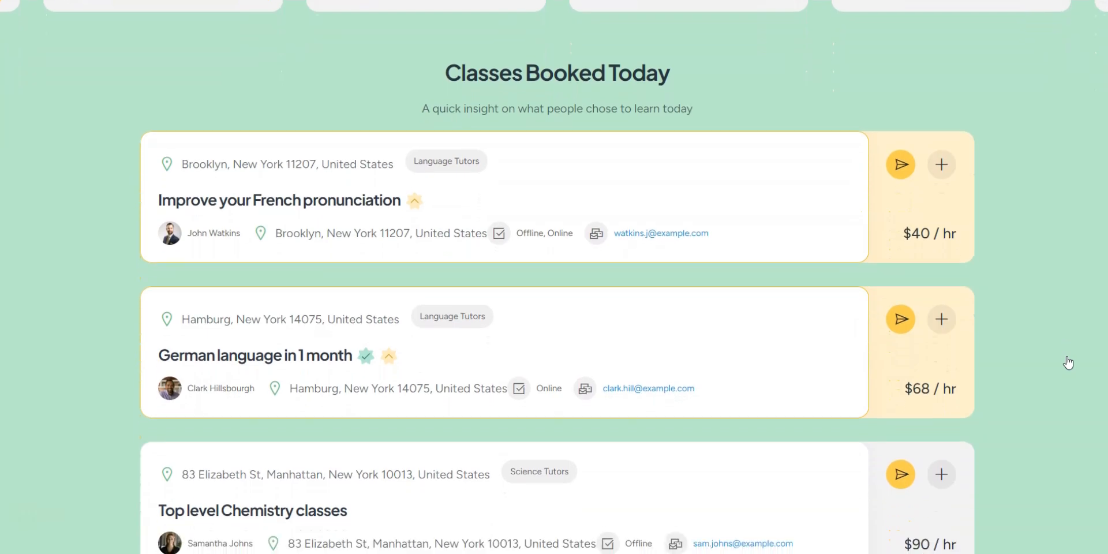
scroll(down, 3)
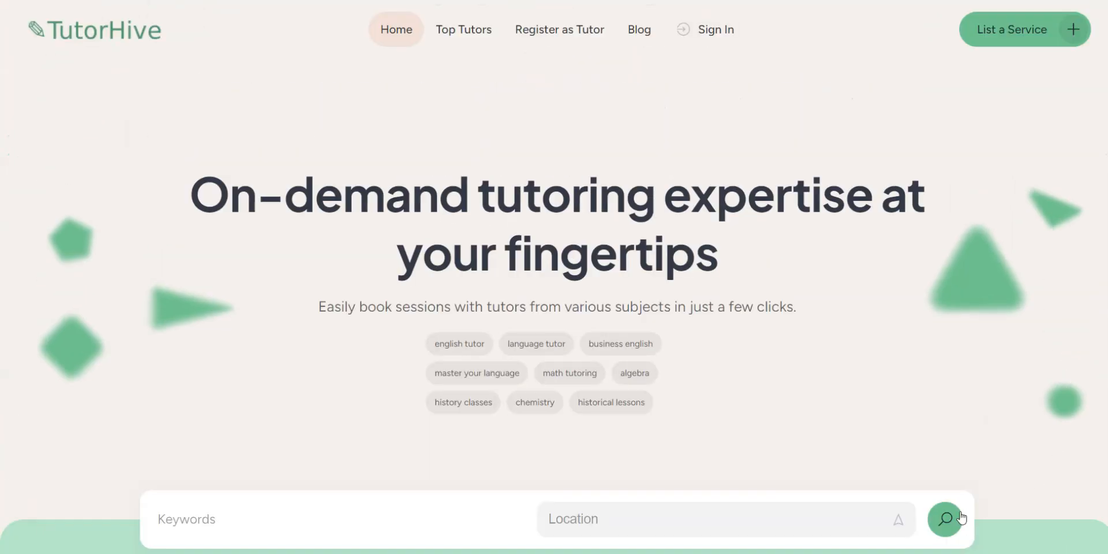
click(944, 519)
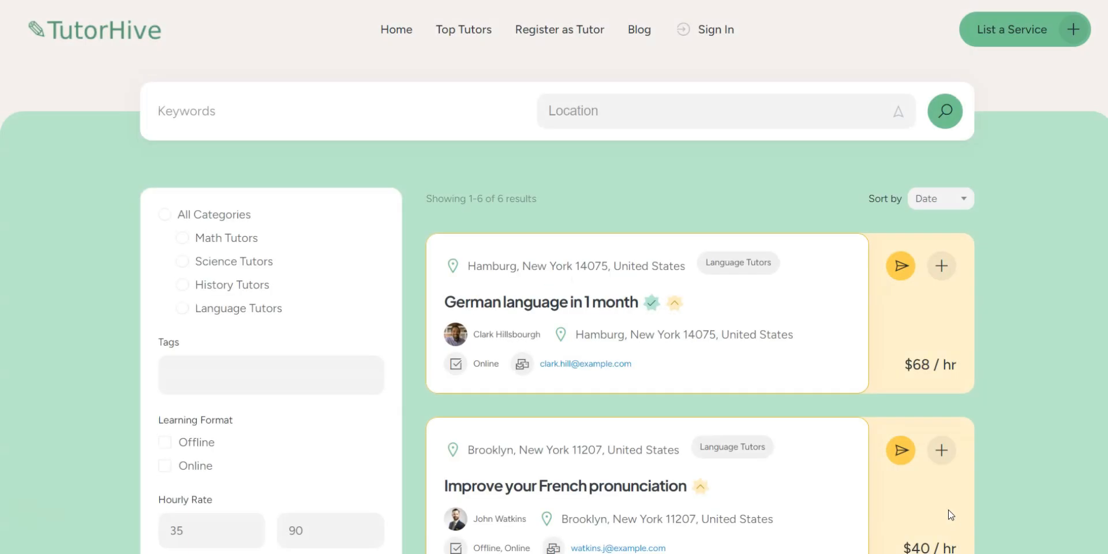
click(270, 375)
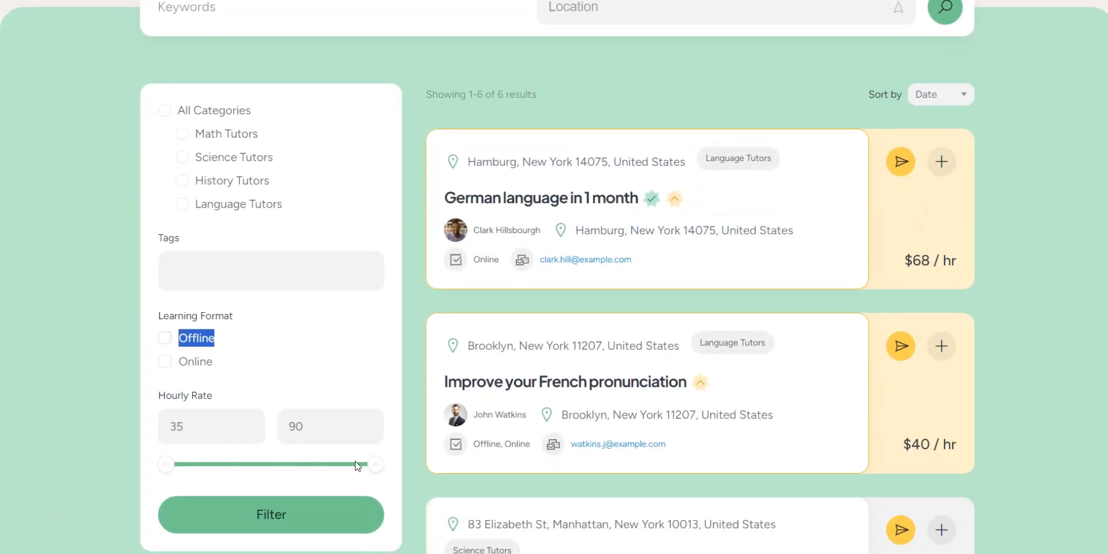
Step: Lower the Hourly Rate filter's maximum to 80 and browse the six results
drag(367, 464, 337, 463)
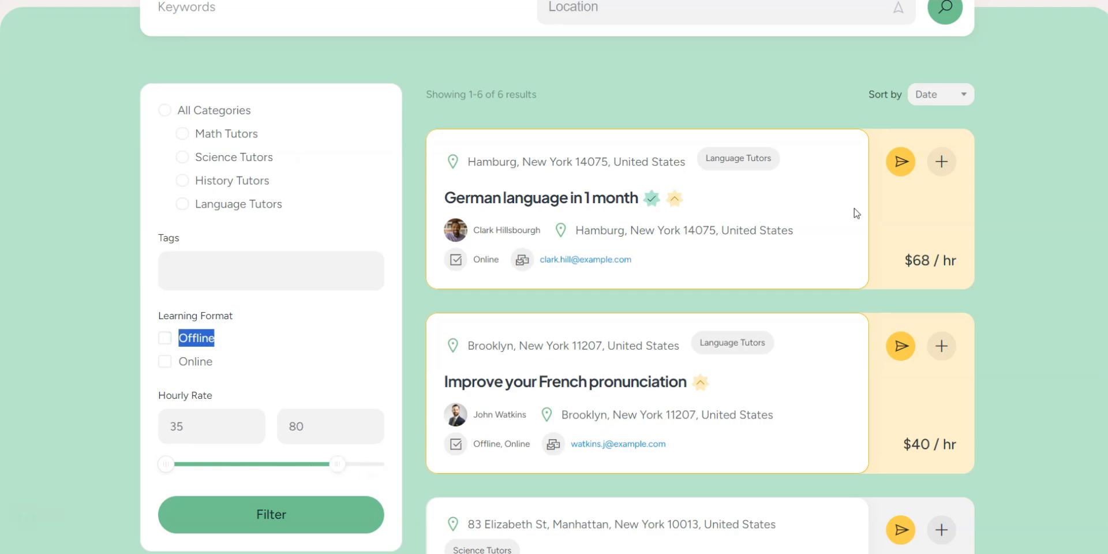
scroll(down, 3)
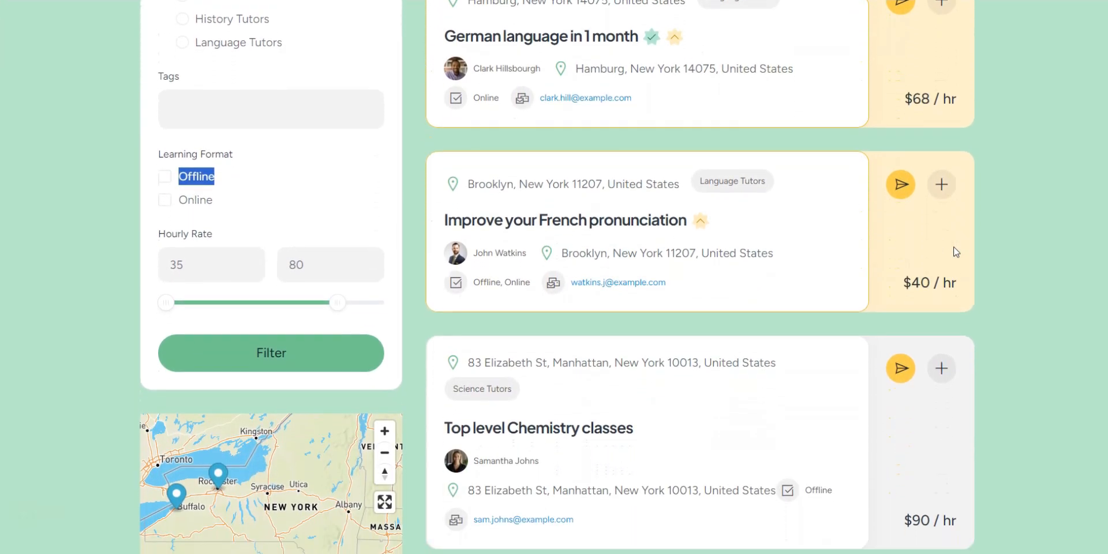
scroll(down, 3)
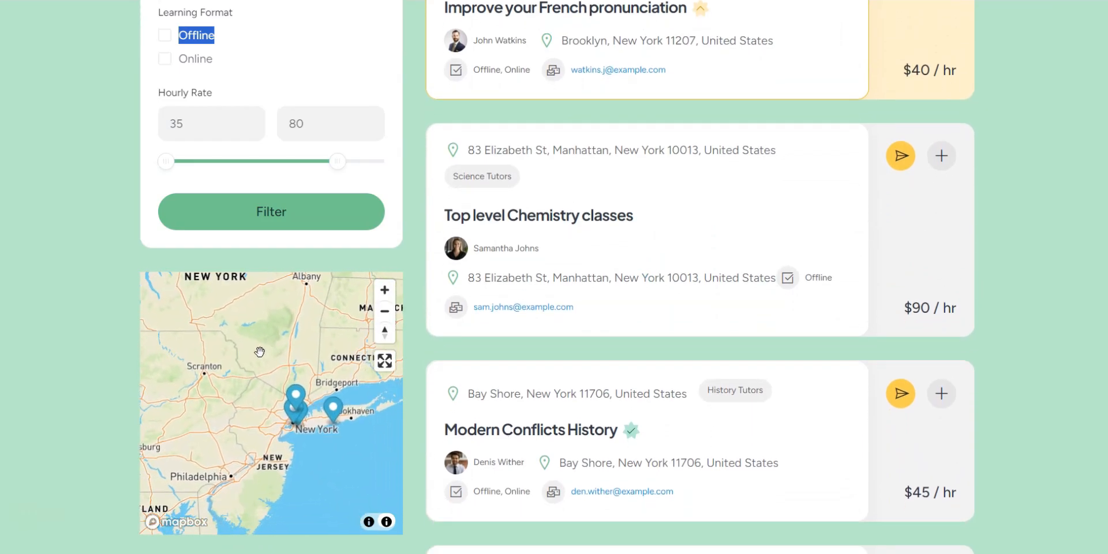
scroll(down, 3)
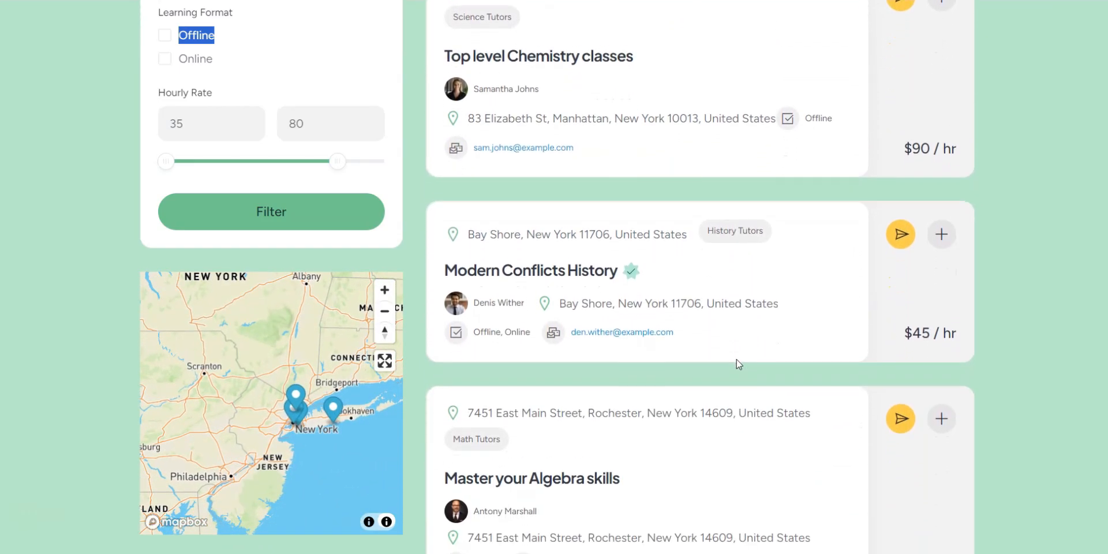
scroll(down, 3)
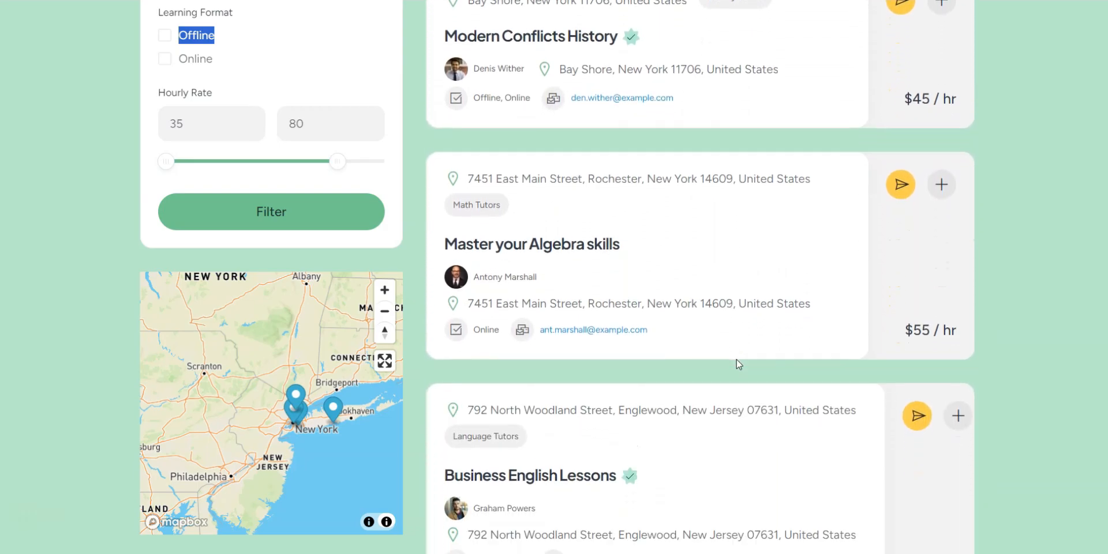
scroll(down, 3)
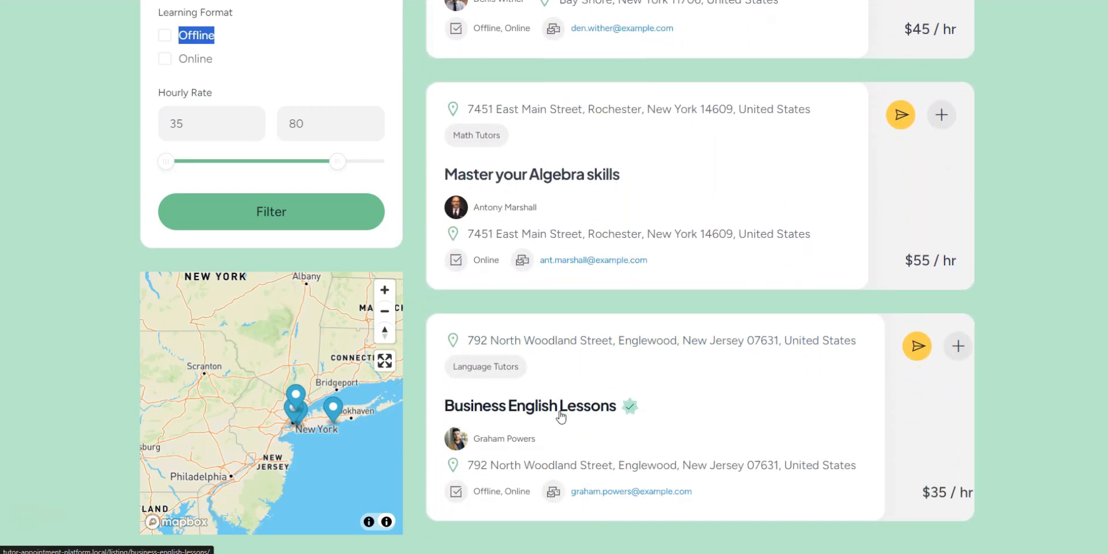
Step: Open the Business English Lessons listing and browse its details, booking form and tutor
click(531, 406)
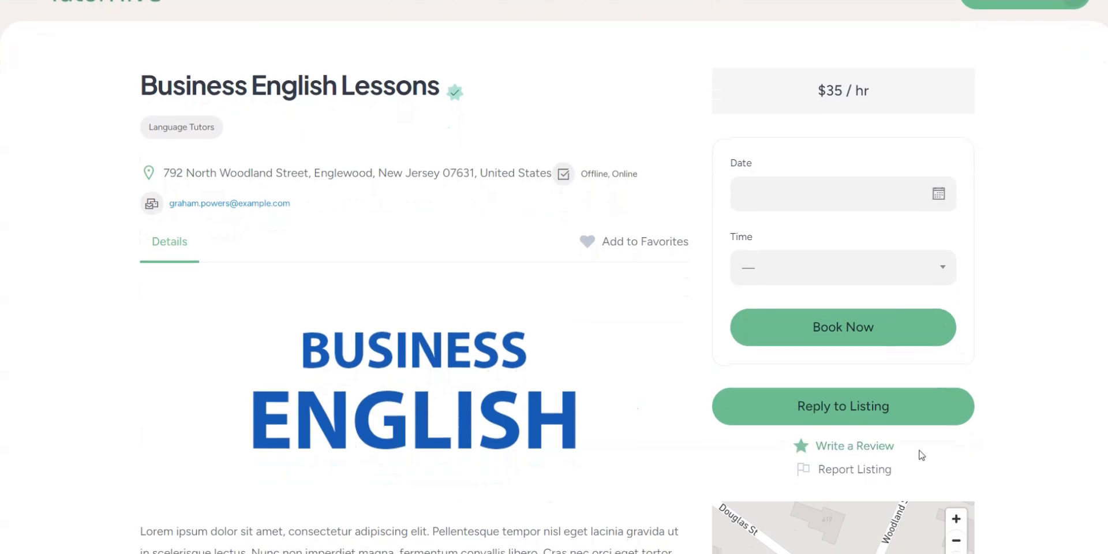
scroll(down, 3)
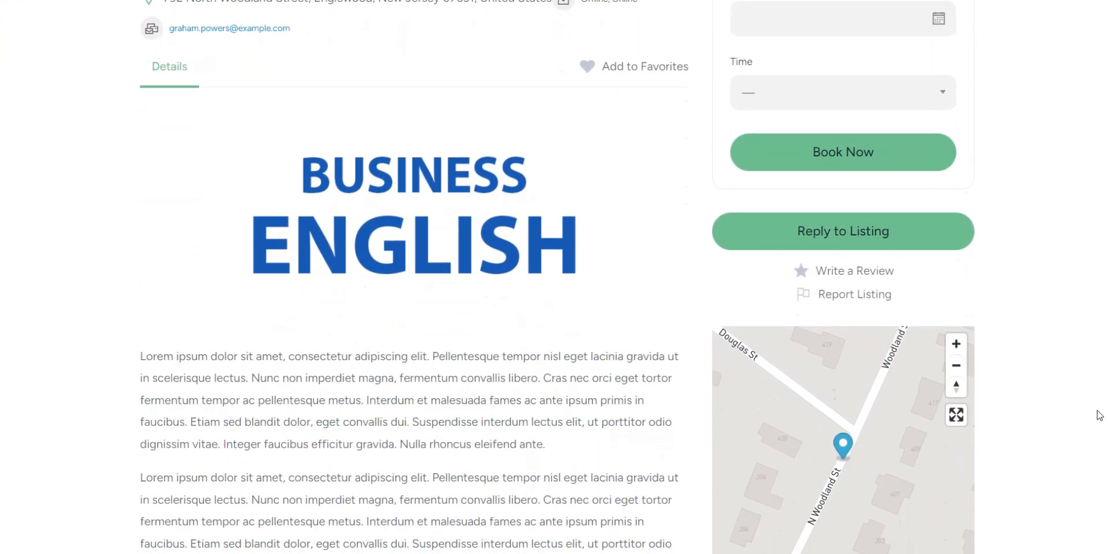
scroll(down, 3)
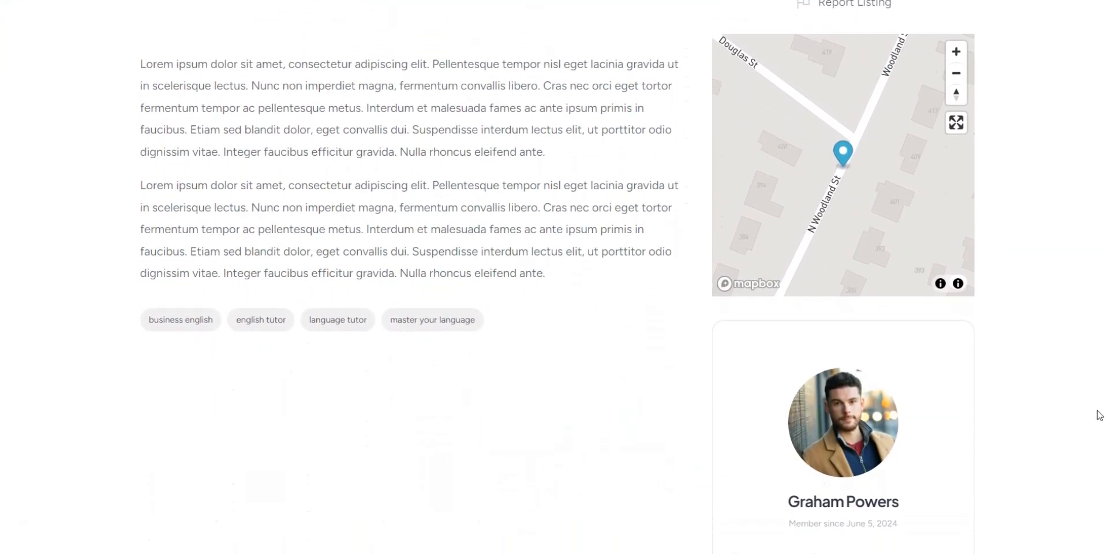
scroll(up, 3)
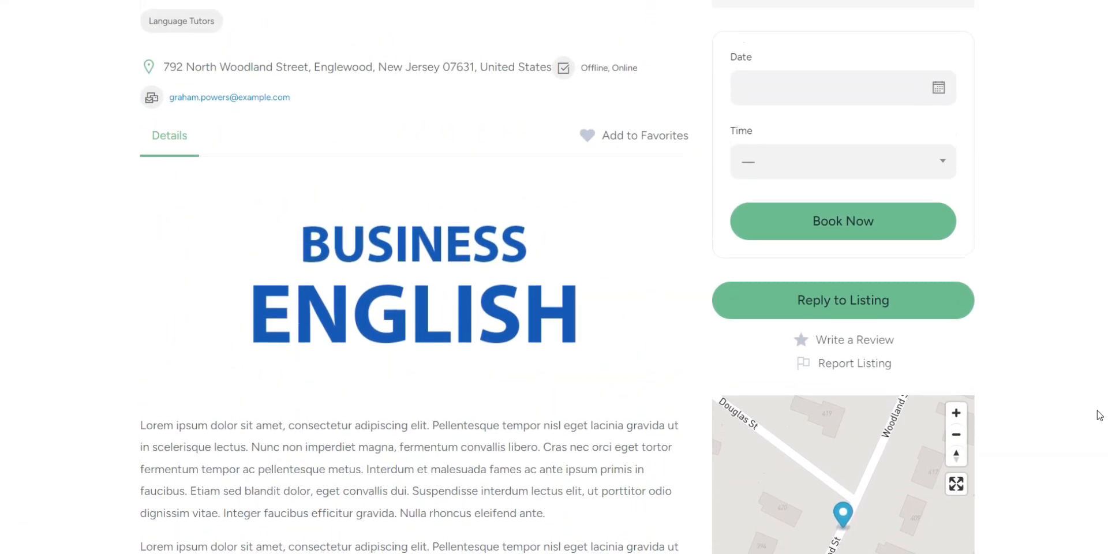
scroll(up, 3)
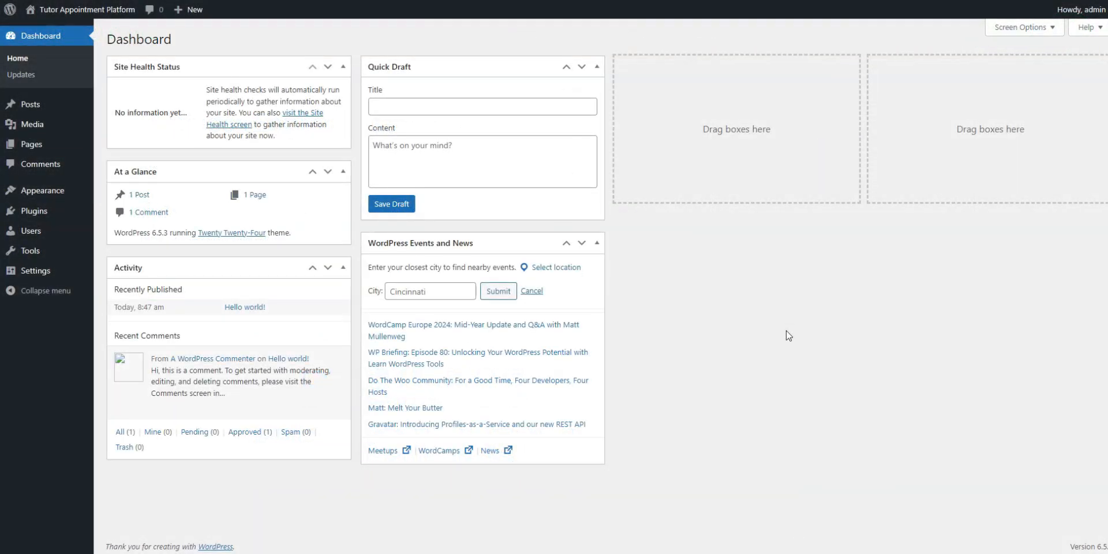
mouse_move(545, 300)
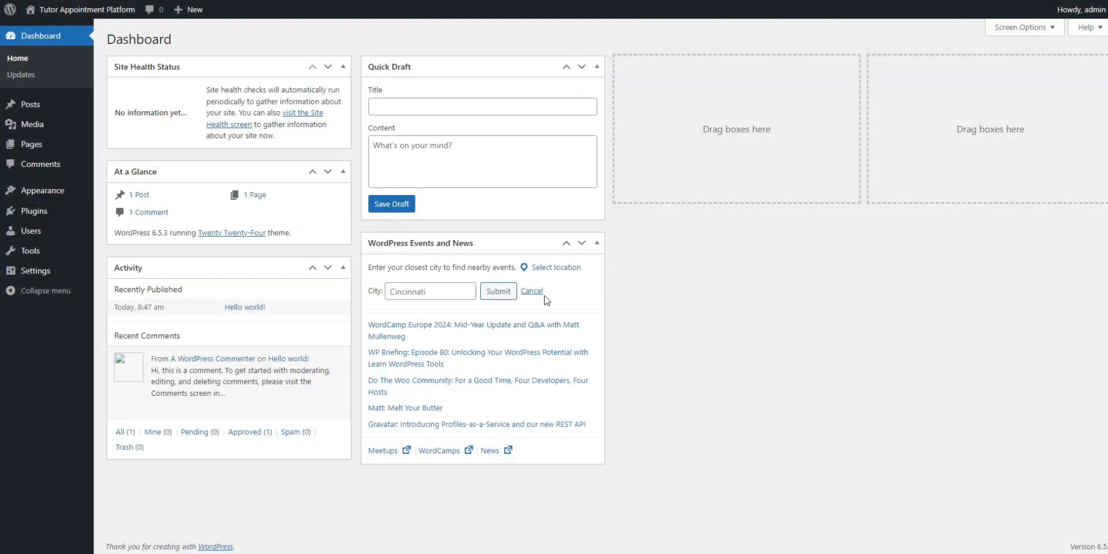
mouse_move(42, 190)
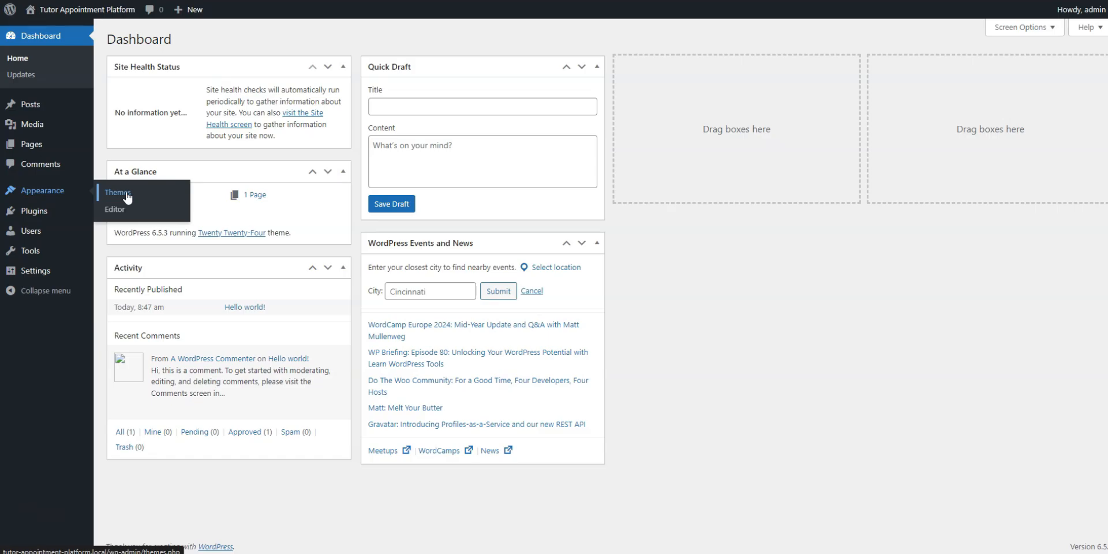
Step: Upload meetinghive.zip as a new theme, install it and activate MeetingHive
click(118, 192)
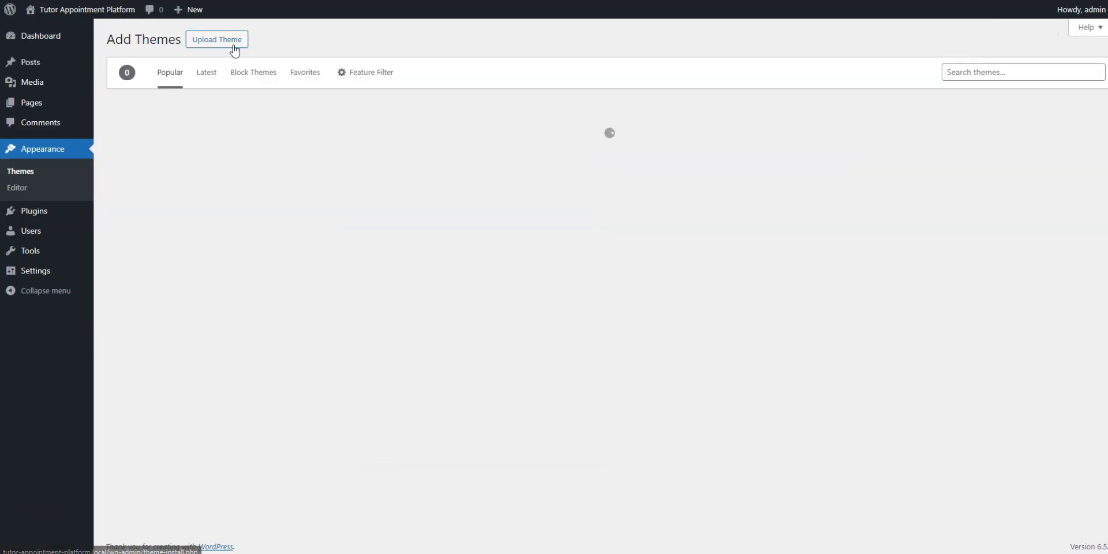
click(217, 39)
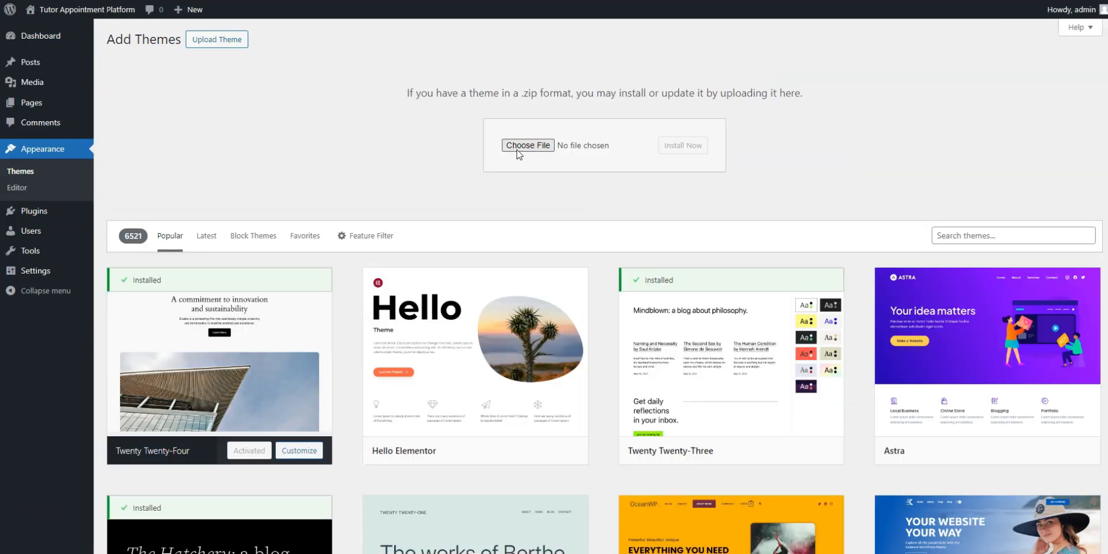
click(527, 146)
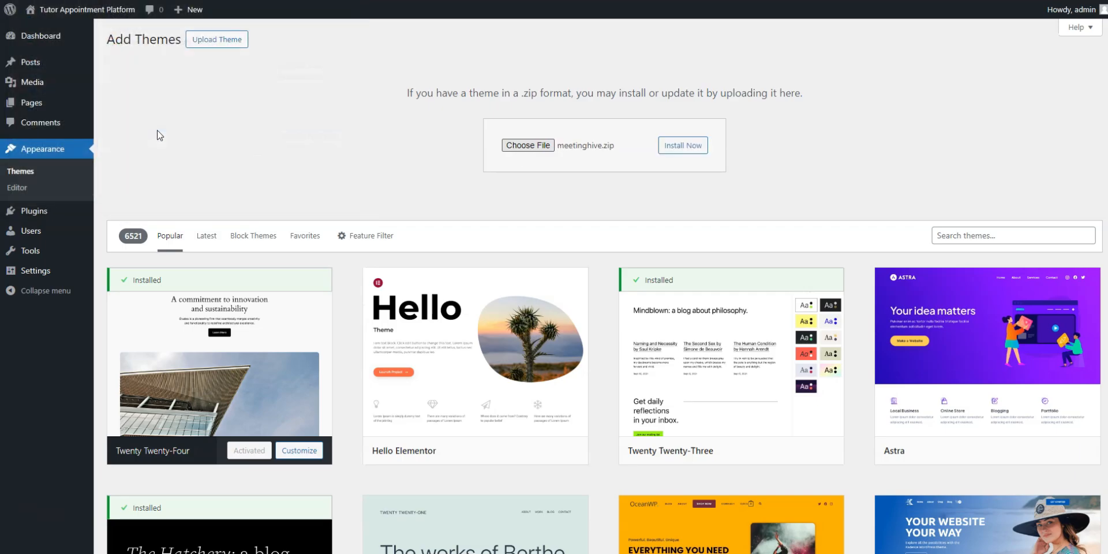
click(683, 145)
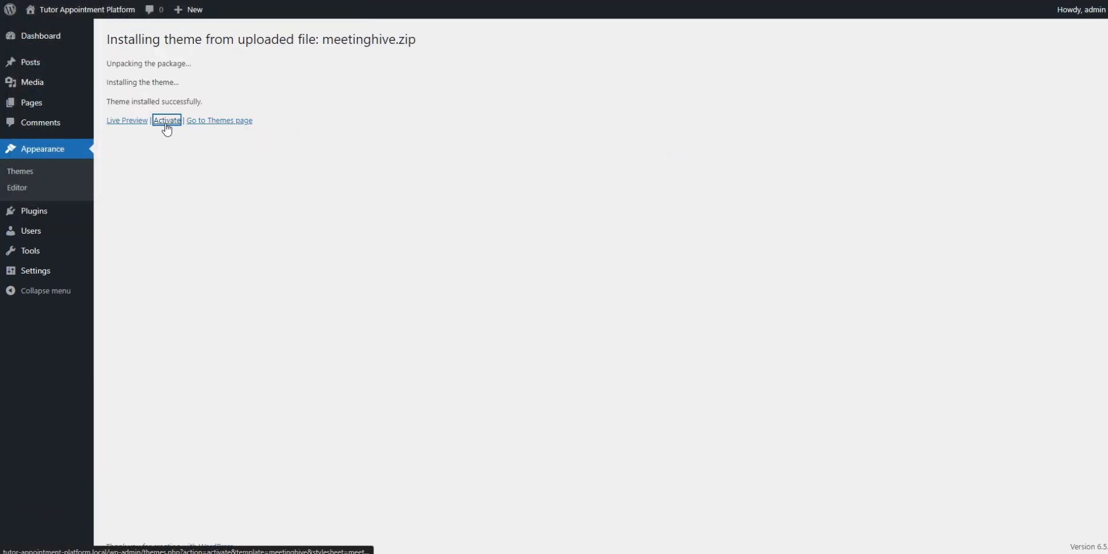
click(167, 120)
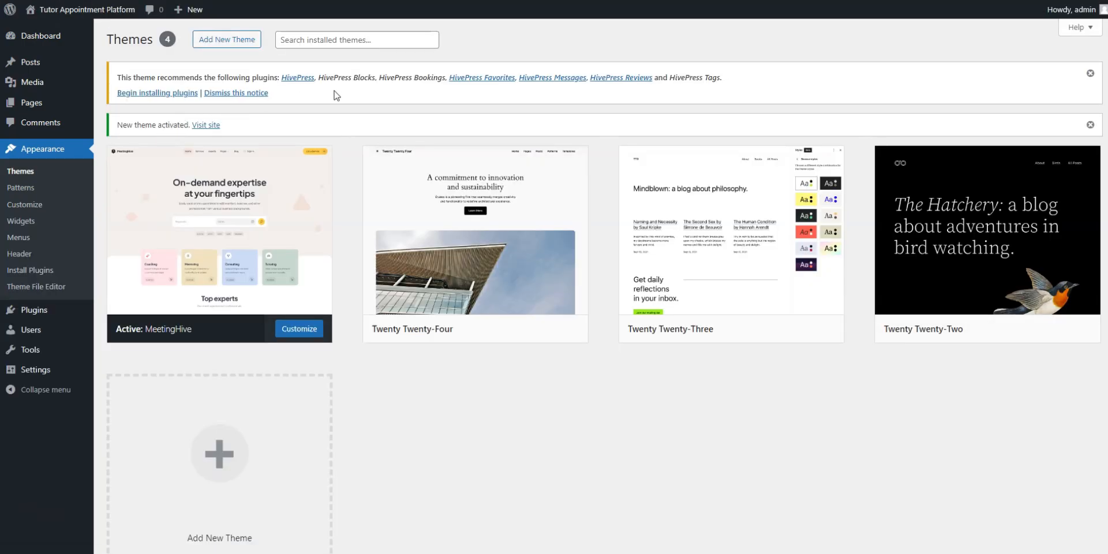
mouse_move(354, 93)
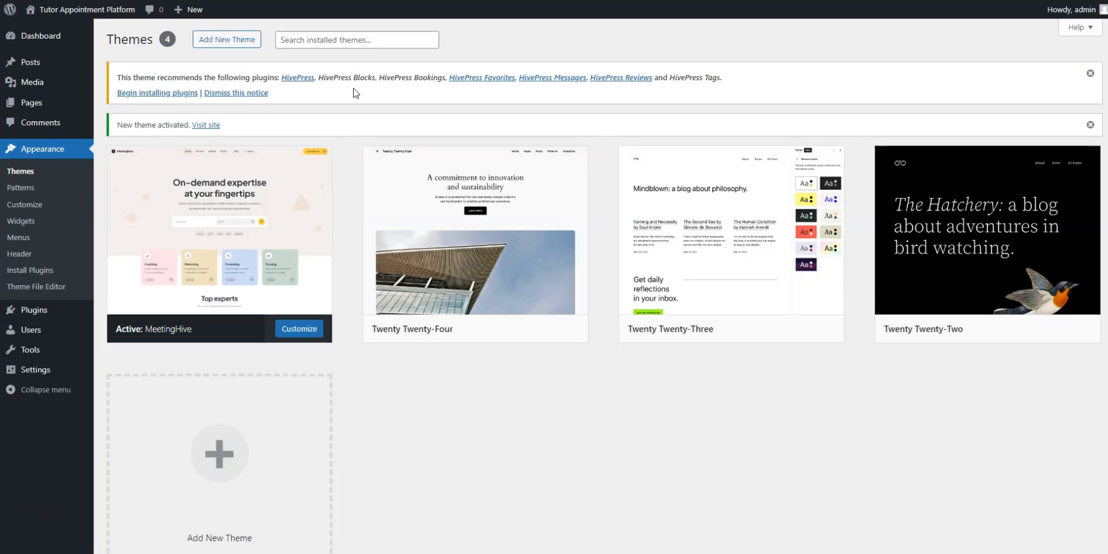
mouse_move(147, 98)
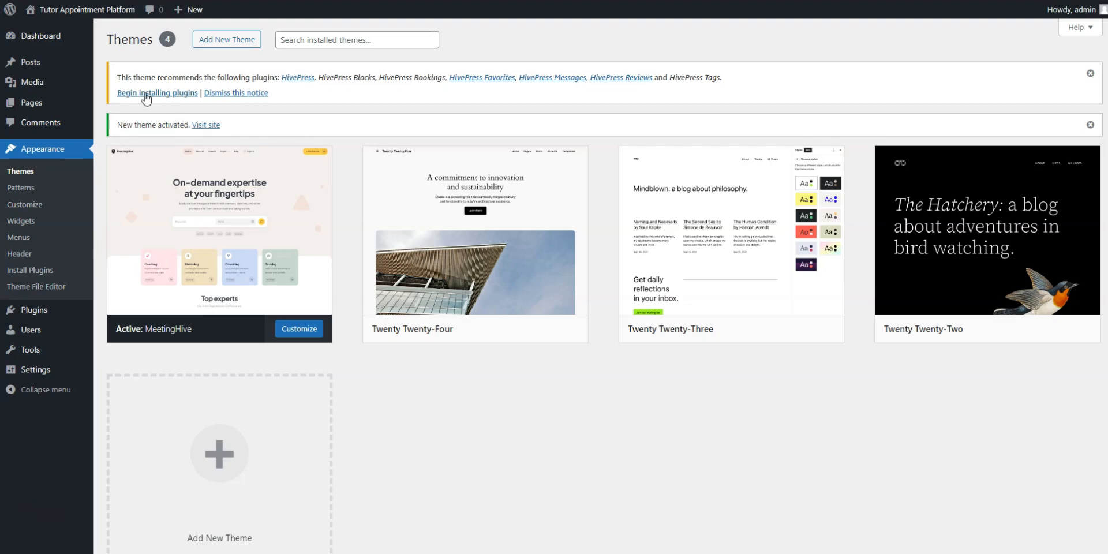
Step: Install all seven recommended HivePress plugins, then bulk-activate them
click(157, 93)
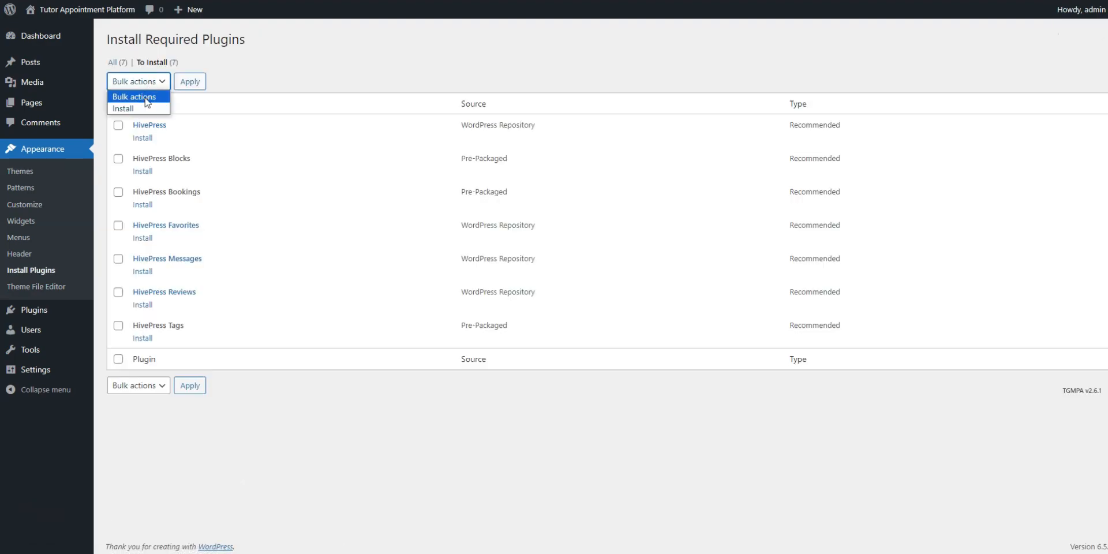
click(123, 108)
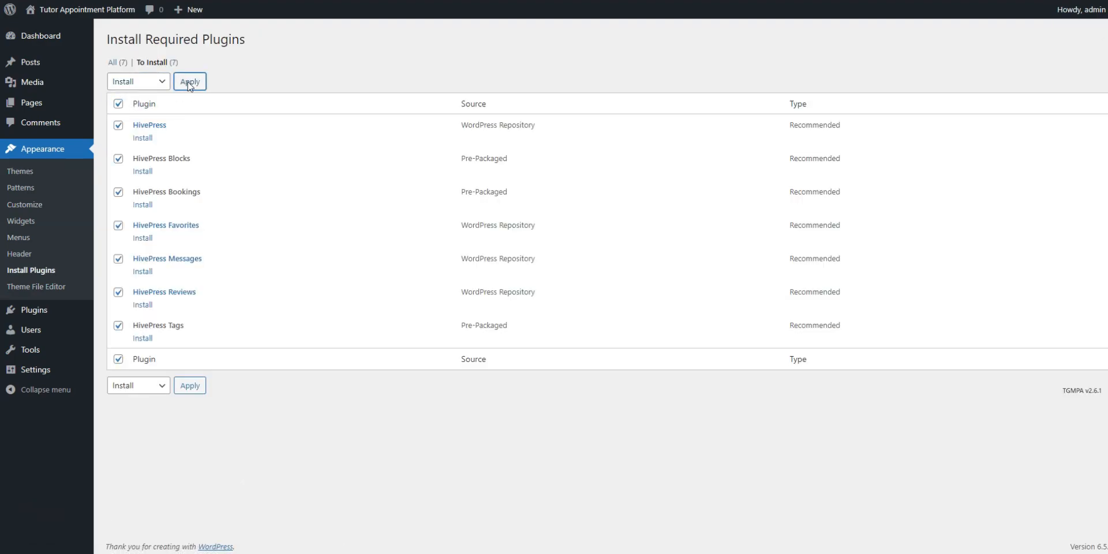
click(190, 81)
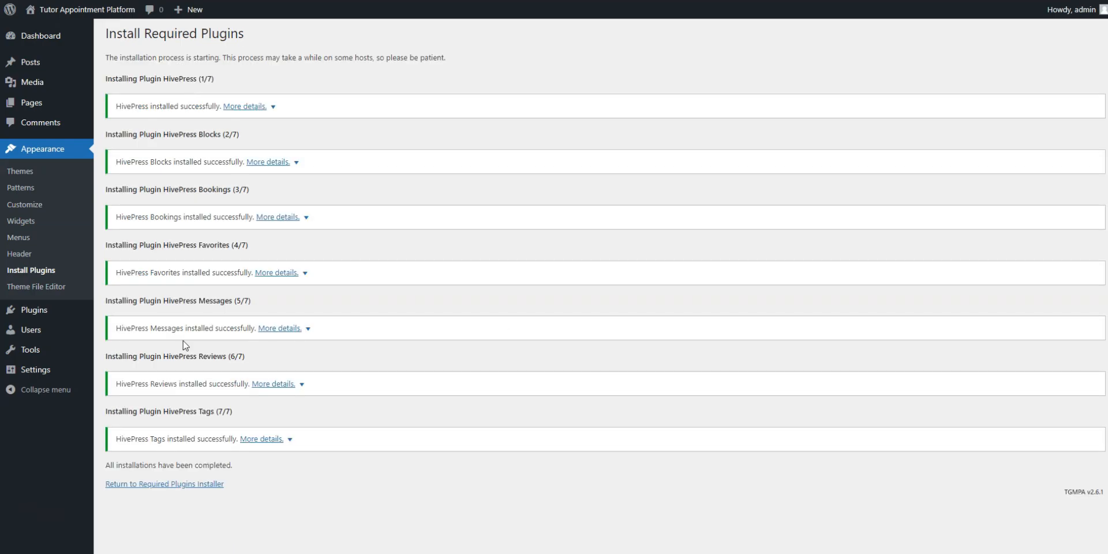
click(164, 484)
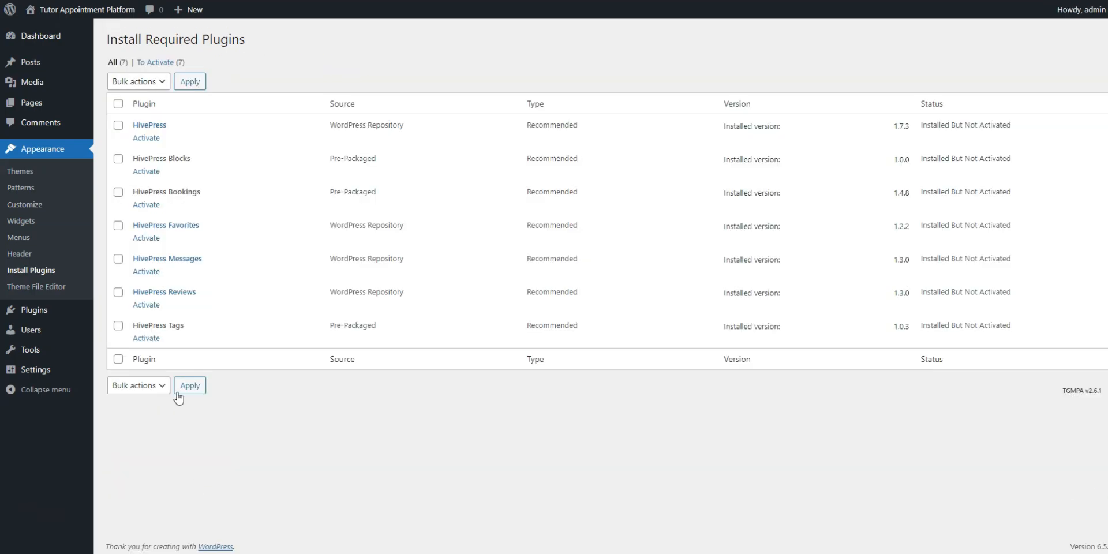
click(138, 82)
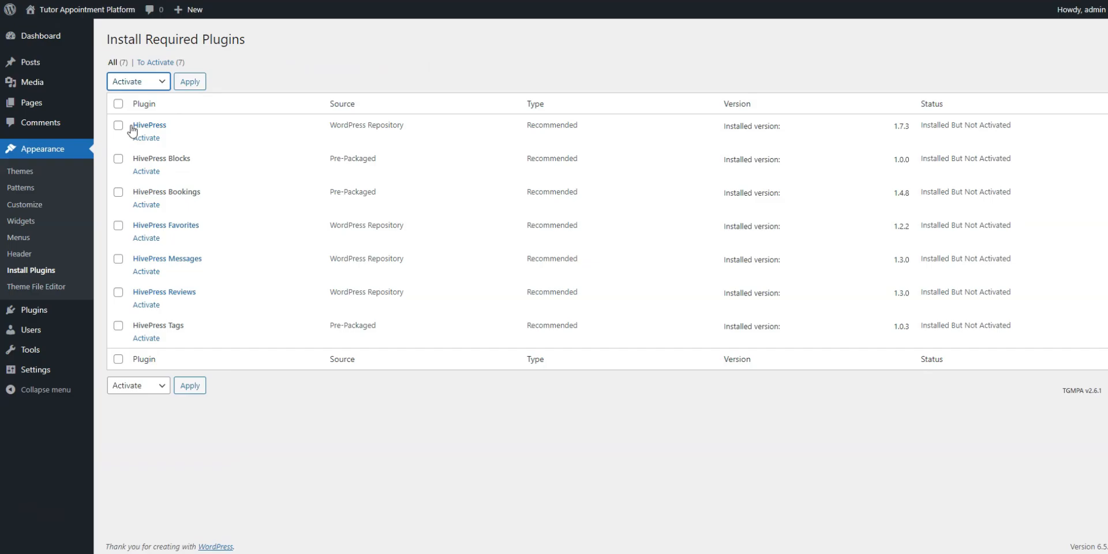
click(189, 81)
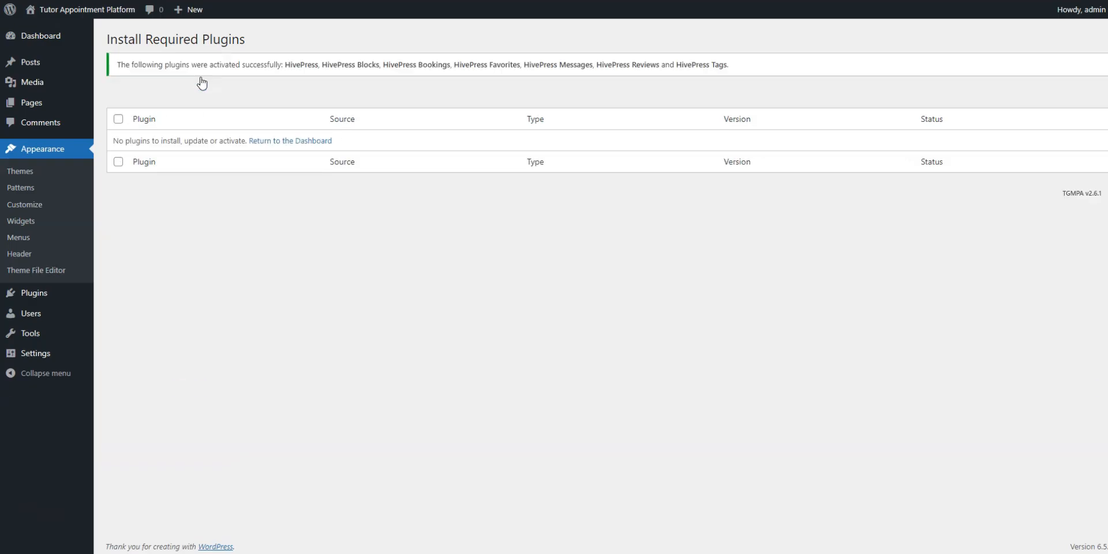
mouse_move(287, 143)
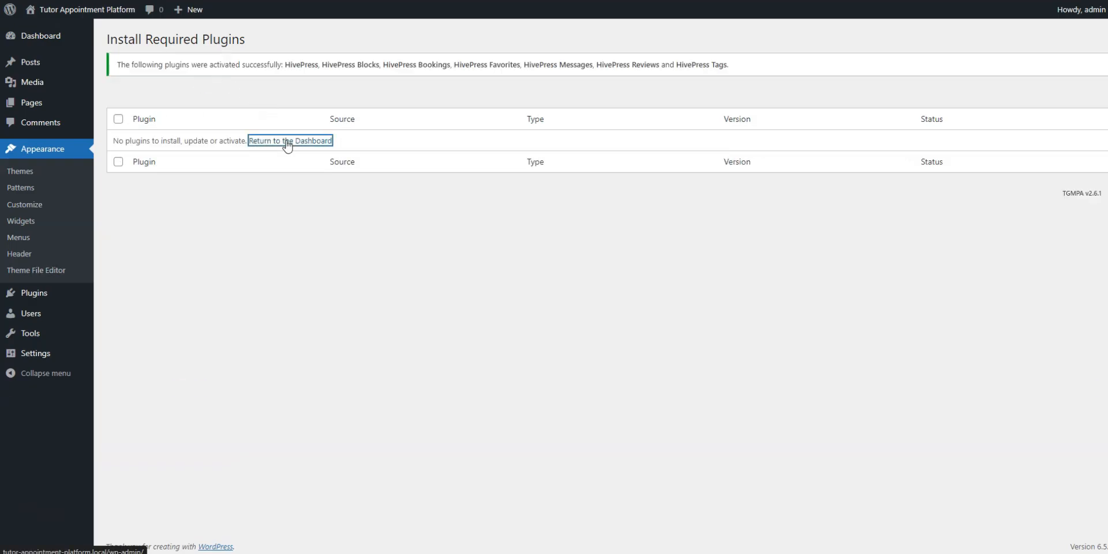
Step: Return to the dashboard and dismiss the MeetingHive demo content notice
click(291, 140)
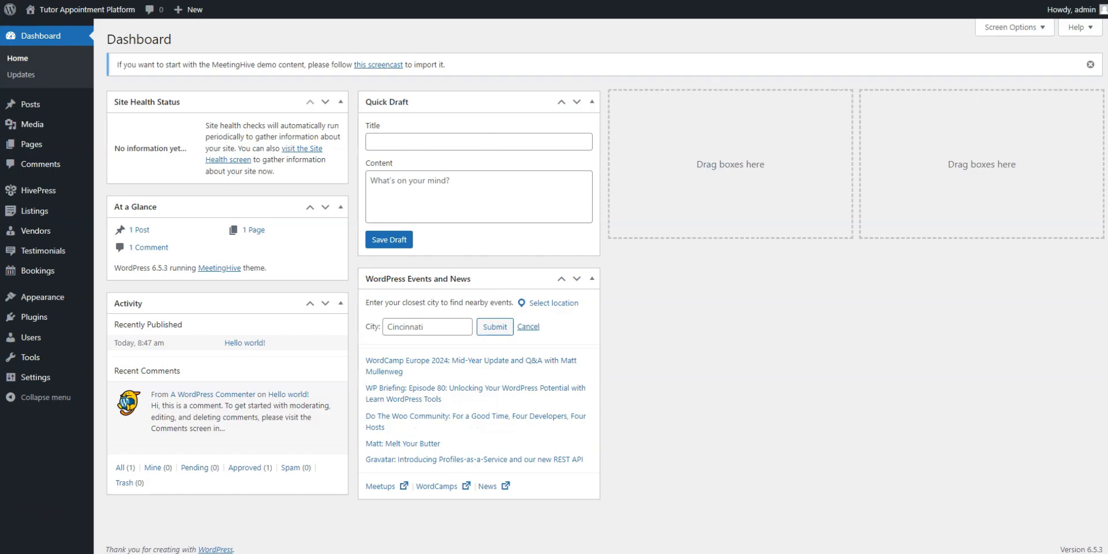
click(1089, 64)
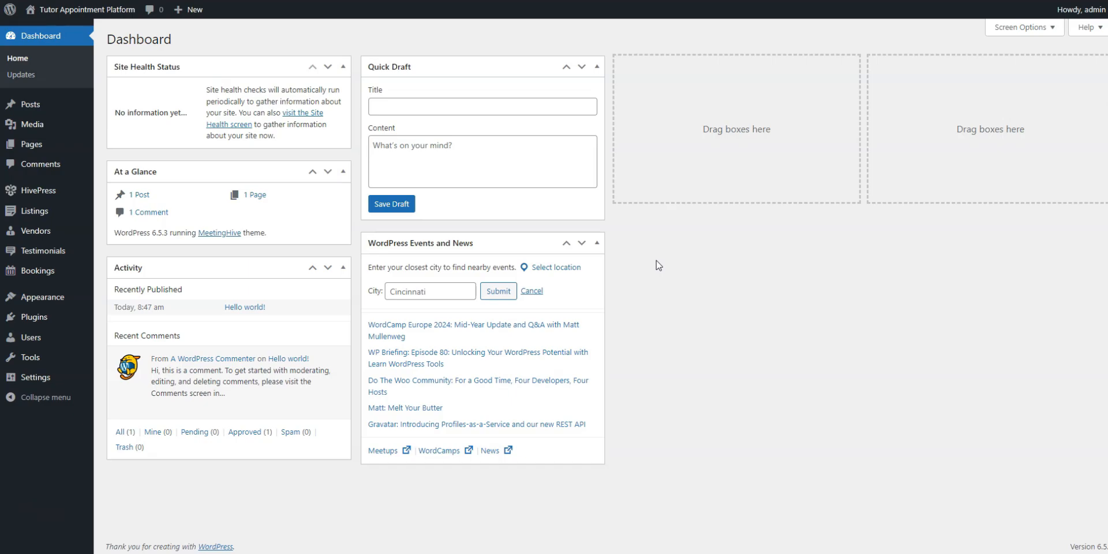
mouse_move(34, 210)
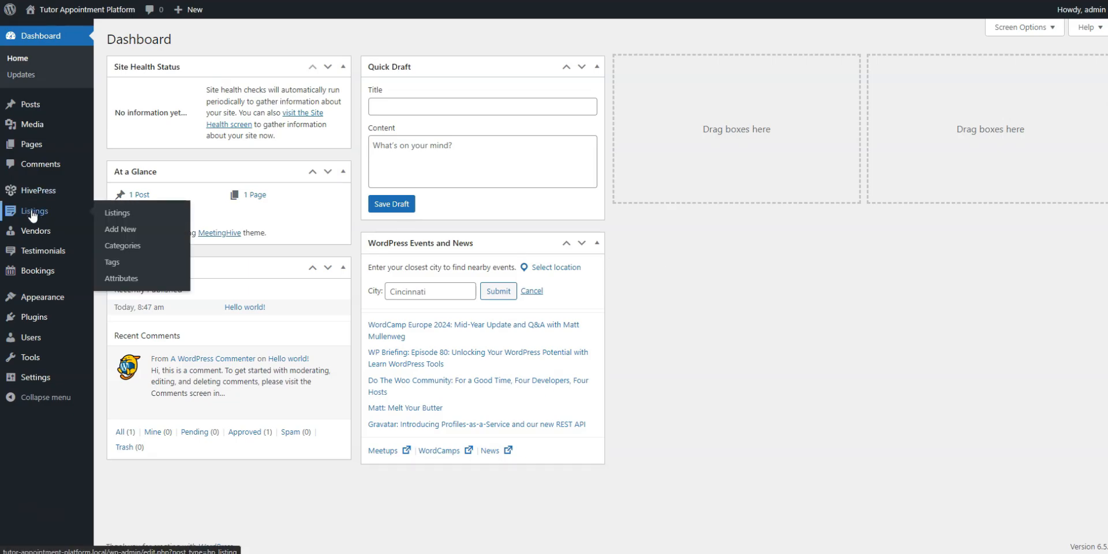
Step: Add a 'Math Tutors' category with description, greater-than-equal icon, colour #EDB4B4 and order 1
click(122, 245)
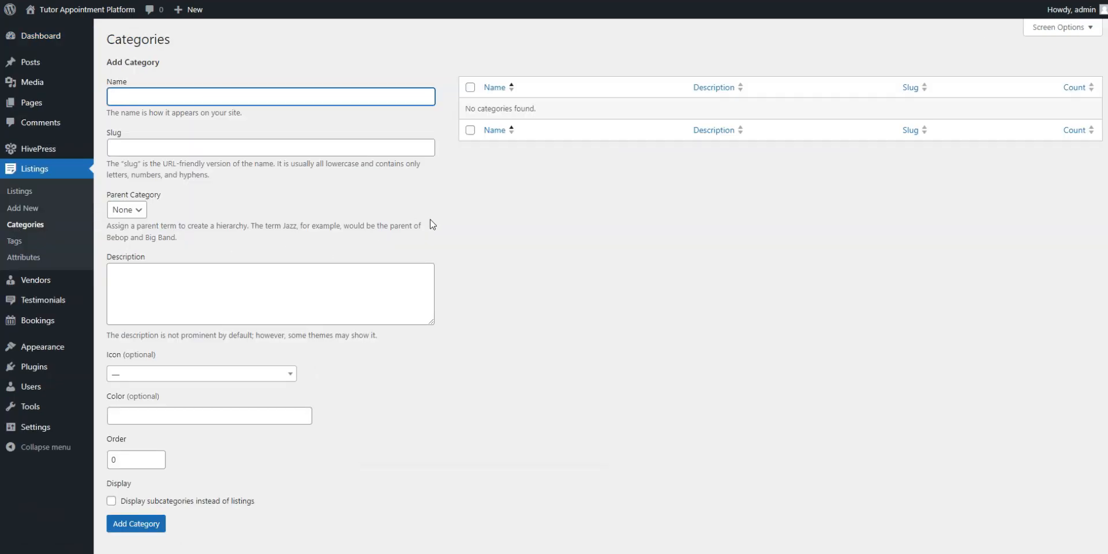
text(Math Tutors)
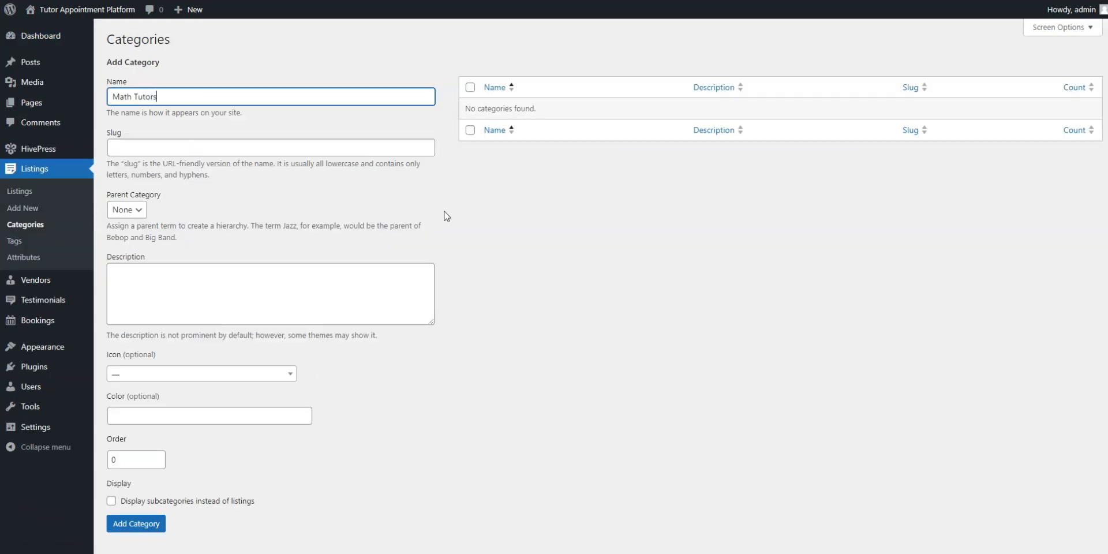
text(Aliquam tristique et suscipit rutrum eros sed augue.)
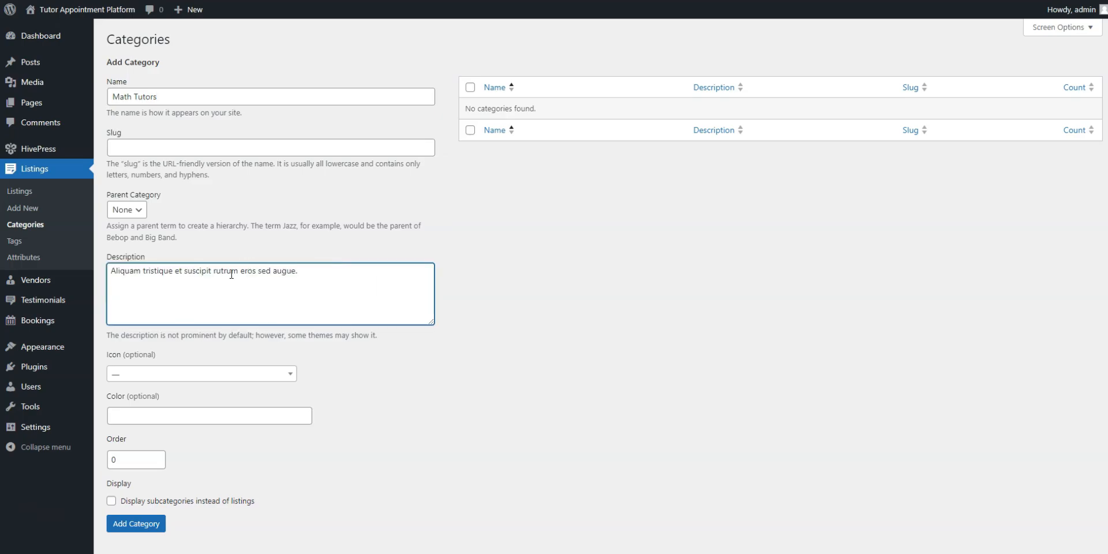
text(greater-than-equal)
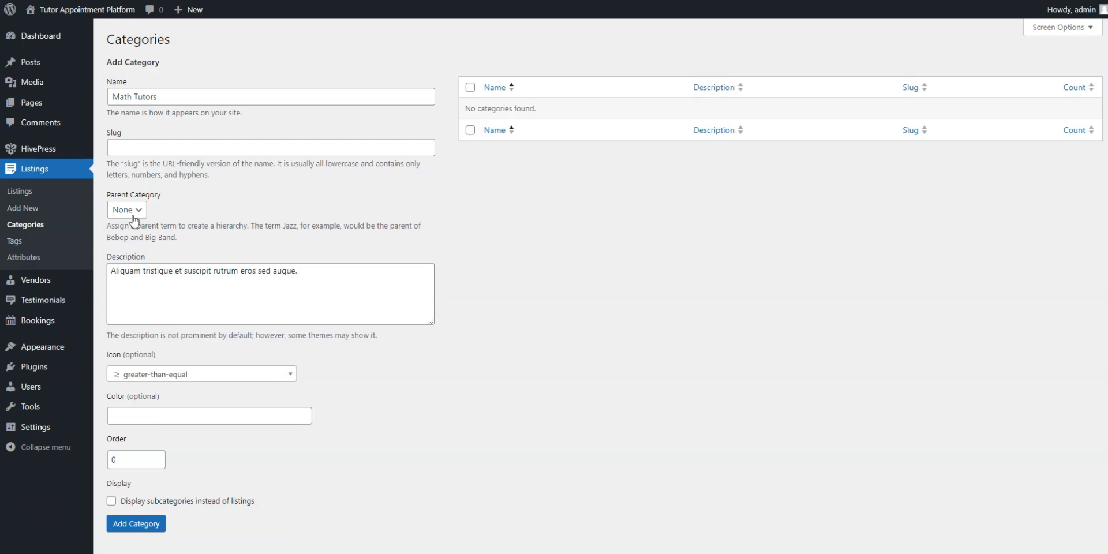
mouse_move(183, 320)
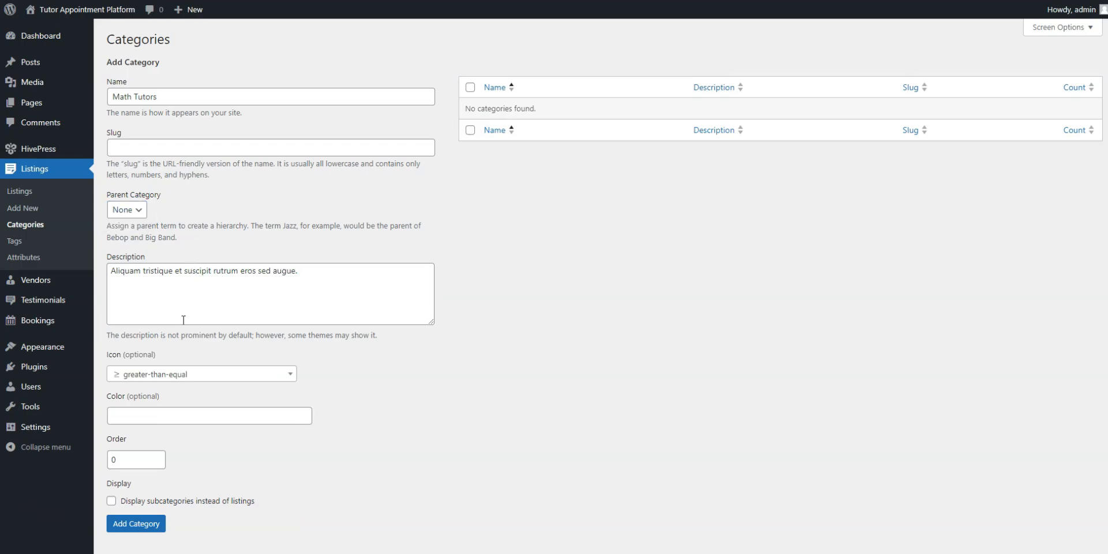
text(#EDB4B4)
text(1)
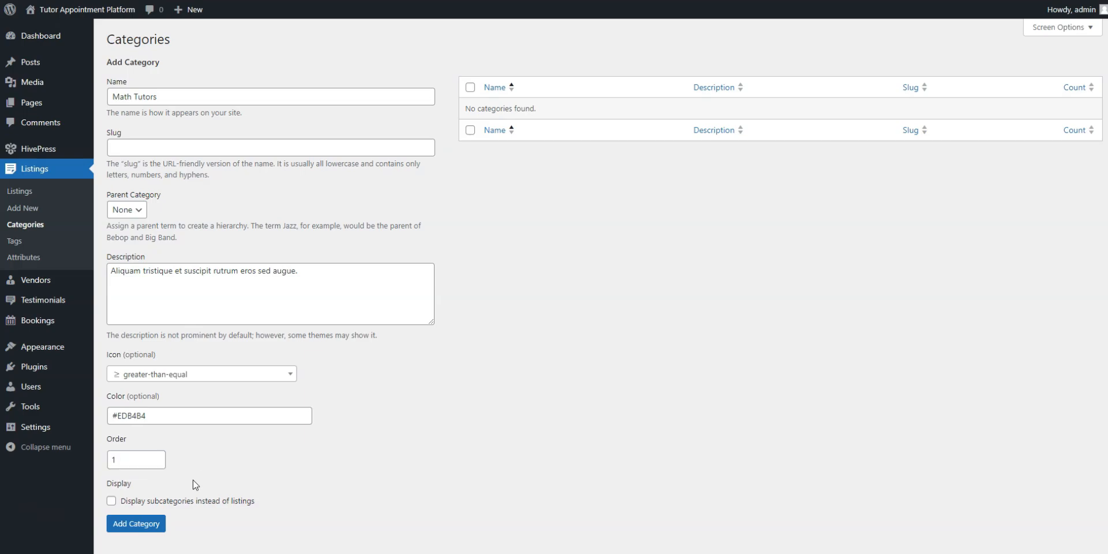
click(136, 523)
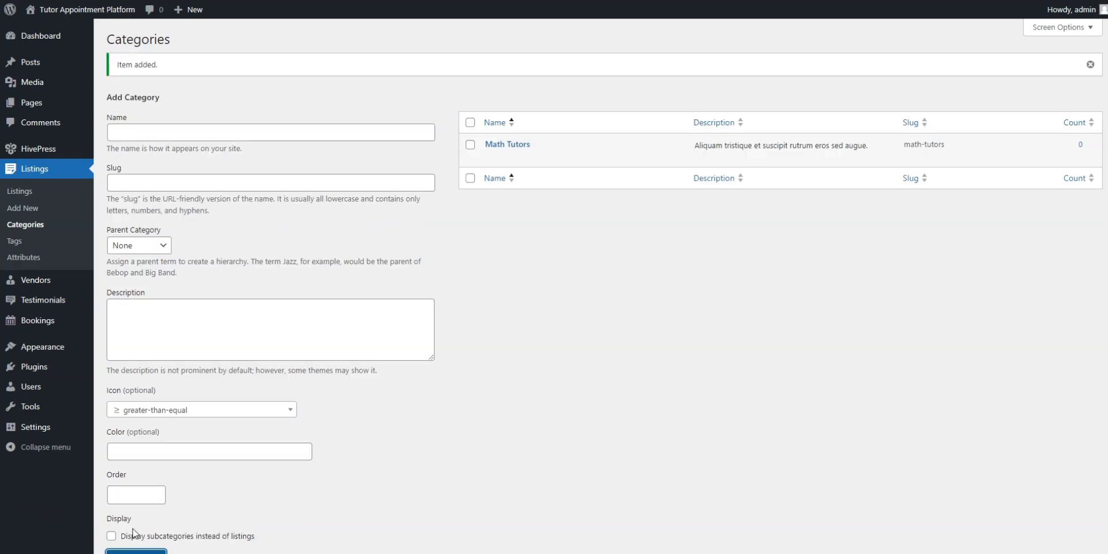
mouse_move(741, 472)
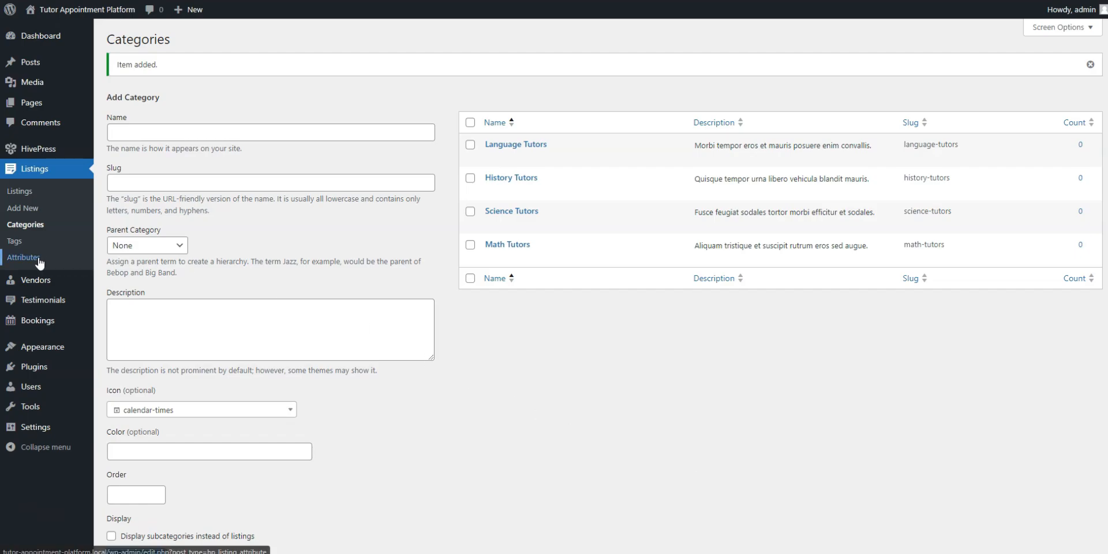
Step: Open the empty Listings > Attributes page
click(22, 257)
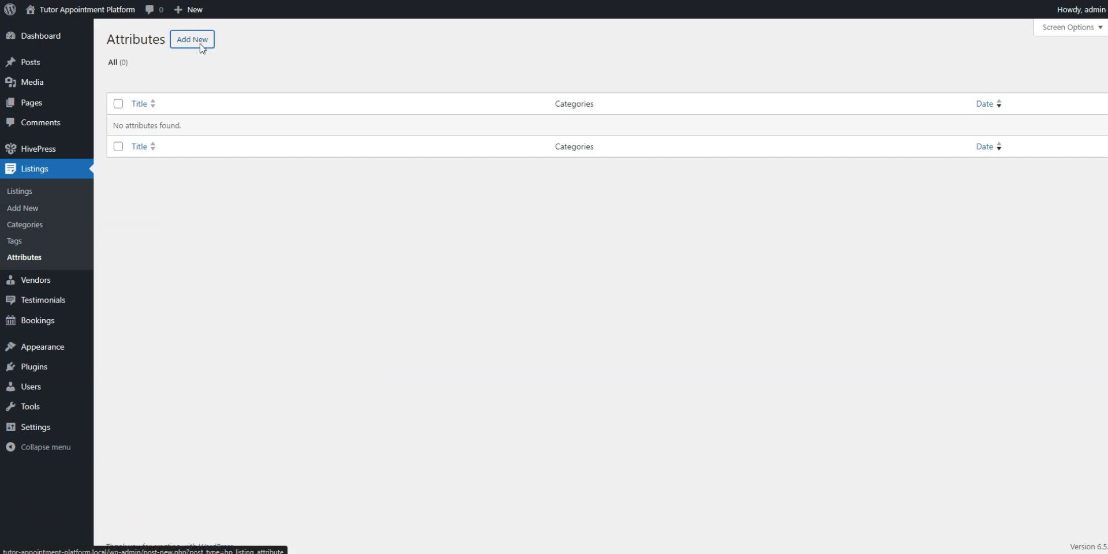
Step: Draft the 'Learning Format' attribute: front-end editable, required, field name learning_format, Checkboxes type
click(193, 39)
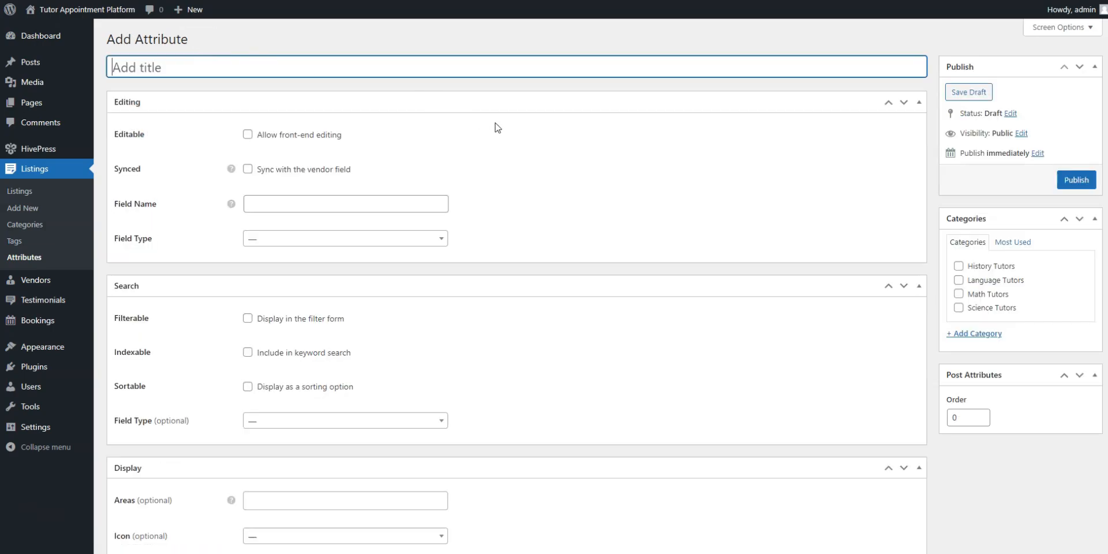
text(Learning Format)
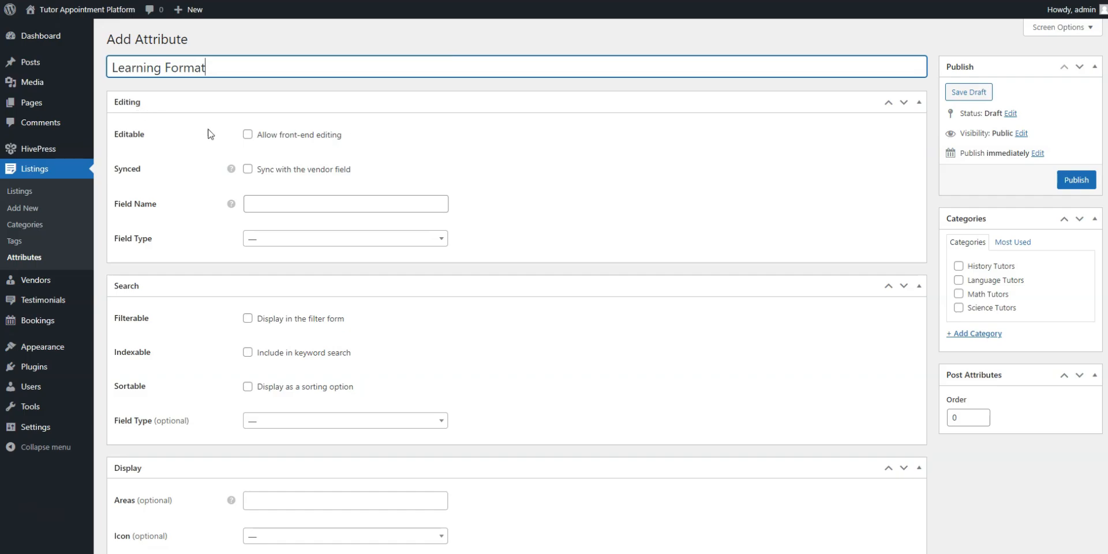
click(248, 134)
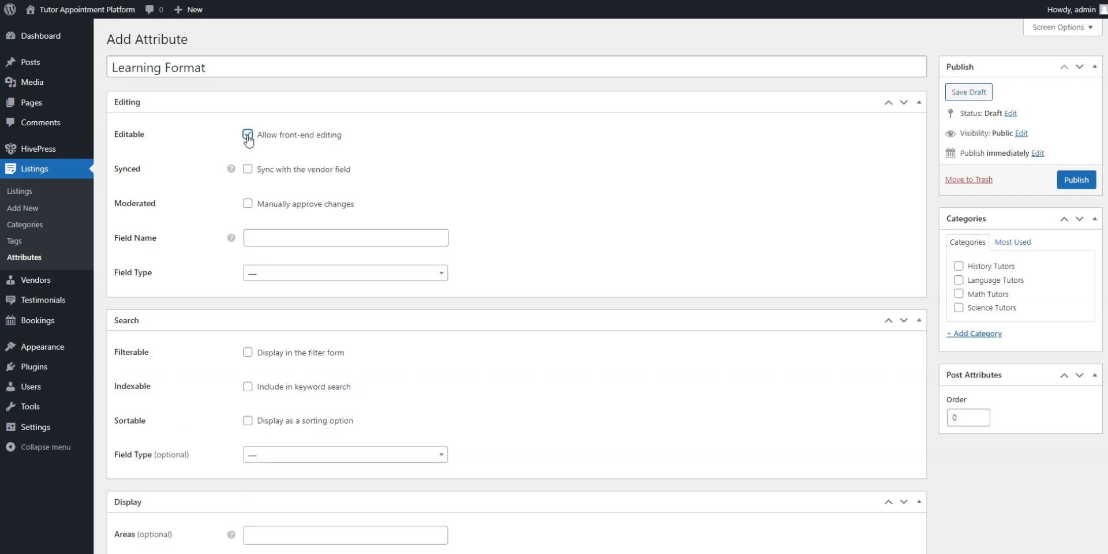
click(248, 135)
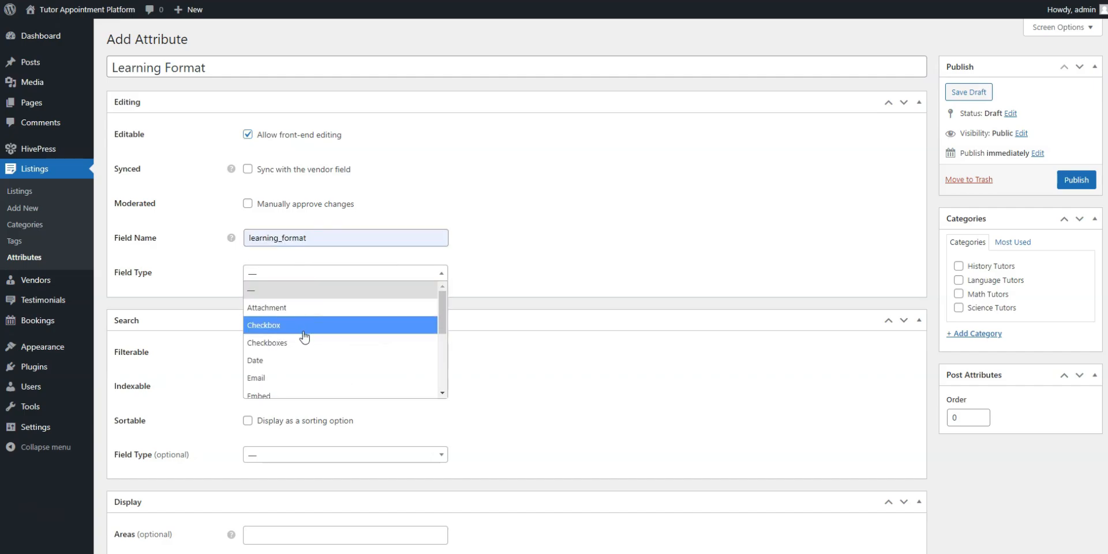
mouse_move(265, 325)
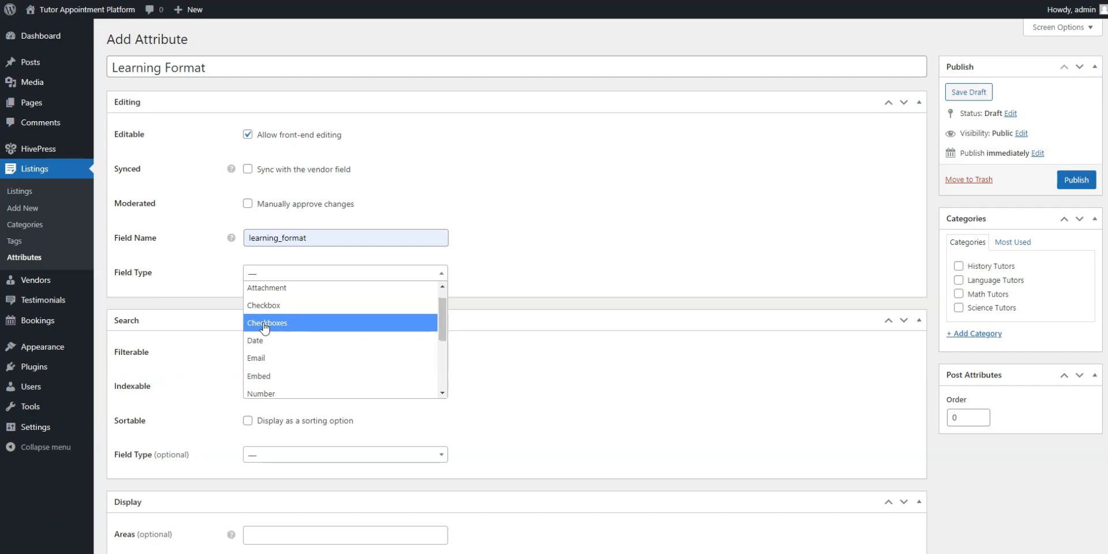
click(266, 322)
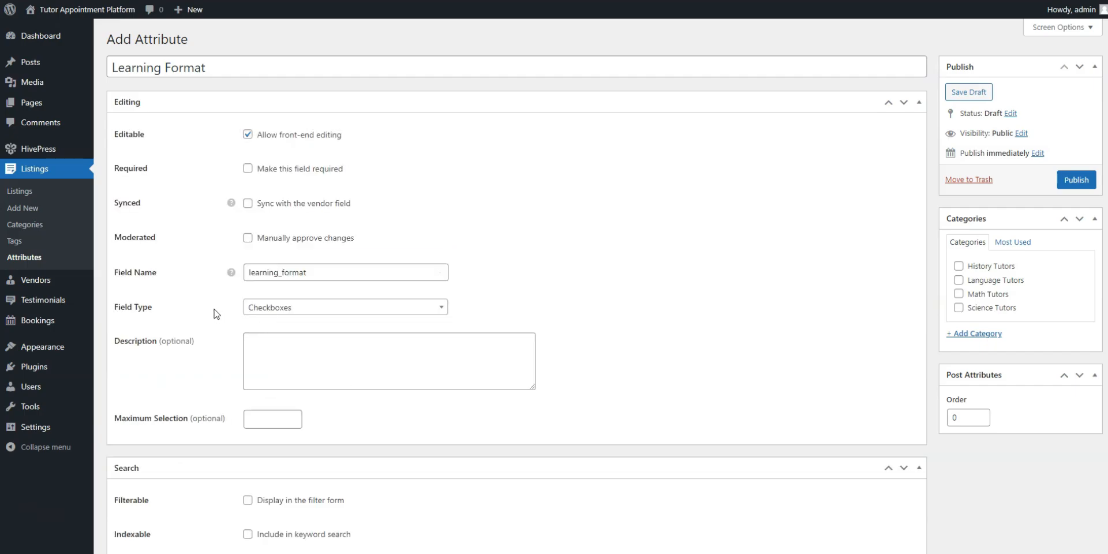
click(247, 168)
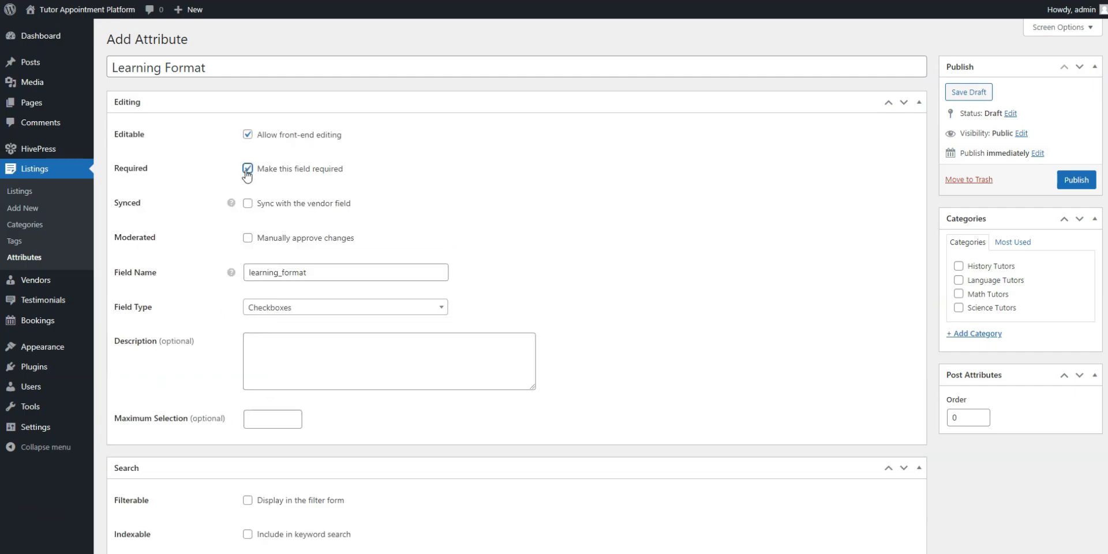
click(247, 168)
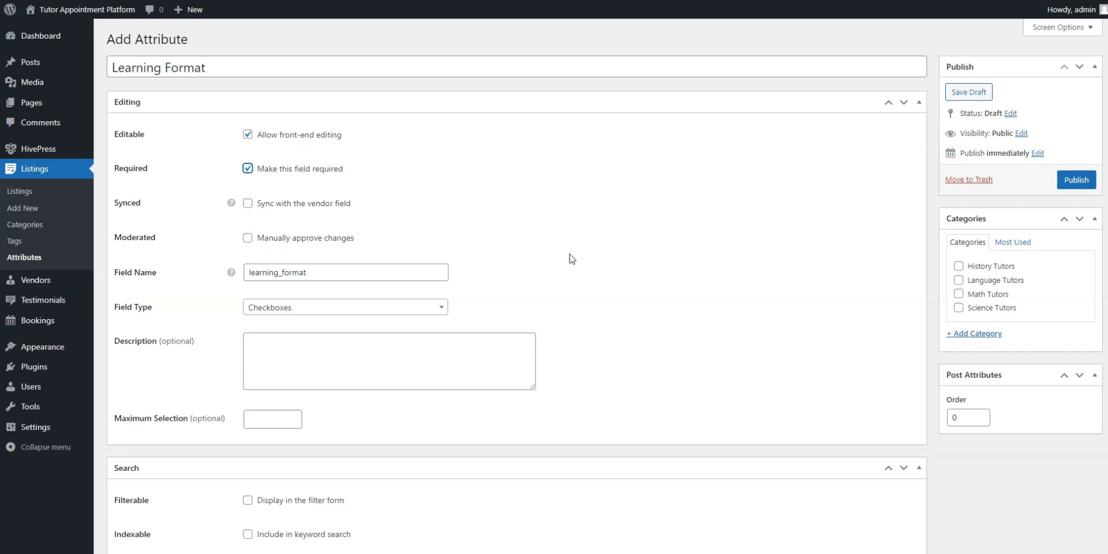
Step: Make Learning Format filterable with a checkbox search field, shown in Block and Page secondary areas
scroll(down, 3)
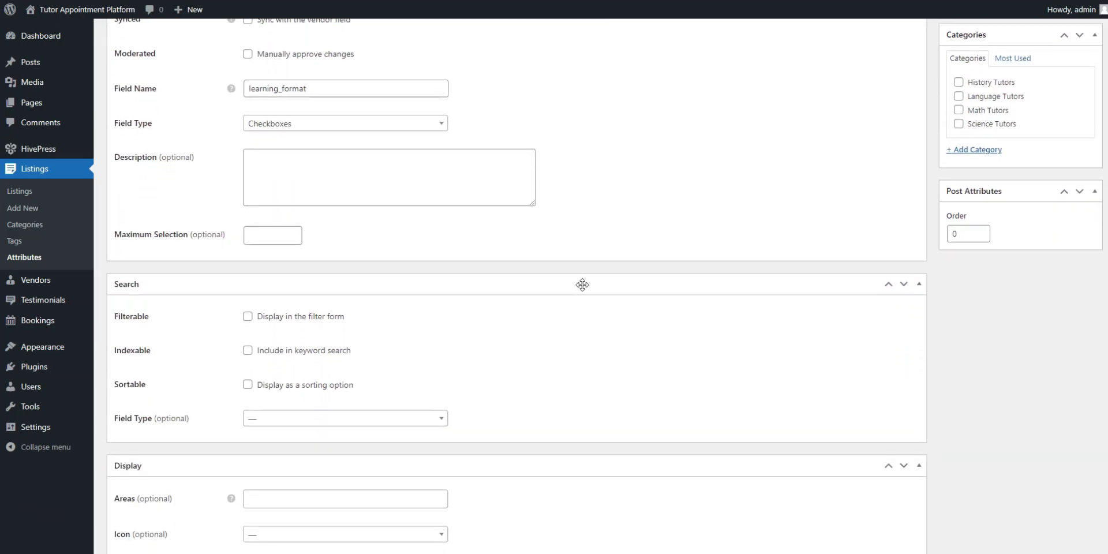
scroll(down, 3)
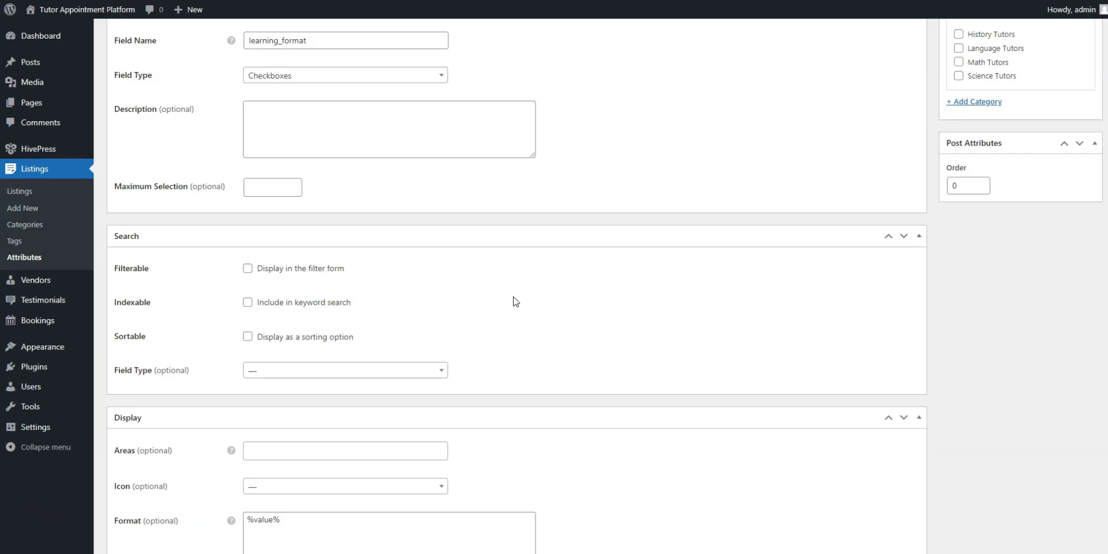
mouse_move(279, 271)
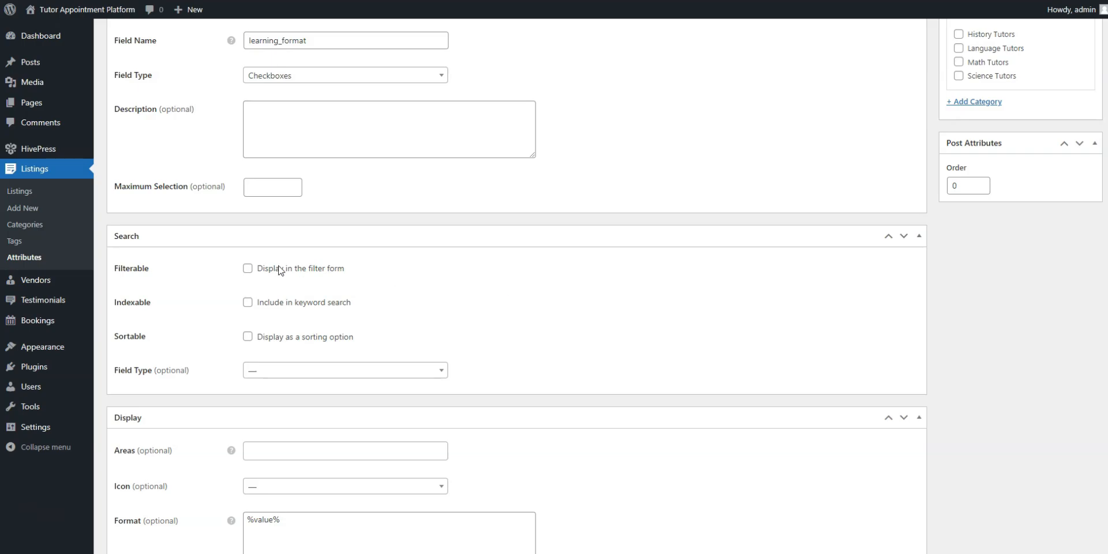
click(247, 268)
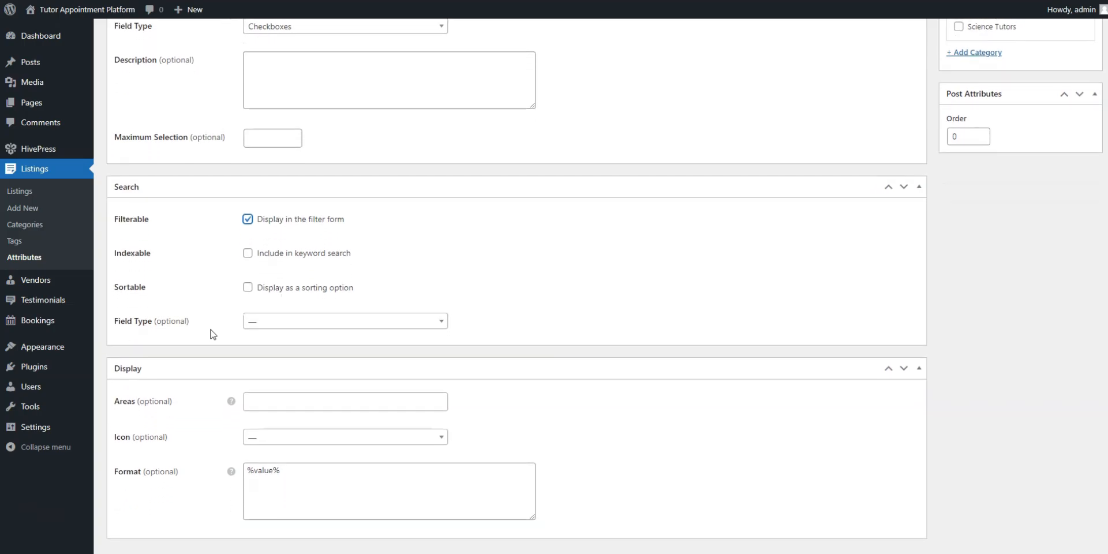
scroll(down, 3)
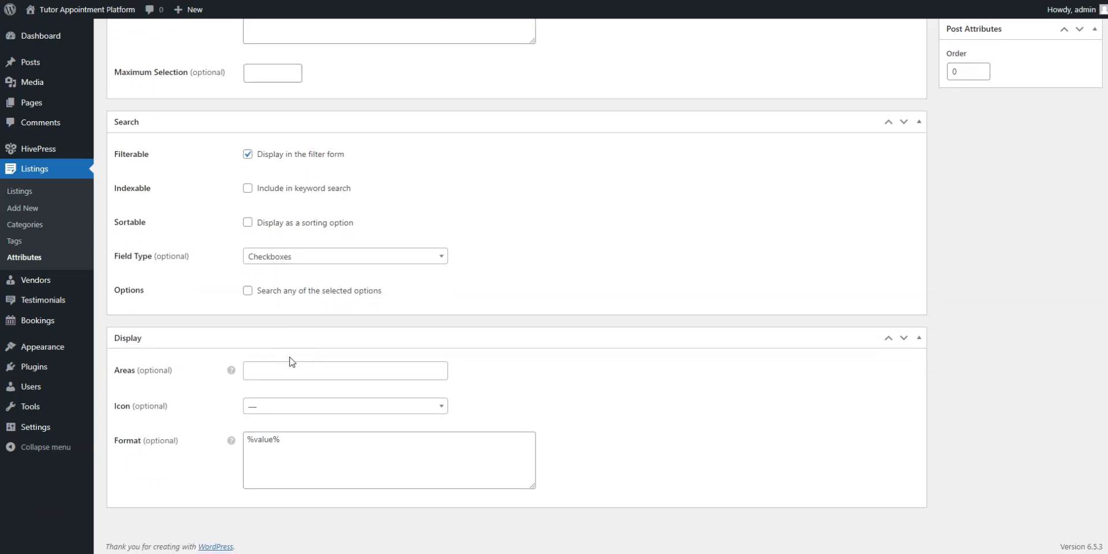
mouse_move(231, 372)
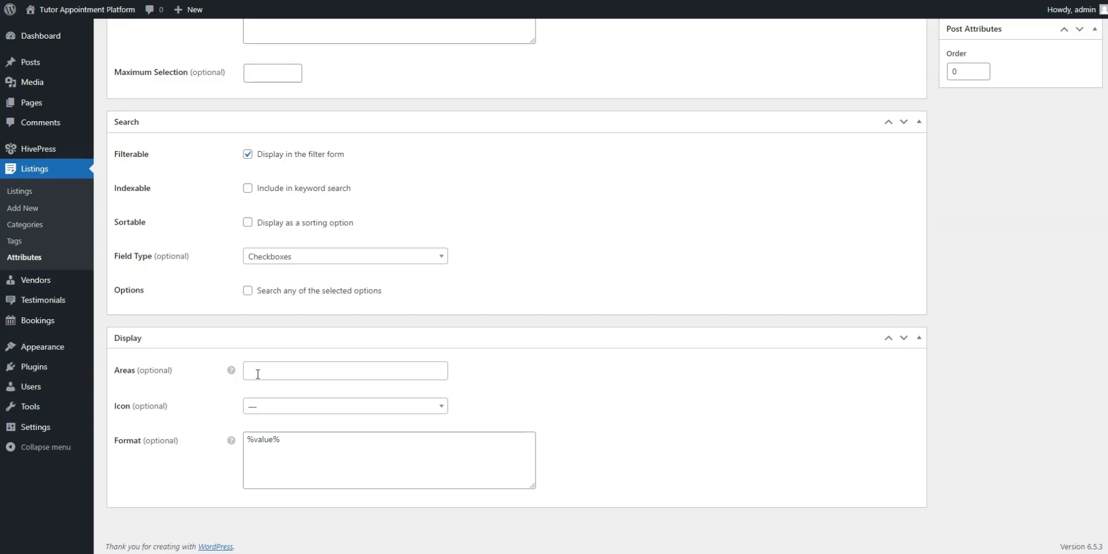
click(344, 371)
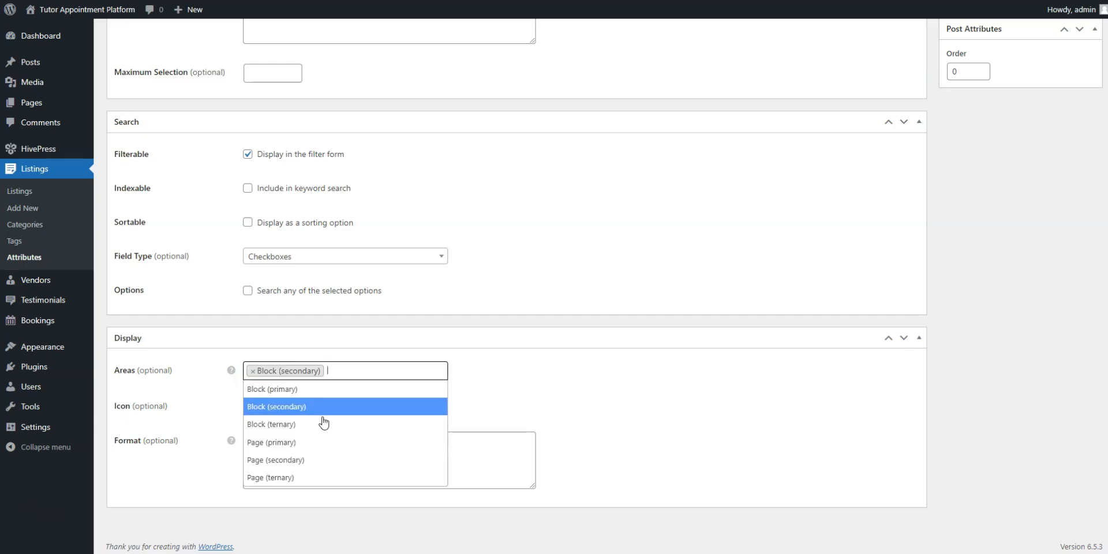
click(274, 459)
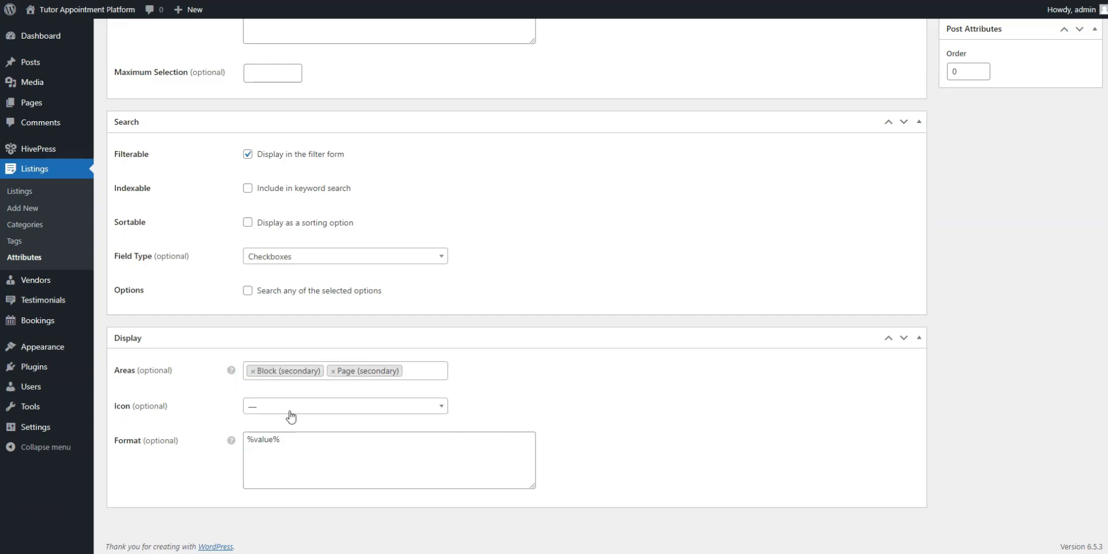
text(checkboxes)
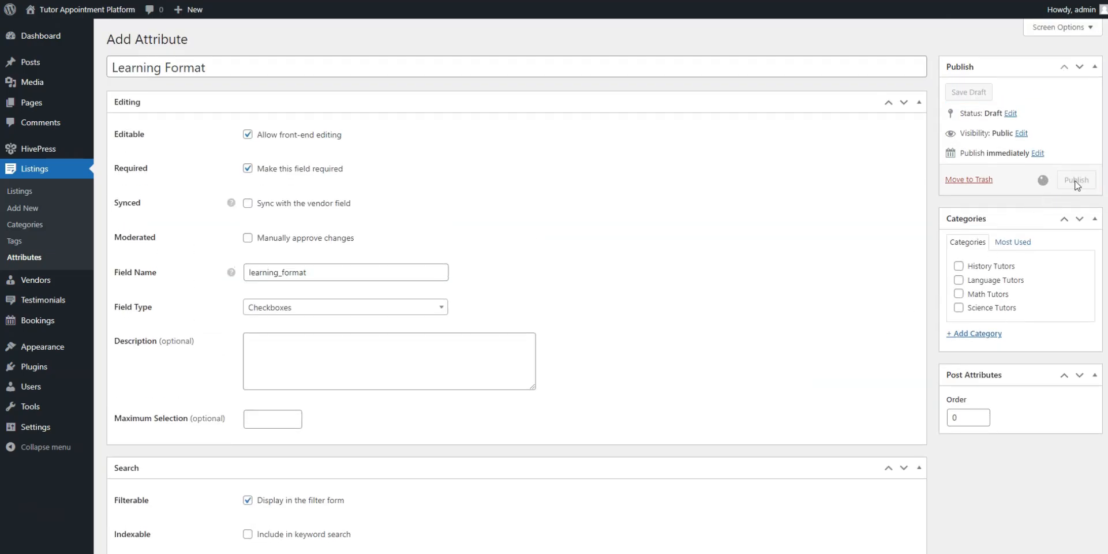
Step: Publish Learning Format and give it Online and Offline options
click(1076, 180)
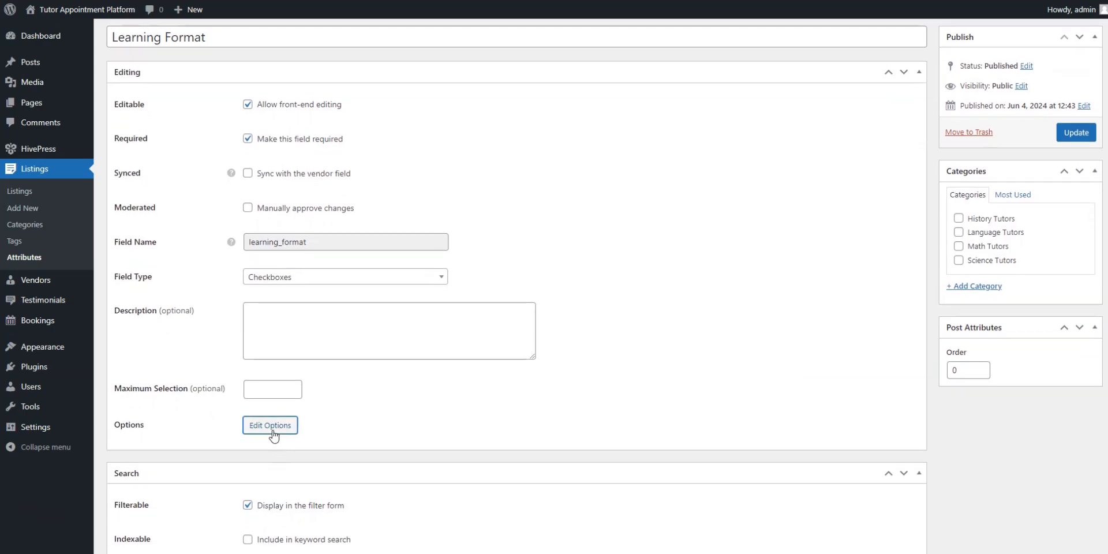
click(269, 424)
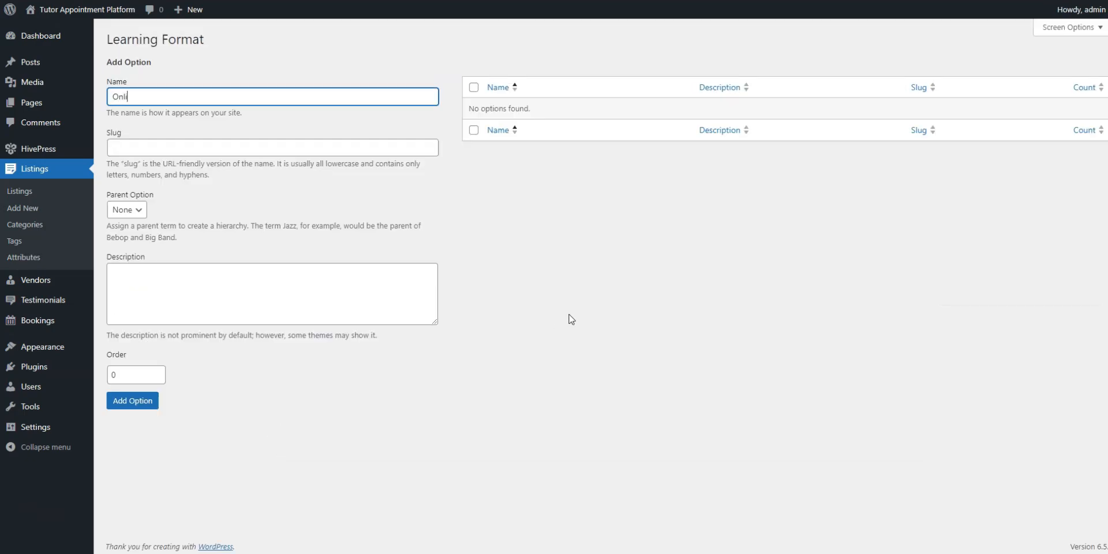
click(133, 400)
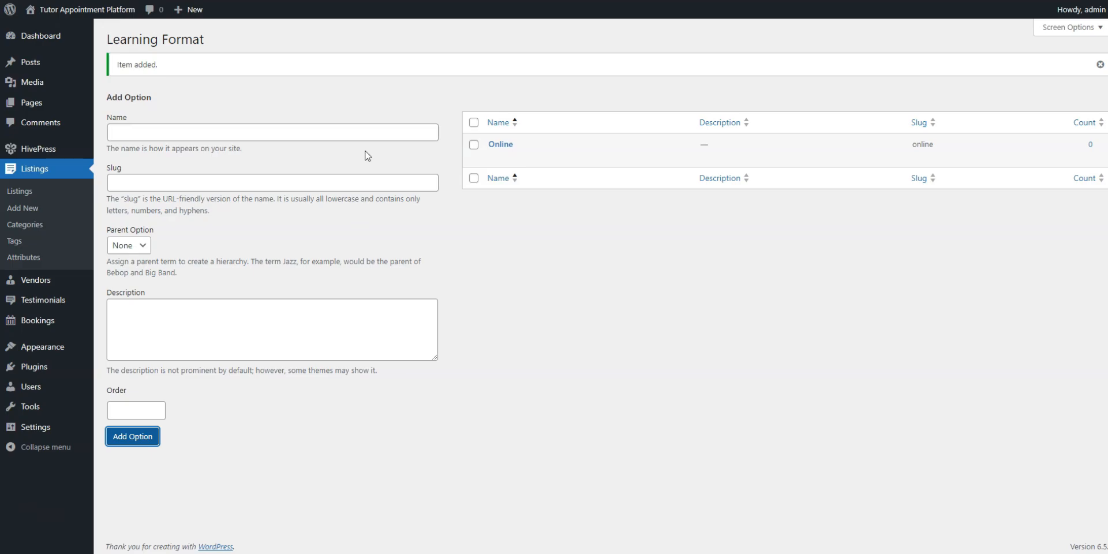
text(Offline)
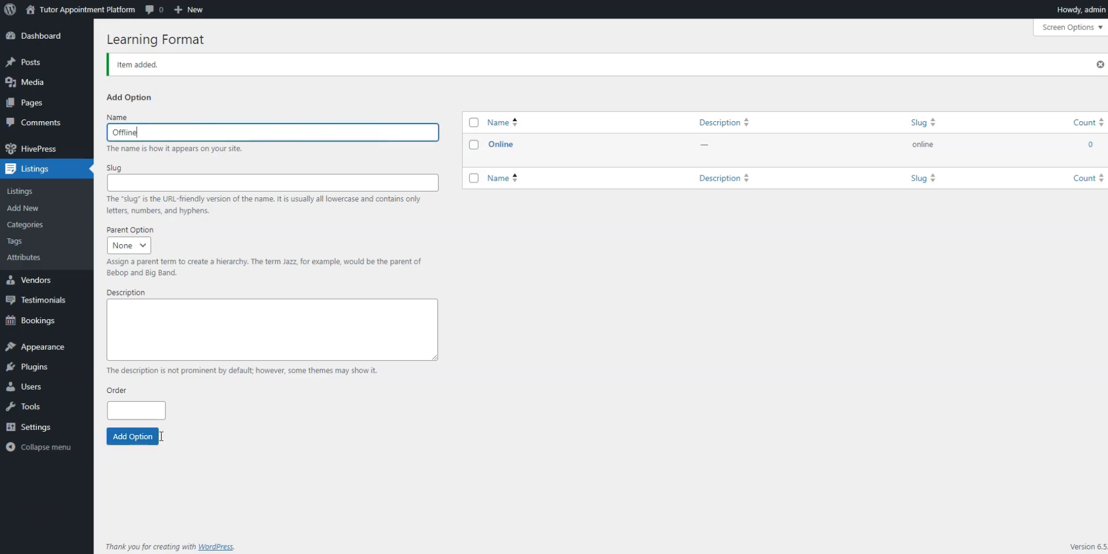
click(132, 436)
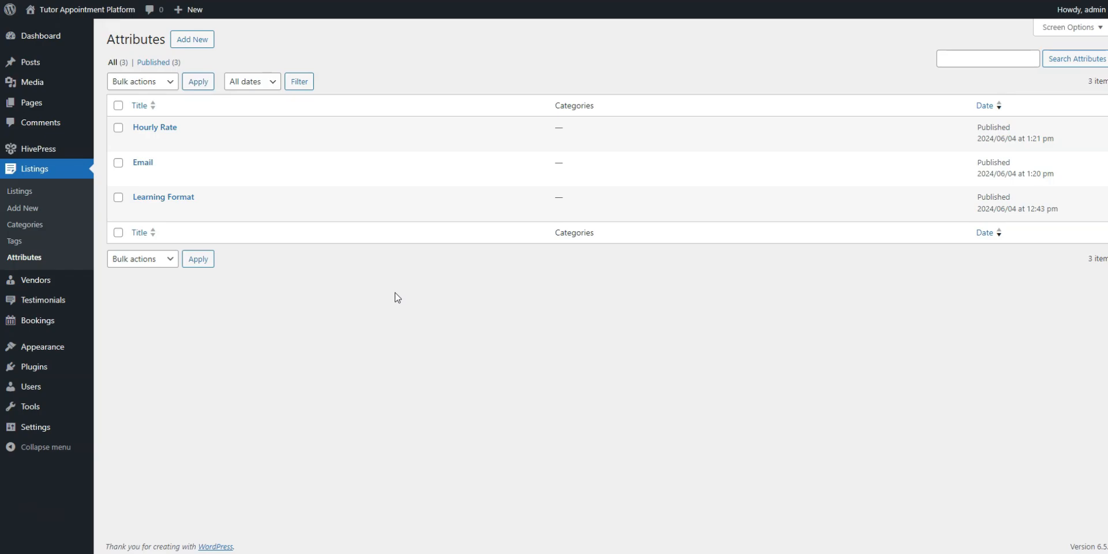
mouse_move(36, 279)
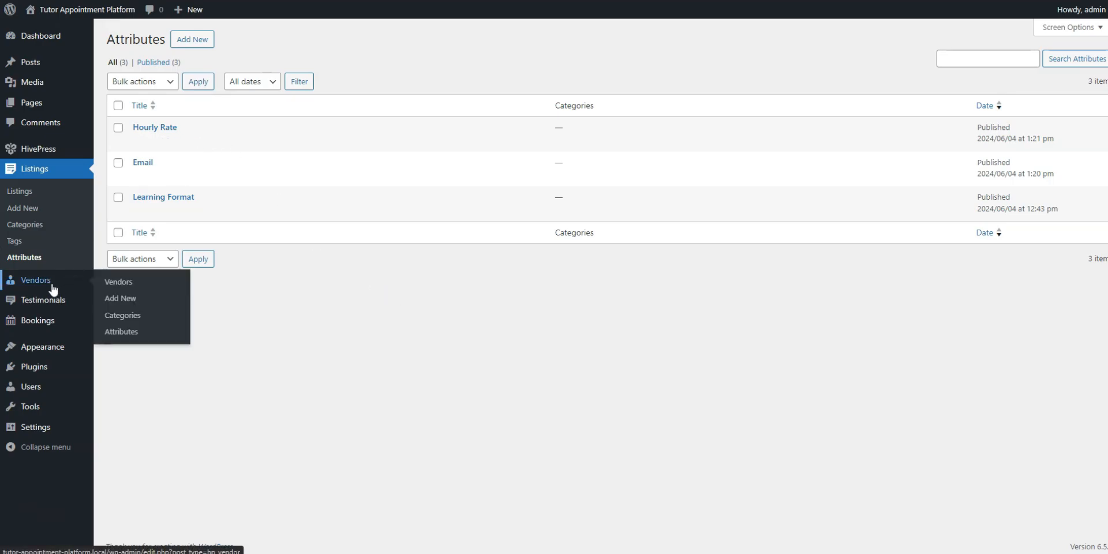
Step: Add an Experience vendor attribute and review its 1-5, 5-10 and 10+ Years options
click(121, 331)
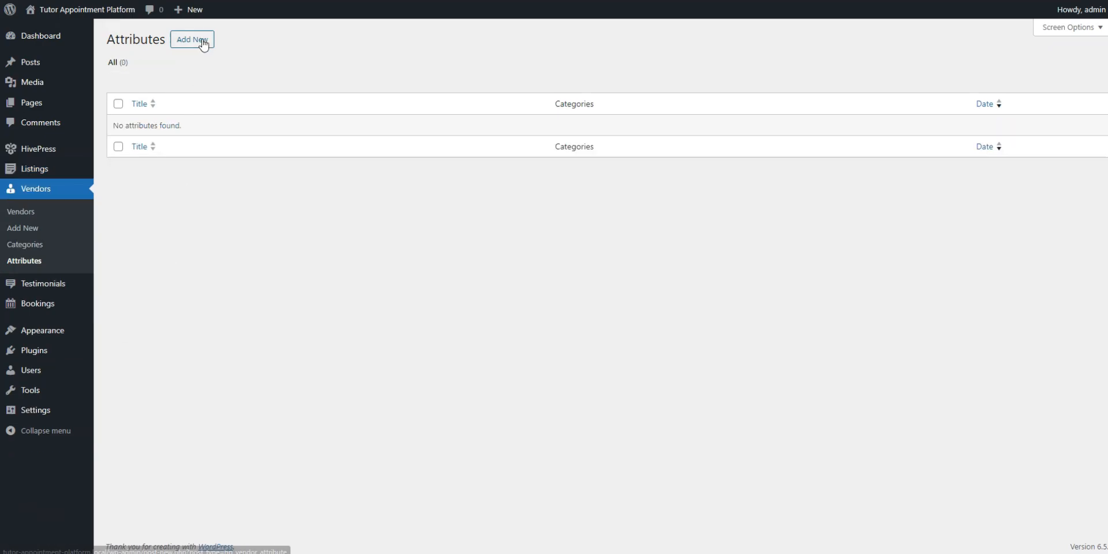
click(192, 40)
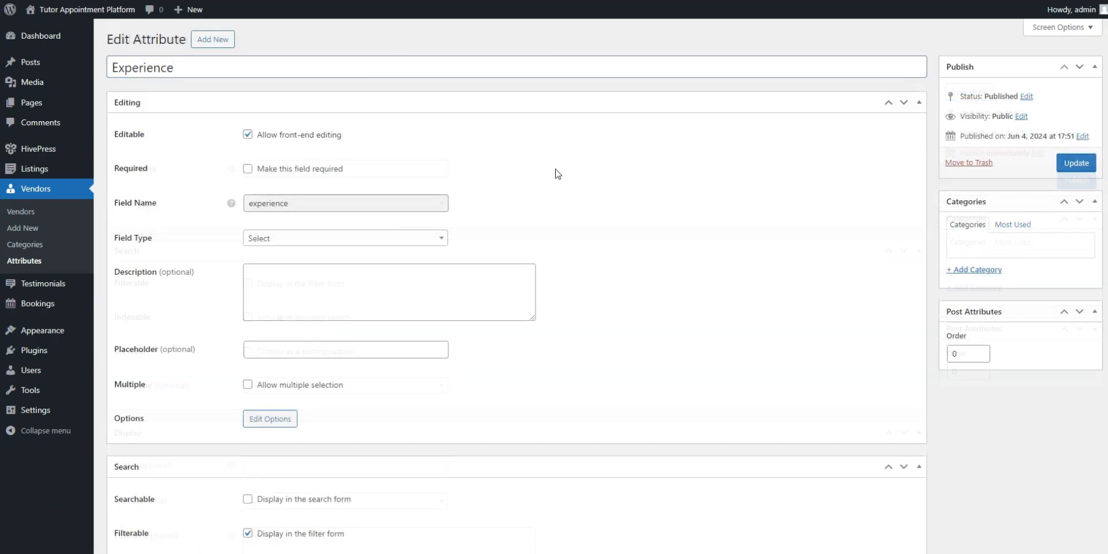
scroll(down, 3)
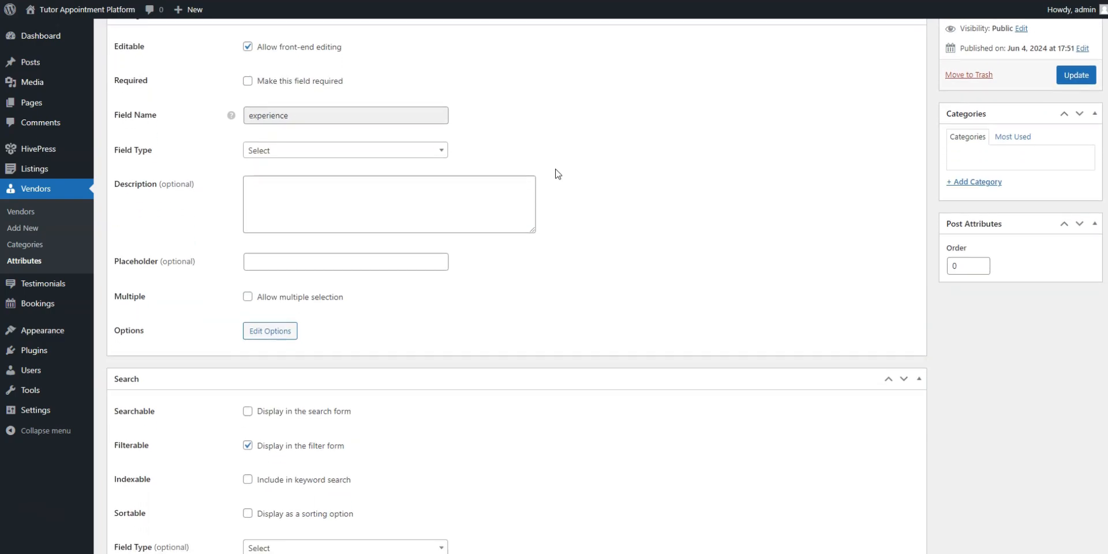
scroll(down, 3)
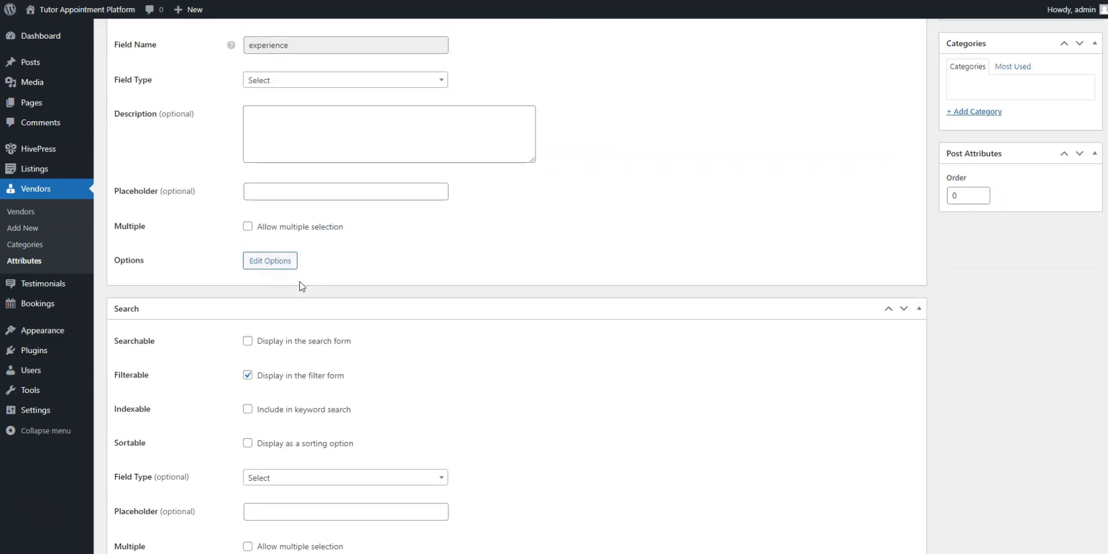
click(269, 260)
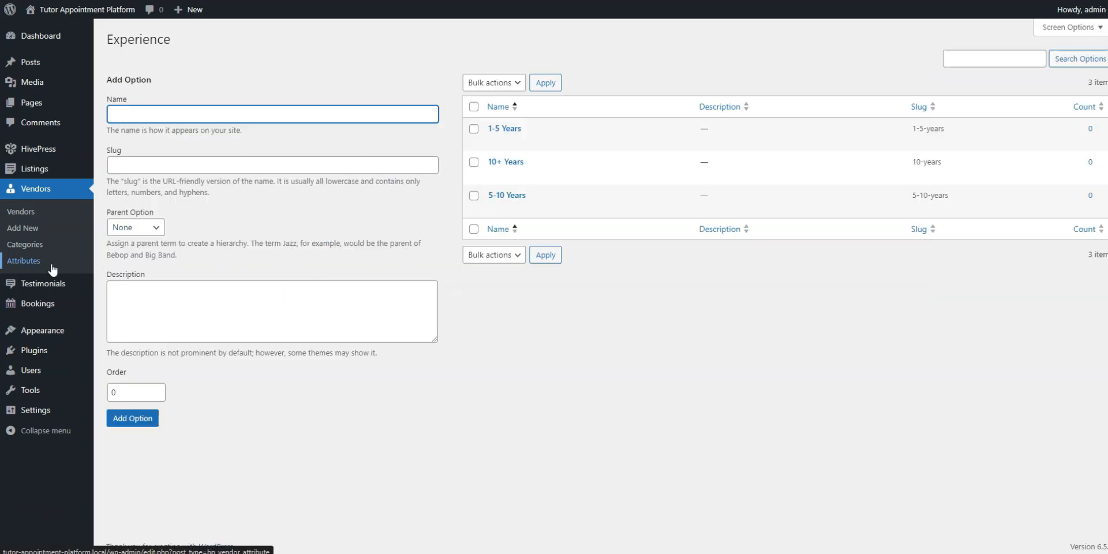
click(24, 260)
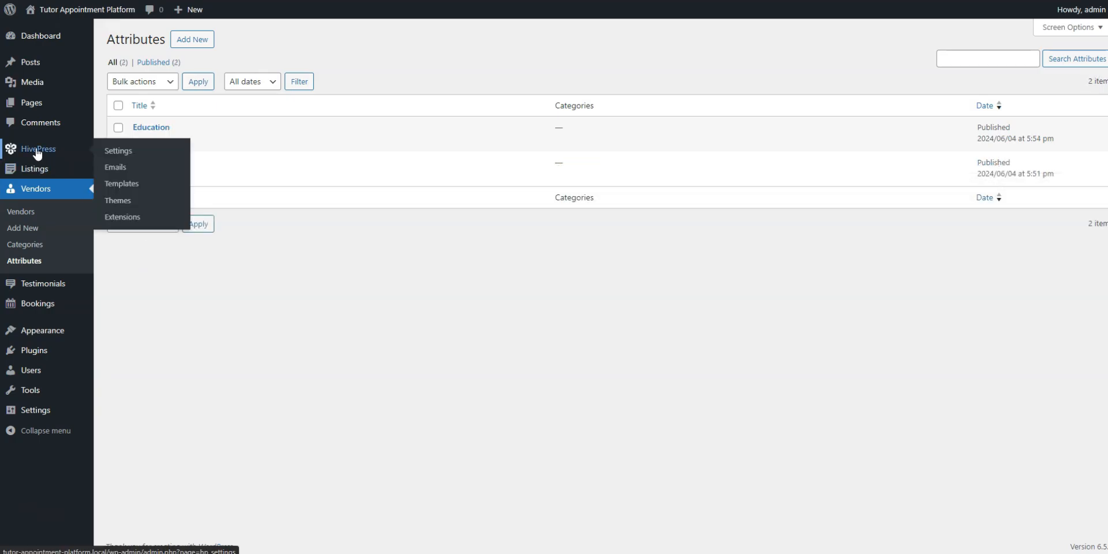
Step: Browse HivePress Extensions down to the Geolocation, Claim Listings and Paid Listings cards
click(122, 216)
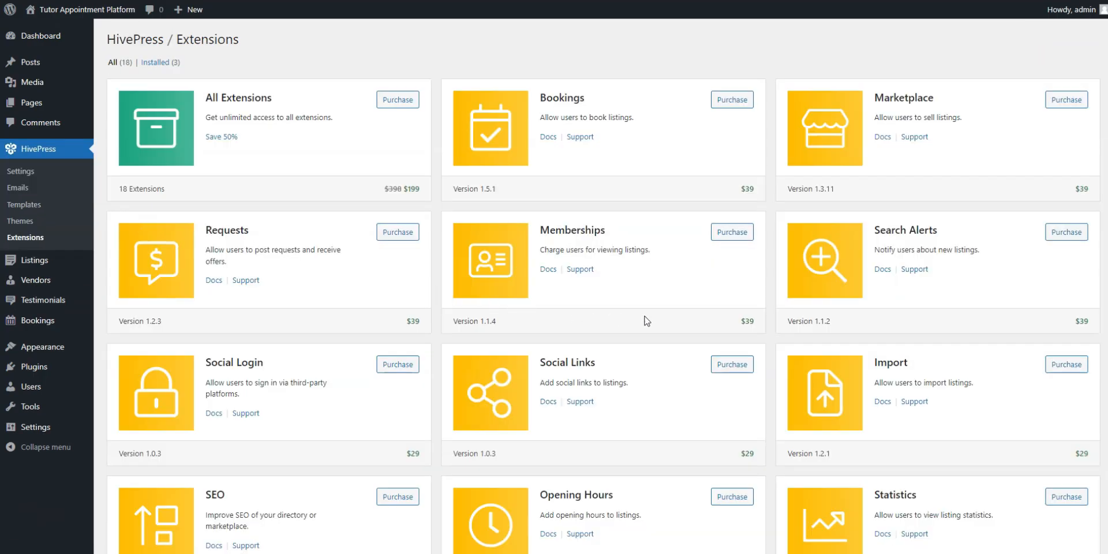
scroll(down, 3)
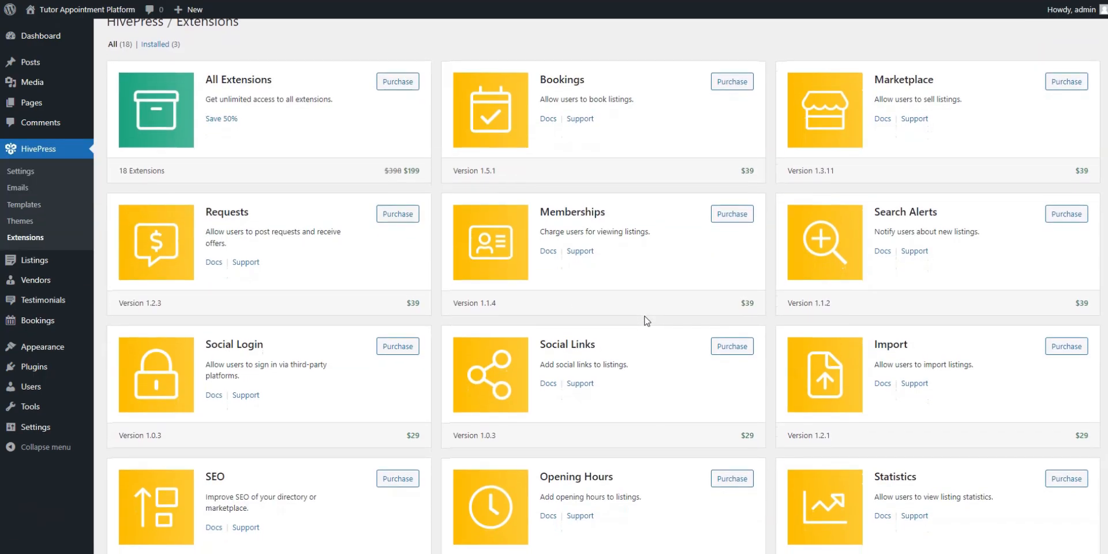
scroll(down, 3)
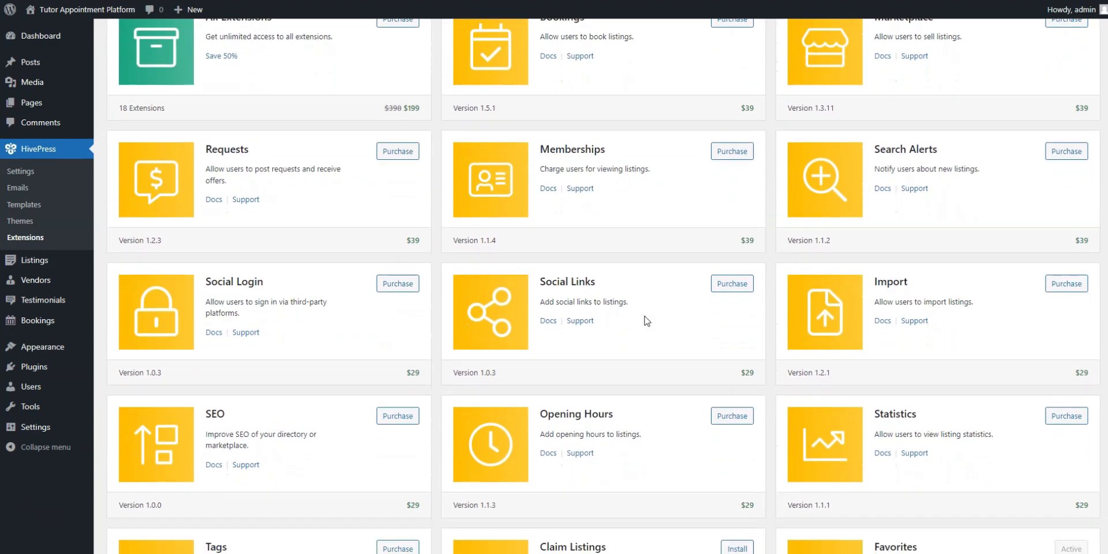
scroll(down, 3)
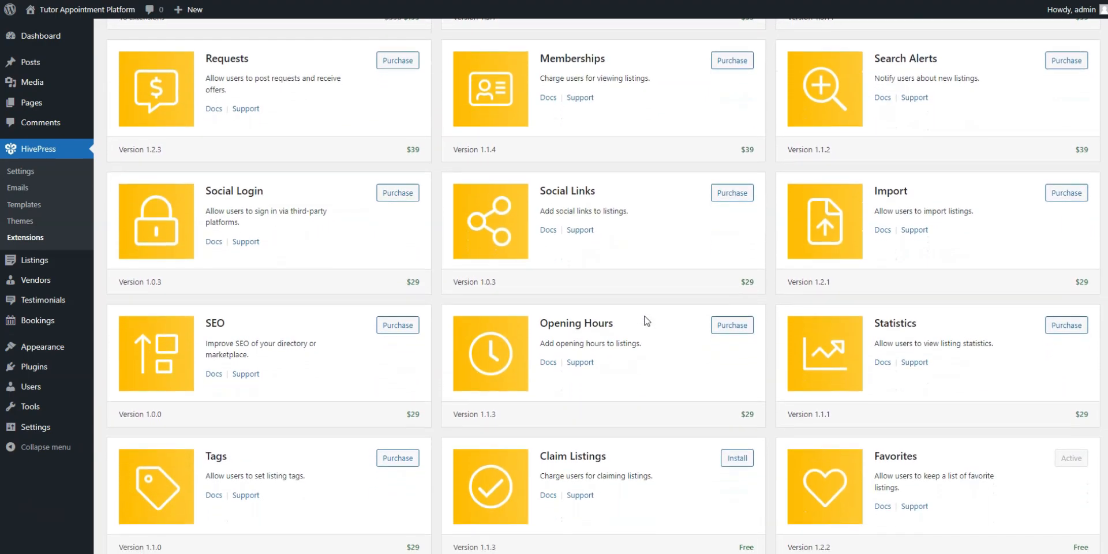
scroll(down, 3)
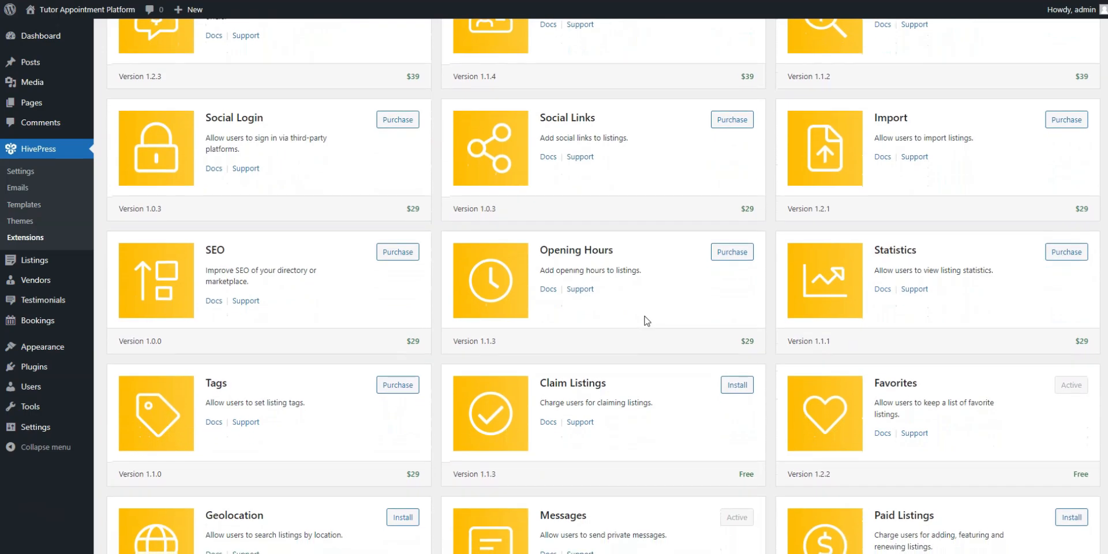
scroll(down, 3)
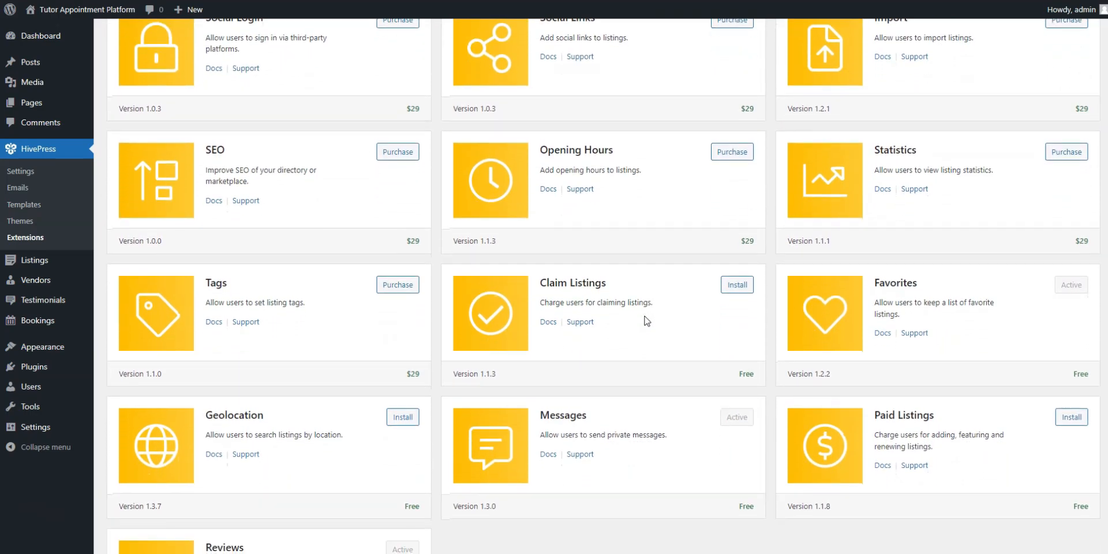
scroll(down, 3)
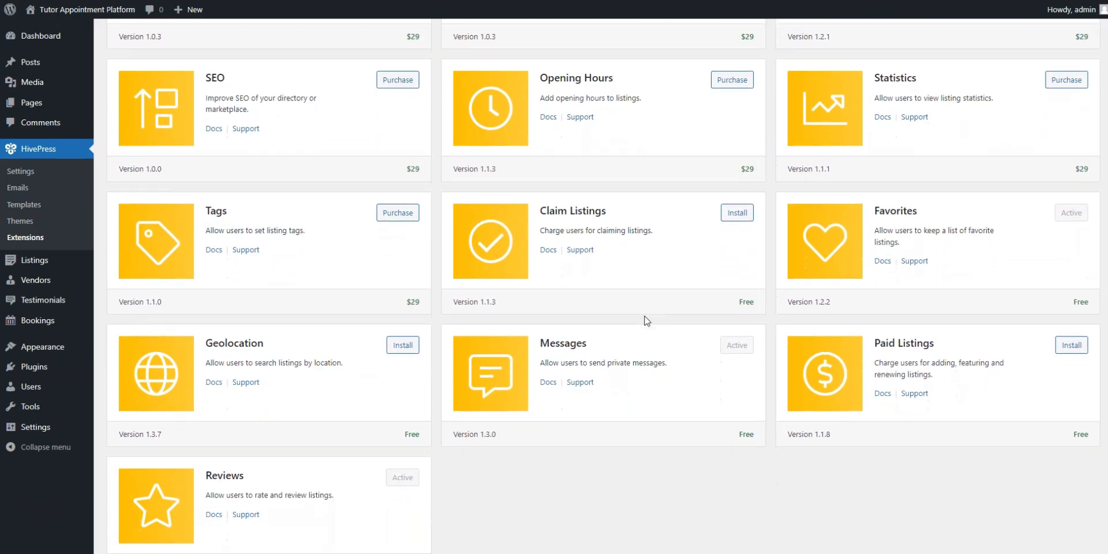
scroll(down, 3)
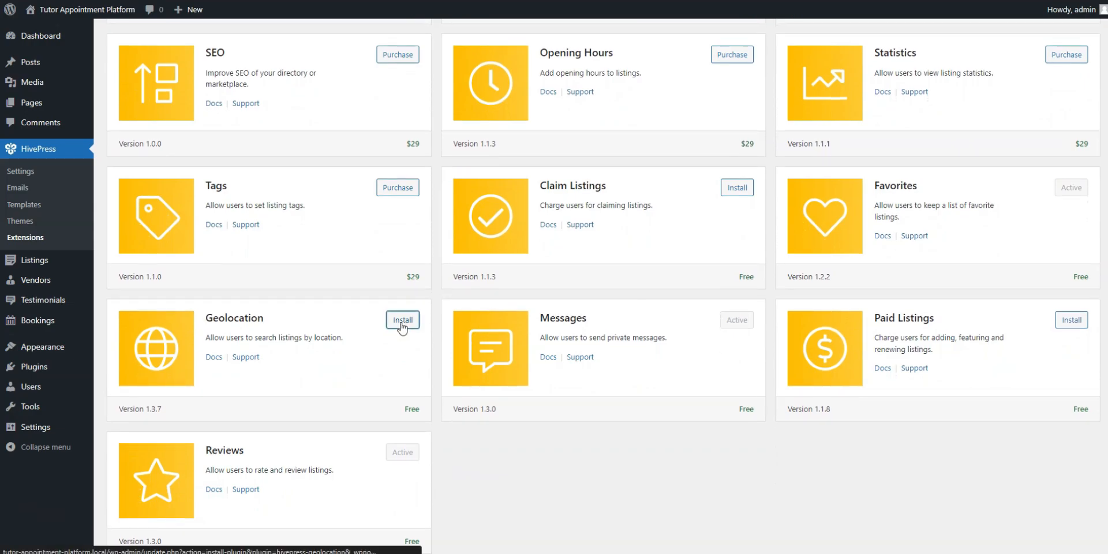
Step: Install and activate the free HivePress Geolocation 1.3.7 extension
click(401, 320)
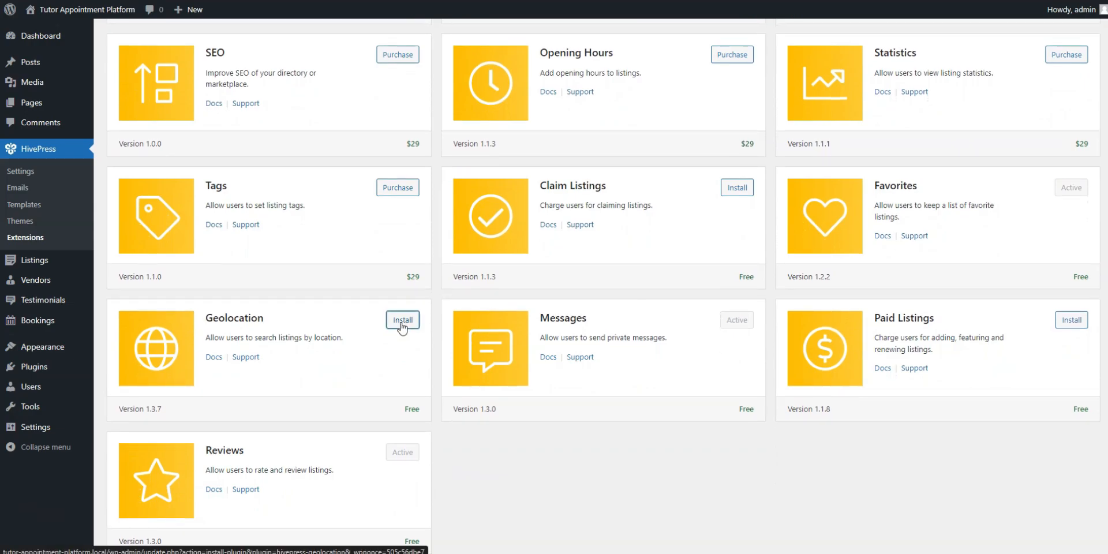
click(402, 320)
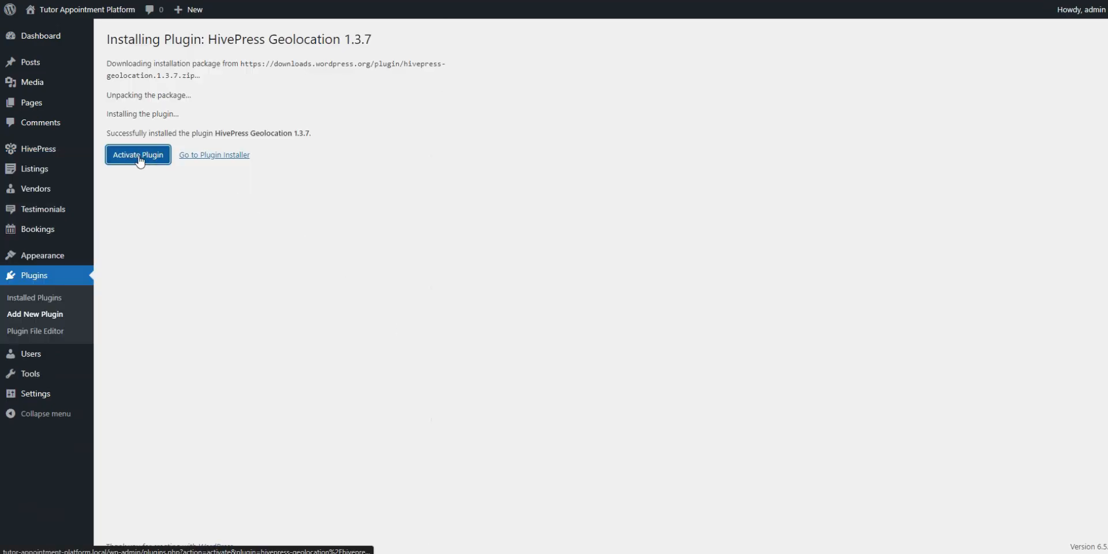
click(137, 154)
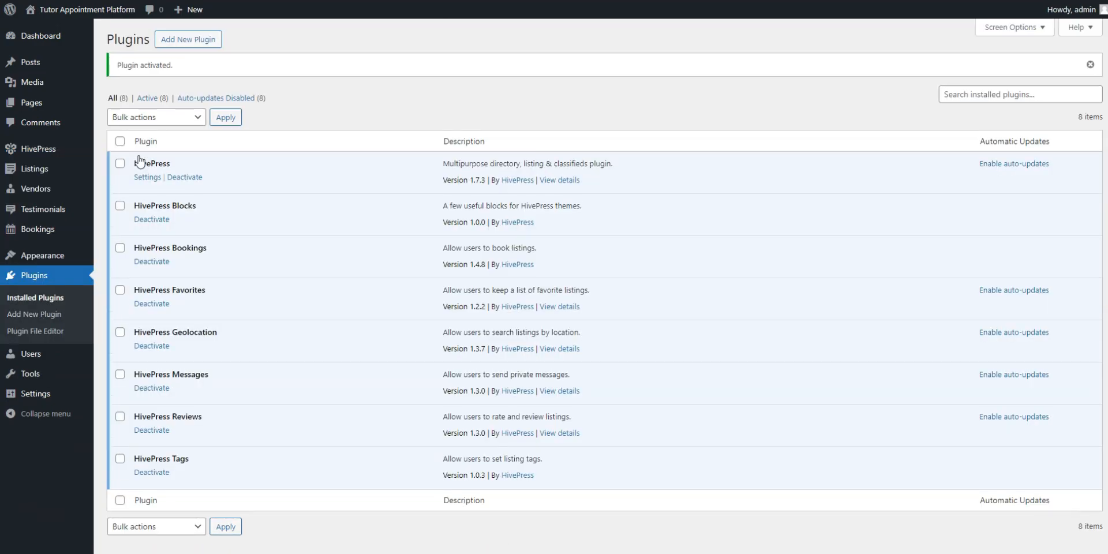
mouse_move(39, 149)
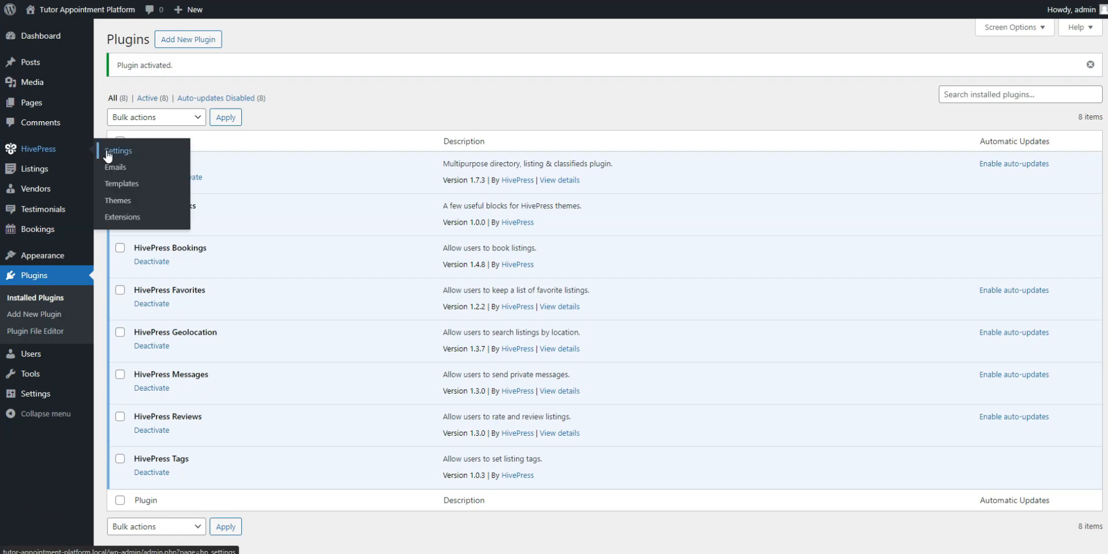
Step: Allow submitting new listings, keep manual approval on, and save the HivePress listing settings
click(119, 151)
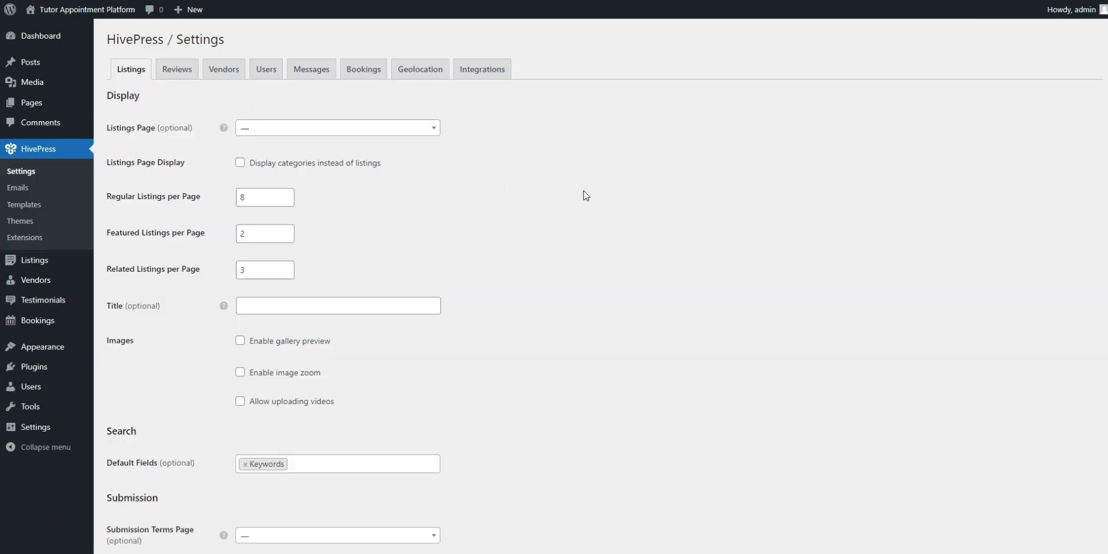
scroll(down, 3)
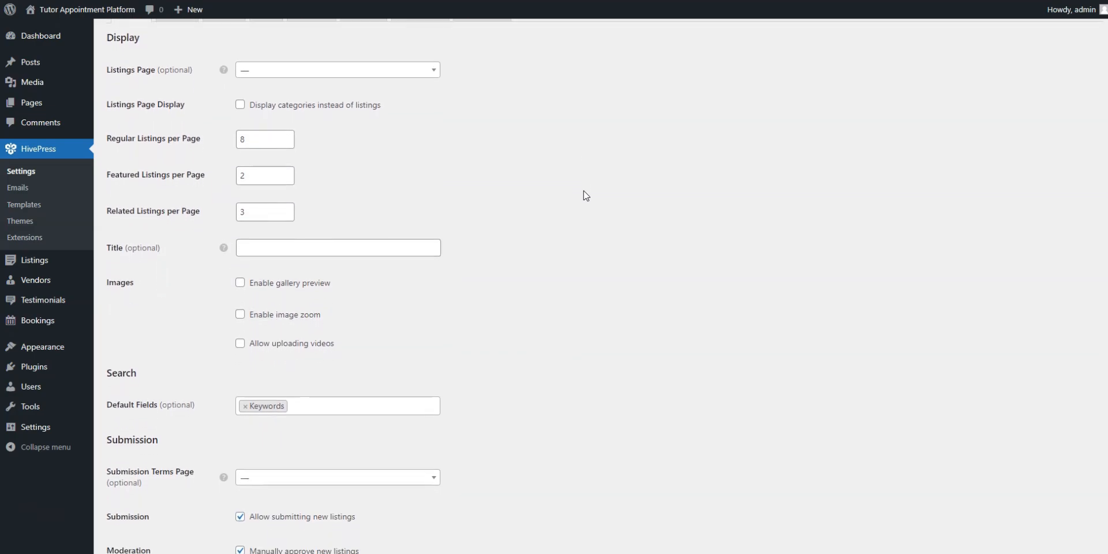
scroll(down, 3)
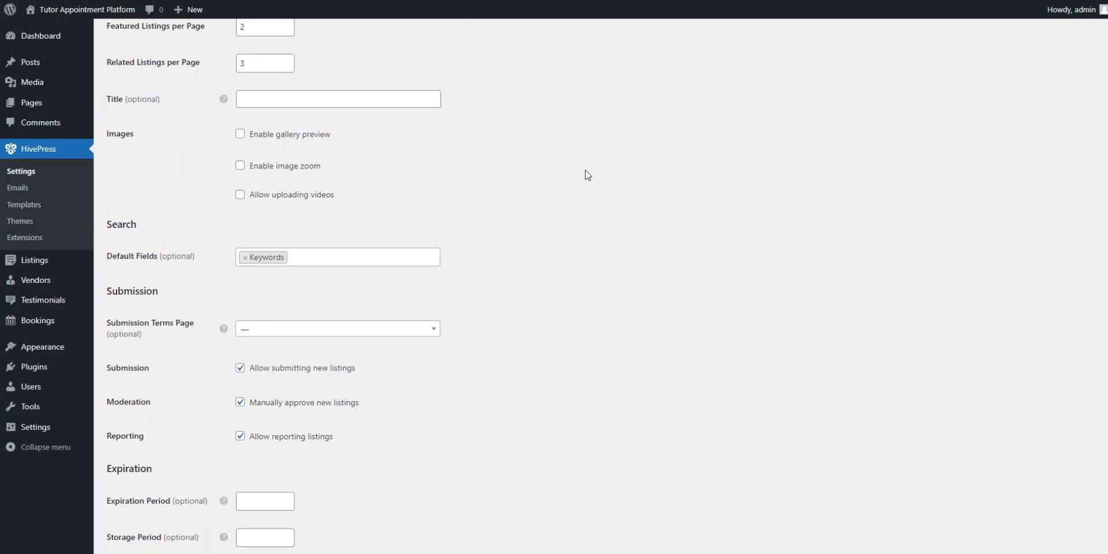
scroll(down, 3)
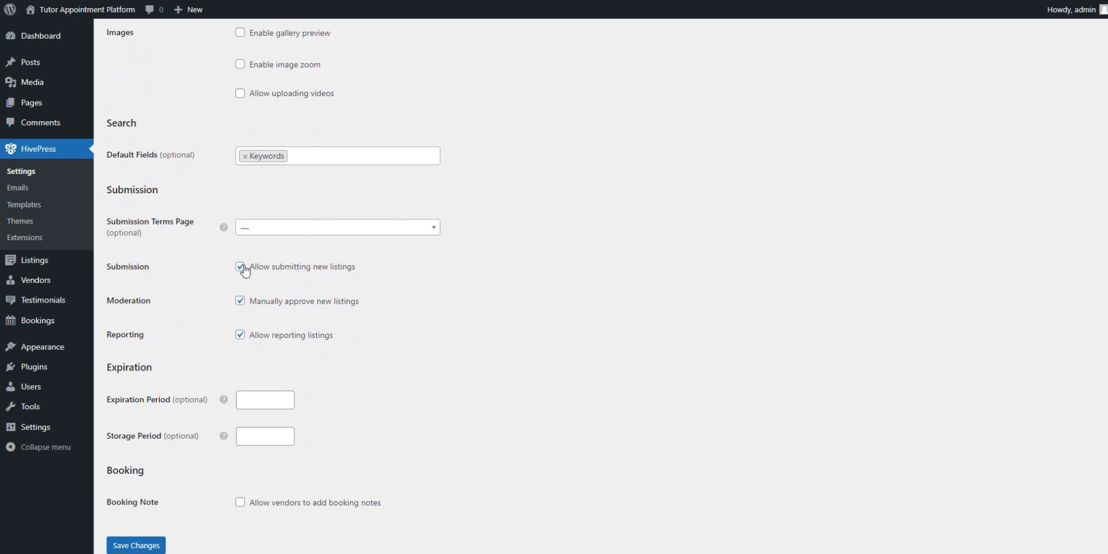
click(240, 267)
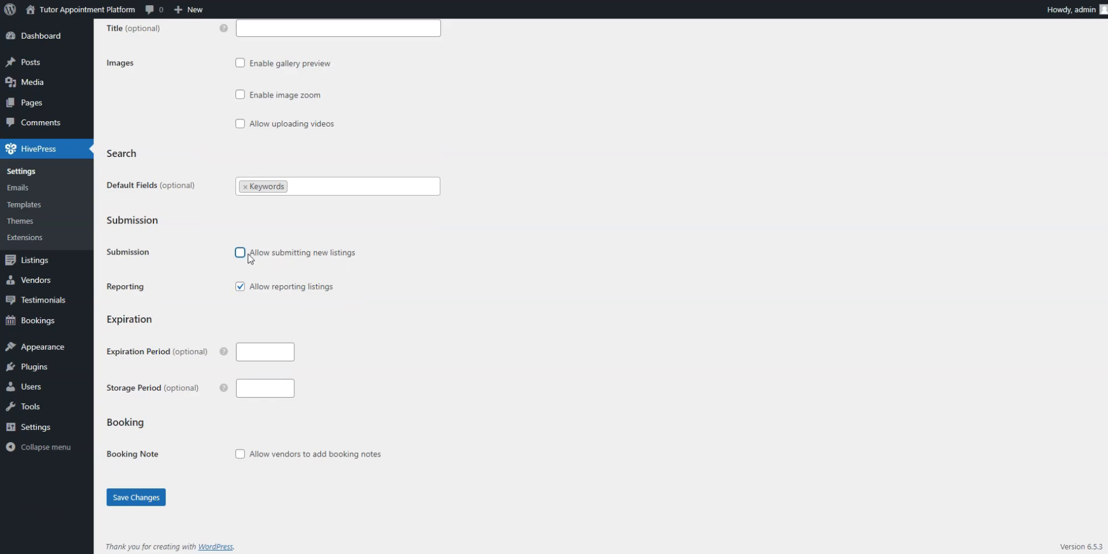
click(240, 252)
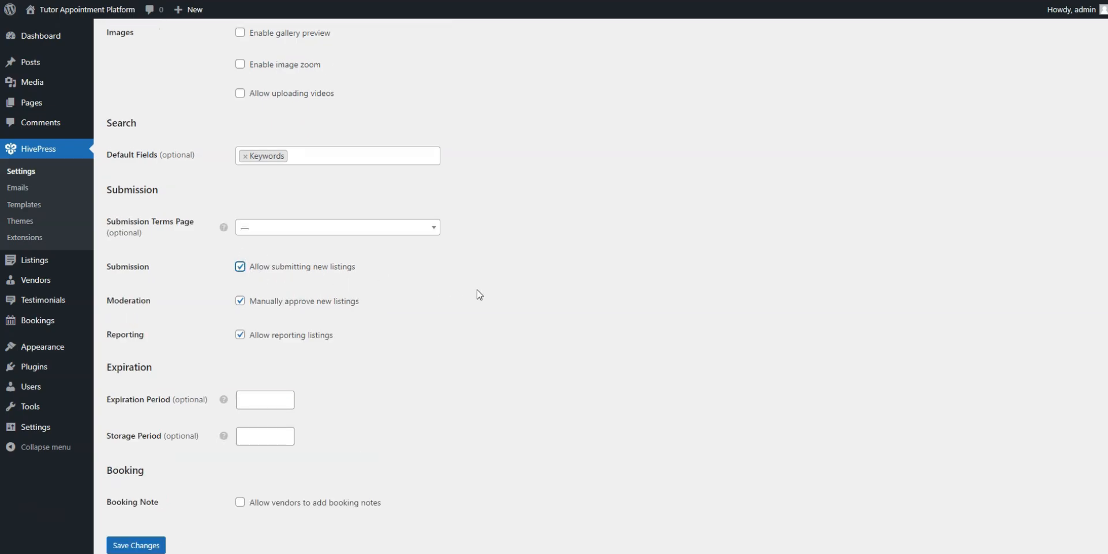
click(239, 301)
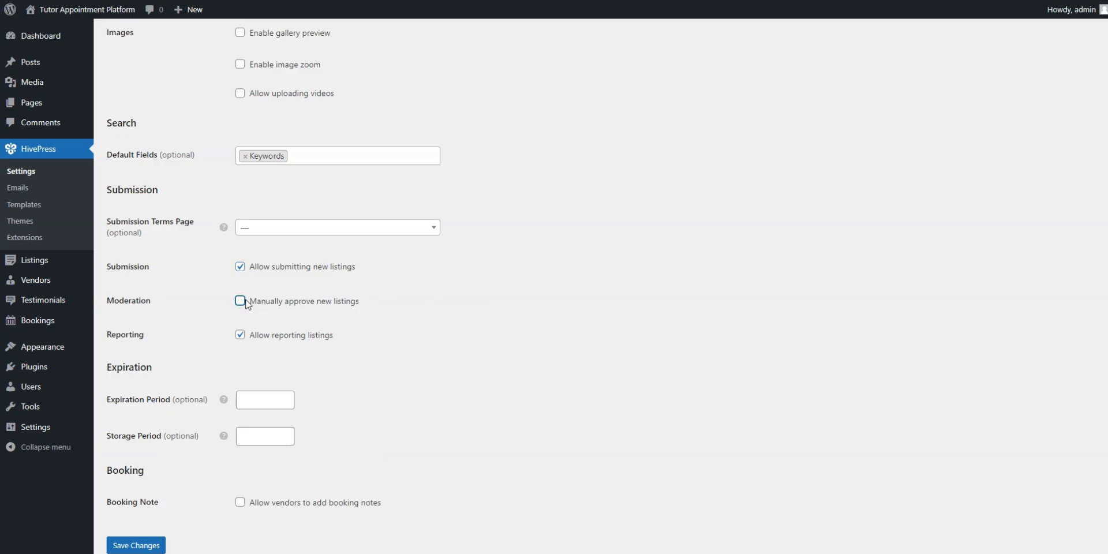
click(239, 300)
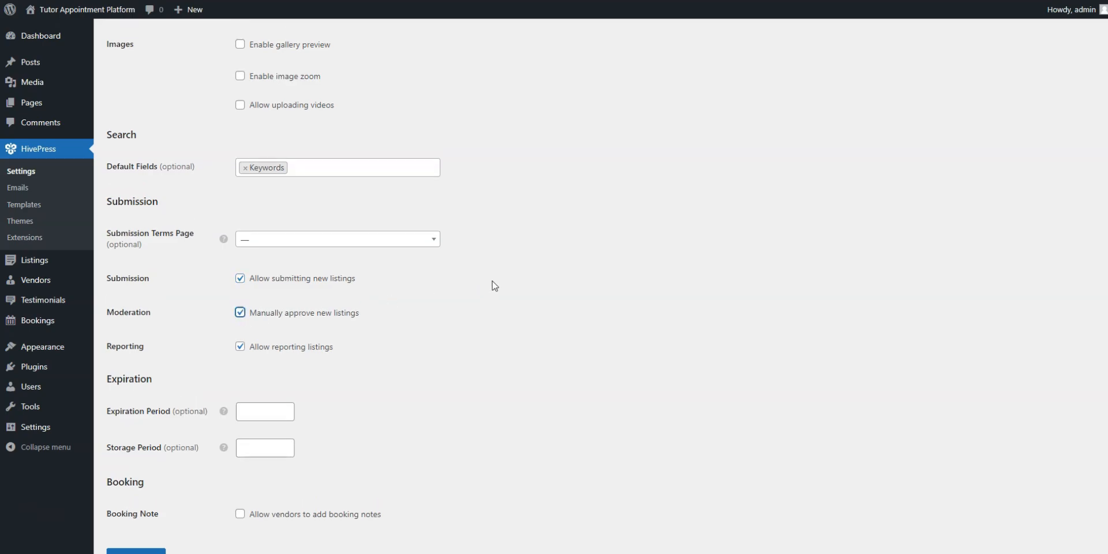
click(223, 69)
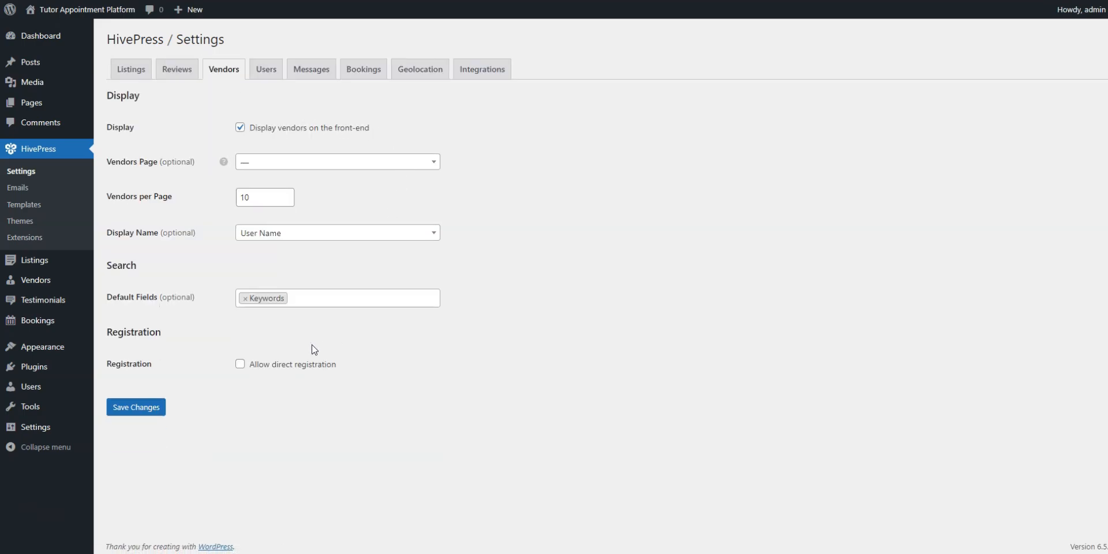
Step: Enable and save direct vendor registration, then switch to the Users settings
click(240, 364)
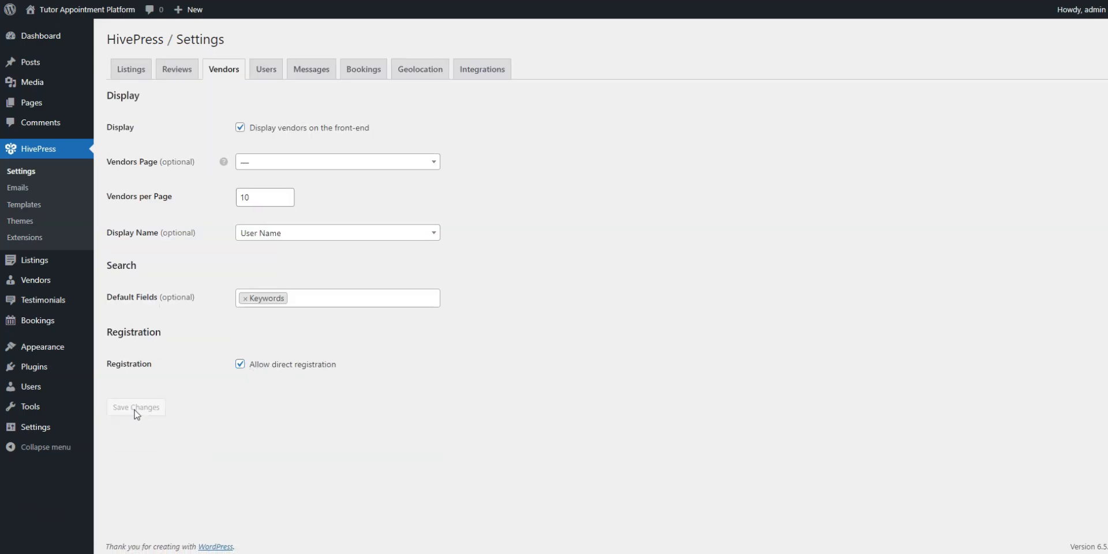
click(136, 407)
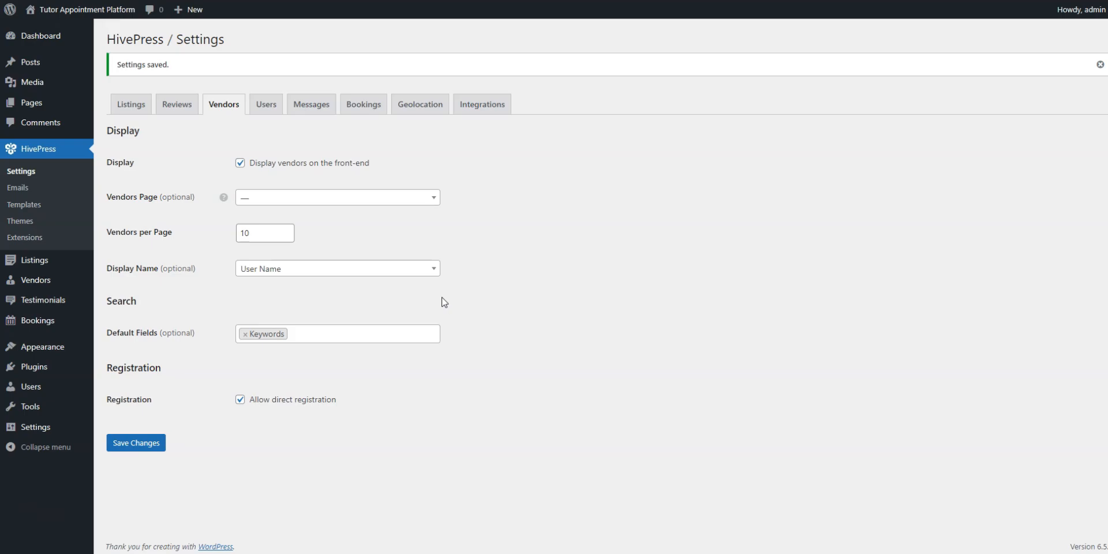
mouse_move(318, 132)
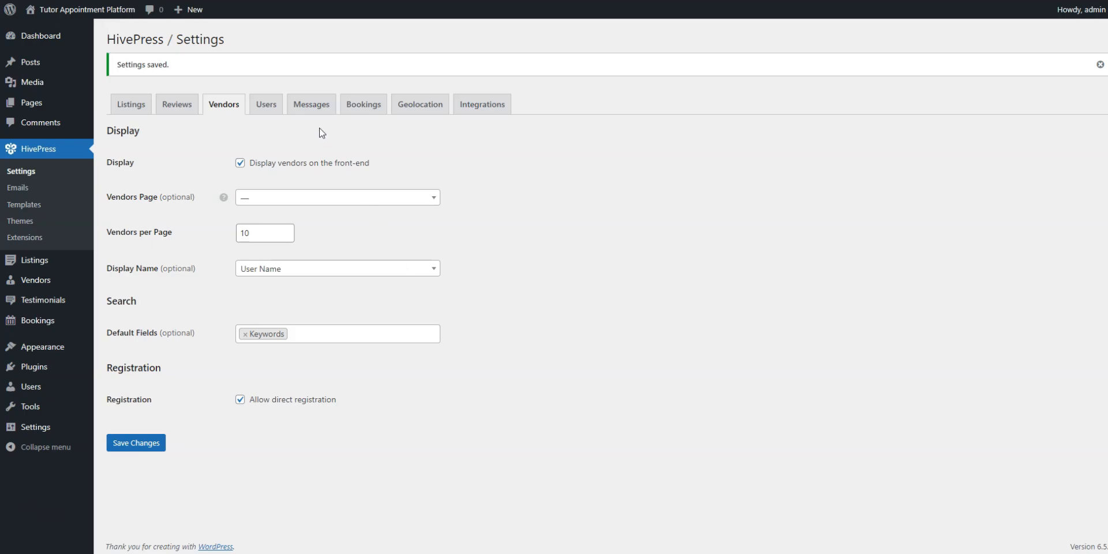
click(265, 104)
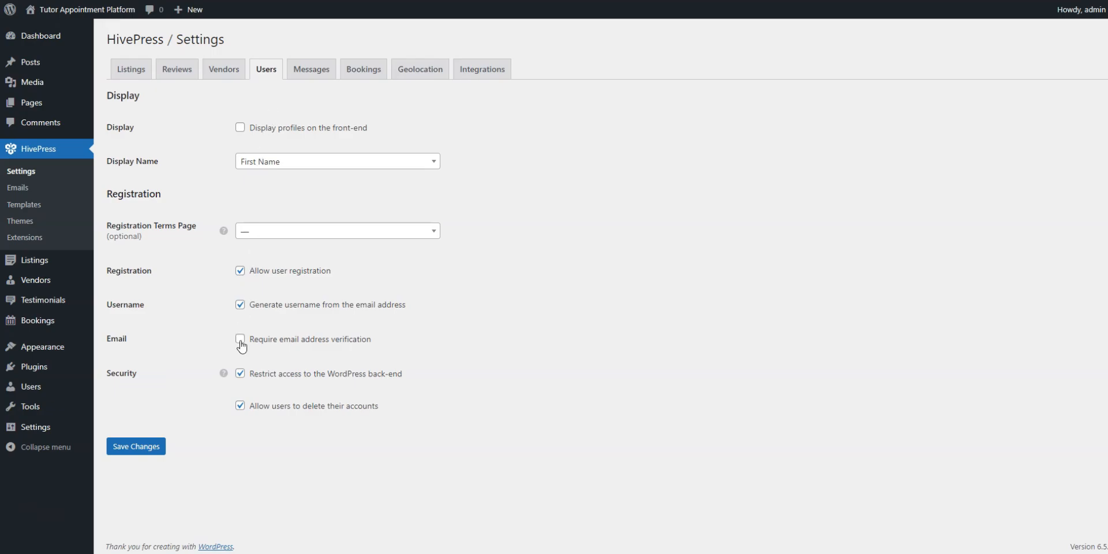
Step: Tick Require email address verification and save the user settings
click(240, 339)
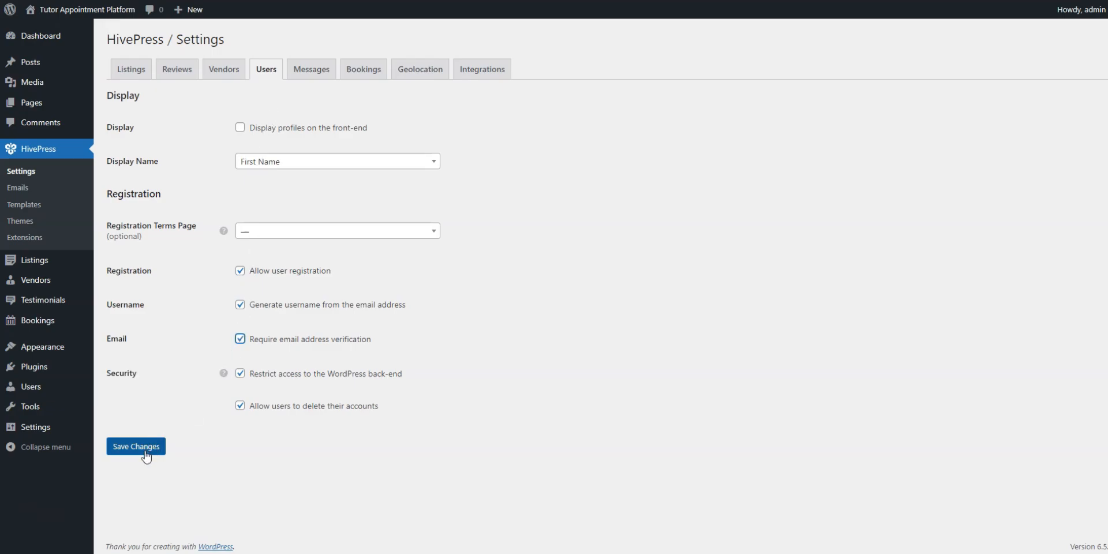
click(136, 446)
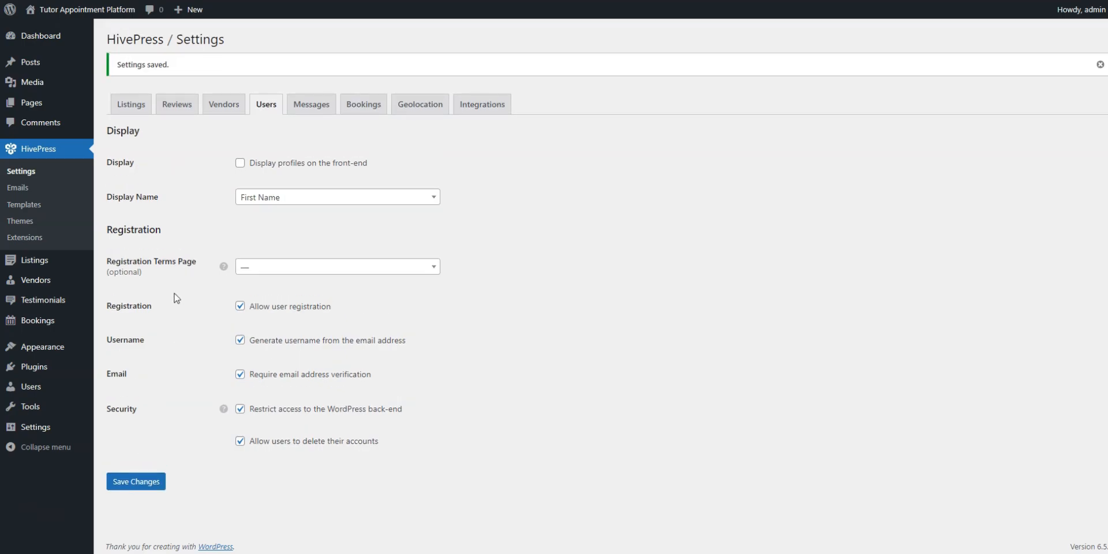
mouse_move(336, 183)
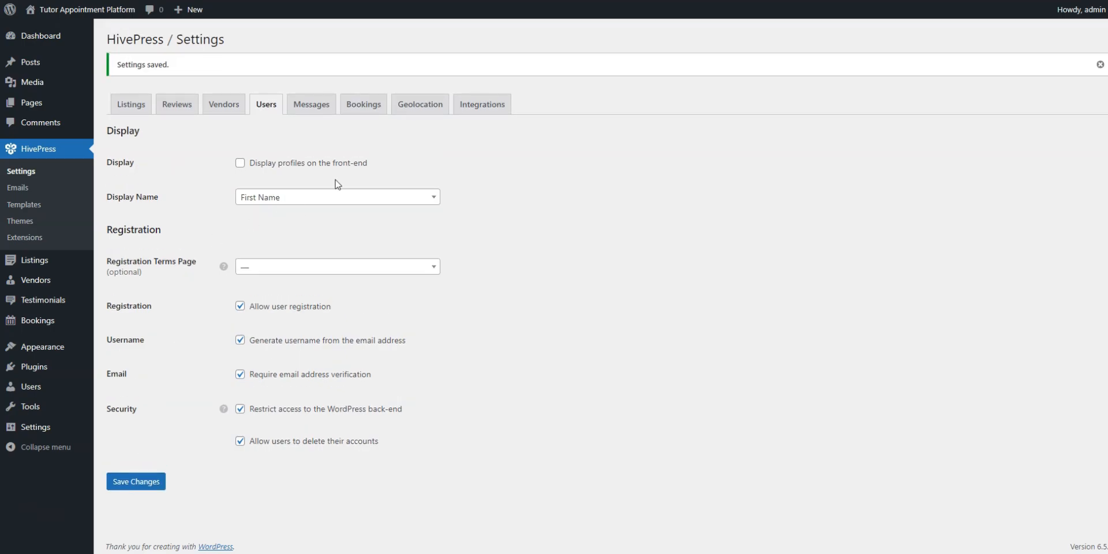
Step: Turn on Enable time slots in the Bookings settings and save
click(363, 105)
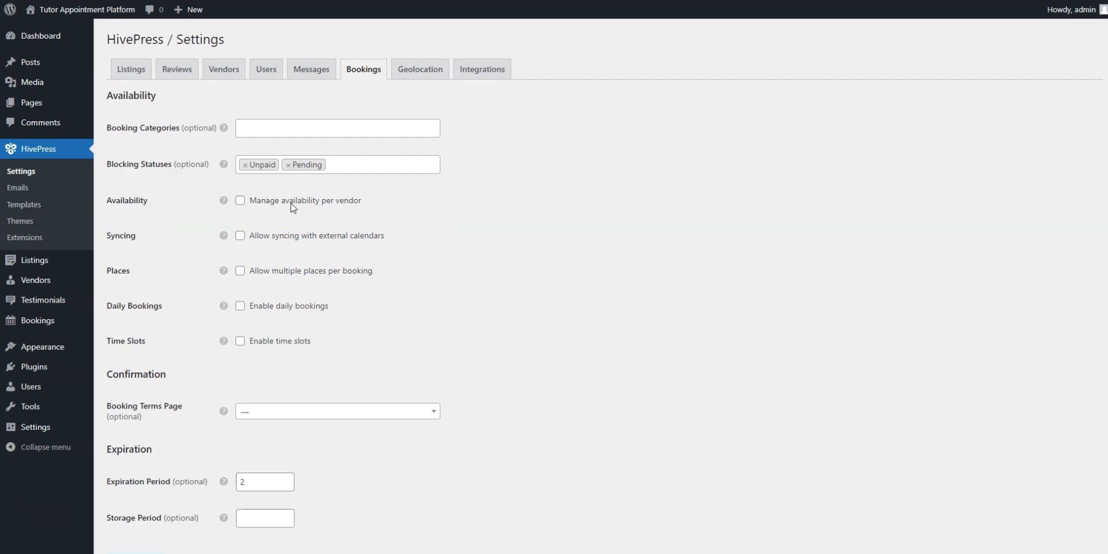
mouse_move(208, 262)
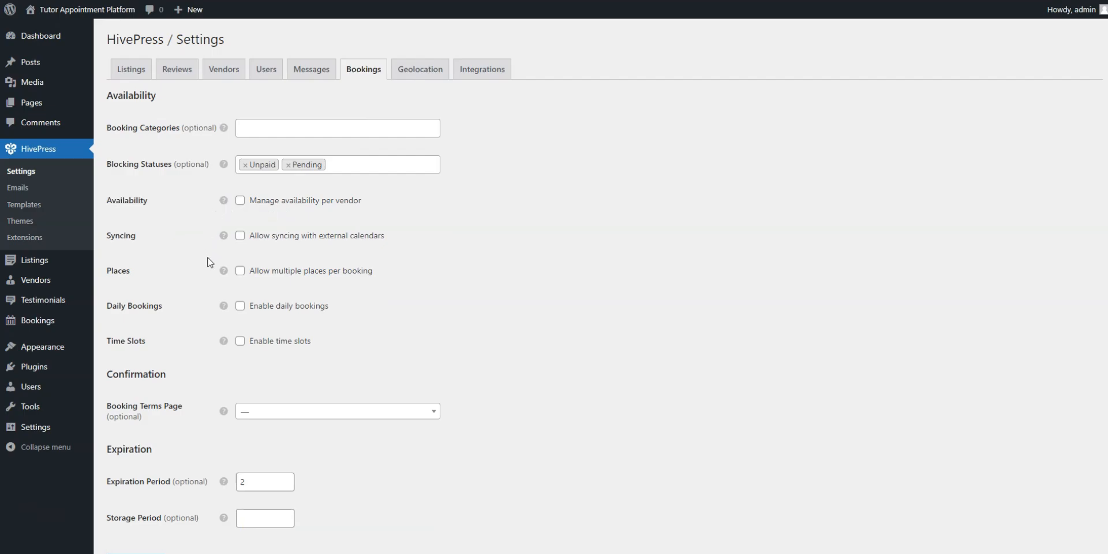
mouse_move(216, 274)
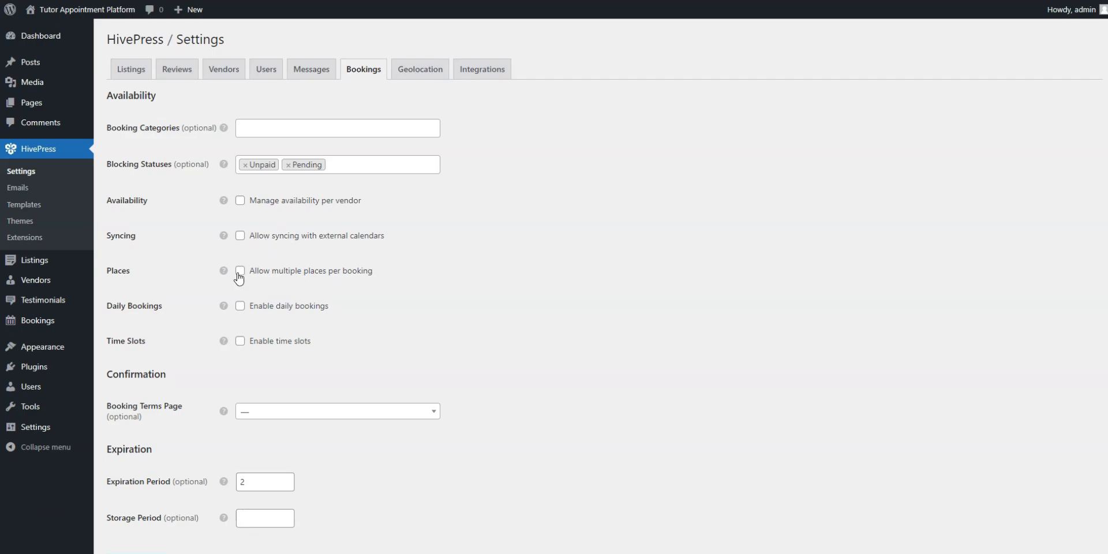
mouse_move(223, 341)
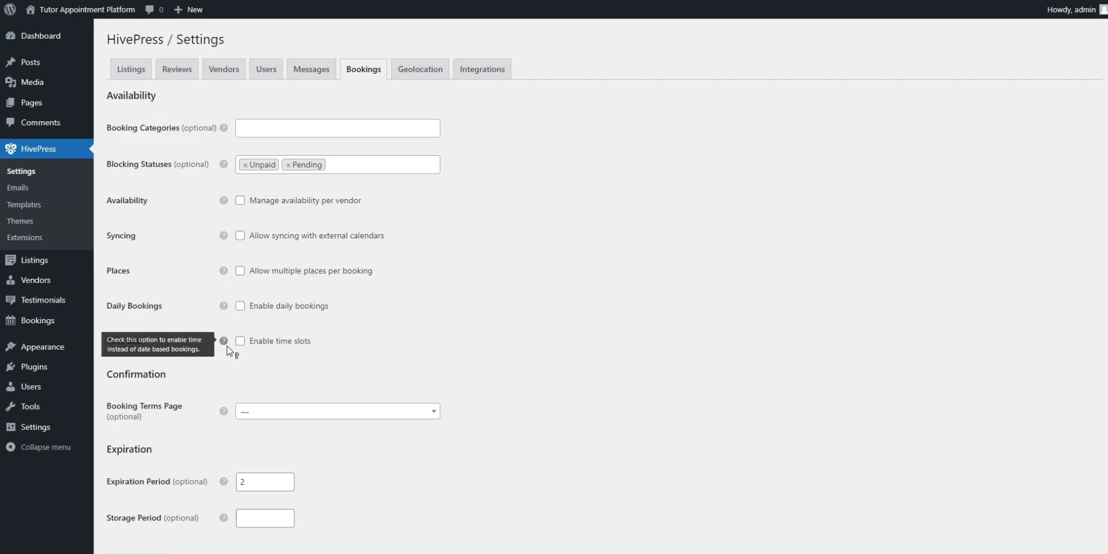
click(240, 341)
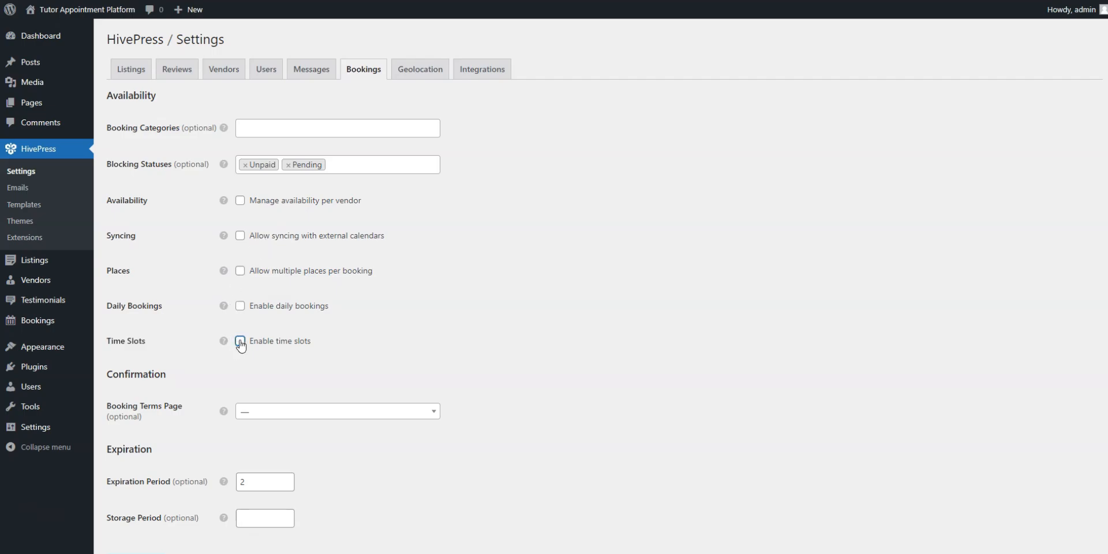
click(239, 341)
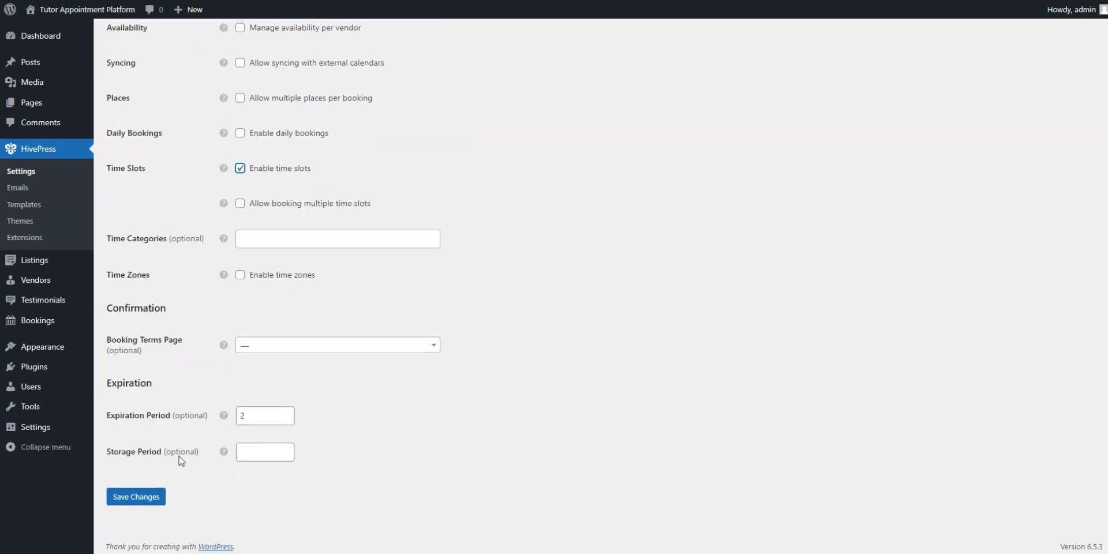
click(135, 497)
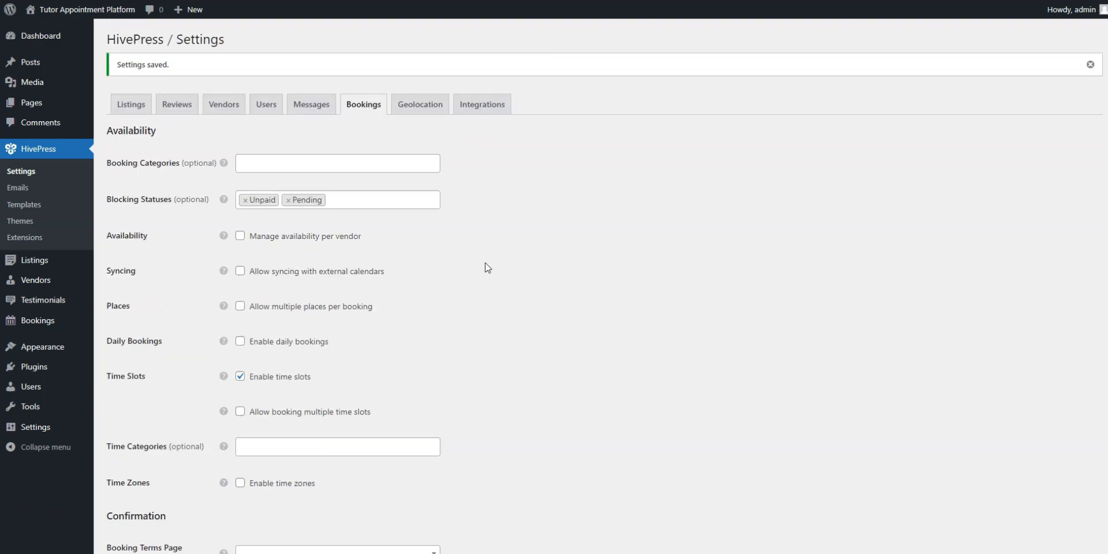
mouse_move(487, 232)
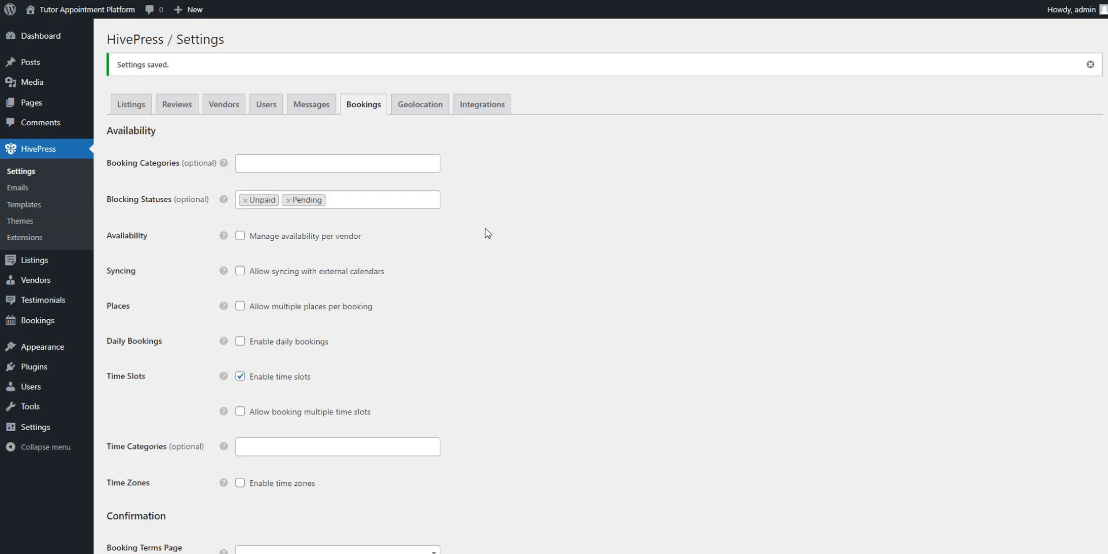
mouse_move(471, 200)
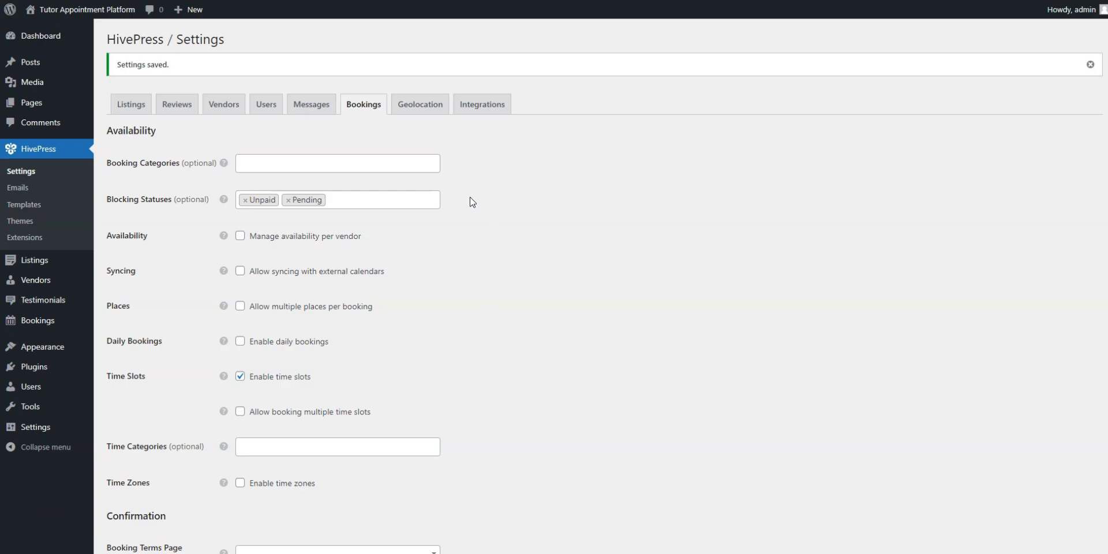
Step: Set the HivePress map provider to Mapbox and save the geolocation settings
click(420, 104)
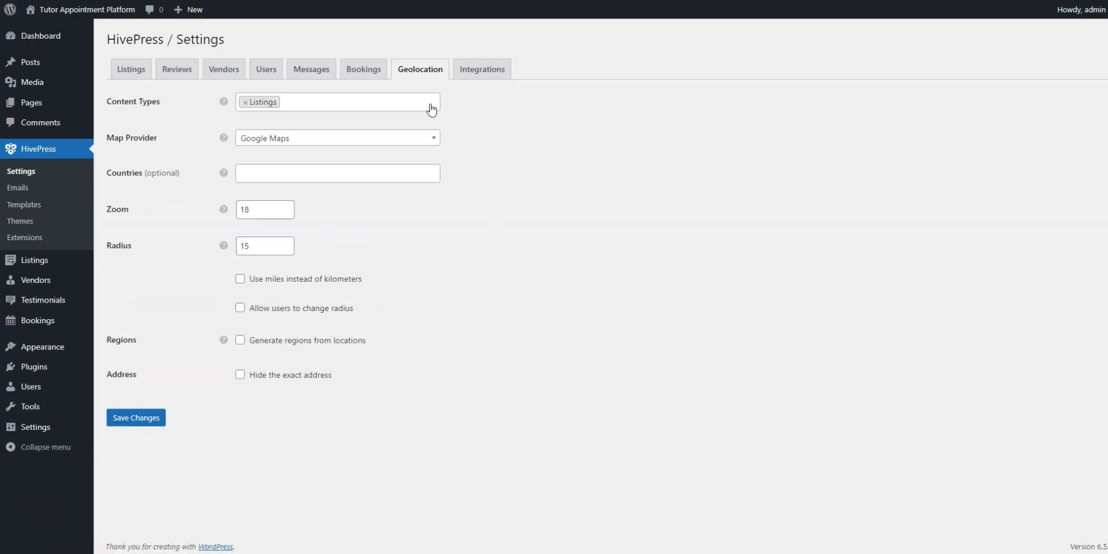
click(337, 138)
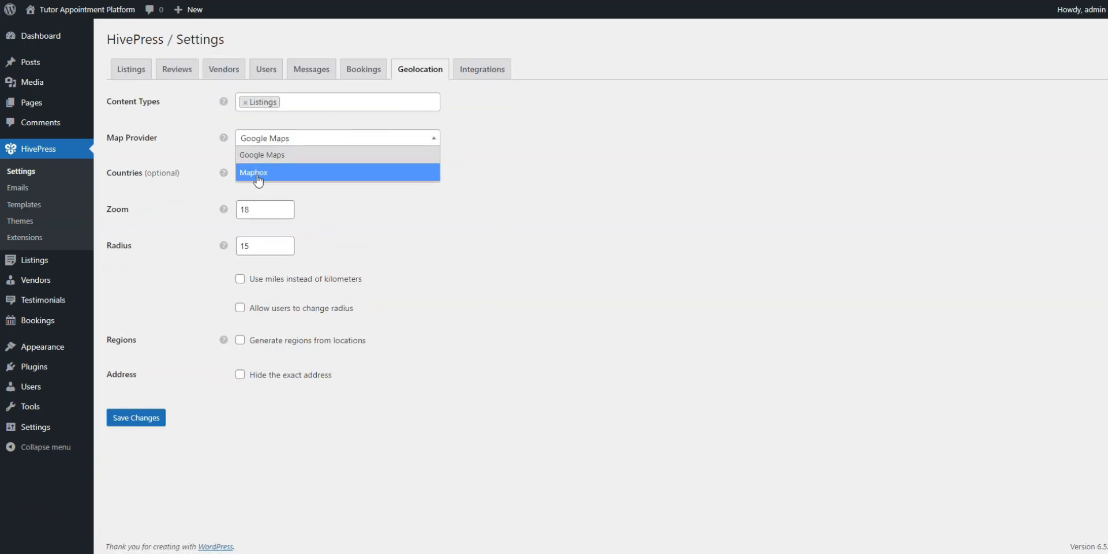
click(254, 172)
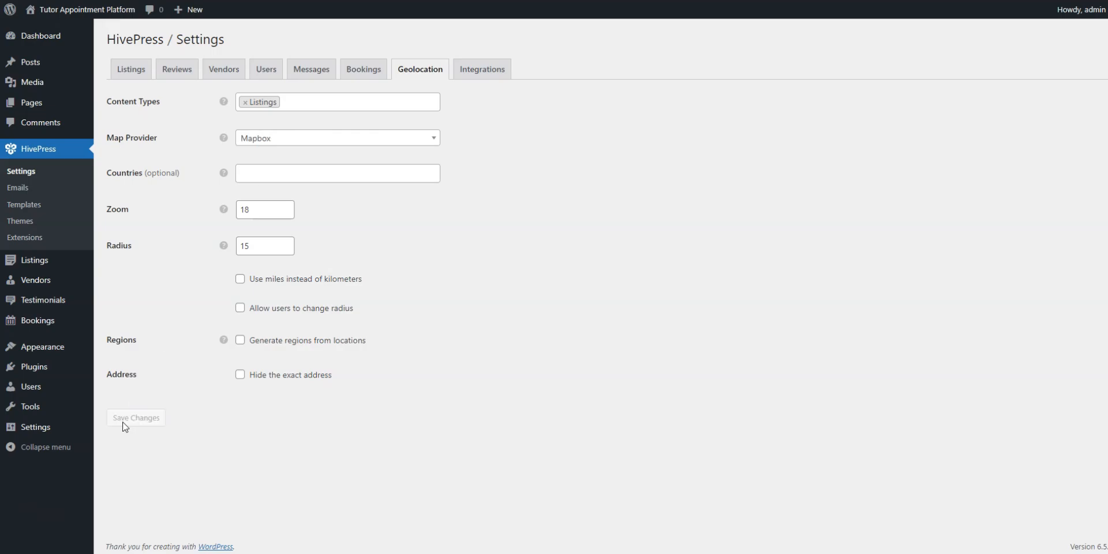
click(136, 418)
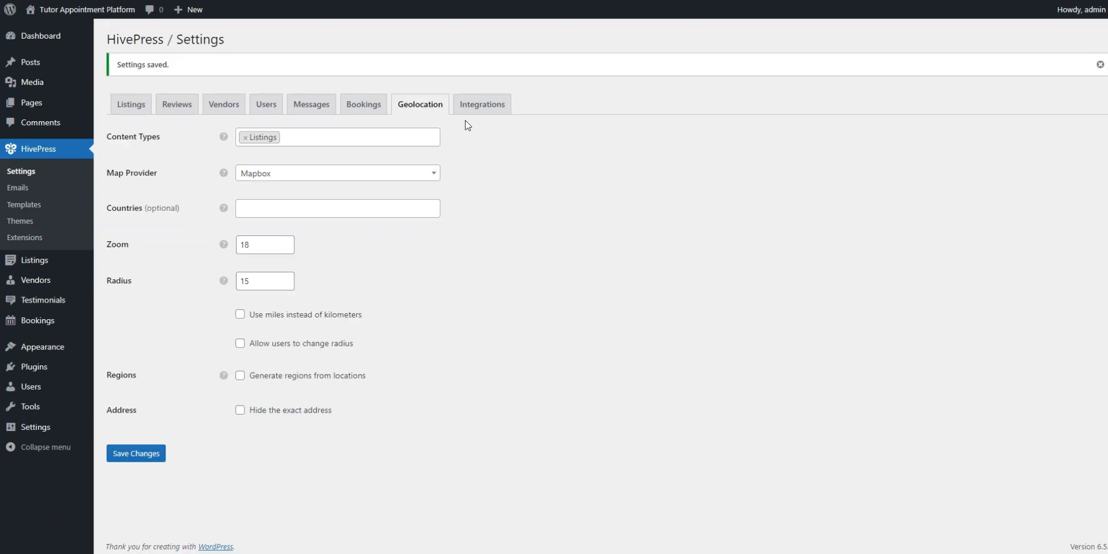
Step: Save the Mapbox API key under Integrations, then go to the Pages list
click(482, 104)
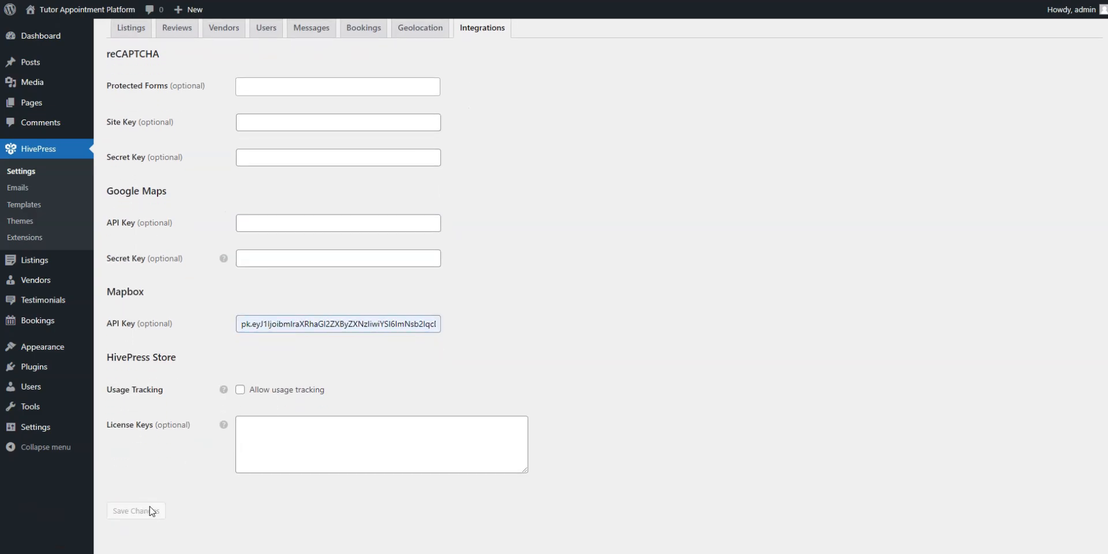
click(136, 511)
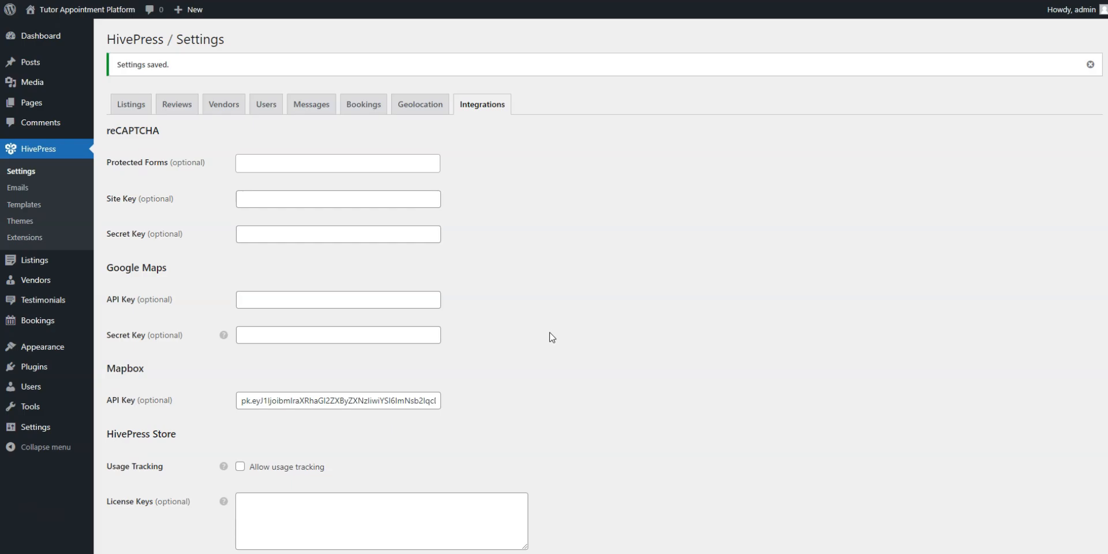
click(29, 102)
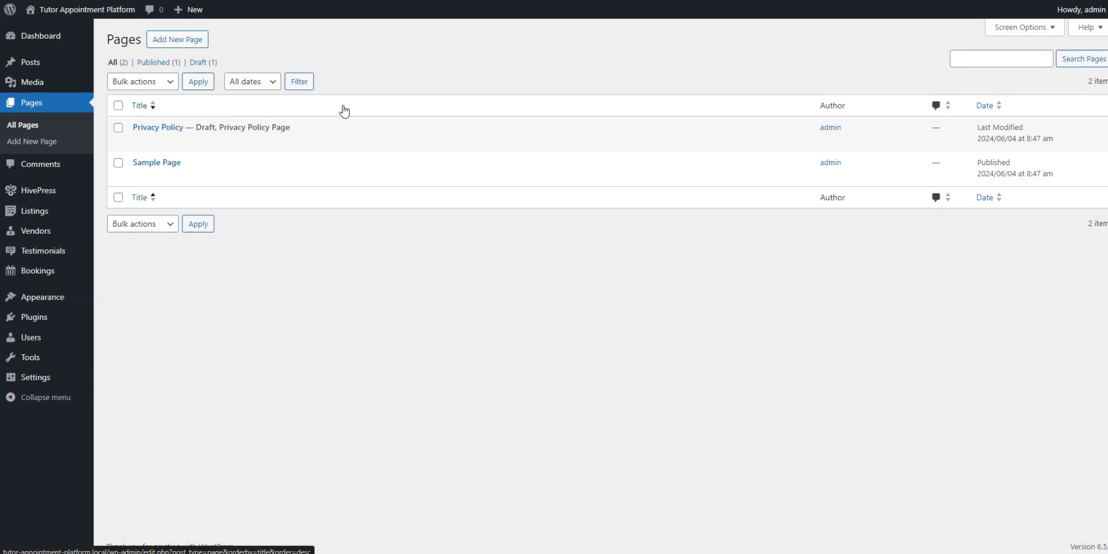
Step: Start a new page and dismiss the block editor's Welcome guide
click(177, 39)
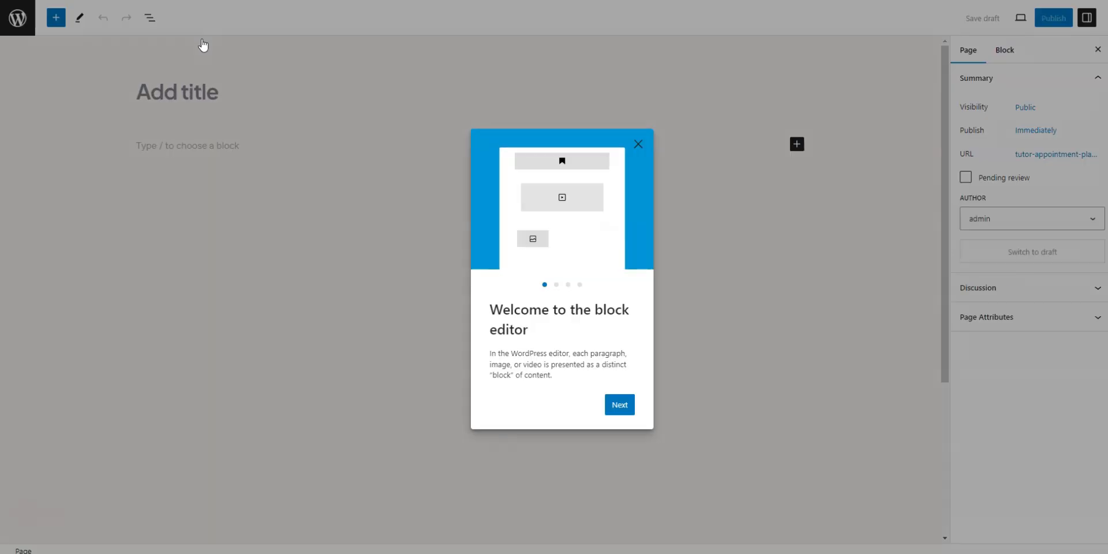
click(638, 144)
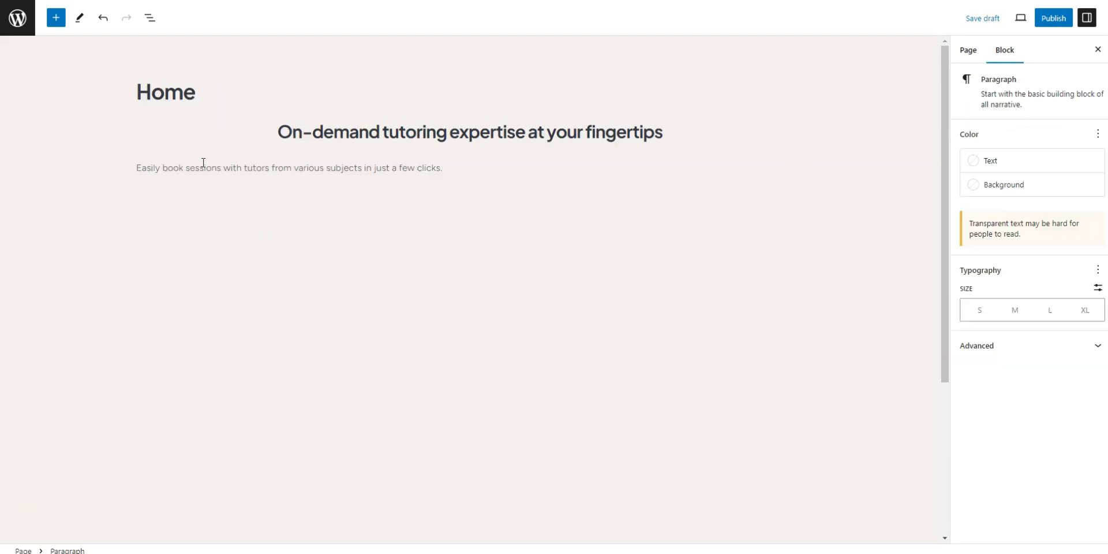
Step: Add HivePress Listing Search Form and Listing Categories blocks, then publish the Home page
click(967, 51)
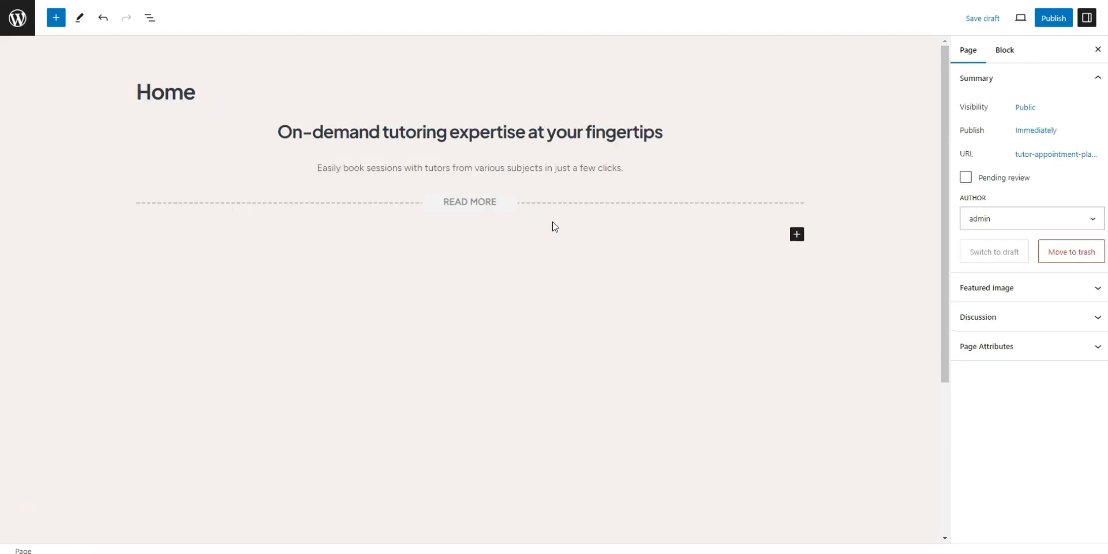
click(796, 234)
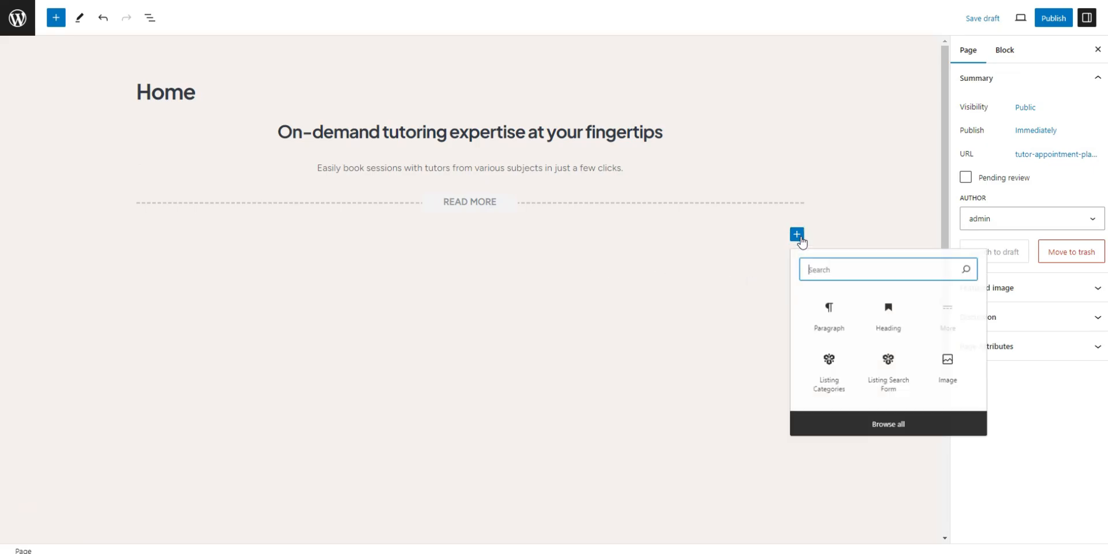
text(HivePress)
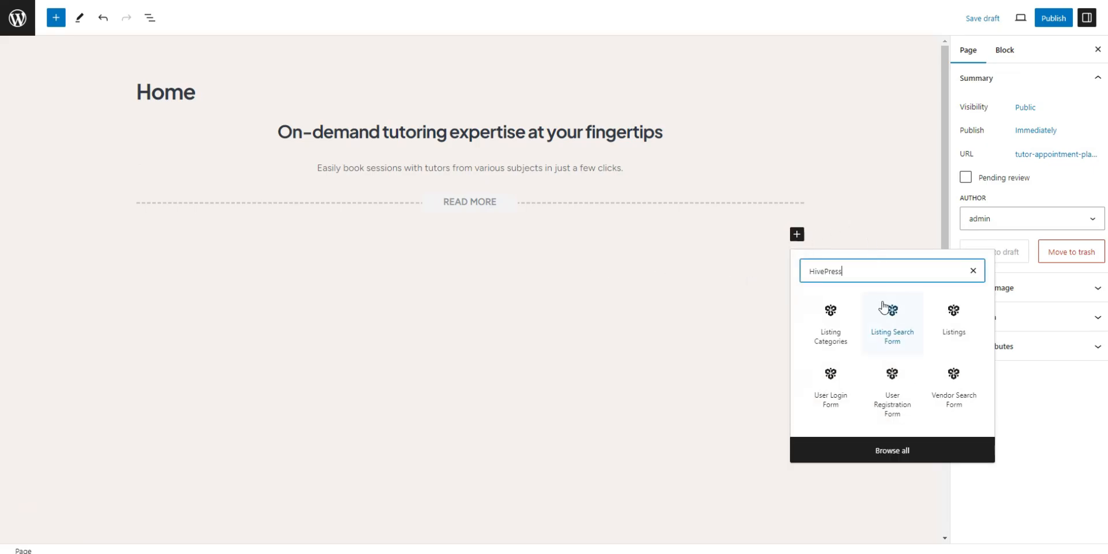
click(892, 322)
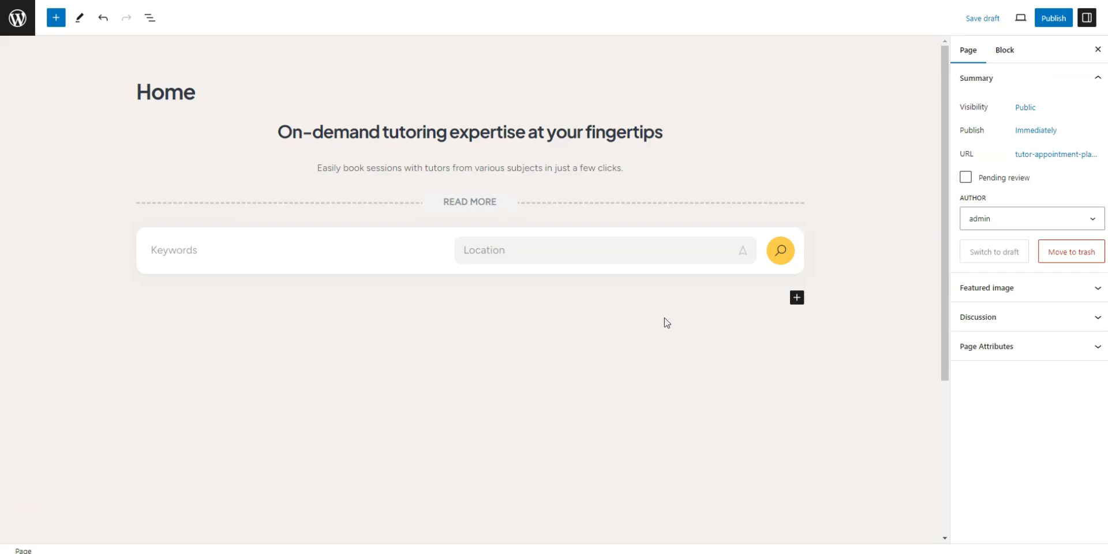
click(796, 298)
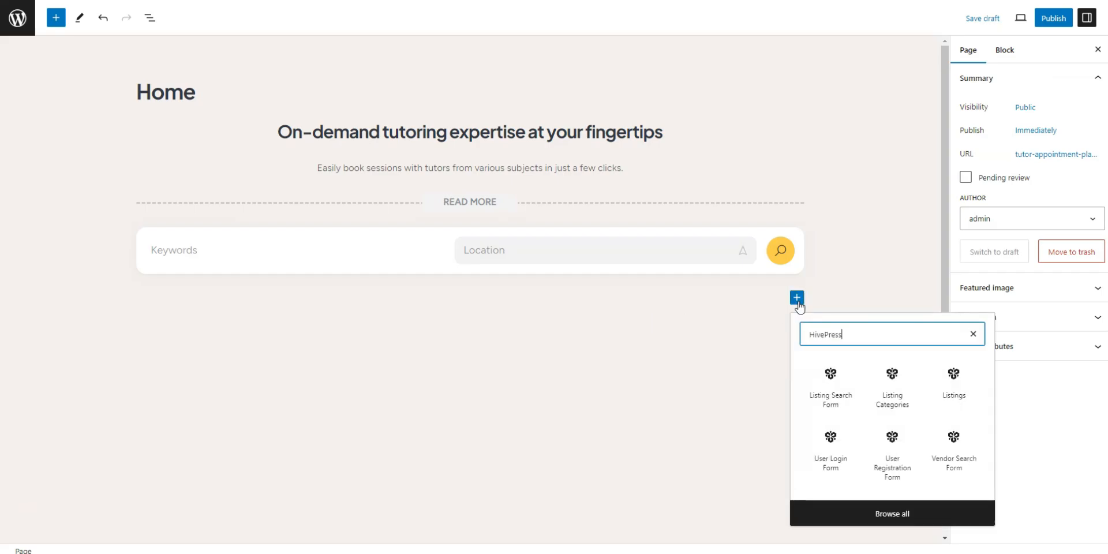
click(890, 385)
text(4)
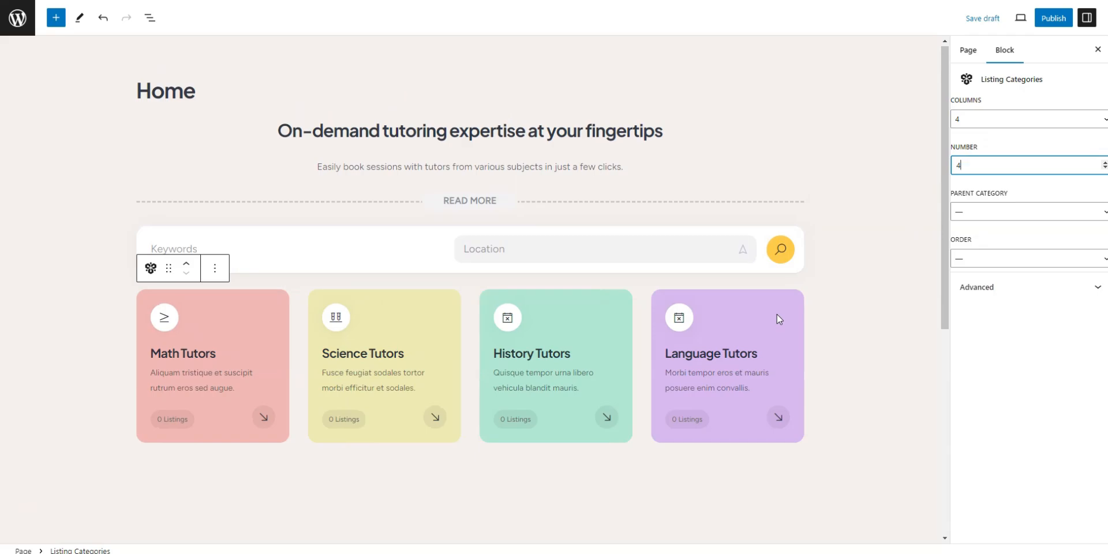
click(1052, 16)
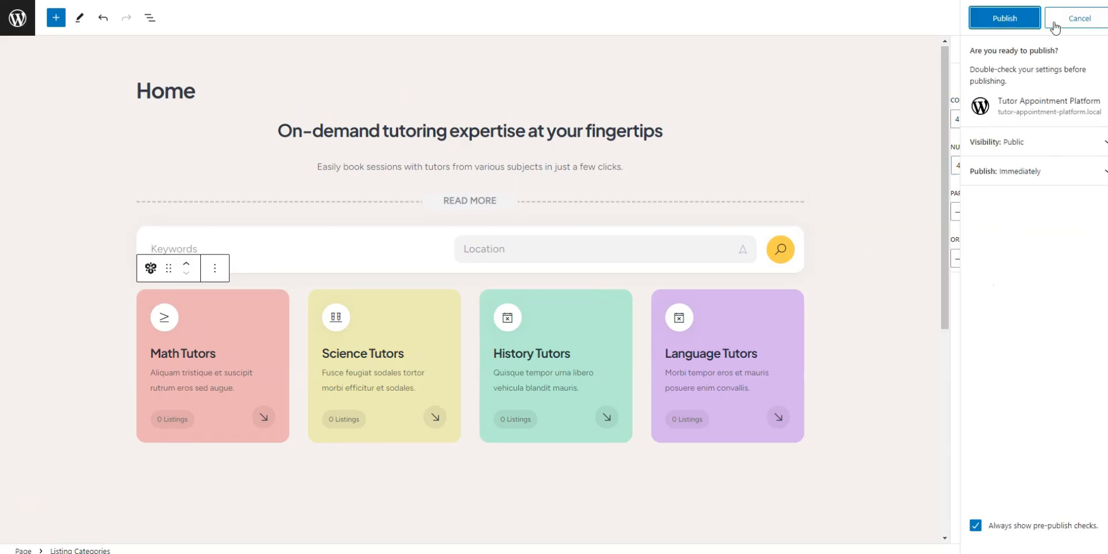
click(1005, 17)
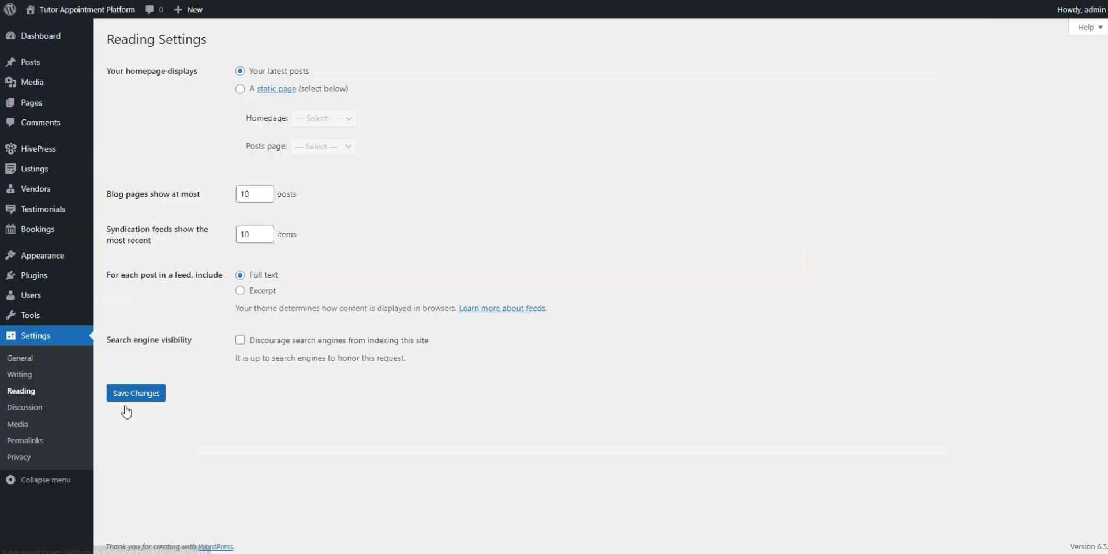
Step: Set Reading to a static homepage using the Home page and save
click(240, 89)
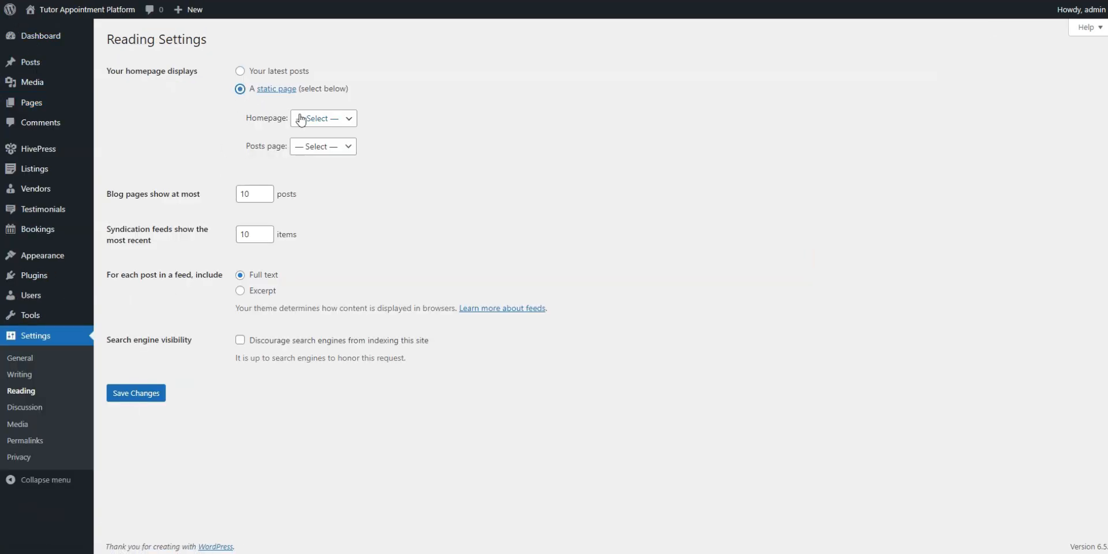
click(323, 118)
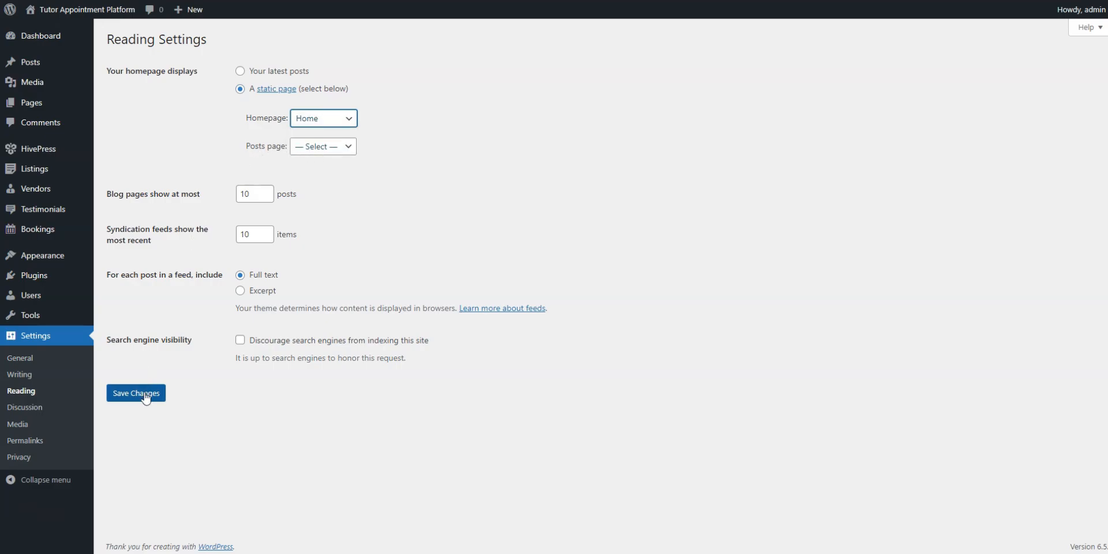
click(136, 393)
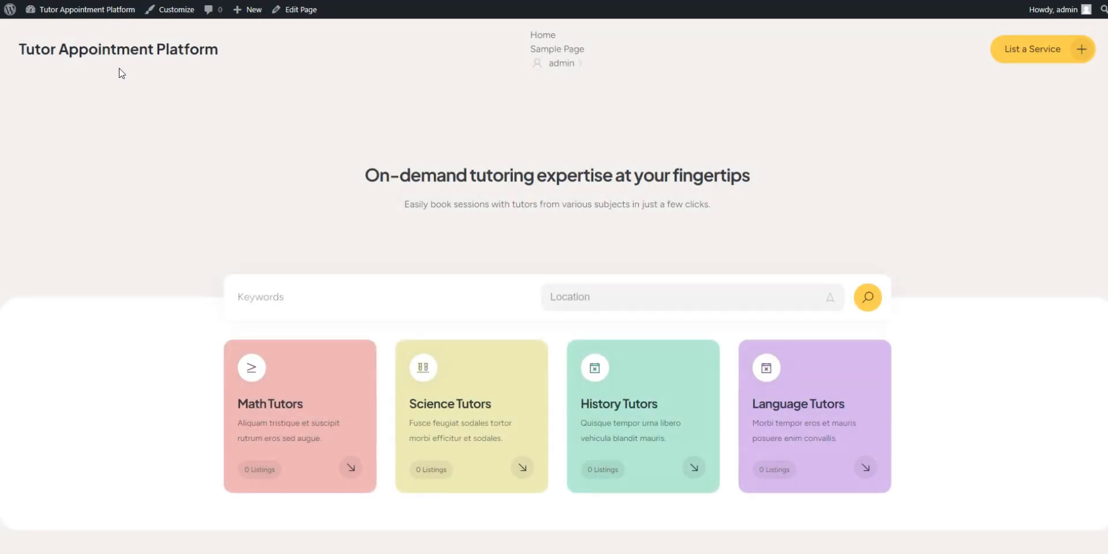
Step: Scroll the live homepage to review the search form and four tutor categories
scroll(down, 3)
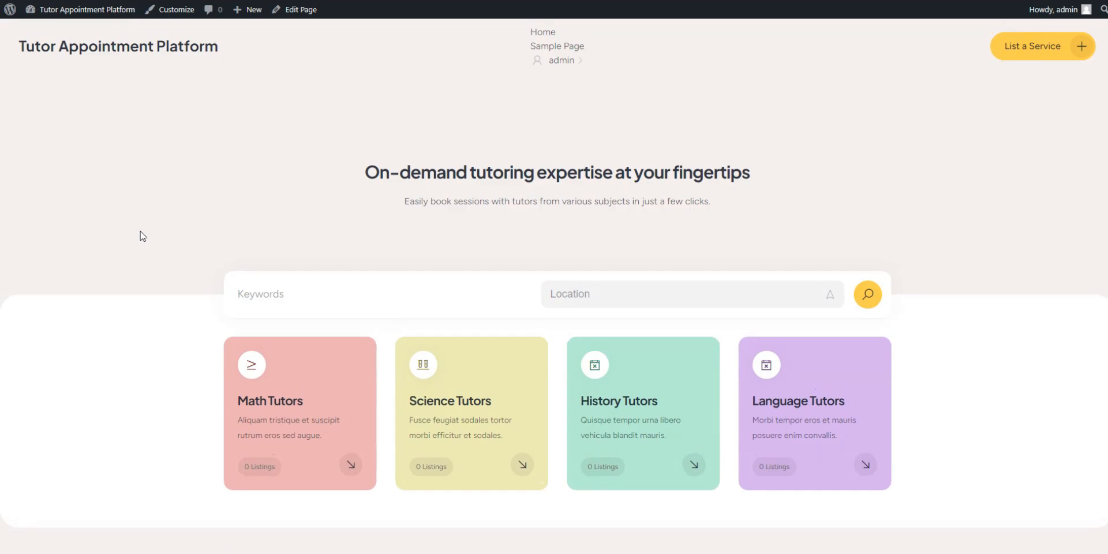
mouse_move(176, 115)
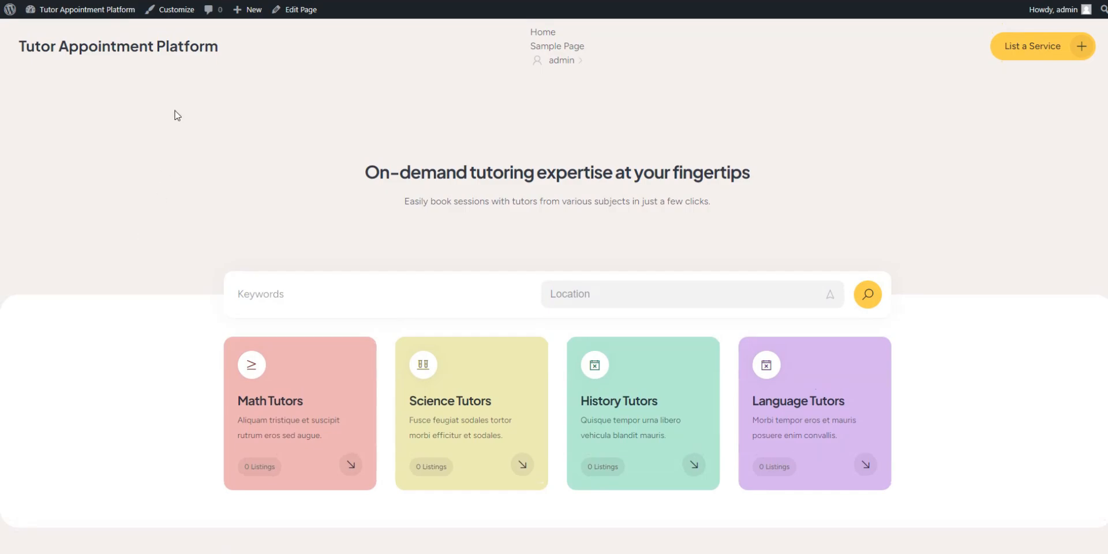
Step: Upload and crop the TutorHive logo under Site Identity, then publish it
click(172, 10)
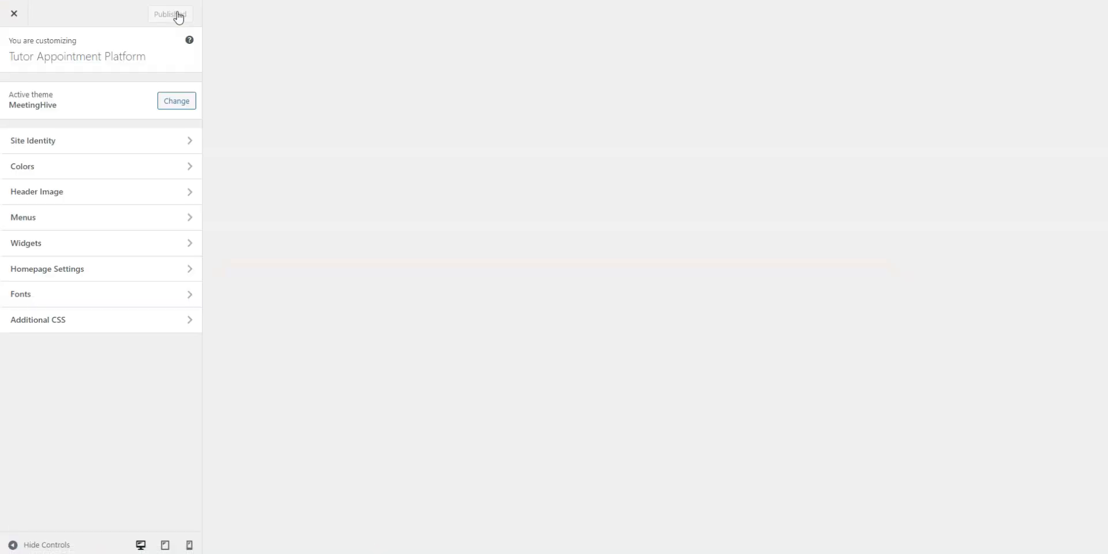
click(170, 13)
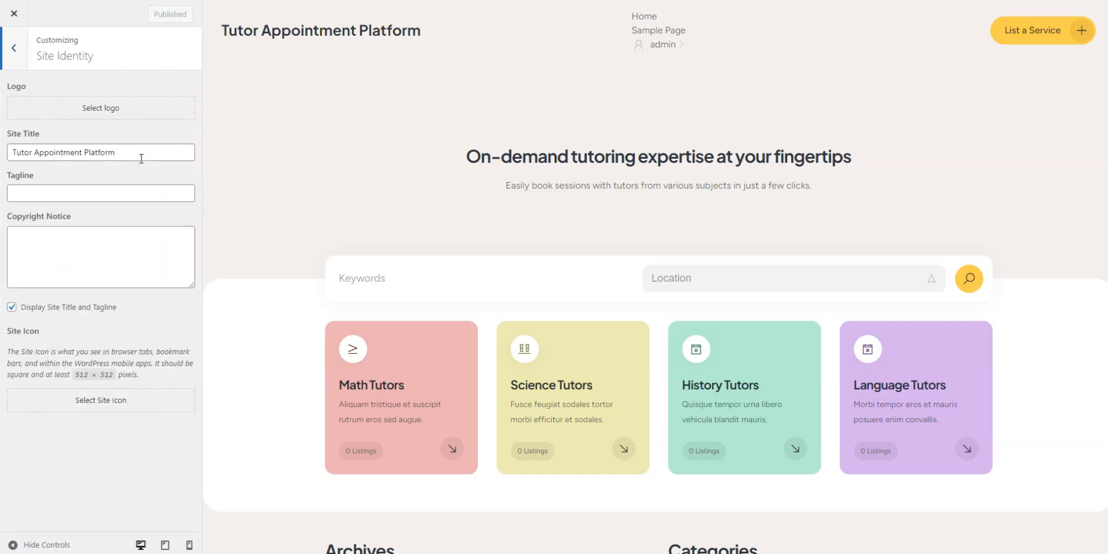
mouse_move(132, 184)
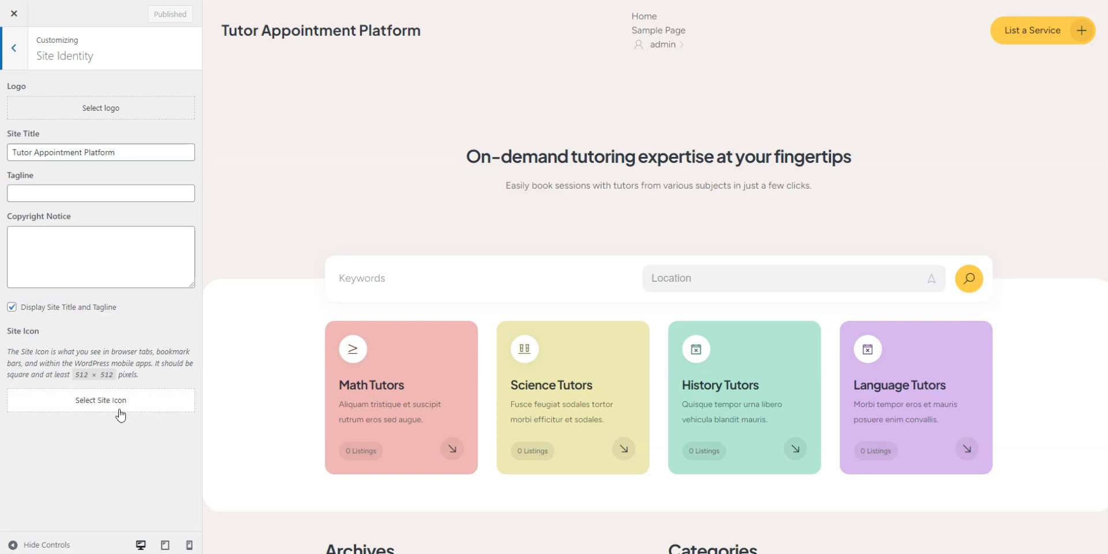
click(100, 107)
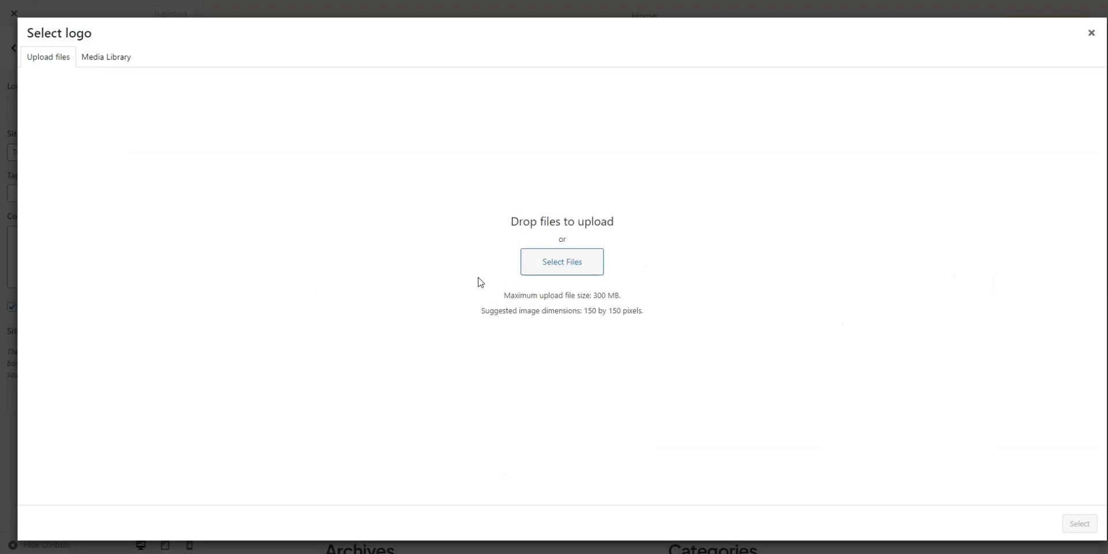
click(561, 262)
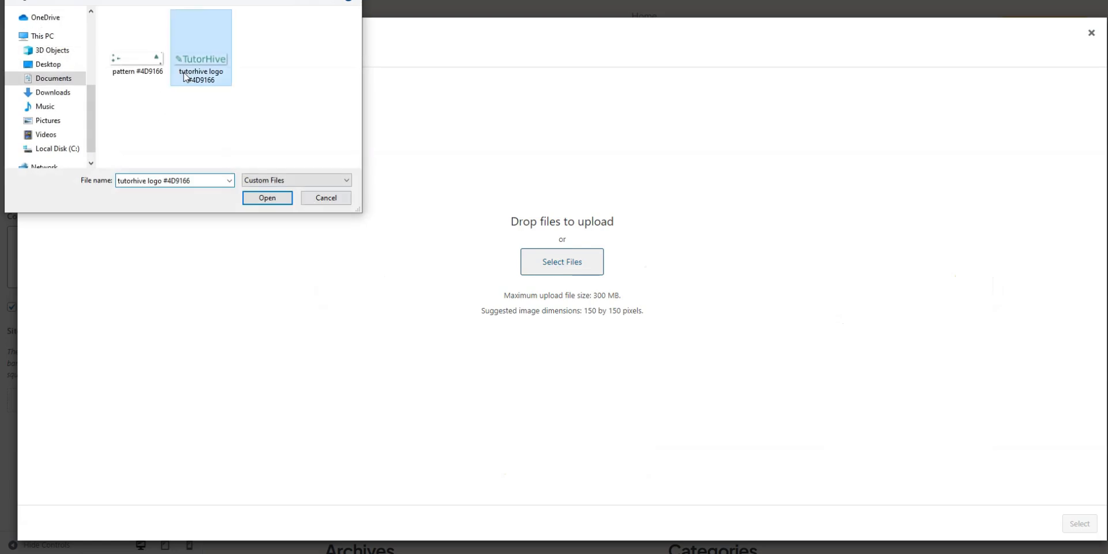
click(267, 197)
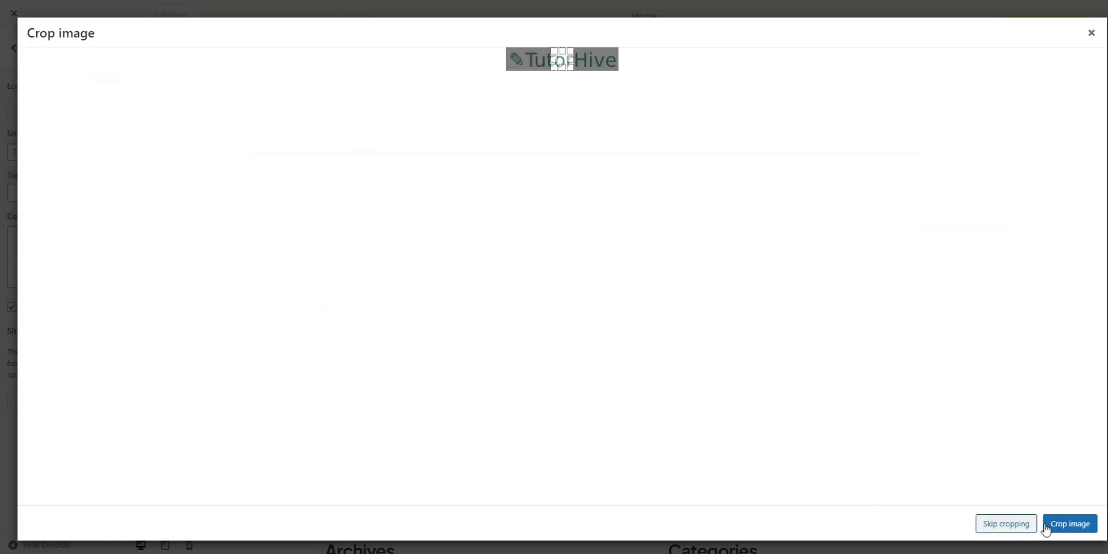
click(1069, 523)
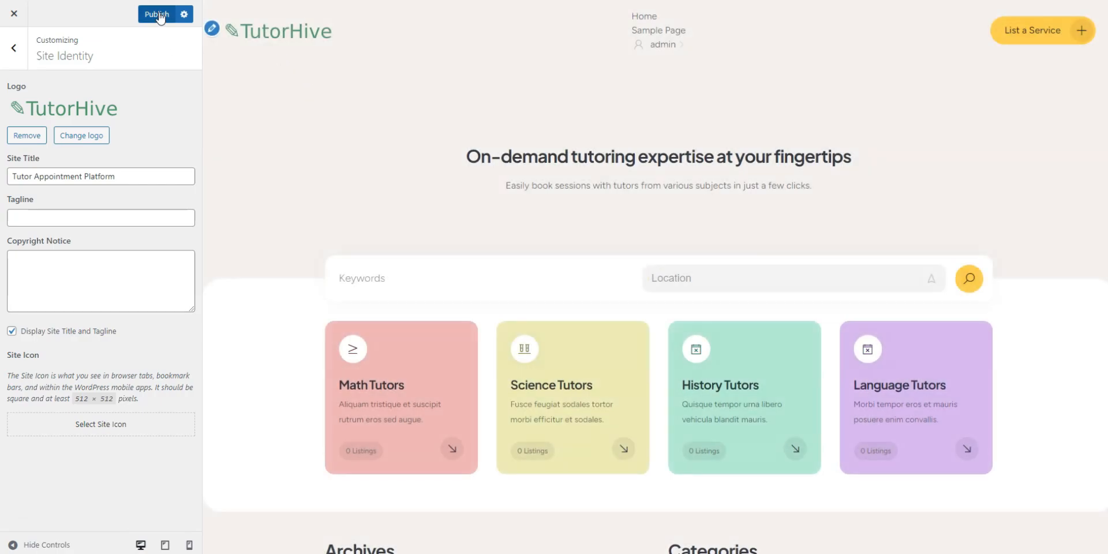
click(160, 15)
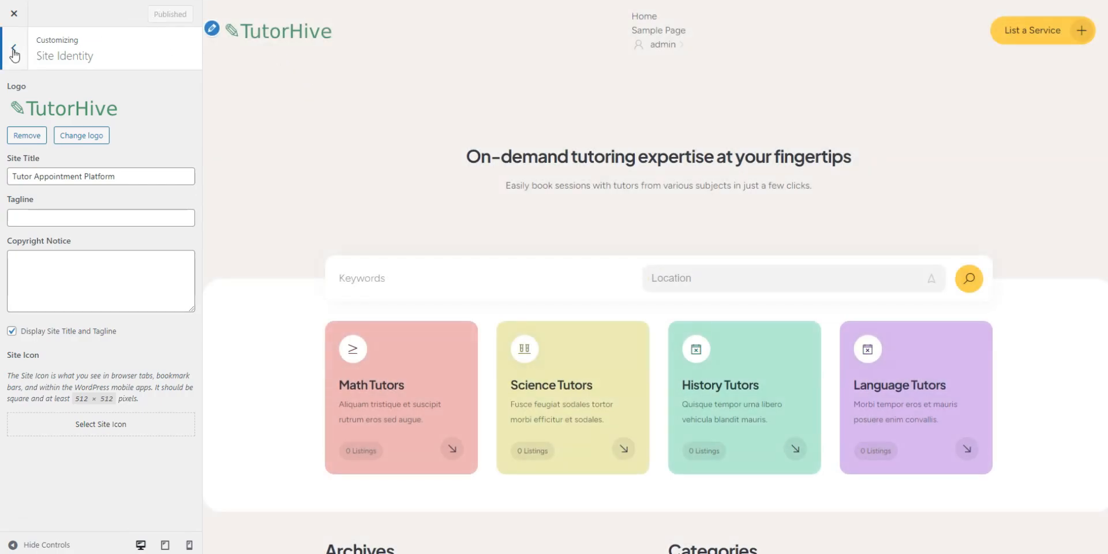
Step: Set the Customizer's primary and secondary colours to green and publish
click(14, 50)
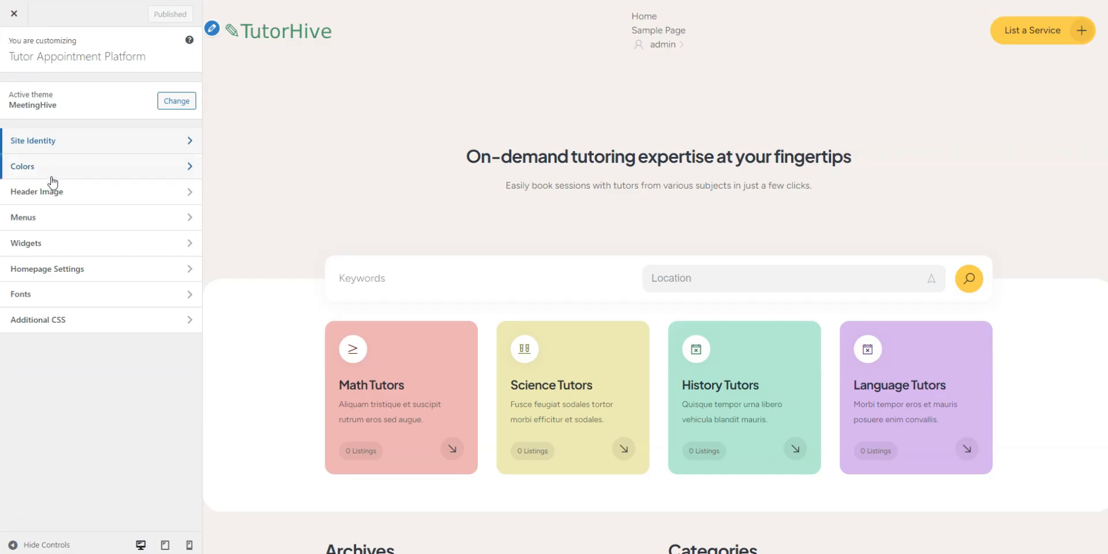
click(46, 166)
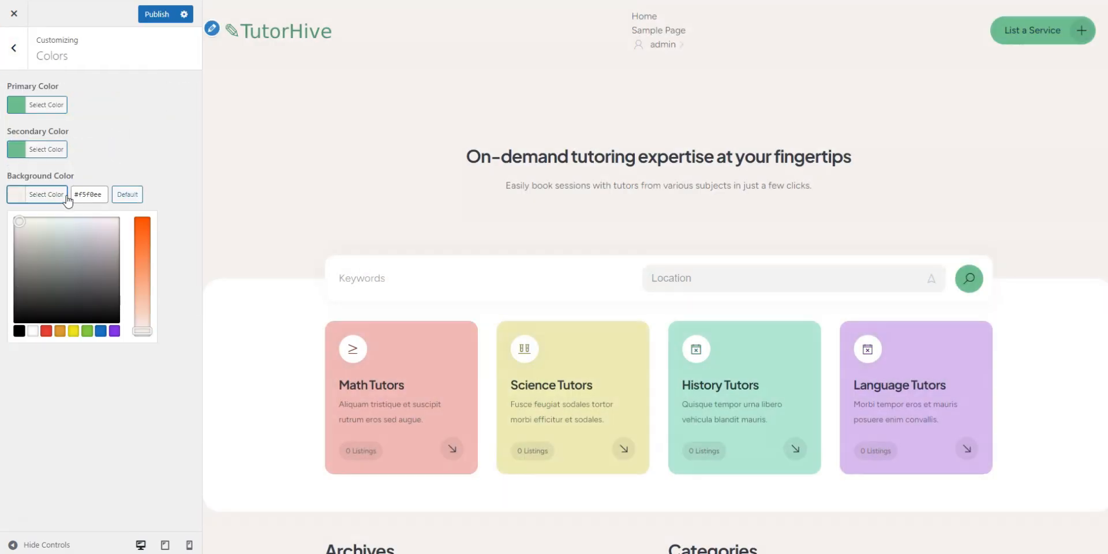
click(165, 14)
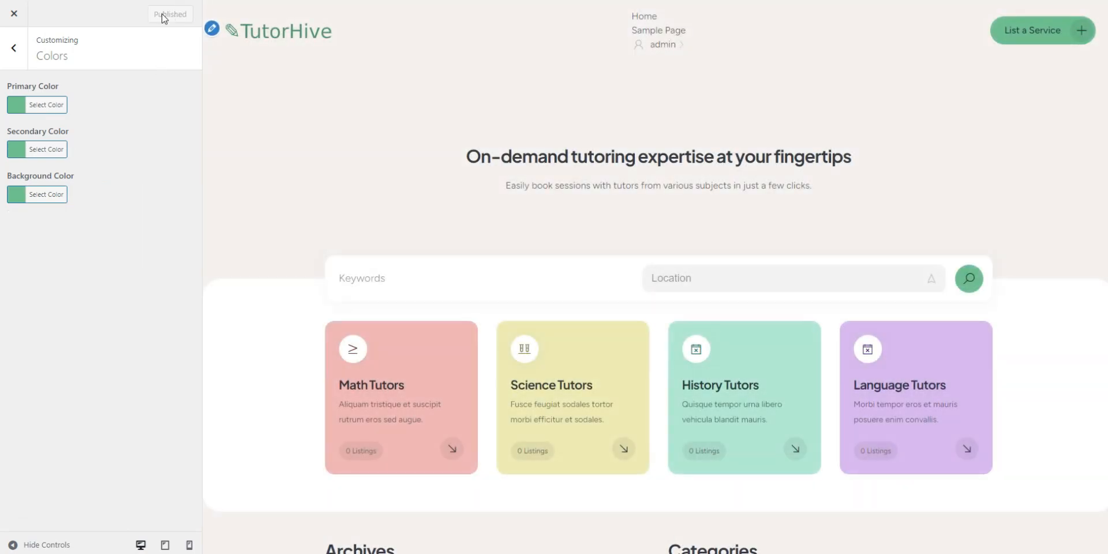
click(11, 48)
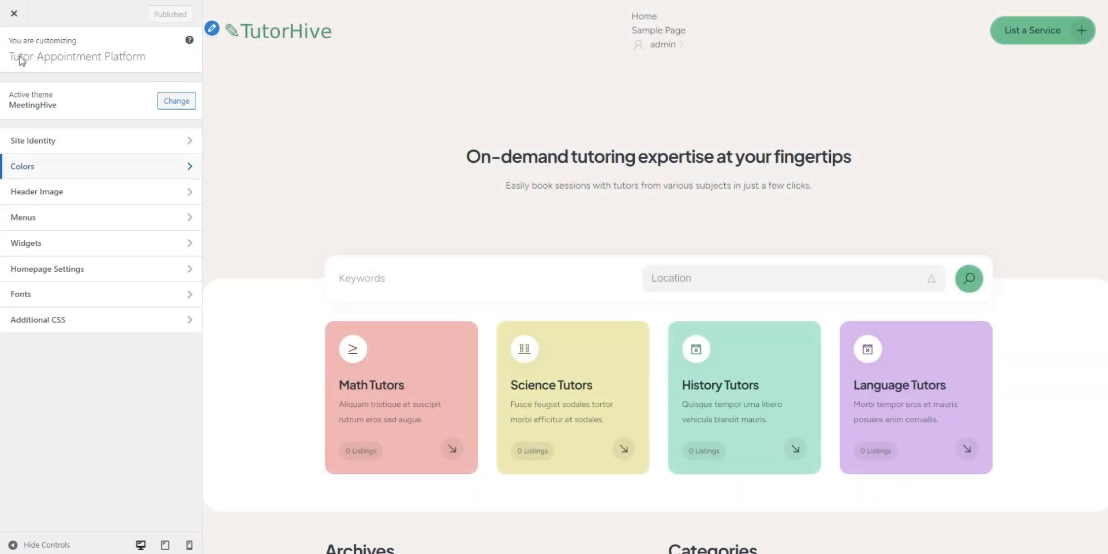
Step: Upload the scattered green shapes pattern as the header image and publish
click(37, 192)
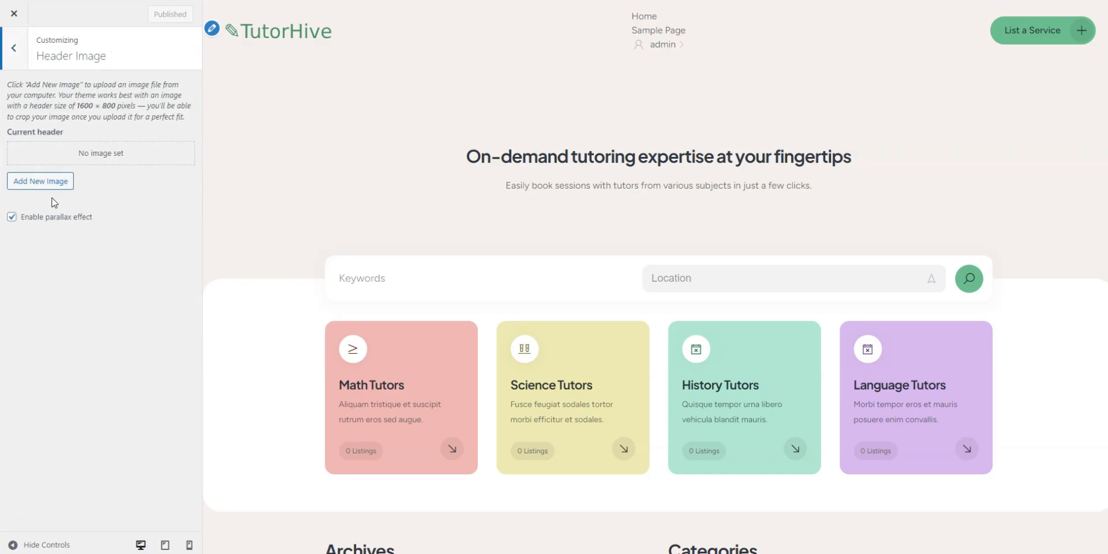
click(40, 180)
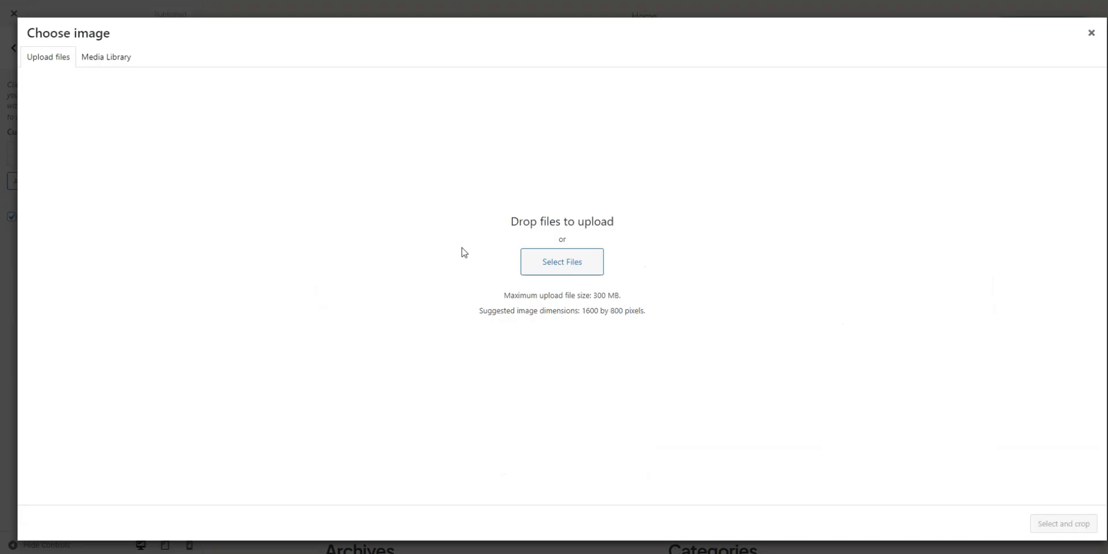
click(562, 262)
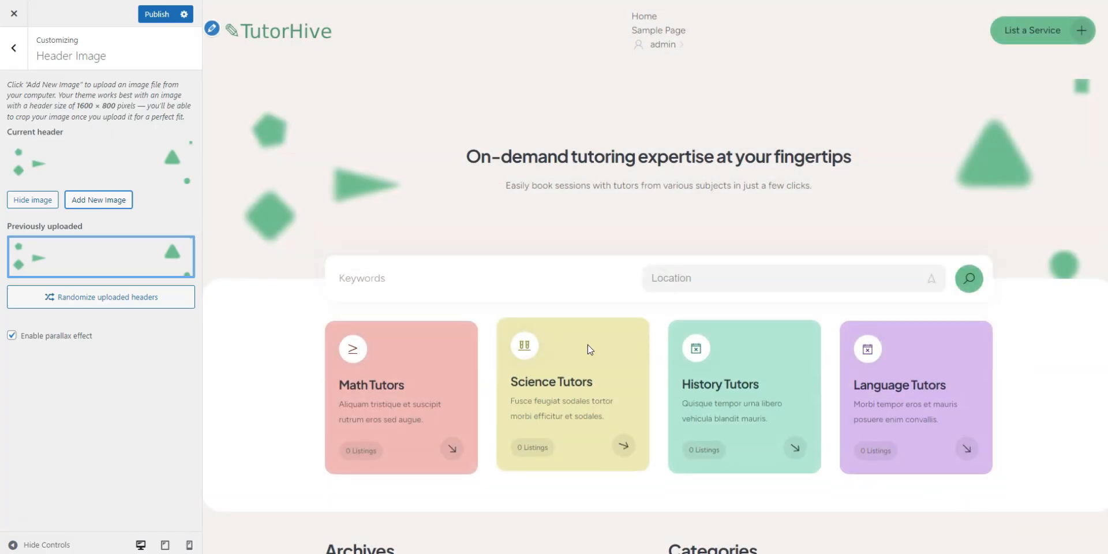
click(158, 14)
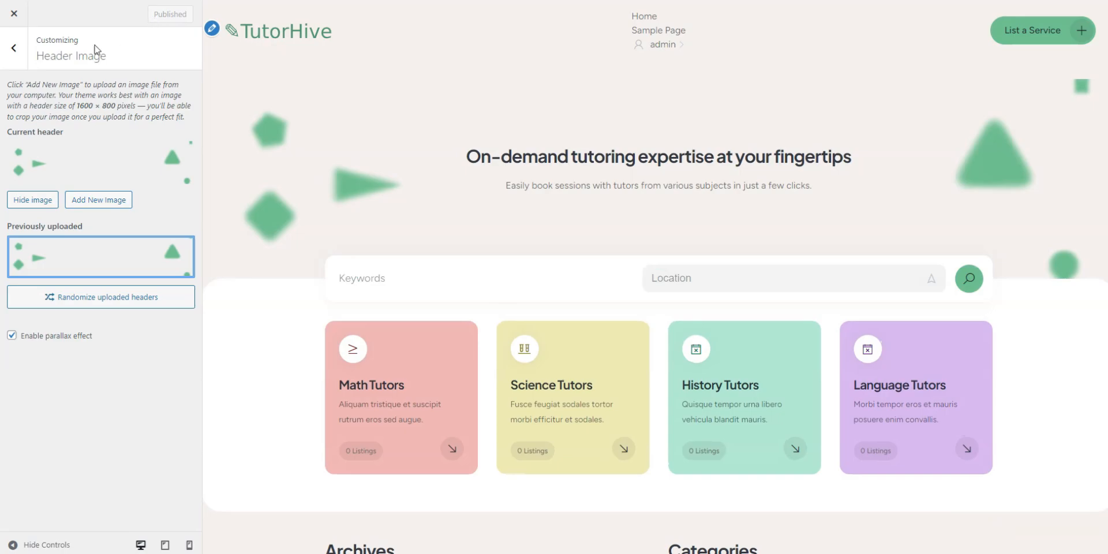
click(12, 48)
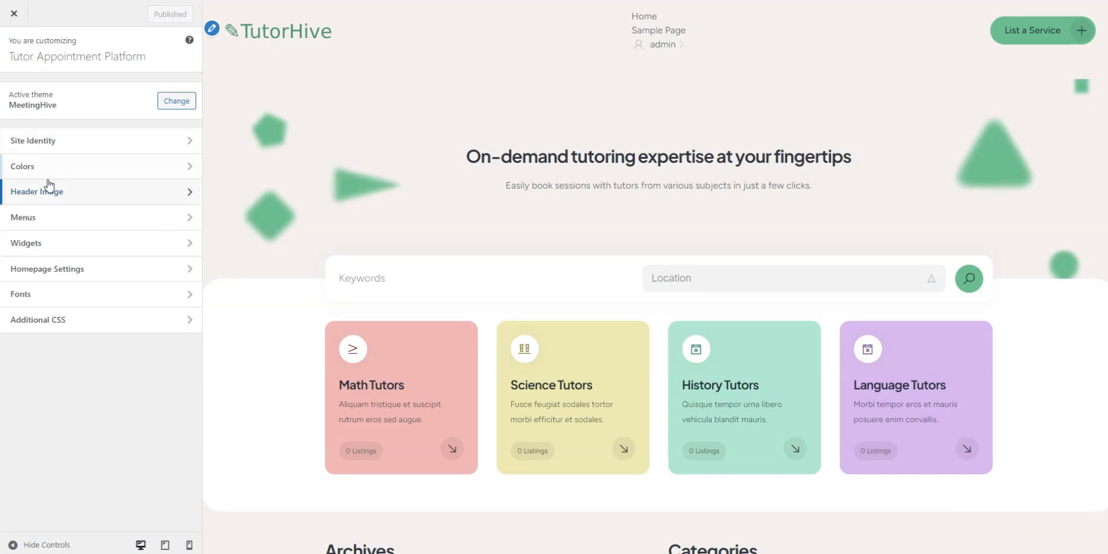
Step: Create a 'Header 1' menu at the Header location with Home and Blog links
click(23, 217)
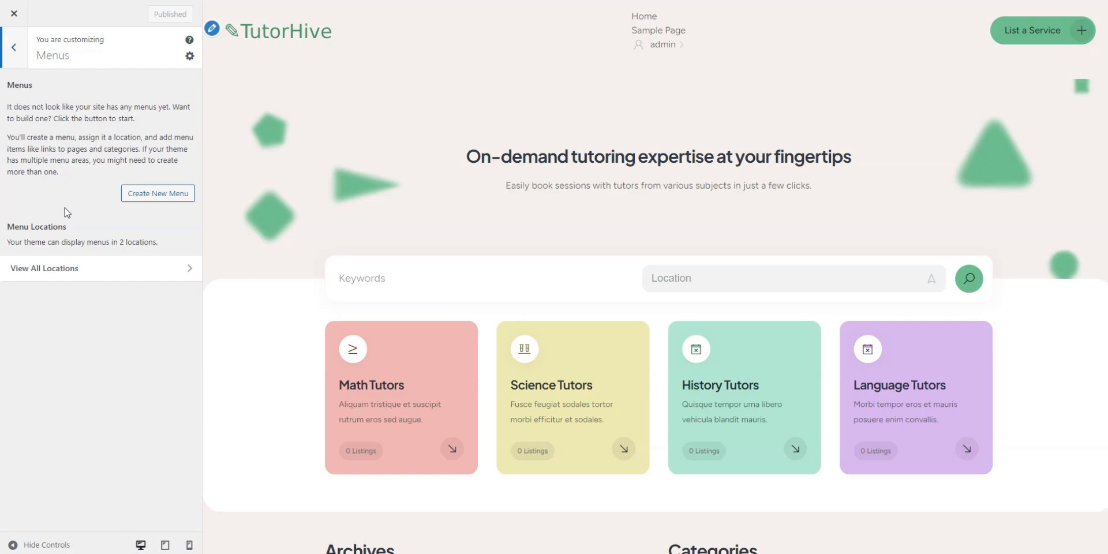
click(157, 194)
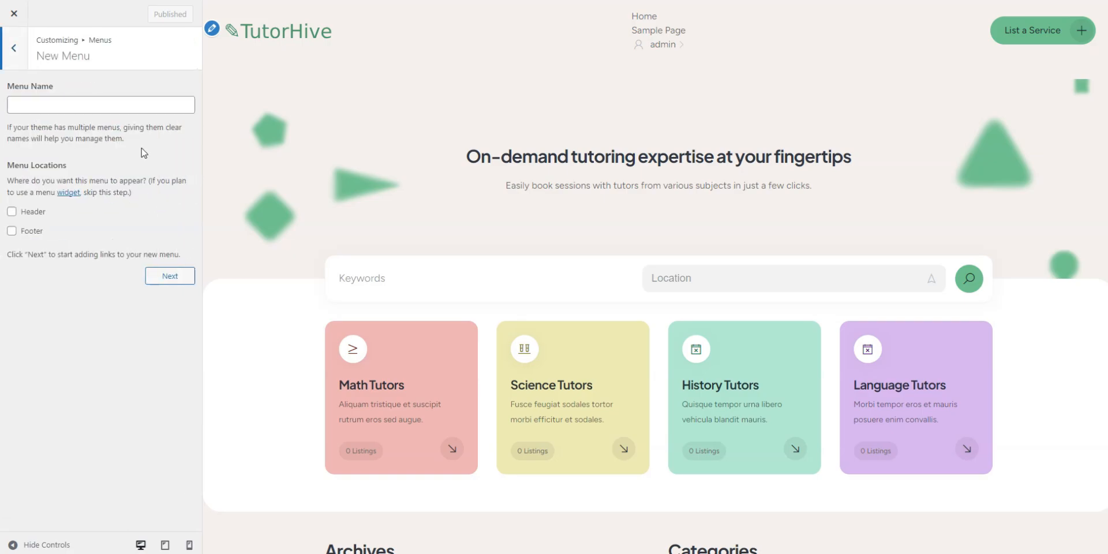
text(Header)
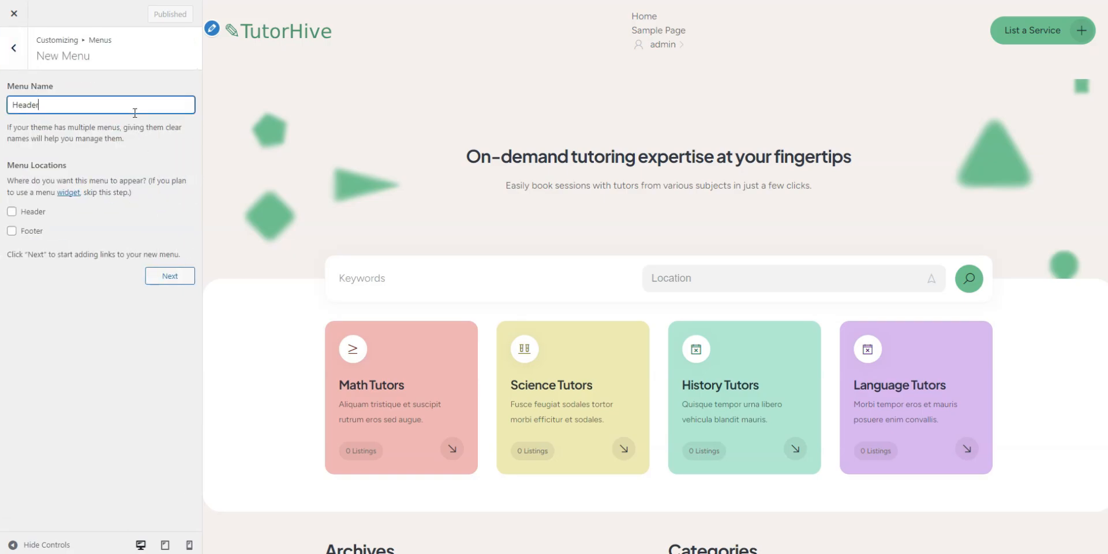
click(169, 276)
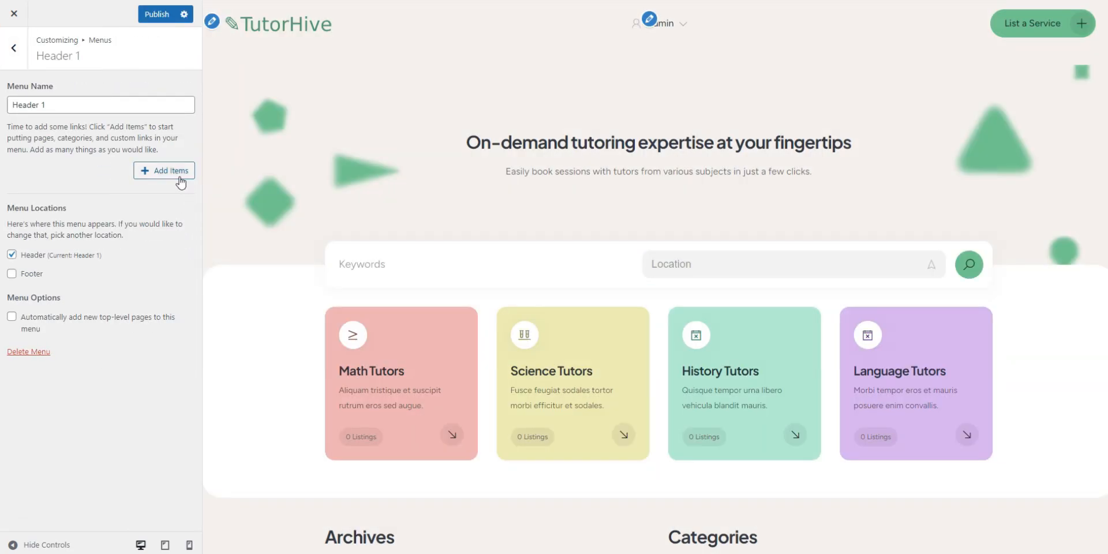
click(163, 170)
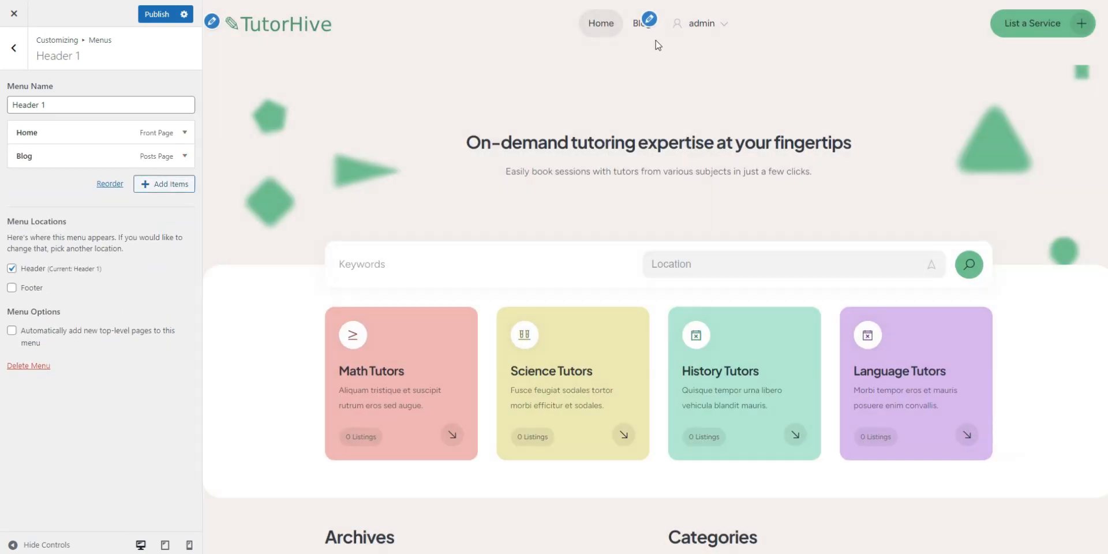
mouse_move(651, 44)
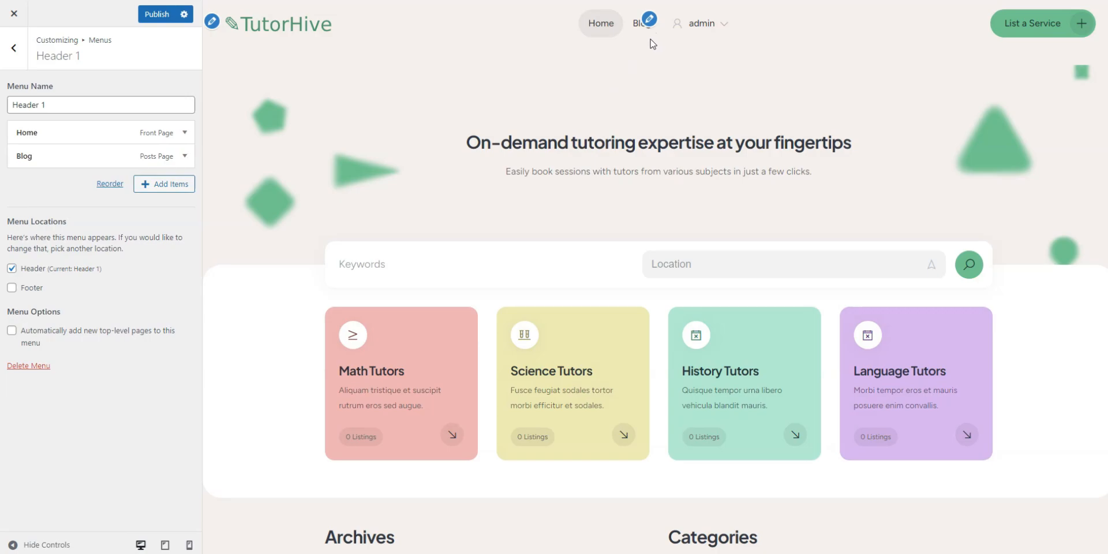
mouse_move(171, 91)
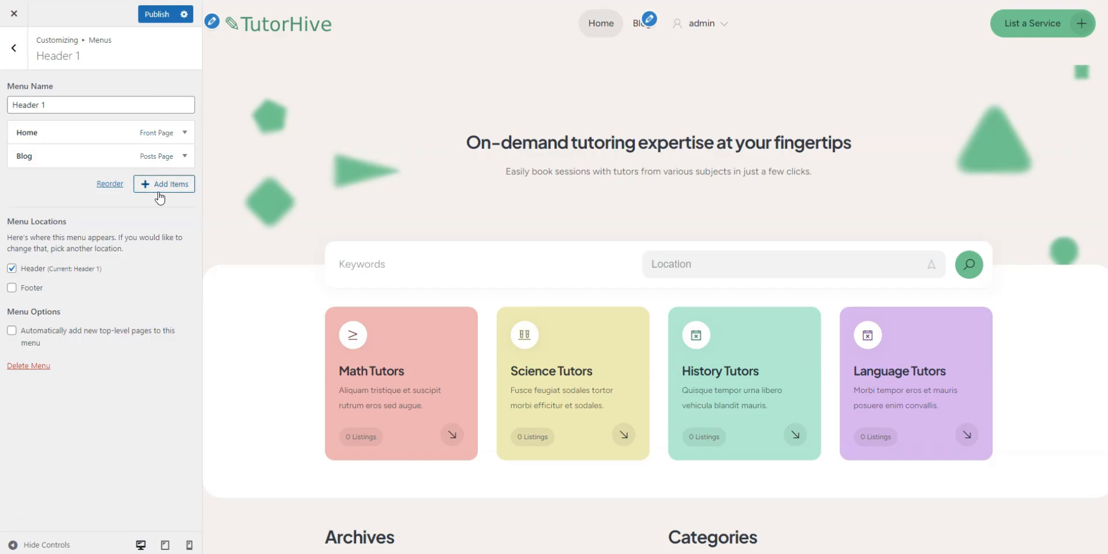
Step: Add a 'Register as Tutor' custom link to the register-vendor URL and publish the menu
click(164, 184)
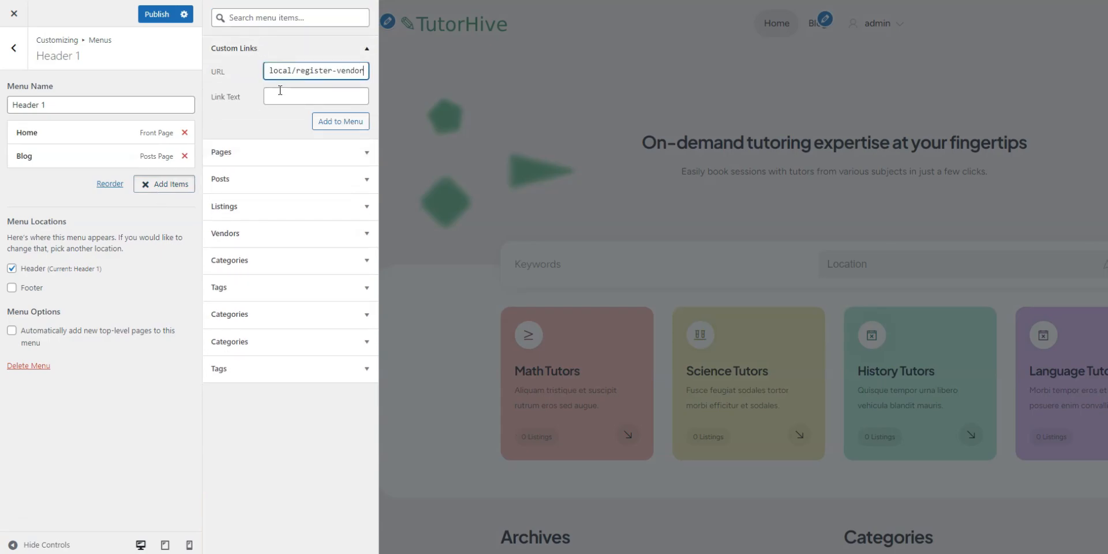
text(Register as T)
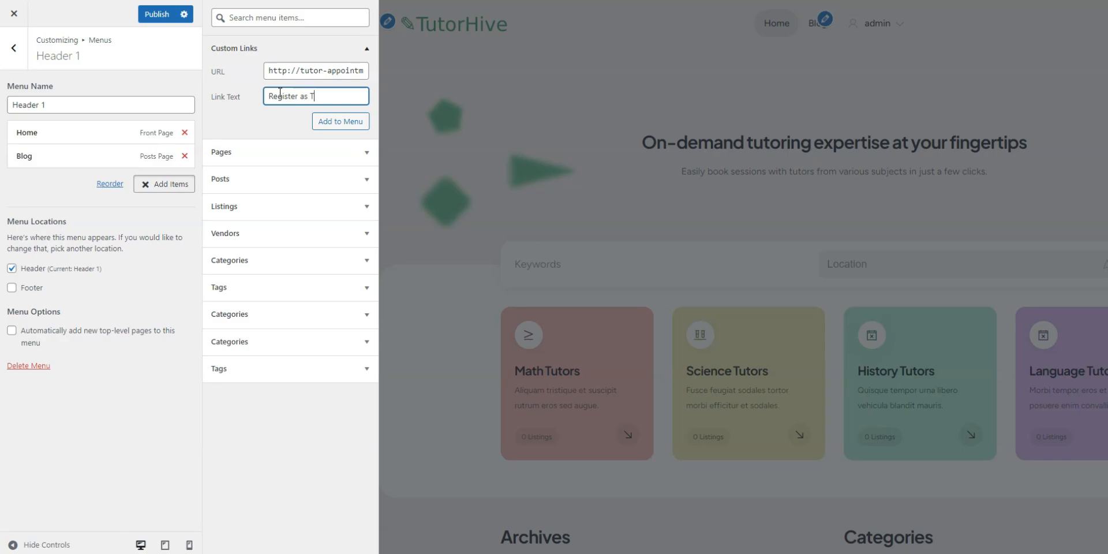
text(utor)
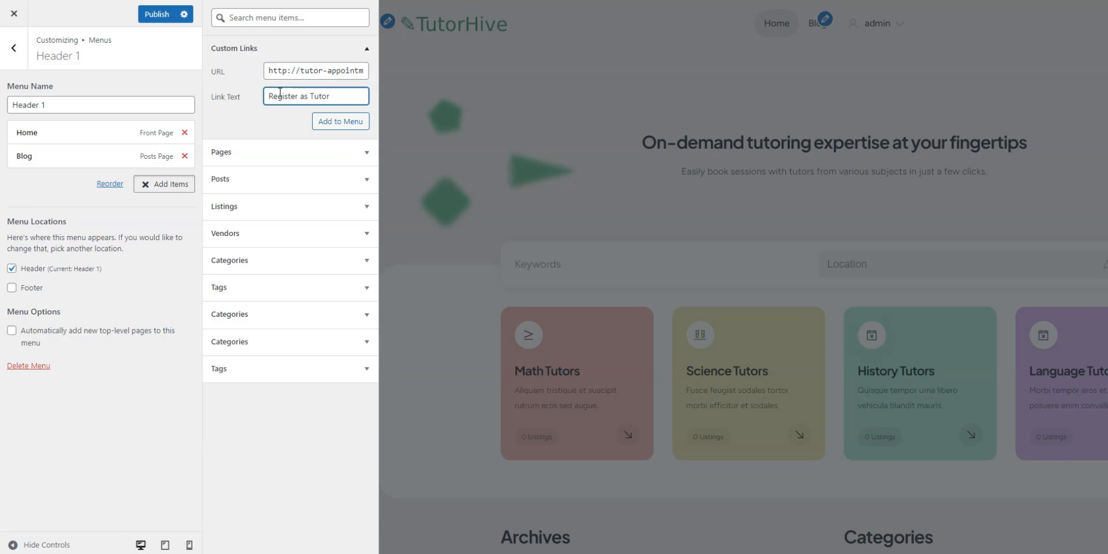
click(341, 121)
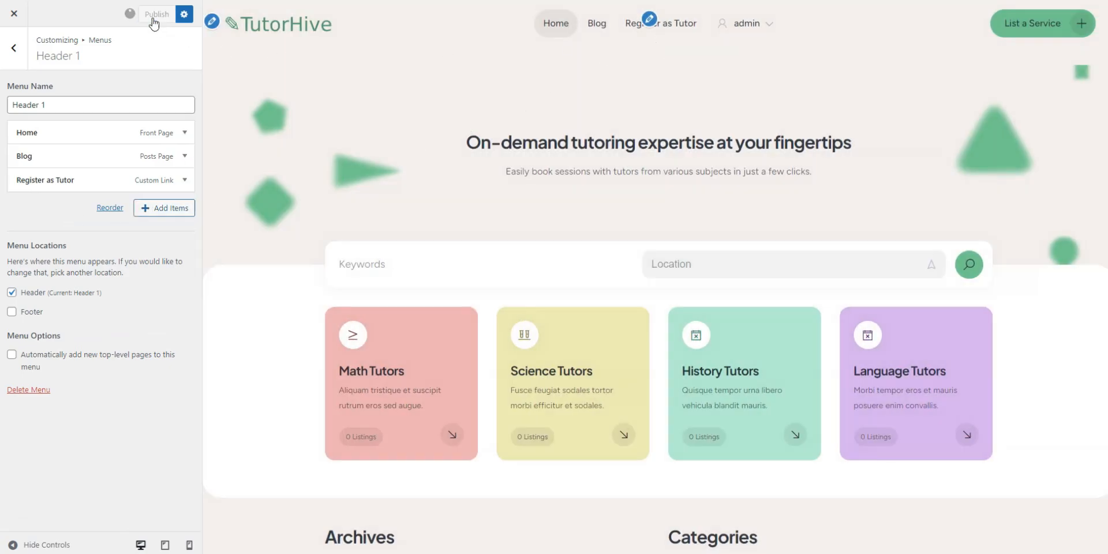
click(159, 14)
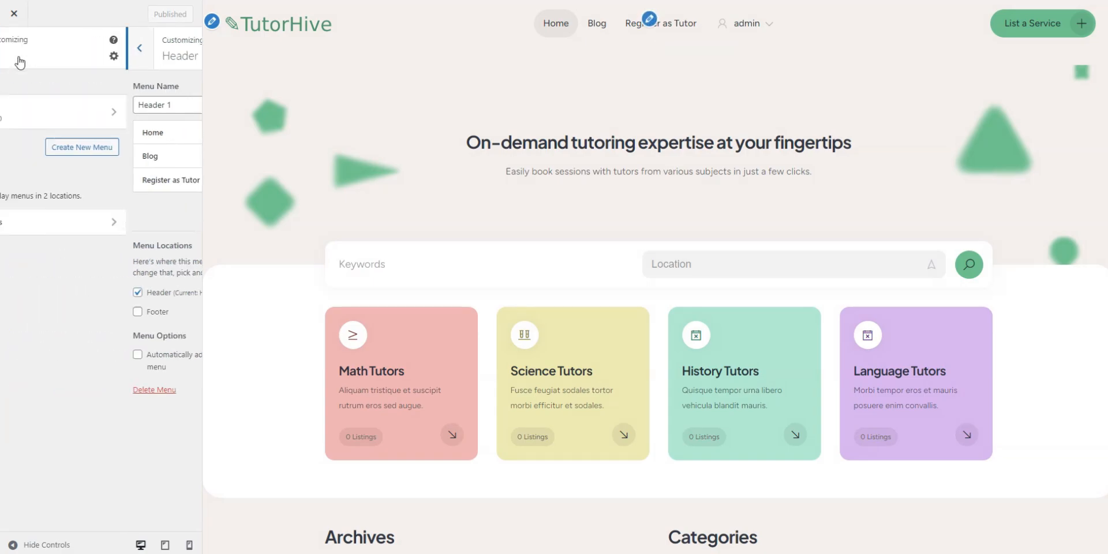
click(138, 47)
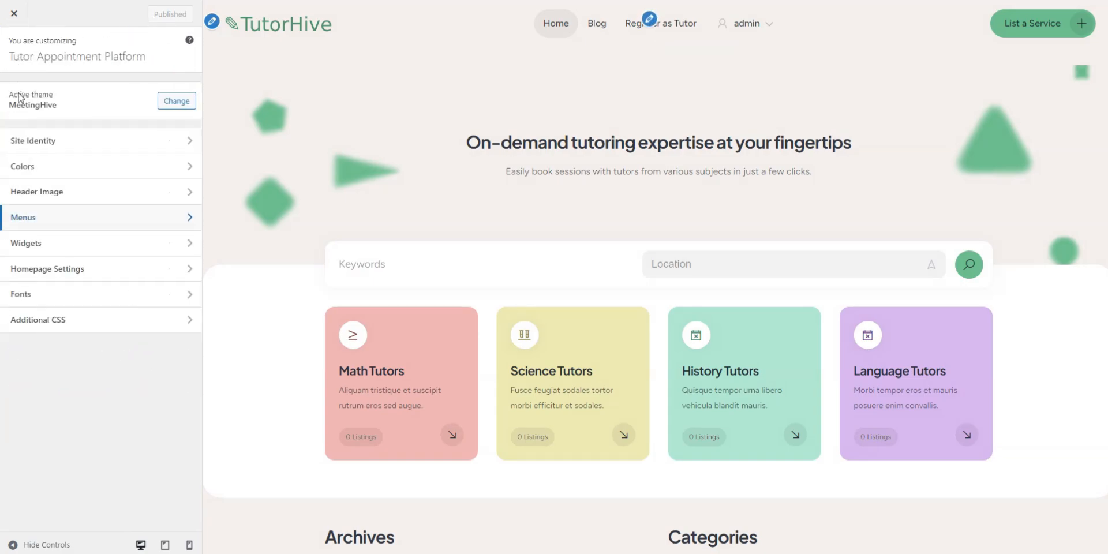
click(26, 243)
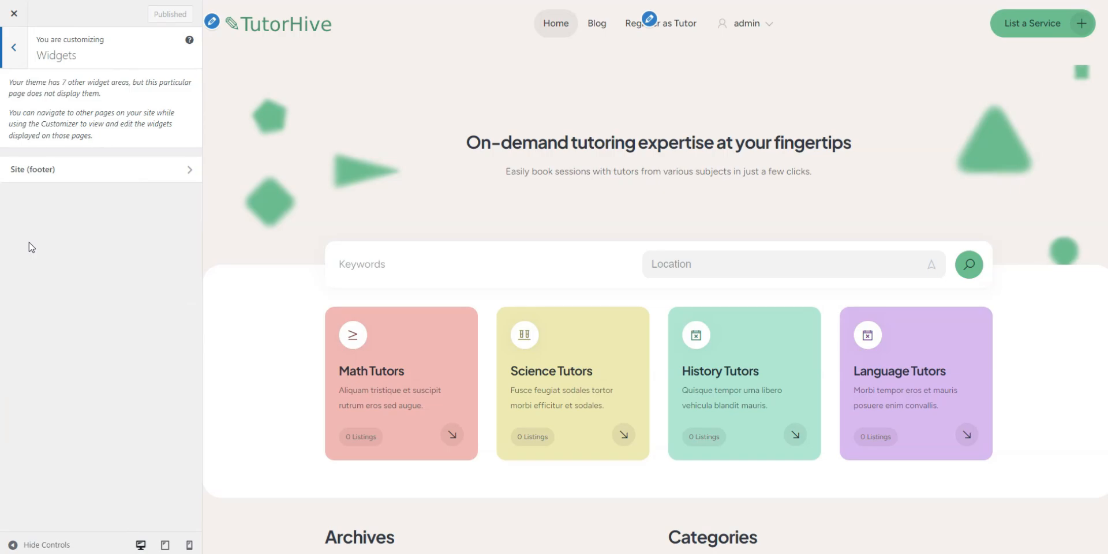
click(14, 47)
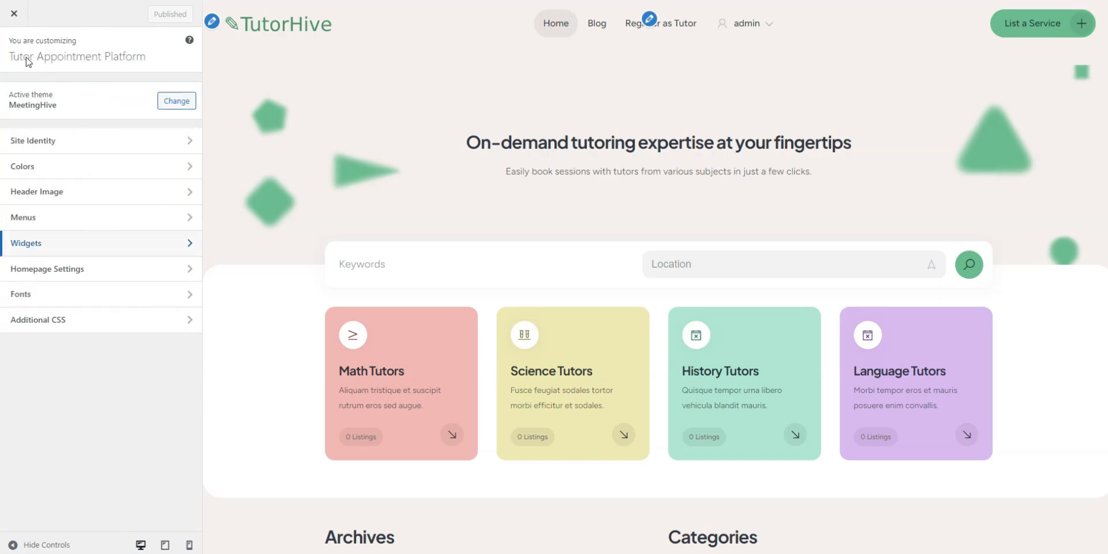
click(47, 269)
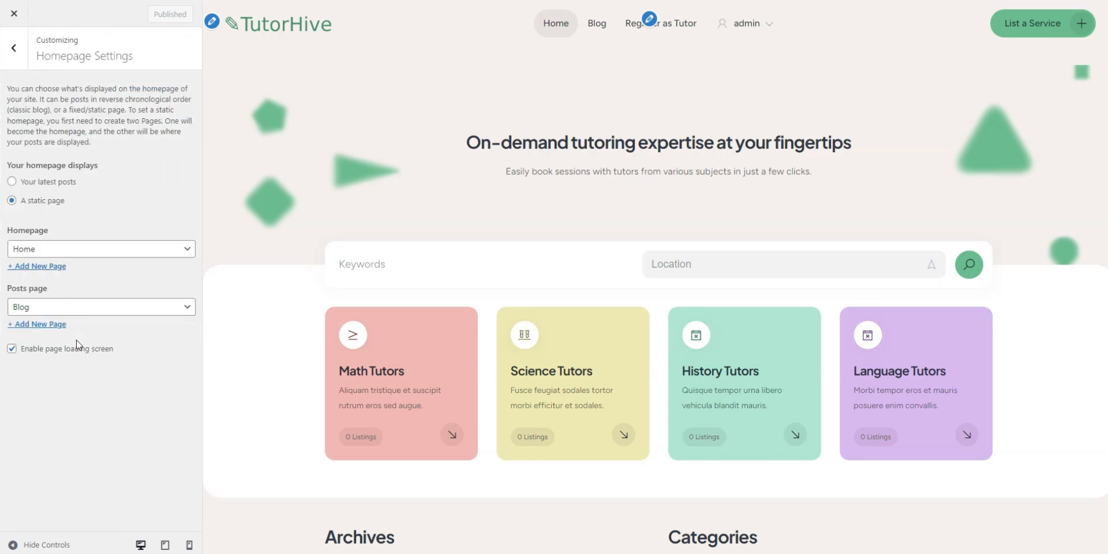
mouse_move(82, 368)
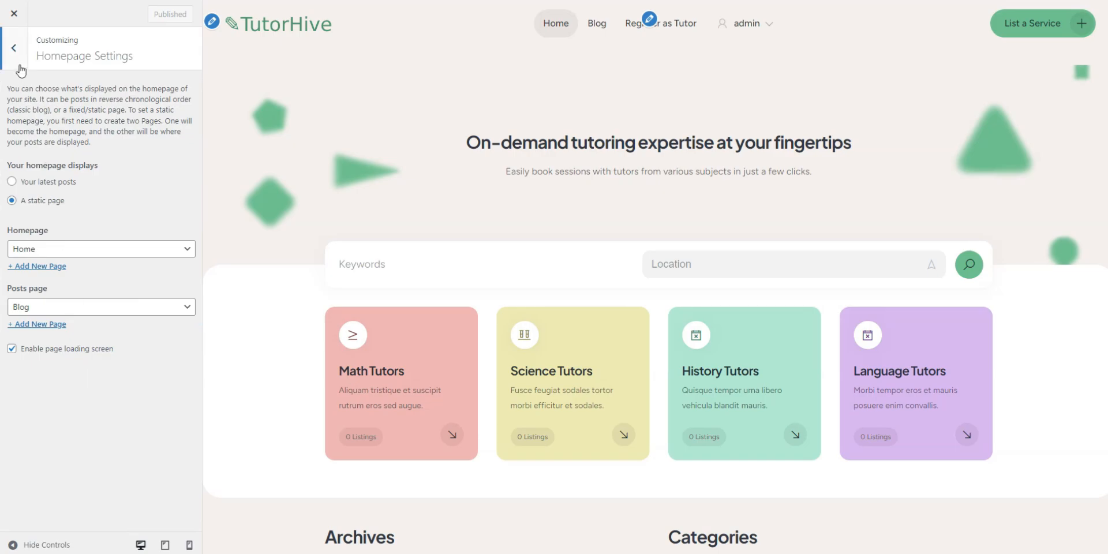
click(13, 48)
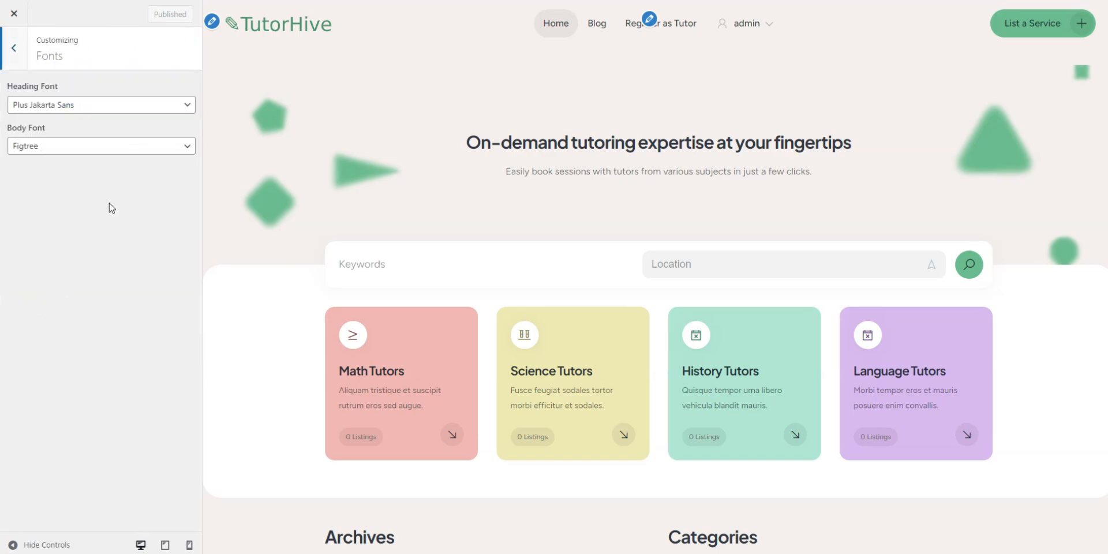
click(101, 145)
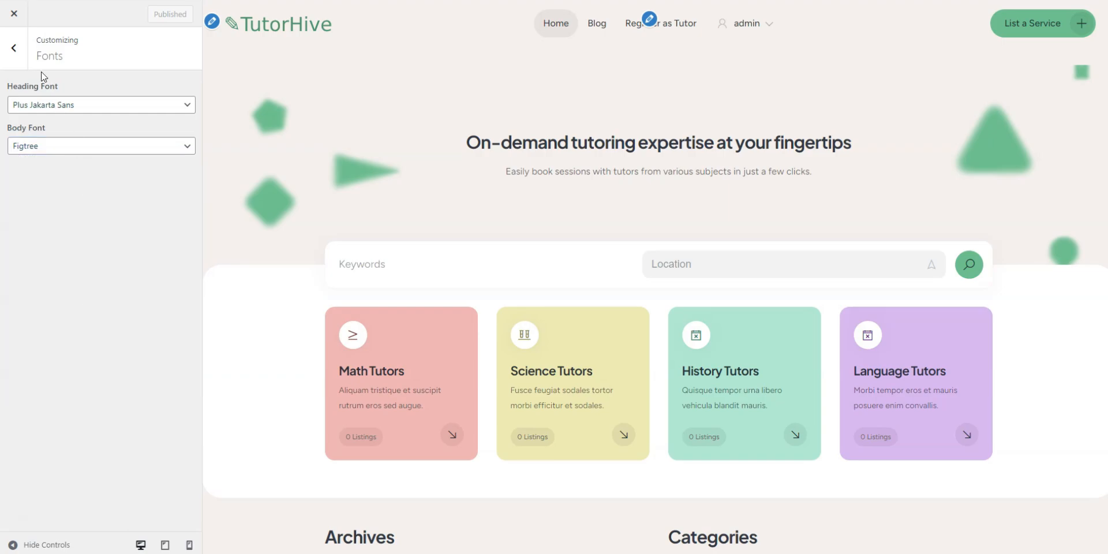
click(9, 47)
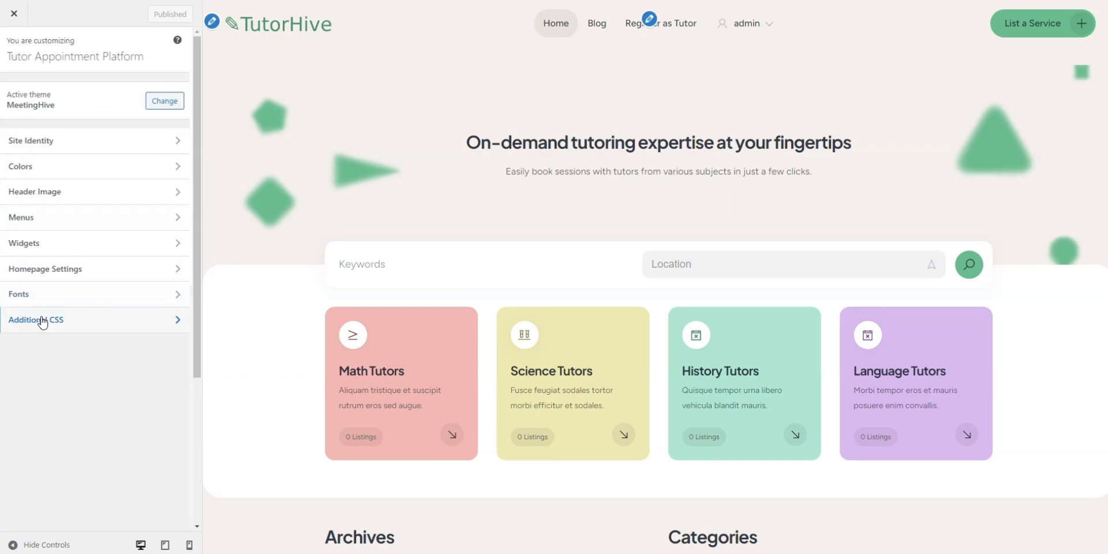
click(35, 319)
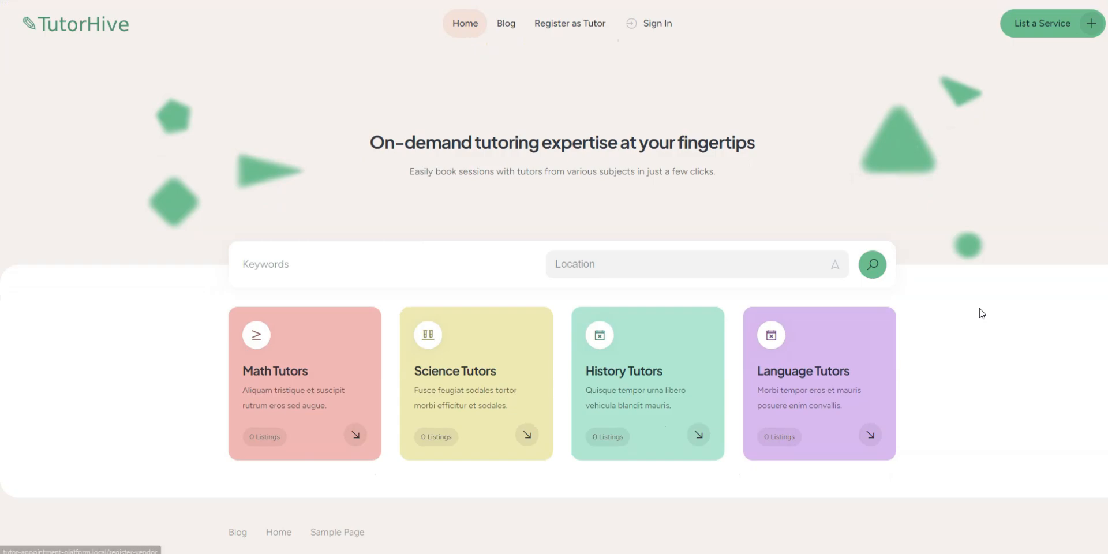
Step: Follow the header's Register as Tutor link to the Sign In page
click(657, 23)
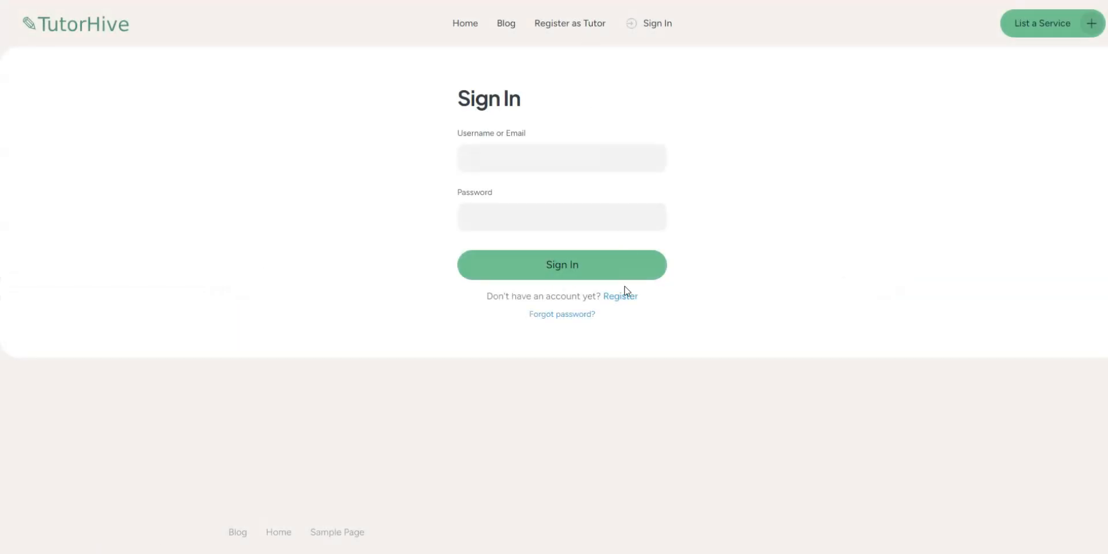
click(620, 296)
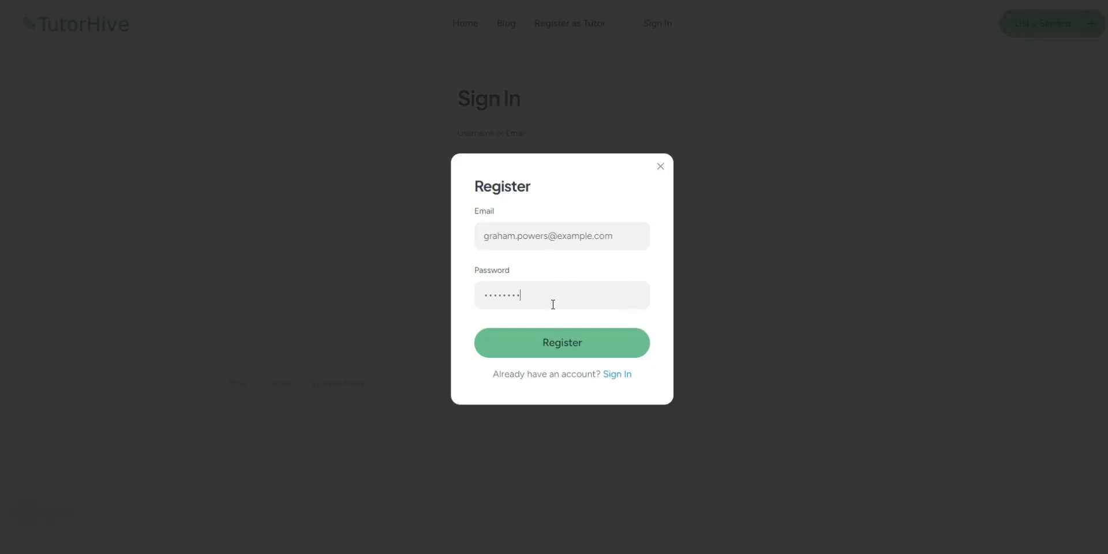
click(562, 343)
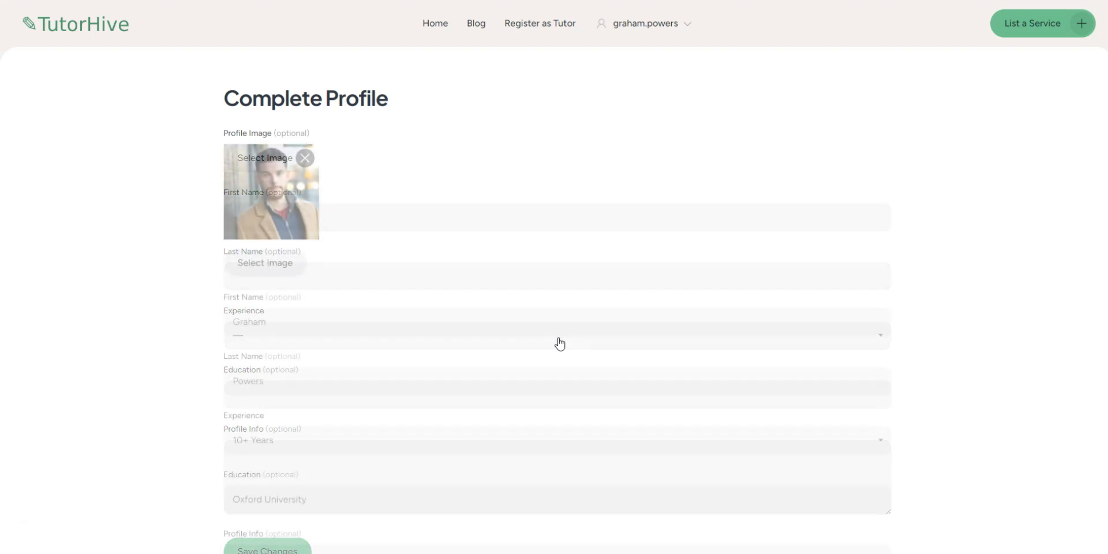
scroll(down, 3)
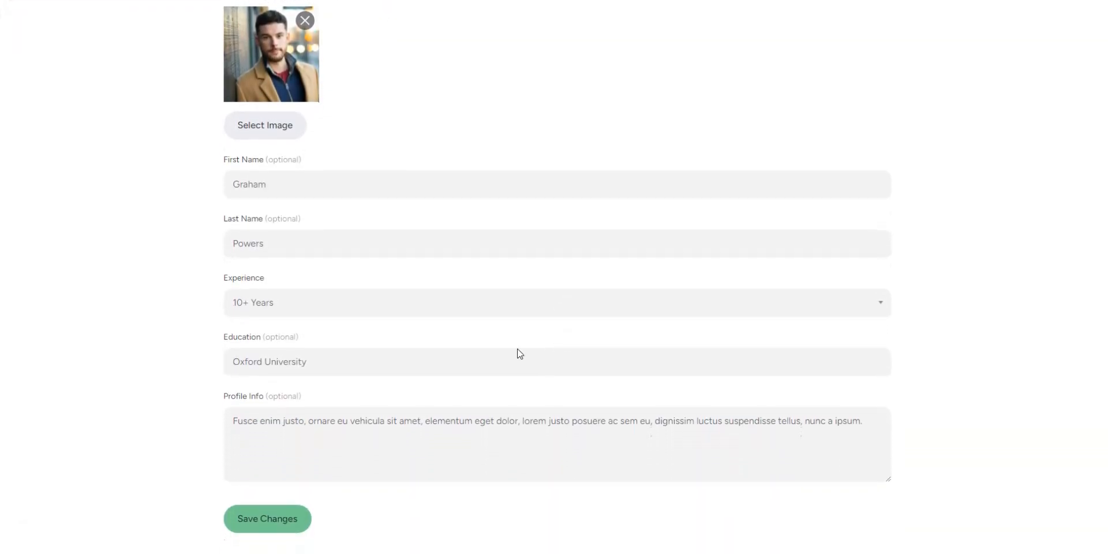
click(267, 518)
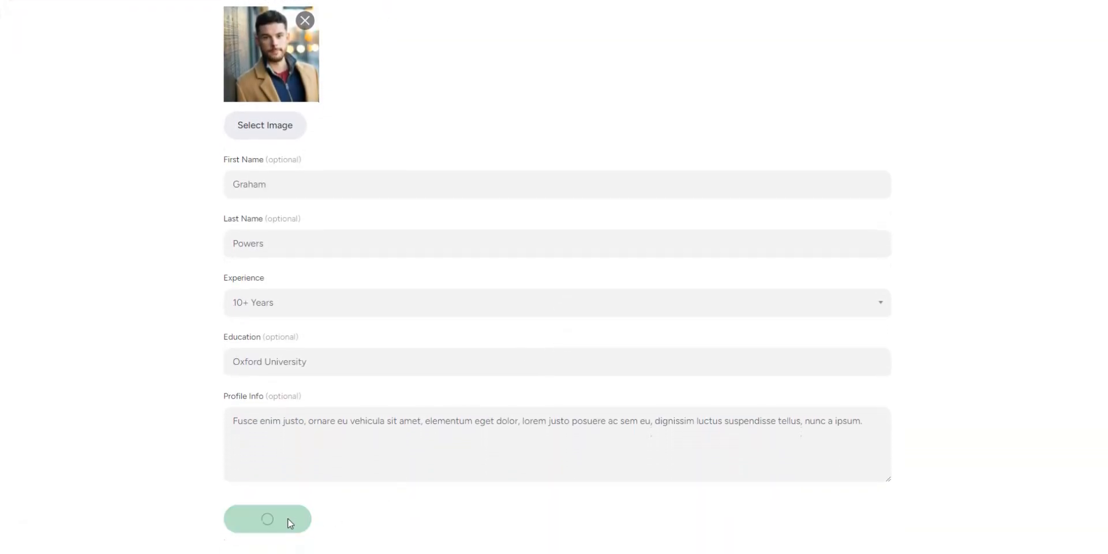
click(267, 519)
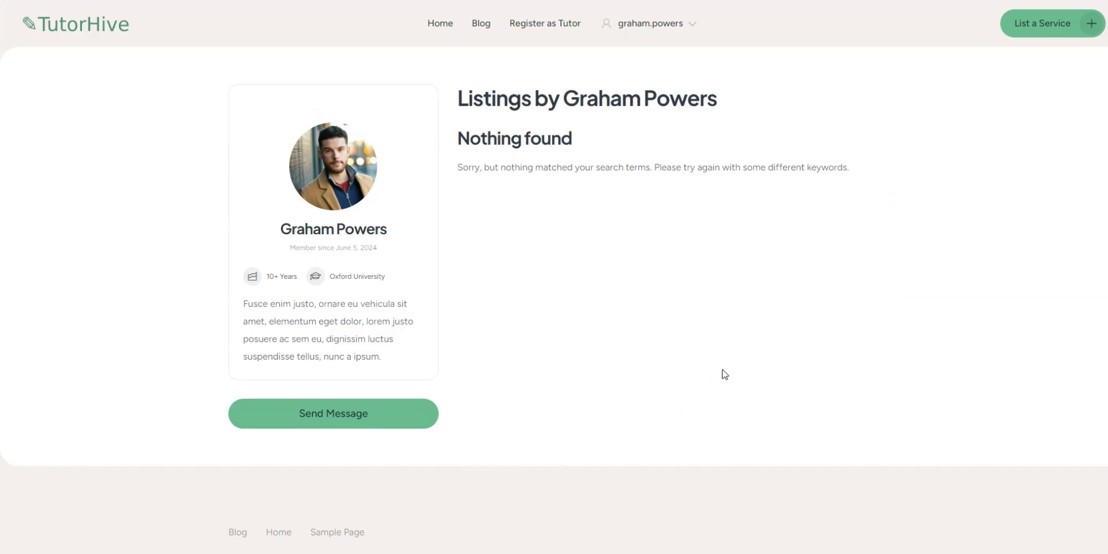
mouse_move(797, 305)
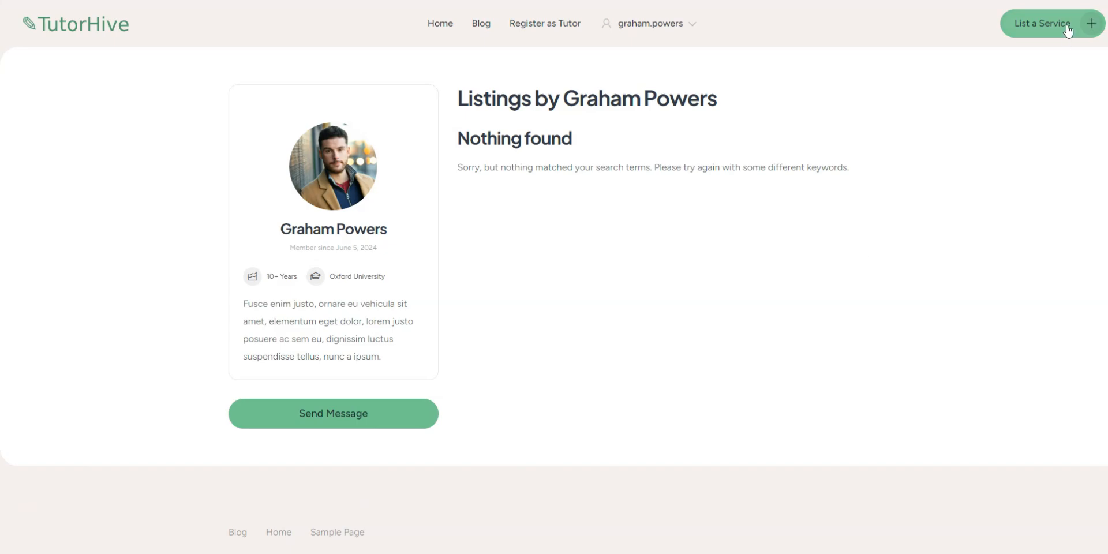
Step: Submit the Business English Lessons listing with weekday 8am–9pm booking hours
click(1043, 24)
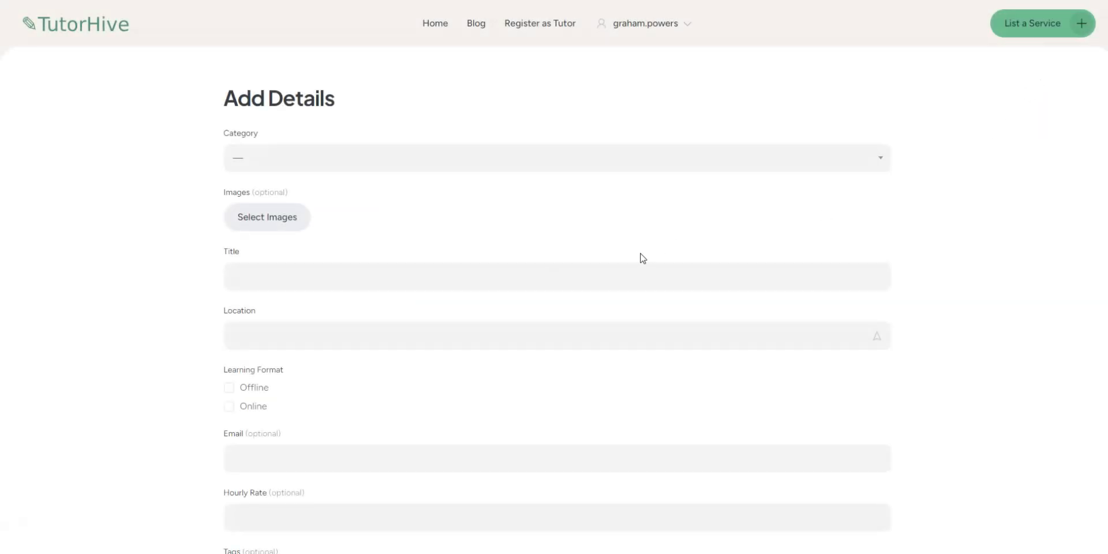
scroll(down, 3)
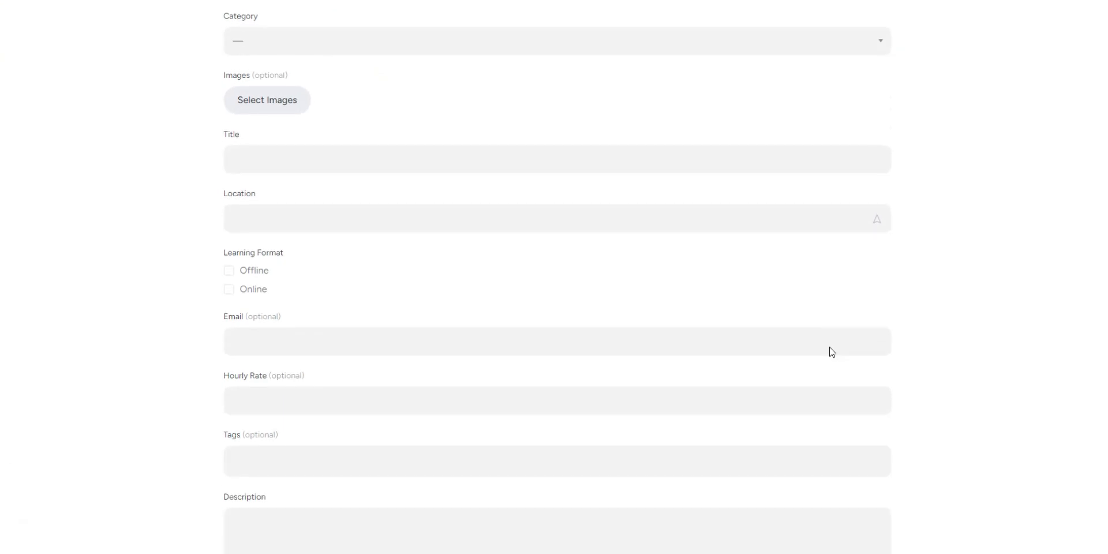
scroll(down, 3)
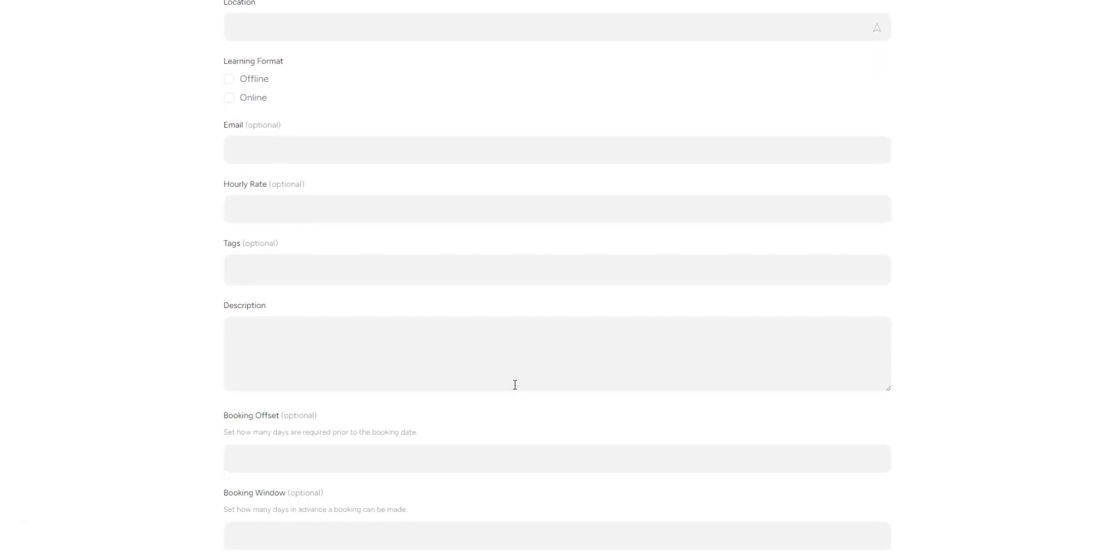
scroll(down, 3)
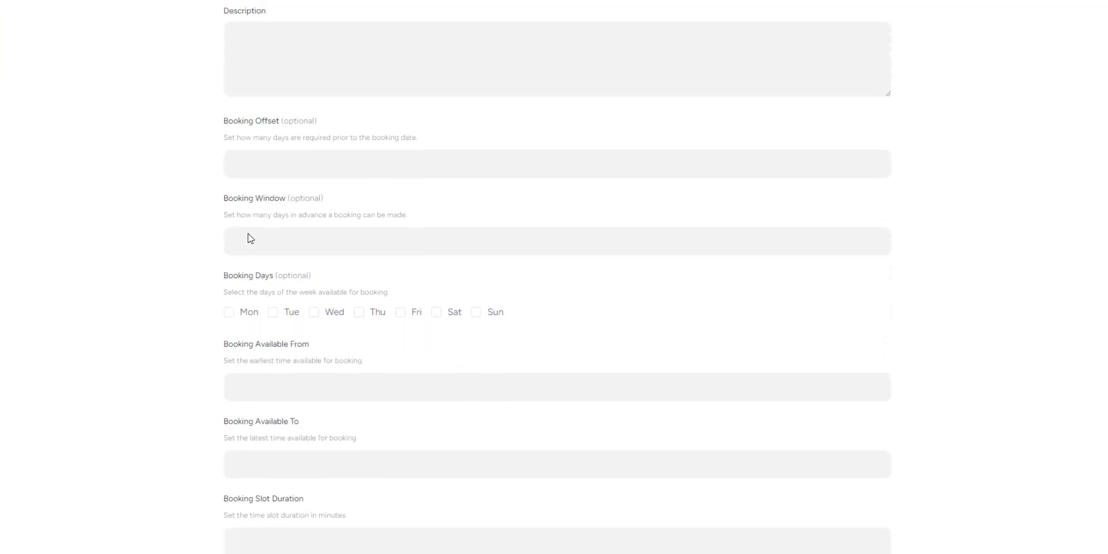
scroll(down, 3)
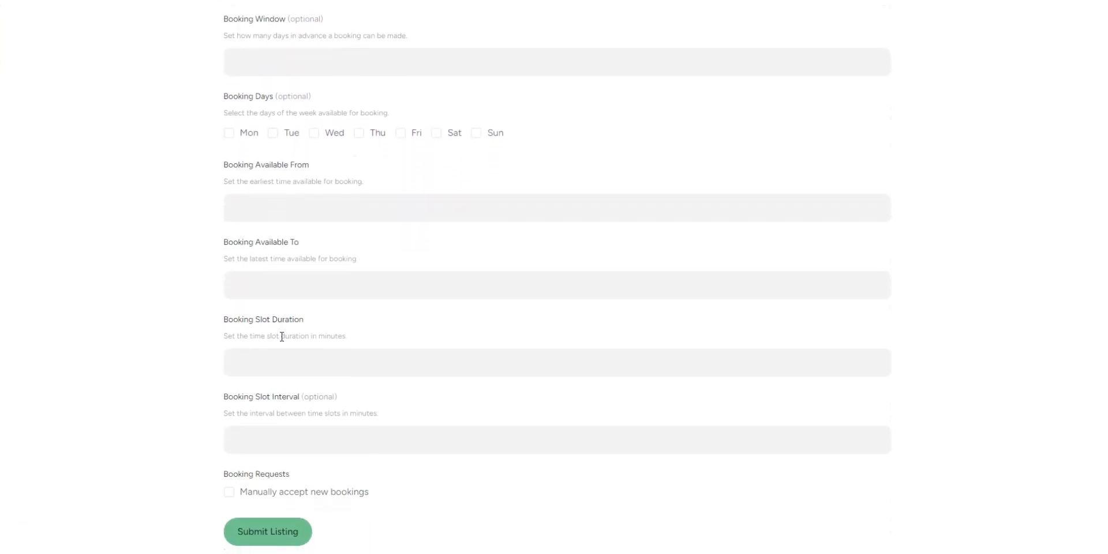
scroll(down, 3)
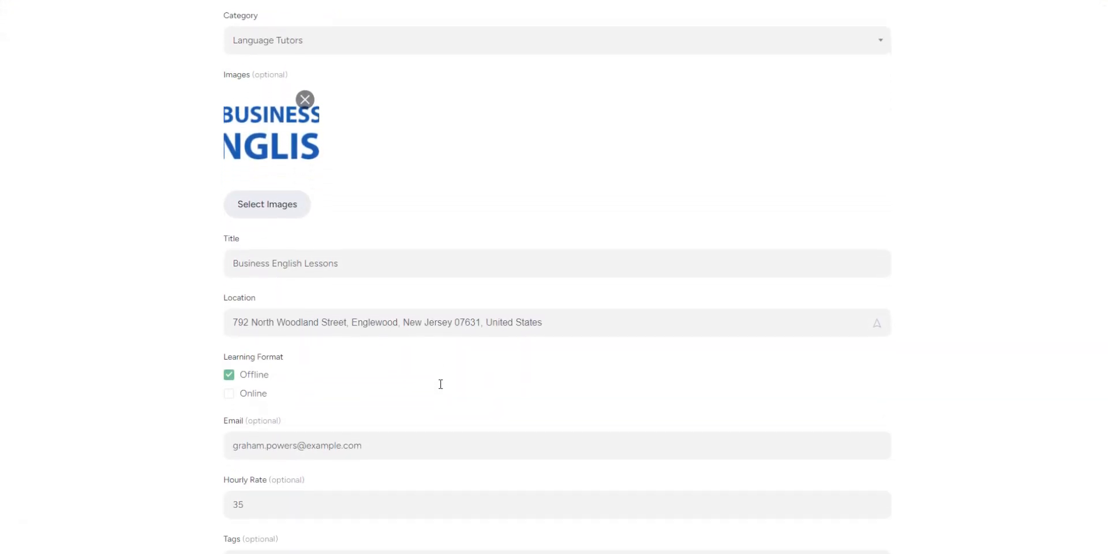
scroll(down, 3)
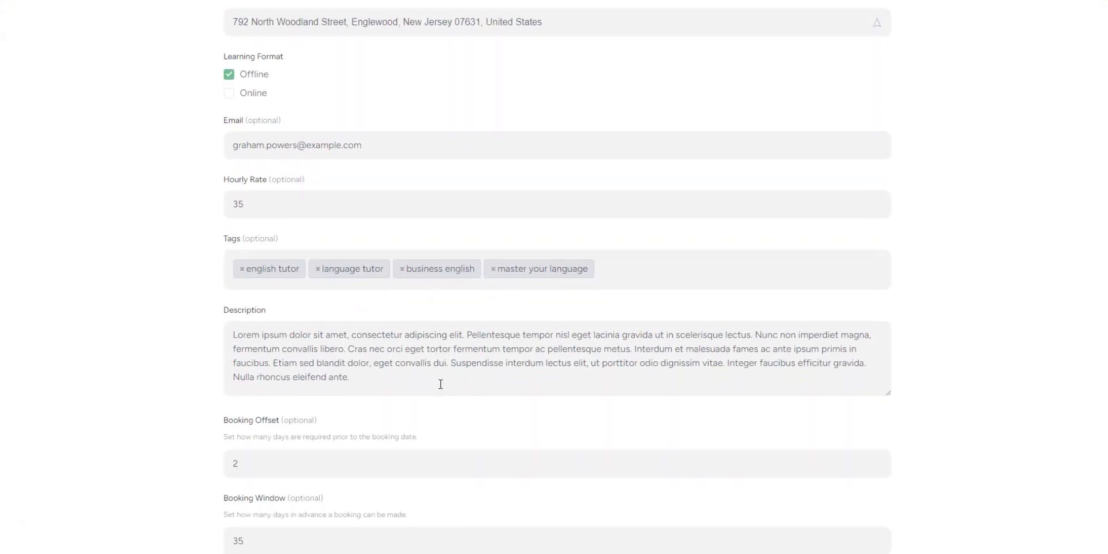
scroll(down, 3)
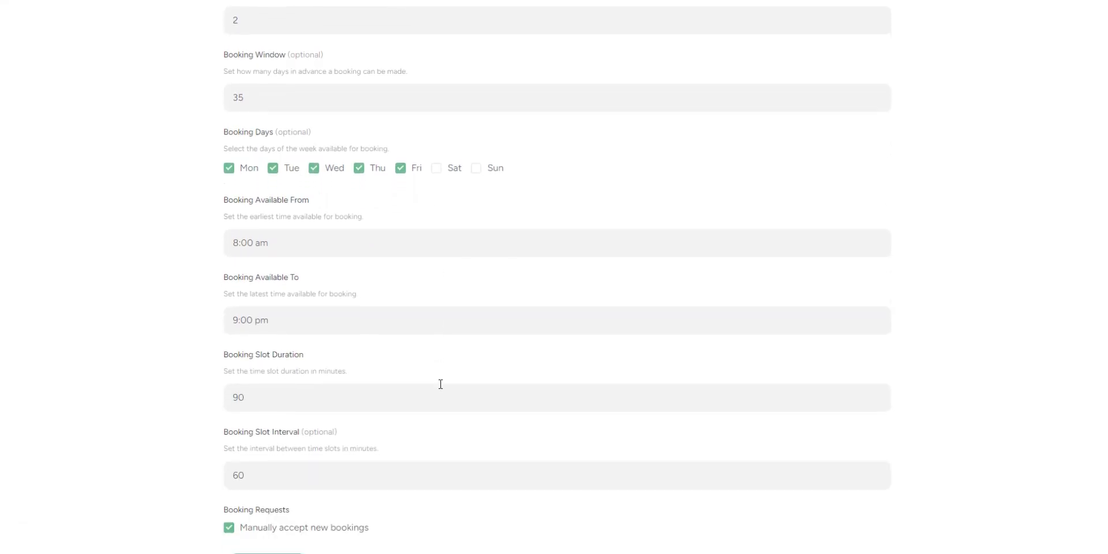
click(268, 468)
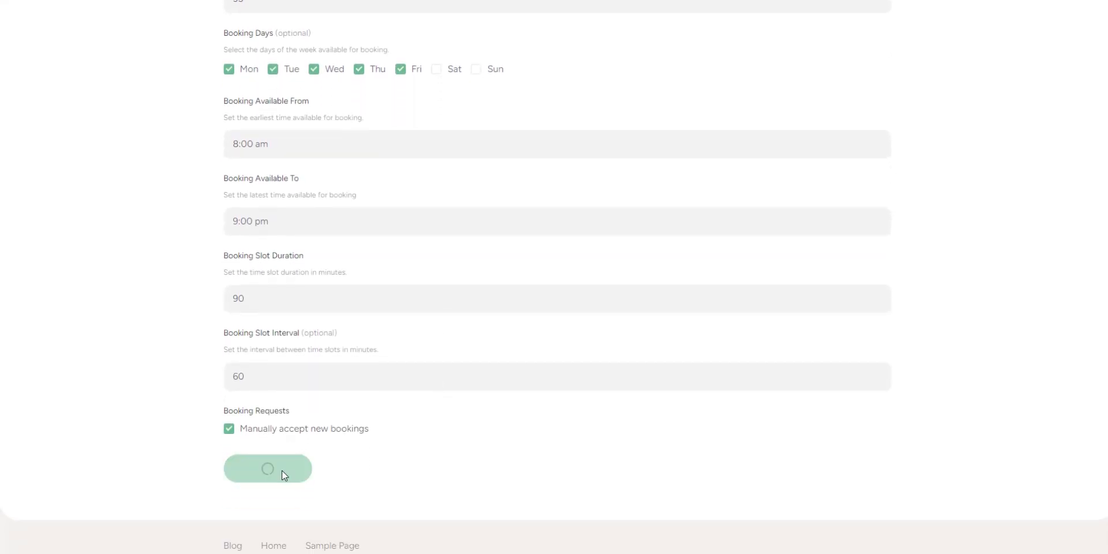
click(267, 468)
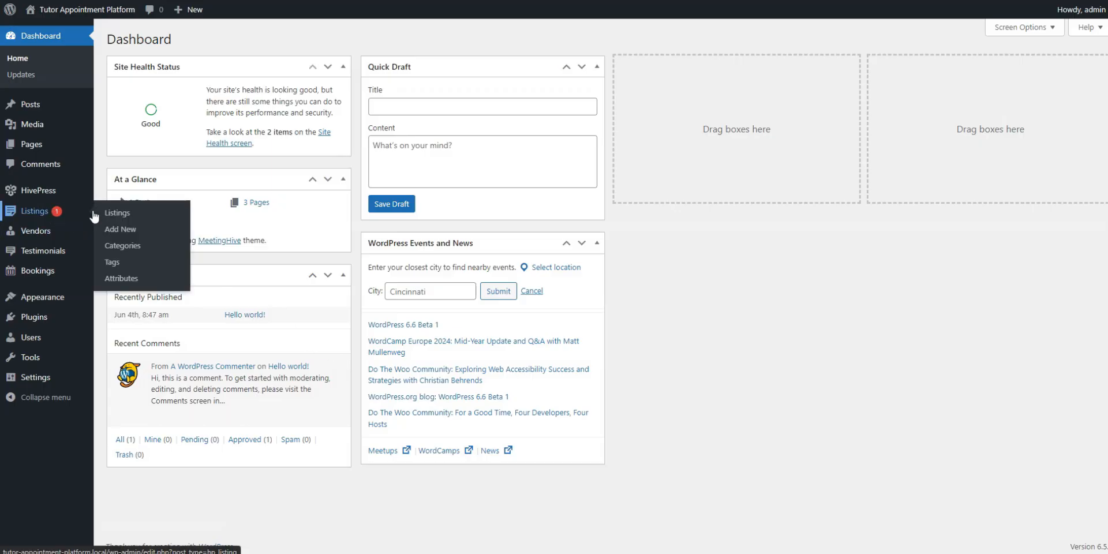
click(117, 213)
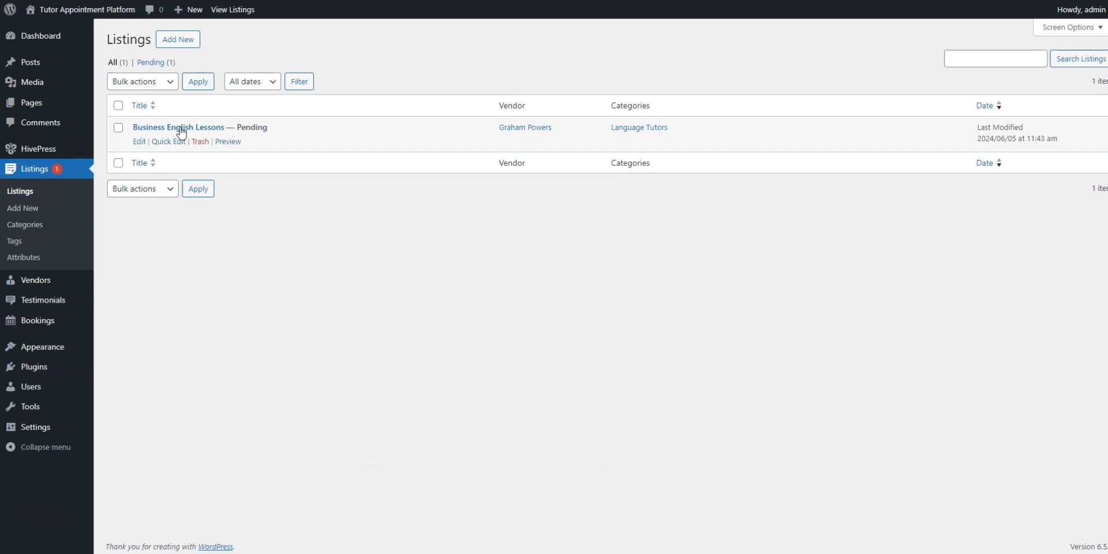
click(178, 127)
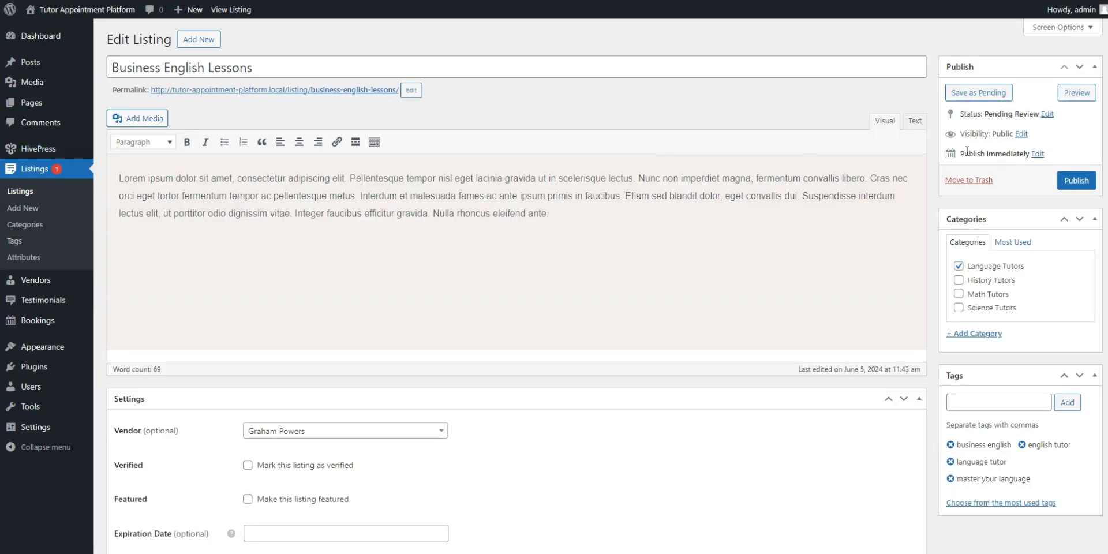
click(1076, 180)
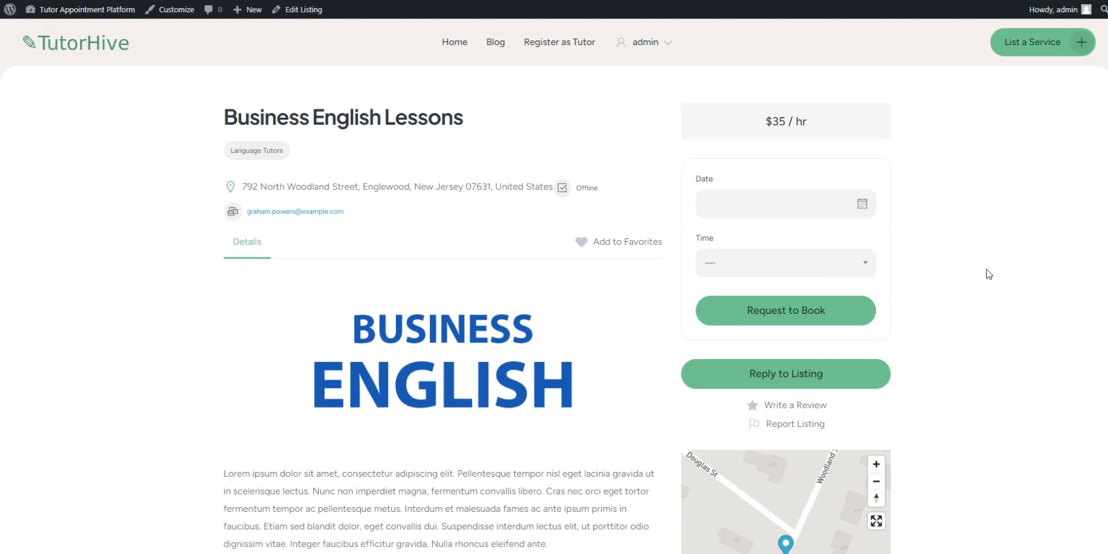
Step: Scroll through the live listing's description, tags, map and tutor card, then back up
scroll(down, 3)
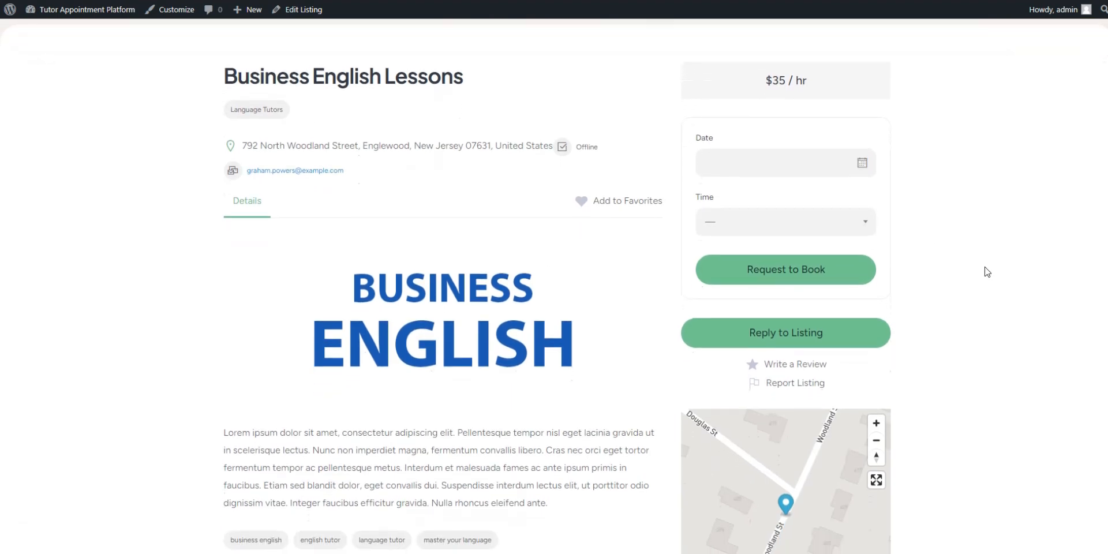
scroll(down, 3)
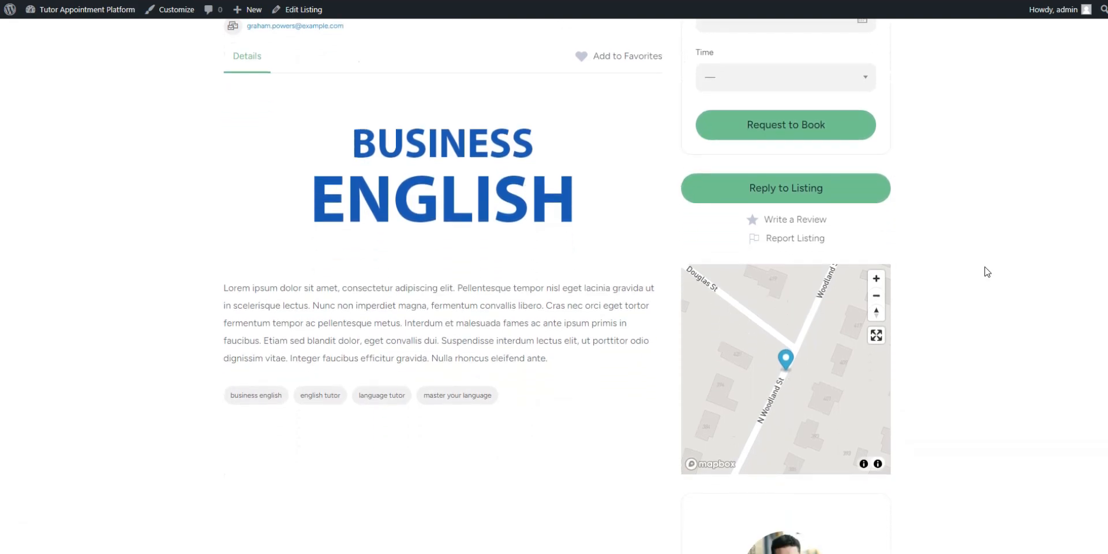
scroll(down, 3)
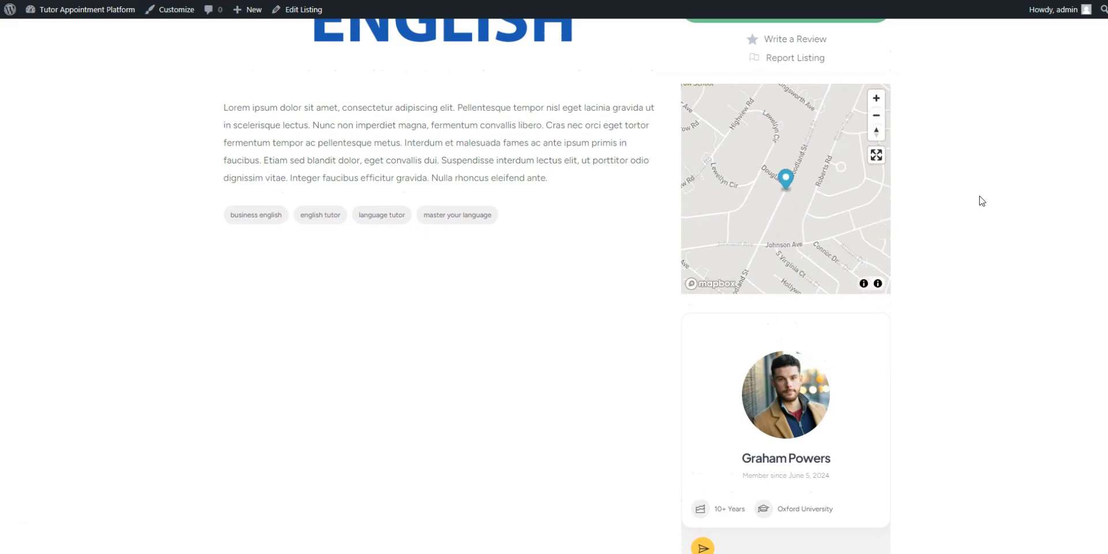
scroll(up, 3)
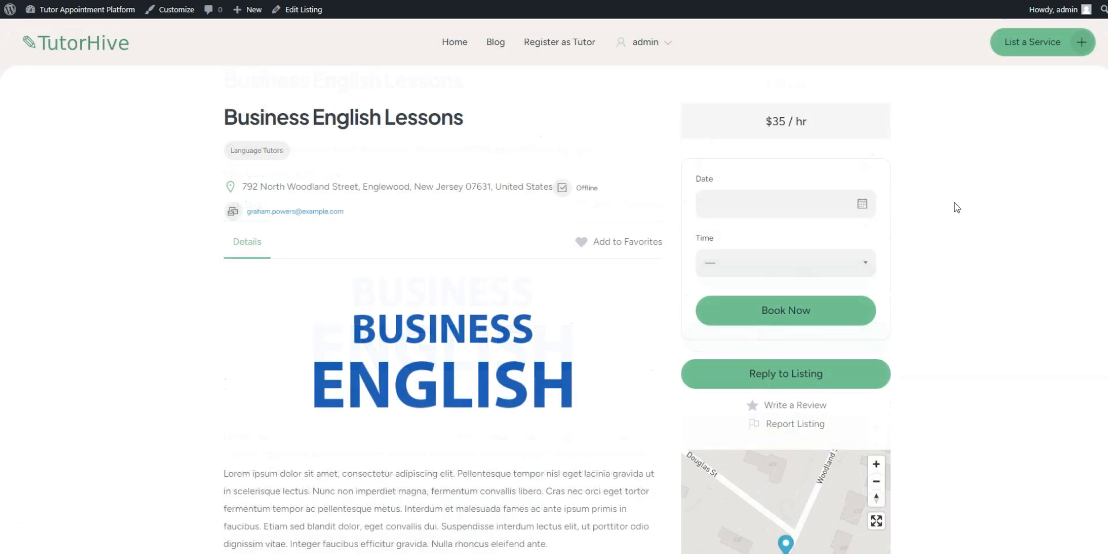
Step: Book Business English Lessons for June 12, 2024, 1:00–2:30 pm and view Booking #68
click(785, 204)
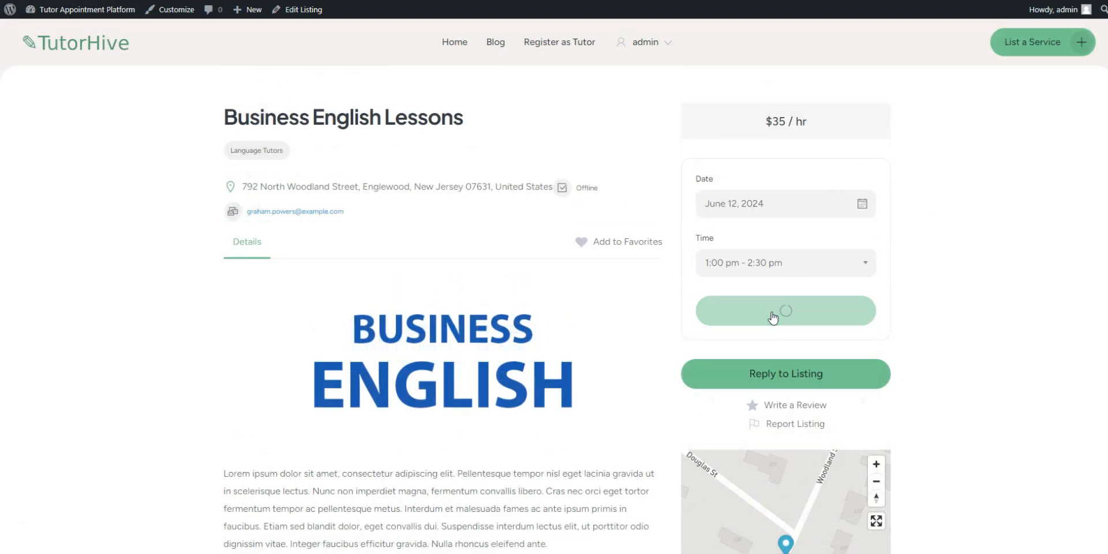
click(785, 310)
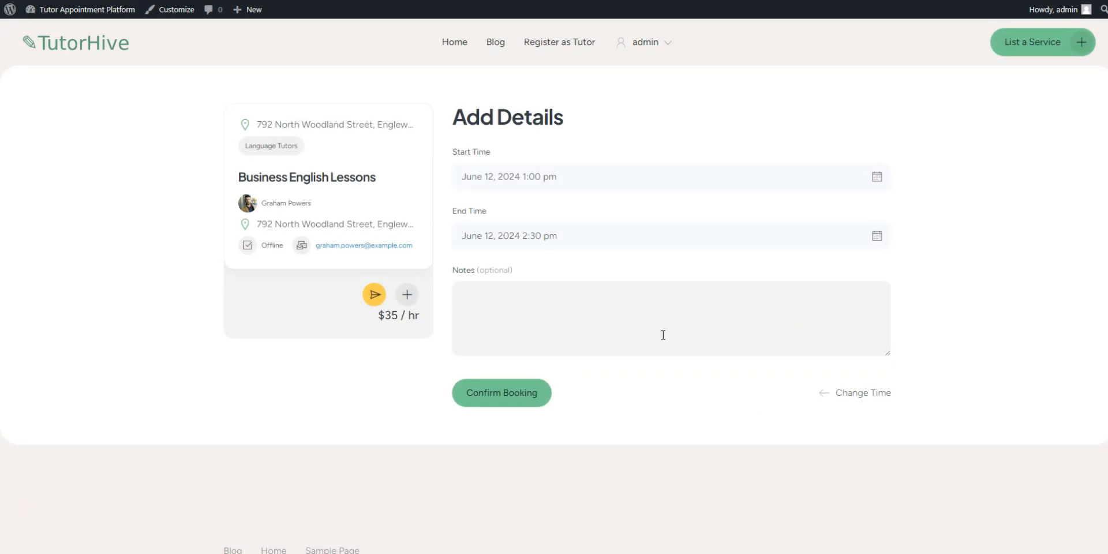
mouse_move(452, 318)
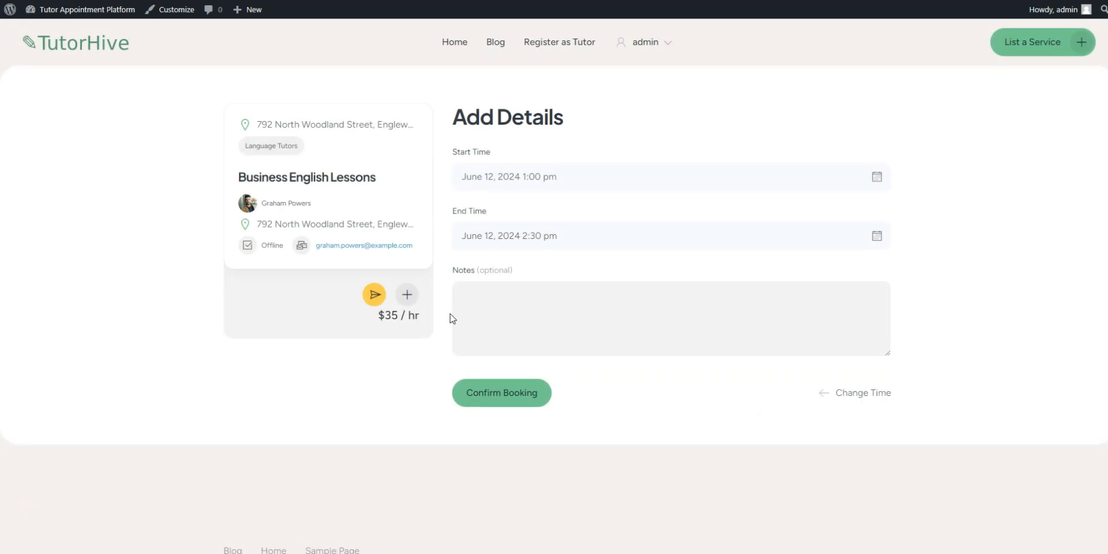
click(669, 320)
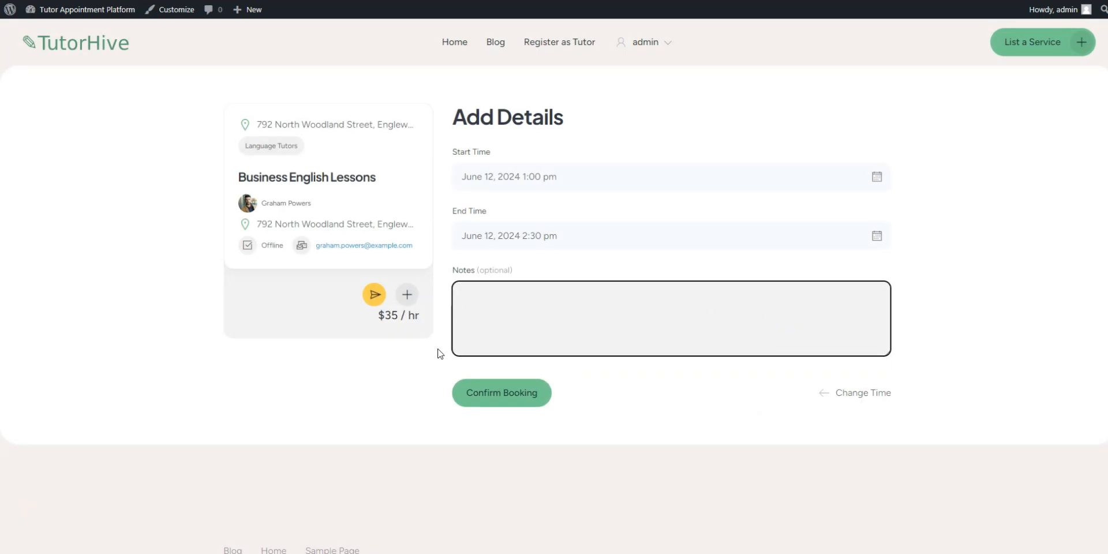
mouse_move(507, 404)
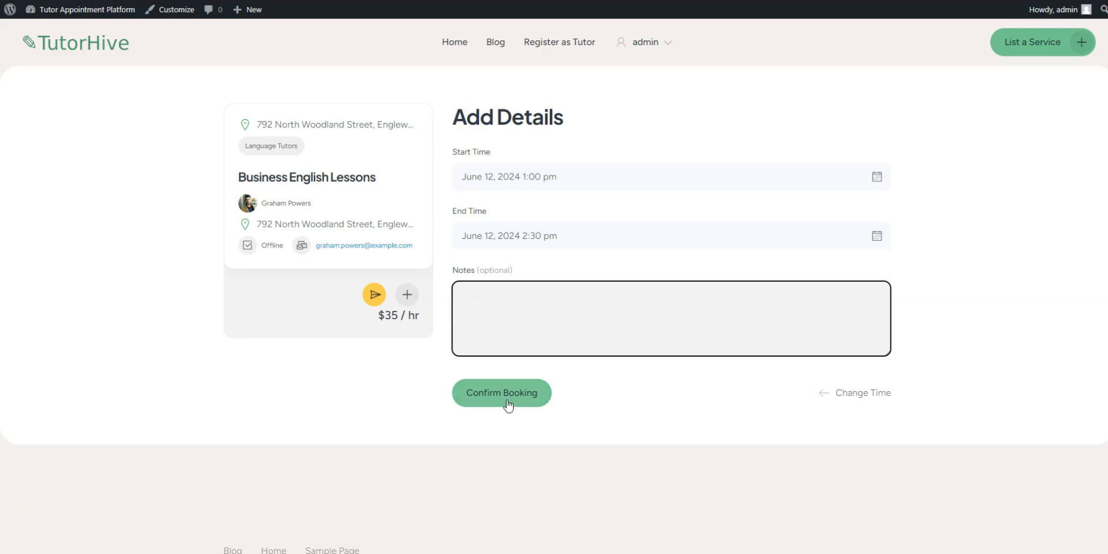
click(501, 393)
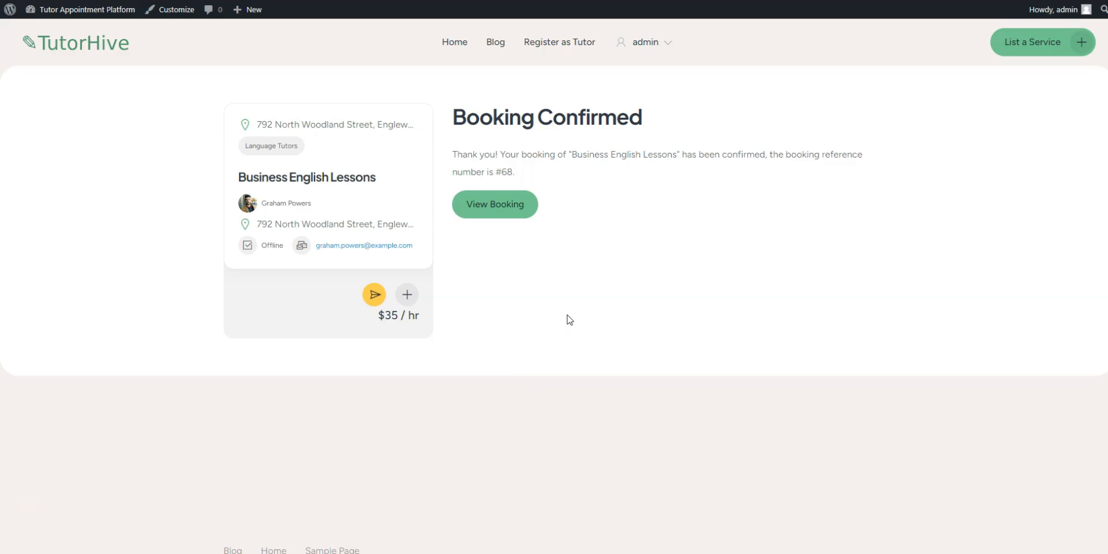
click(494, 205)
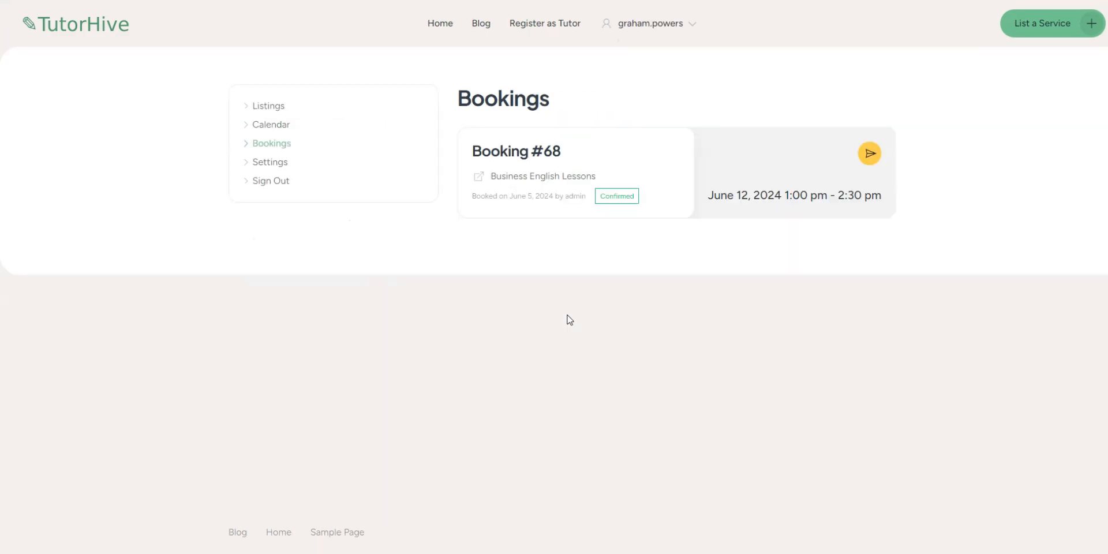
mouse_move(523, 166)
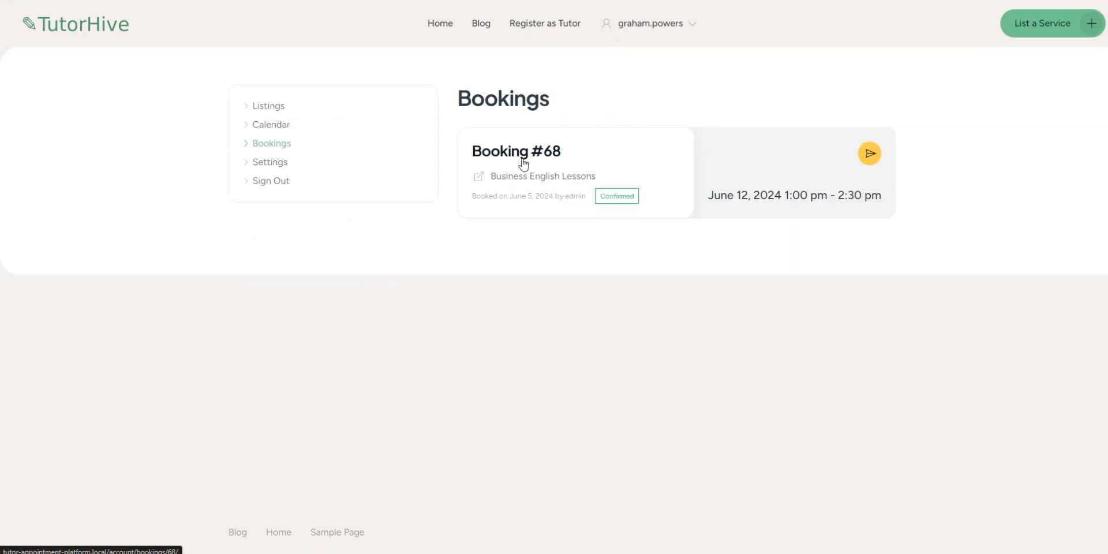
Step: Open Booking #68 and locate it at 1pm Wednesday June 12 on the listing's calendar
click(516, 151)
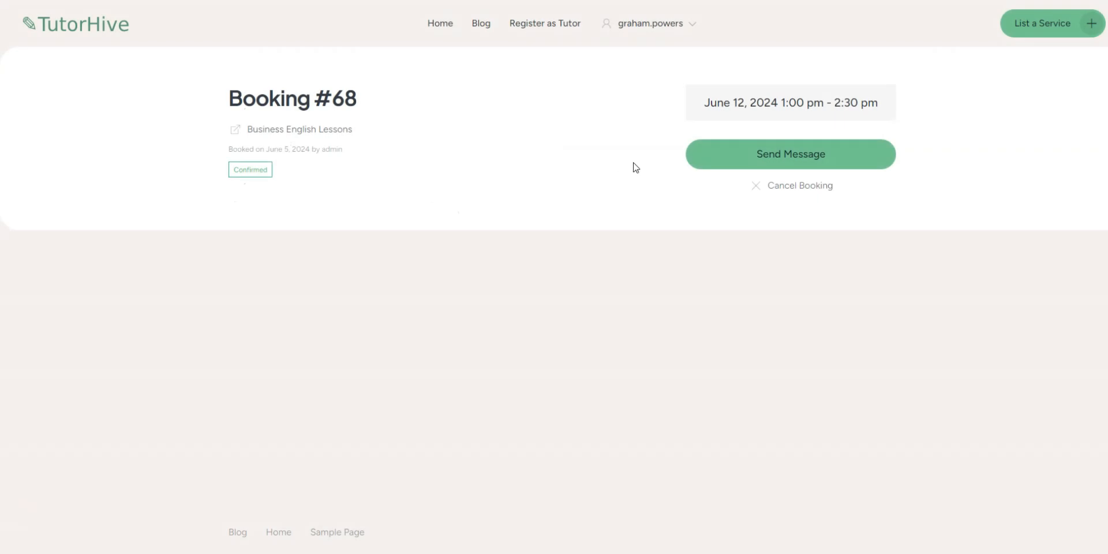
click(300, 129)
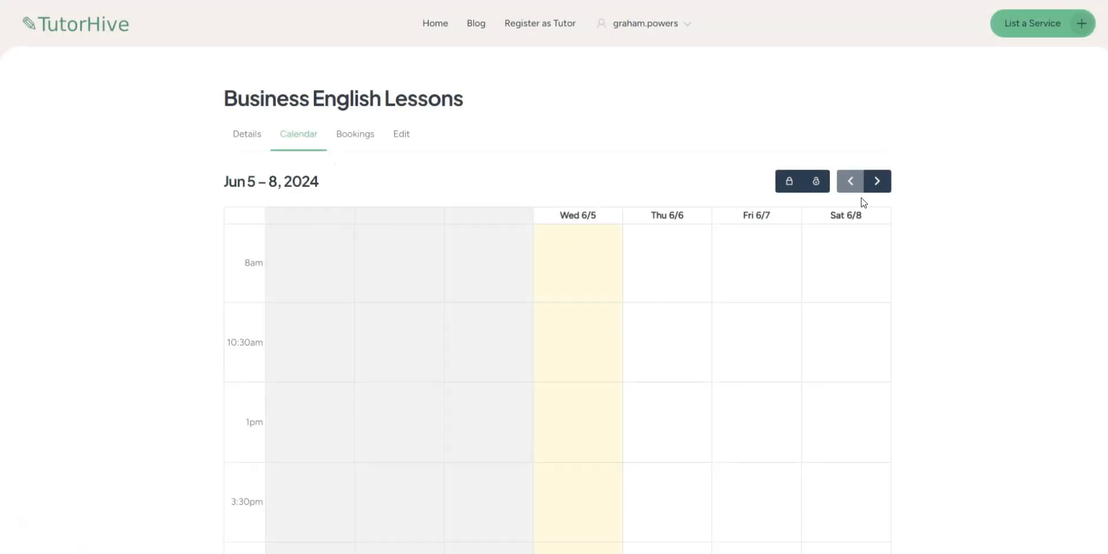
click(877, 180)
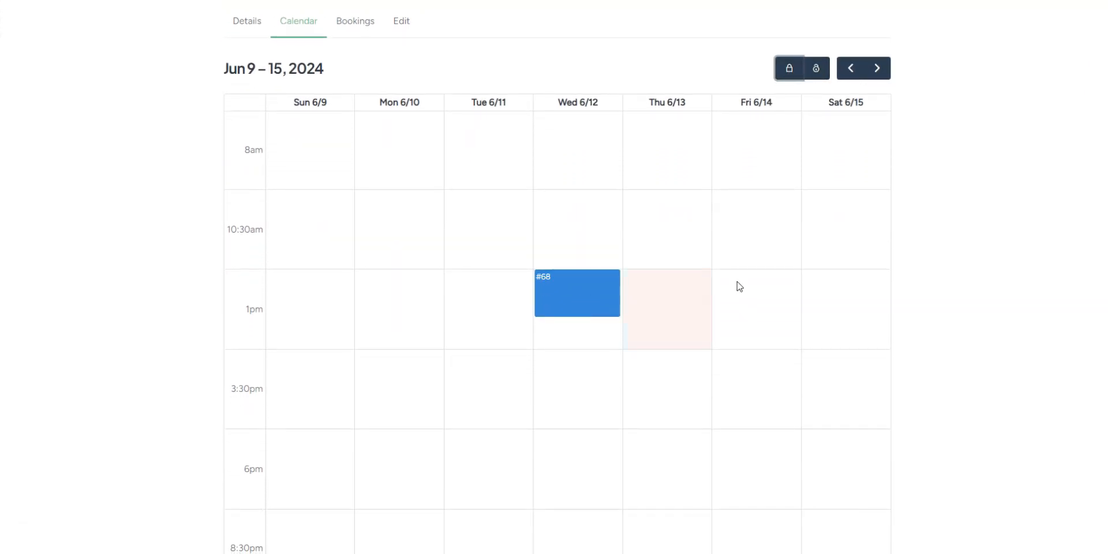
scroll(down, 3)
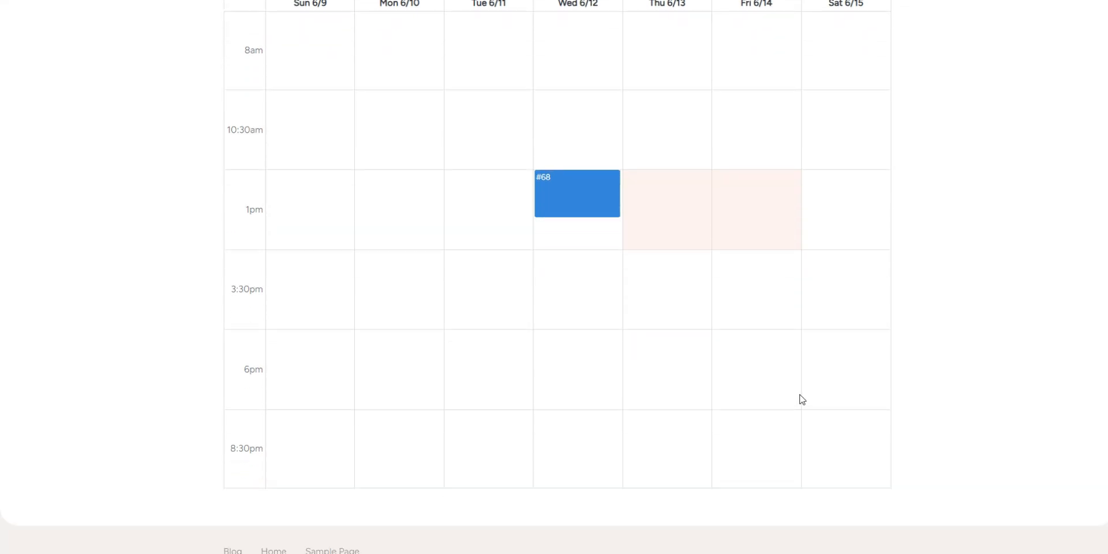
scroll(up, 3)
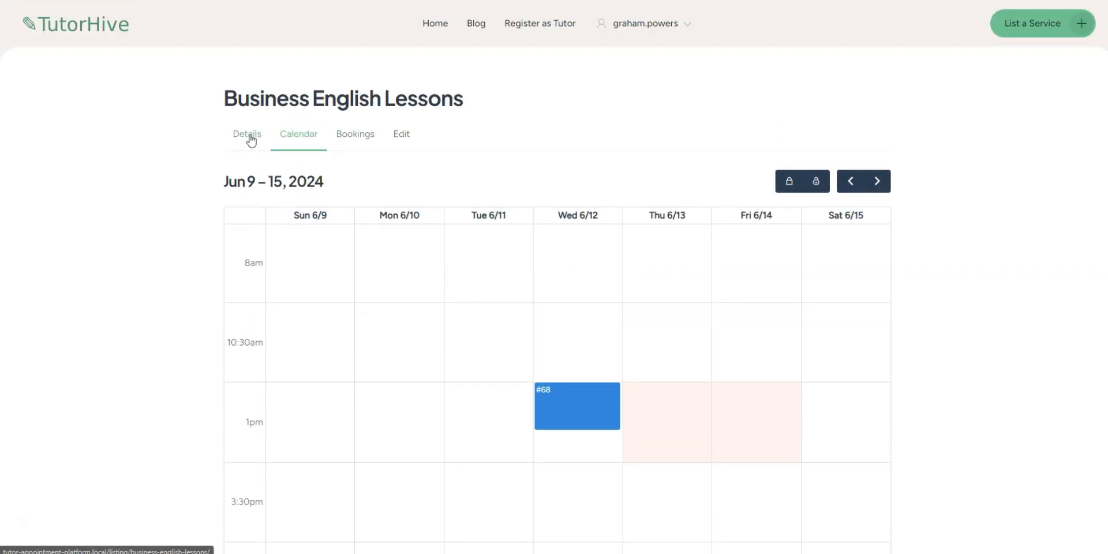
click(246, 134)
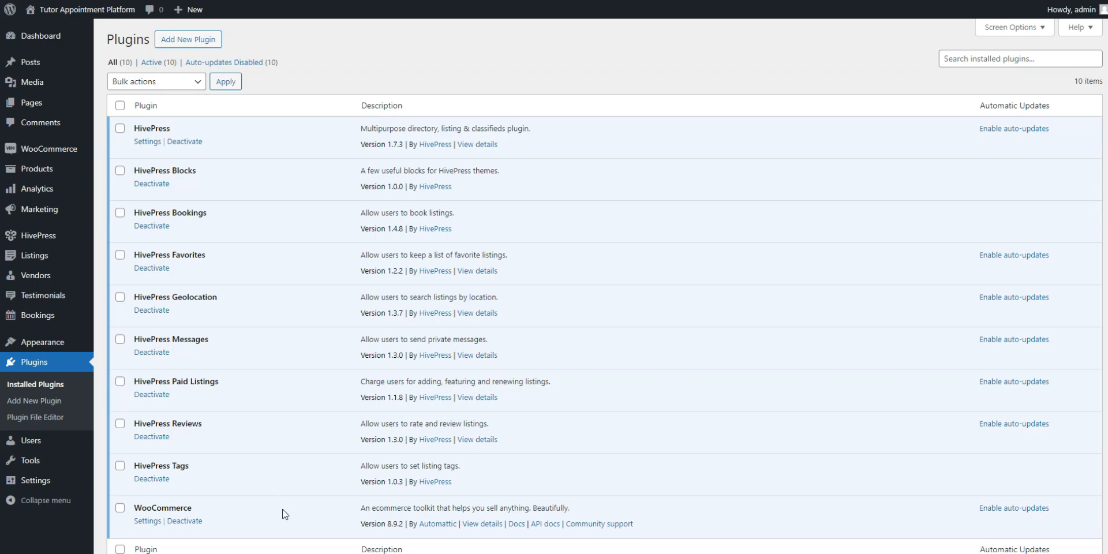
mouse_move(705, 493)
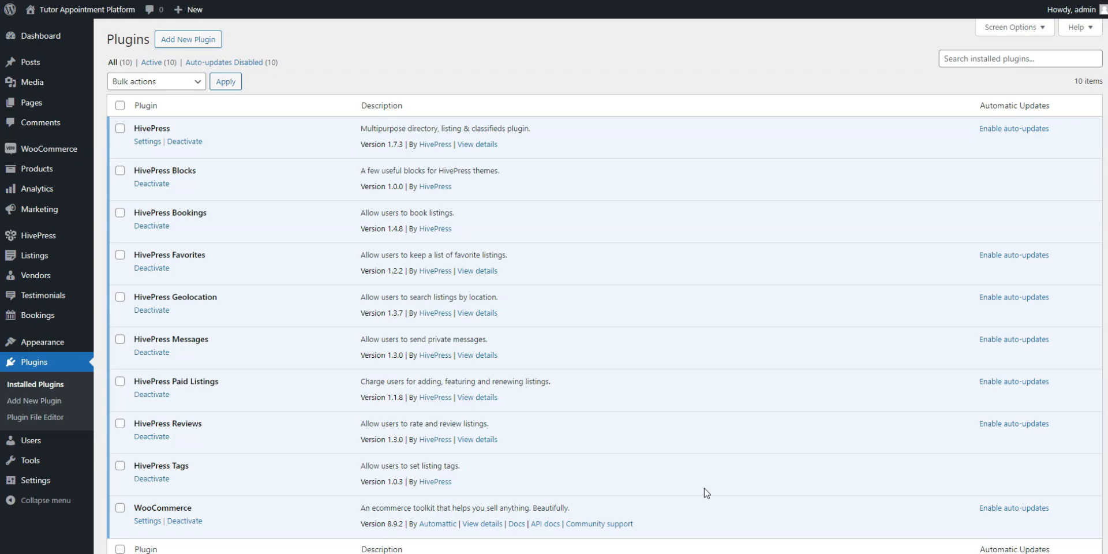
mouse_move(182, 308)
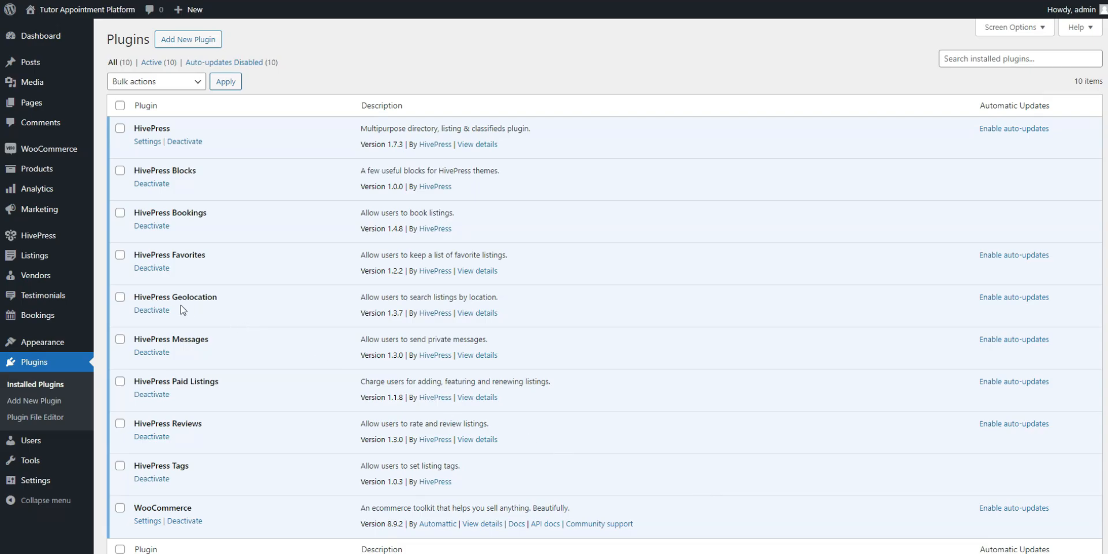
mouse_move(33, 403)
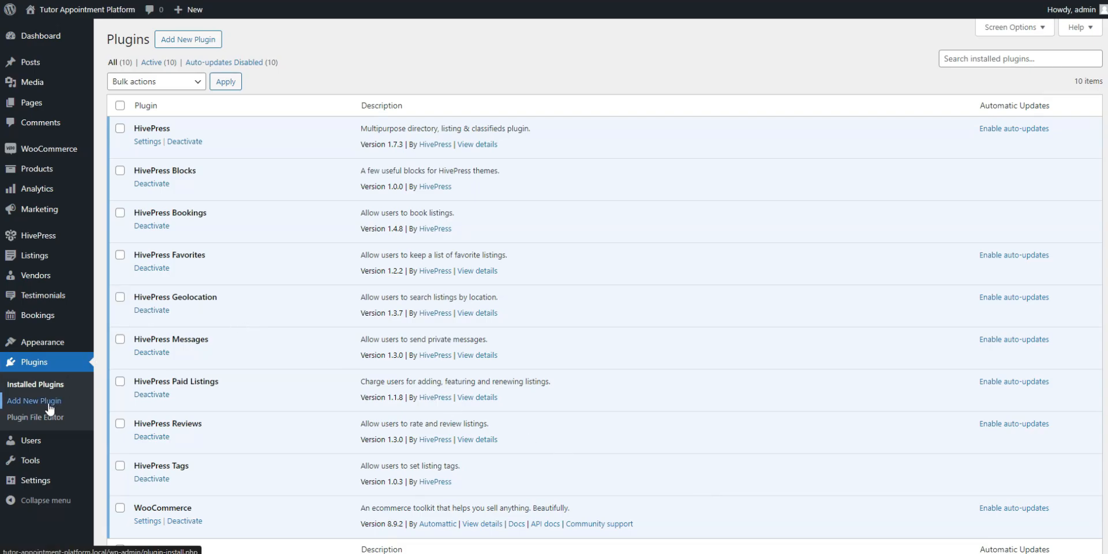
Step: Upload, install and activate the hivepress-marketplace.zip plugin
click(34, 400)
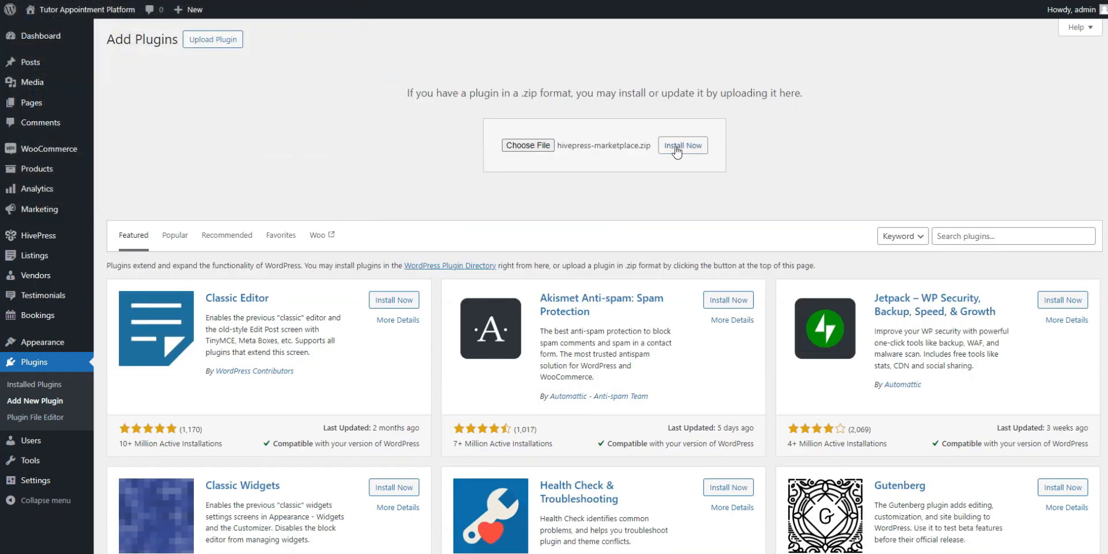
click(682, 145)
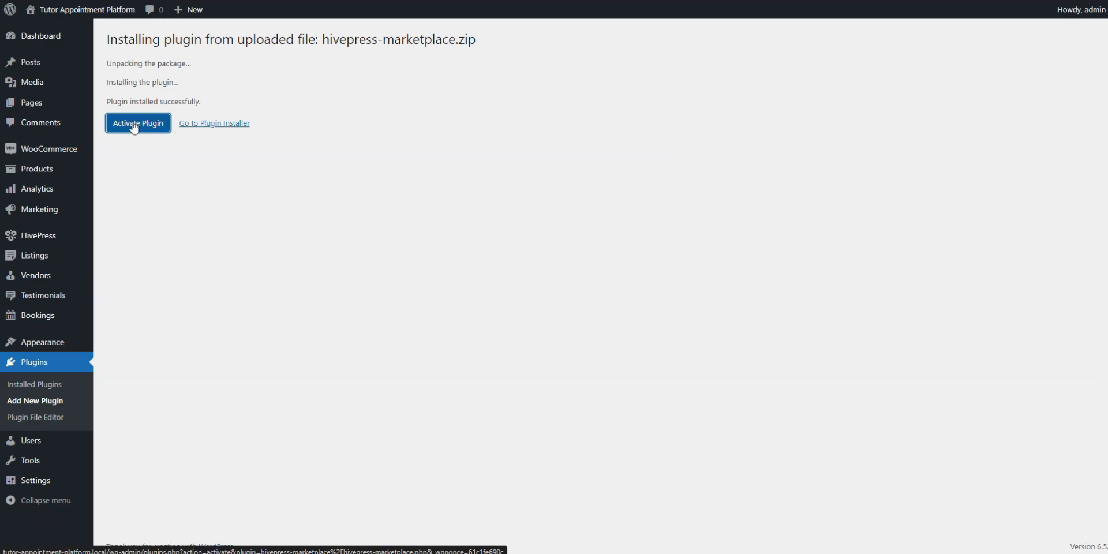
click(137, 123)
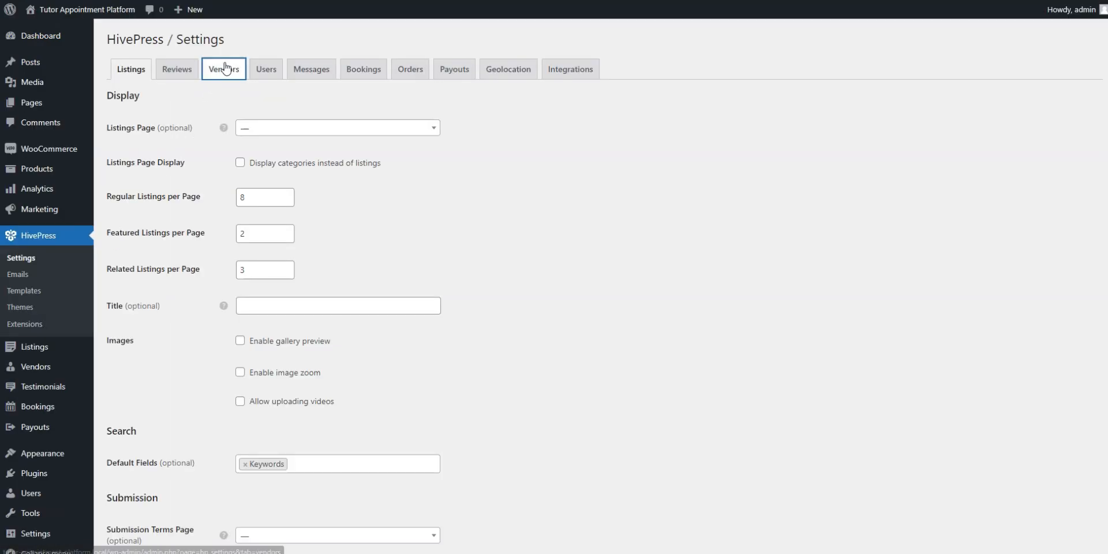
Step: Enter 10 for the HivePress vendor commission rate and 10 for the commission fee, then save
click(223, 69)
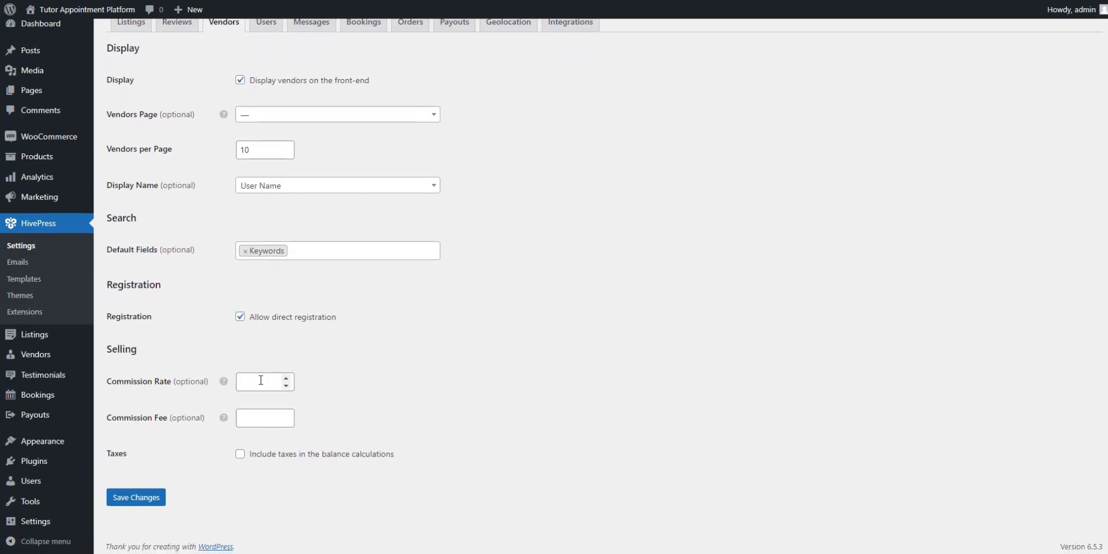
click(260, 382)
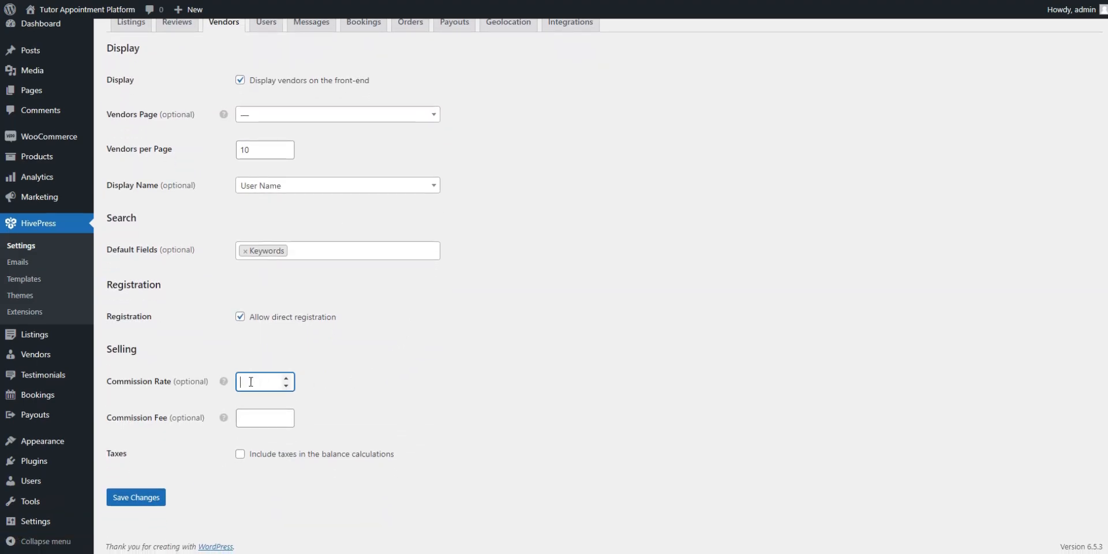
text(10)
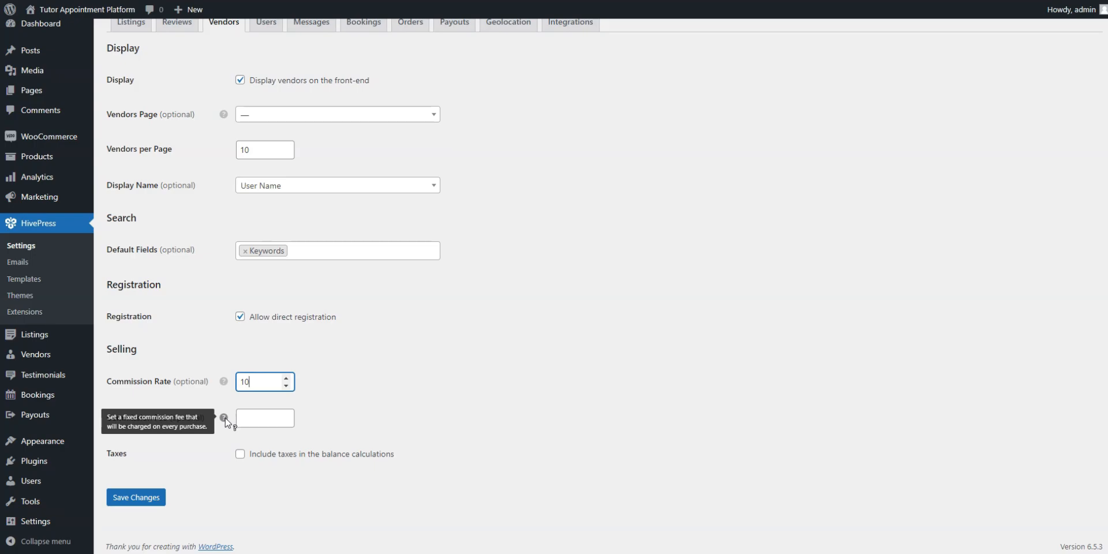
text(1)
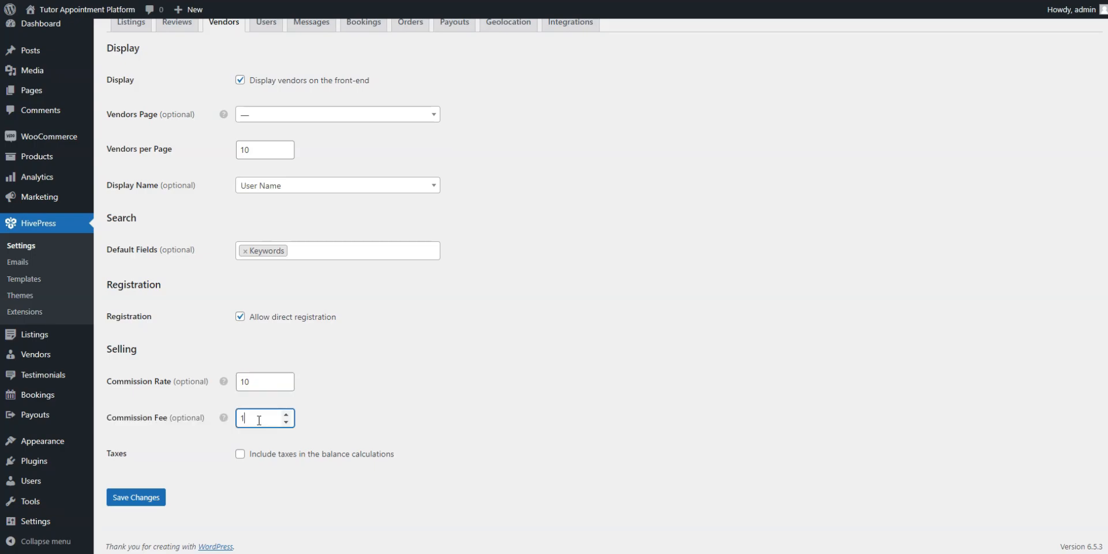
click(136, 497)
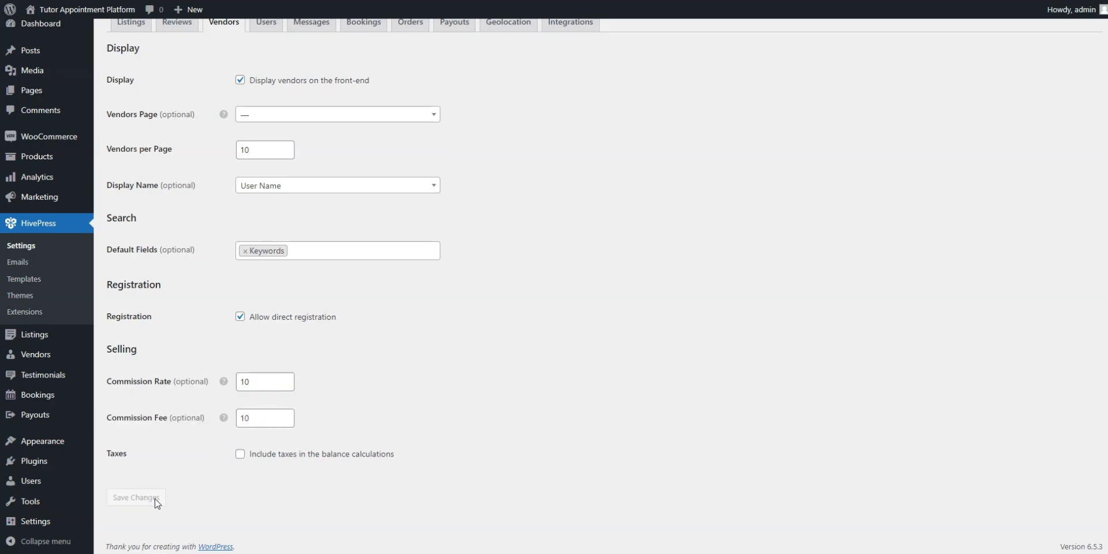
click(136, 498)
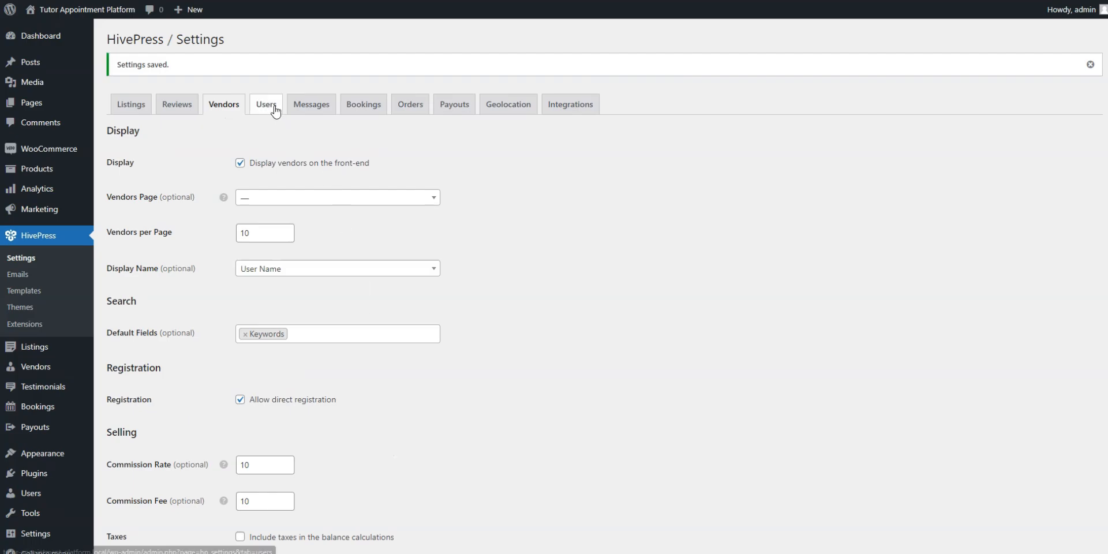
Step: Look over the HivePress Users settings, then go to the installed plugins list
click(266, 104)
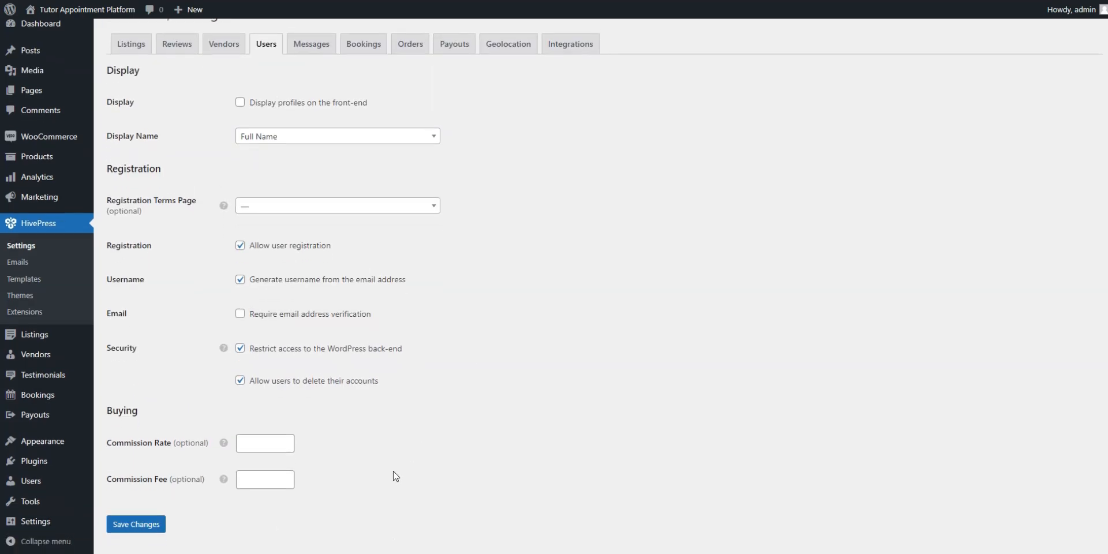
scroll(down, 3)
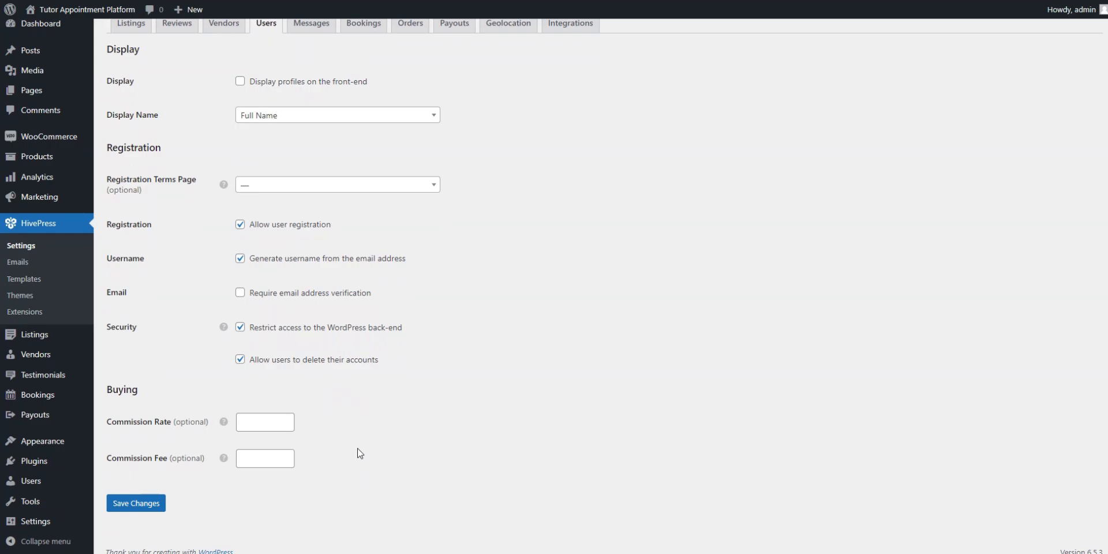
mouse_move(42, 441)
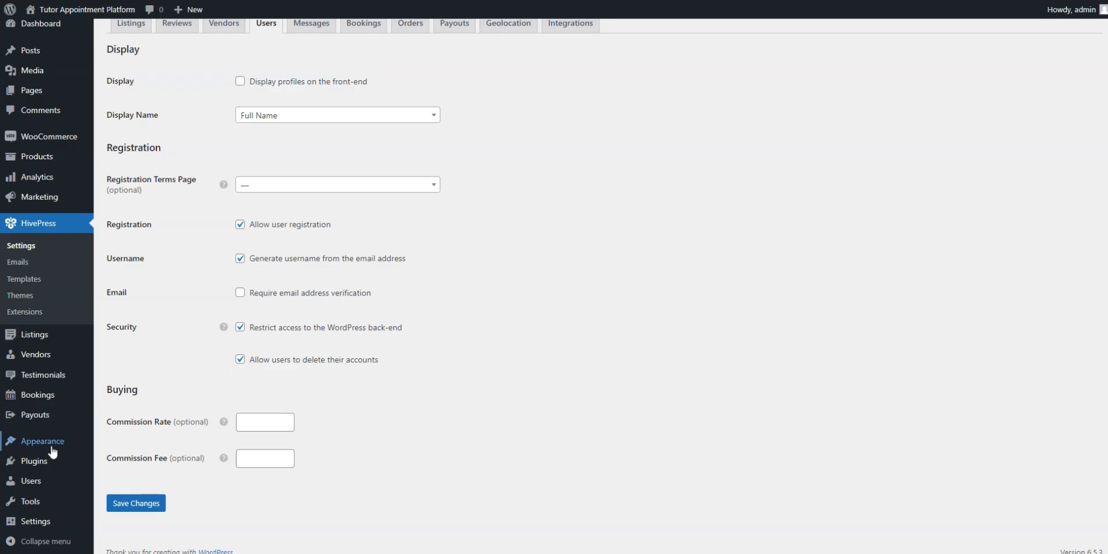
click(28, 461)
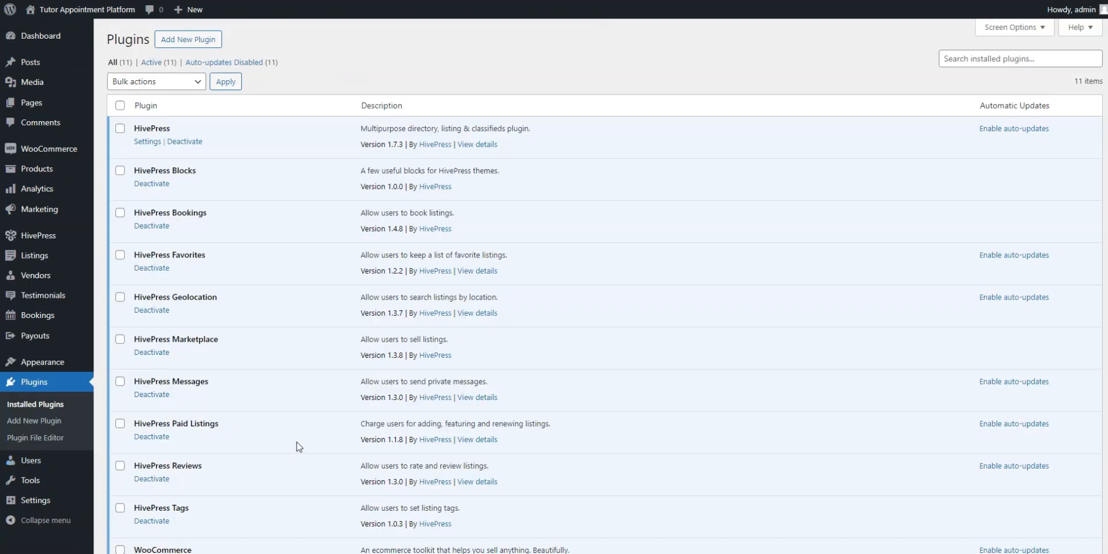
mouse_move(344, 454)
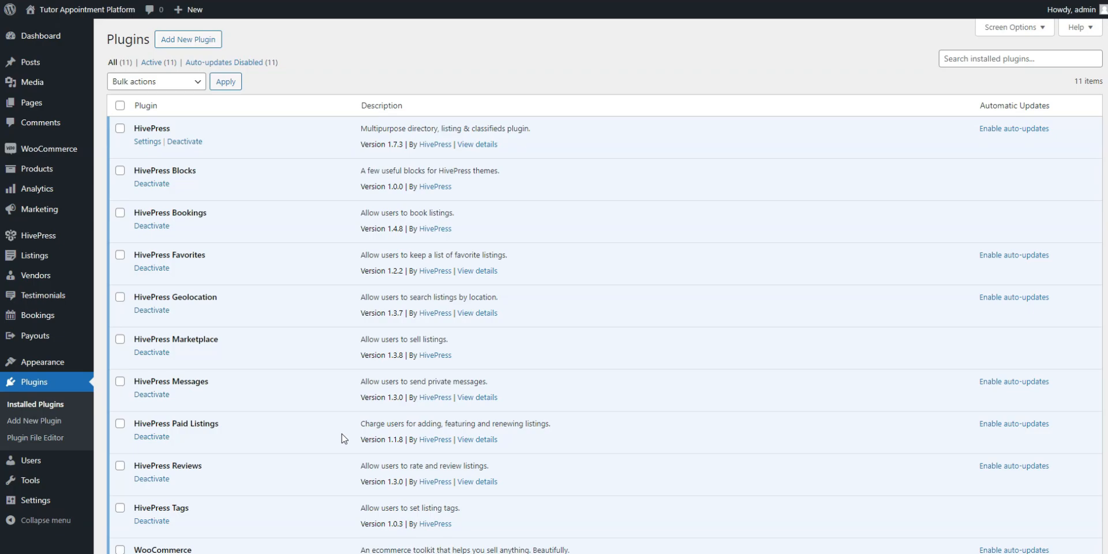
mouse_move(36, 169)
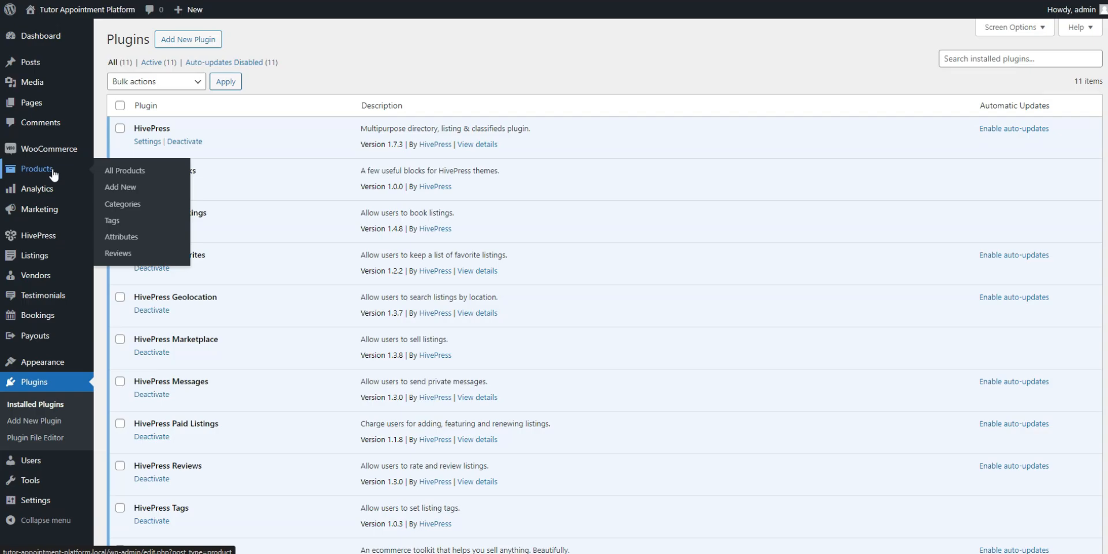
Step: Create and publish the virtual product 'Premium Package' priced at $25
click(124, 171)
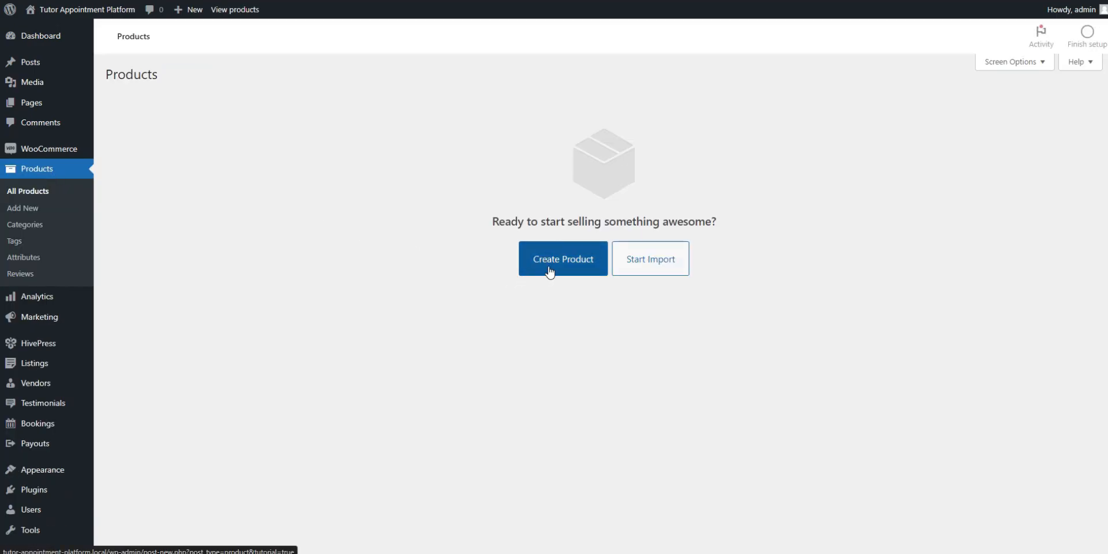
click(562, 258)
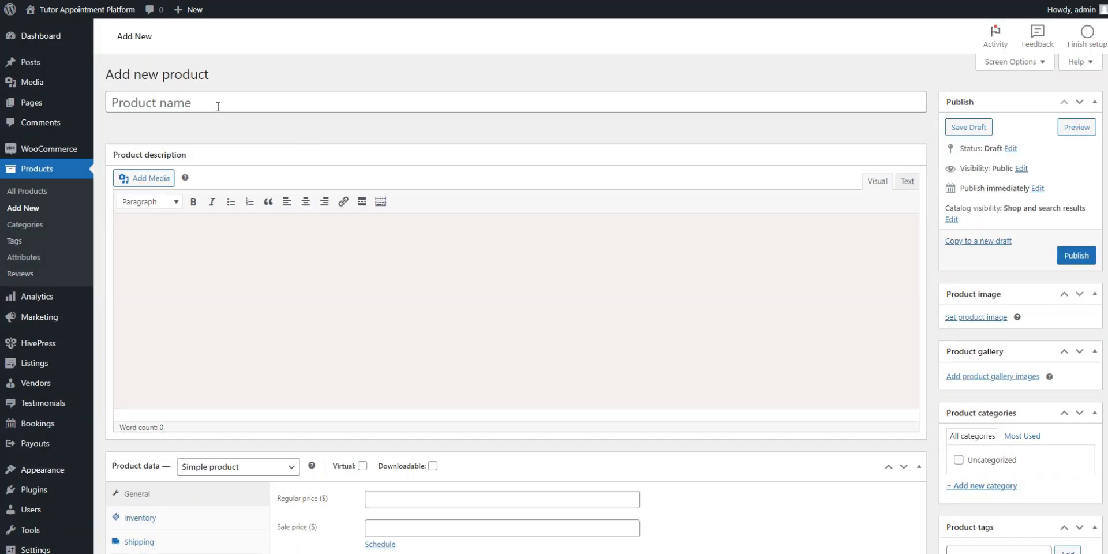
text(Premium Package)
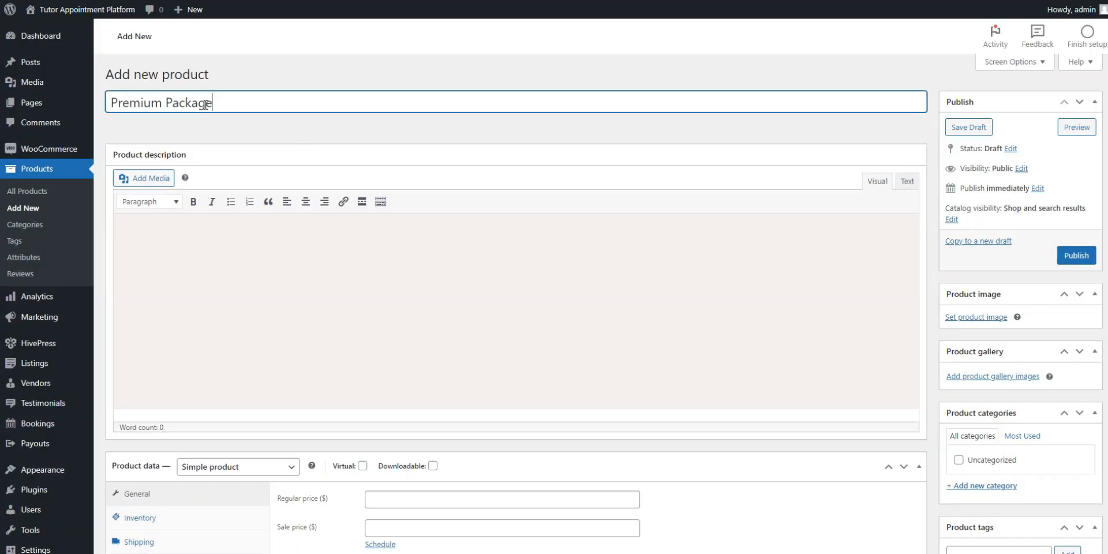
scroll(down, 3)
text(25)
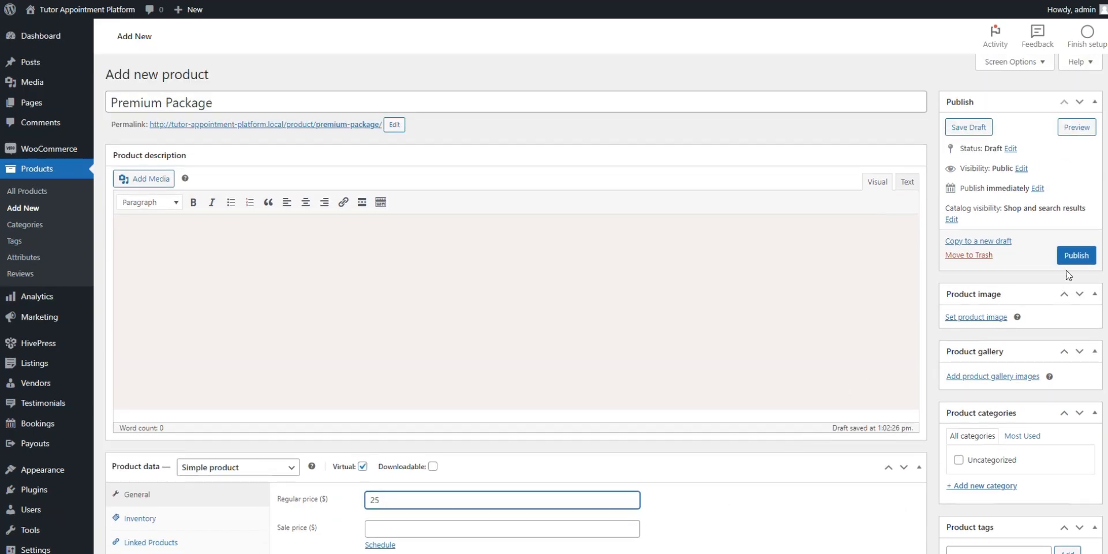
click(1076, 255)
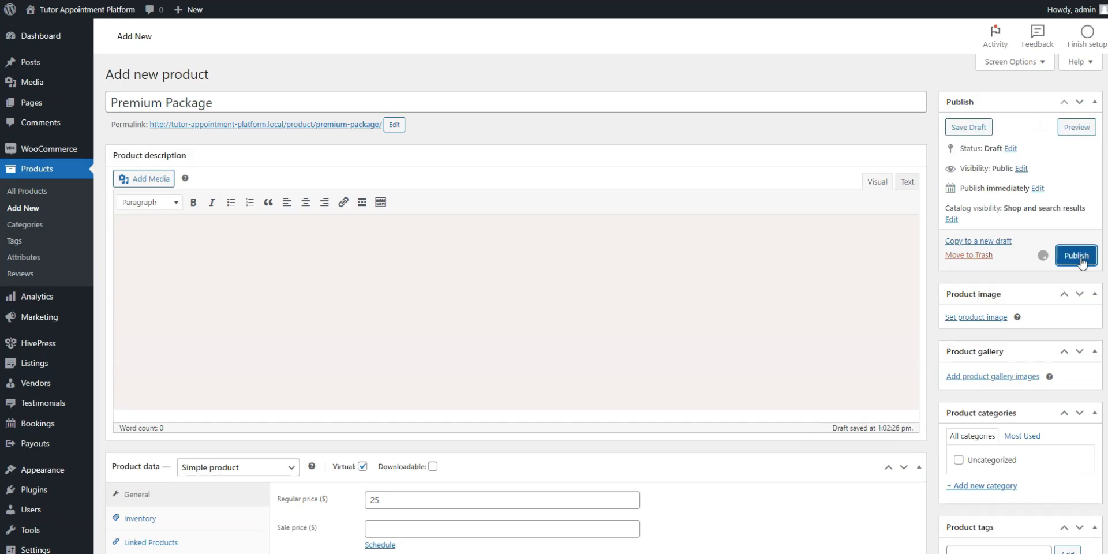
Step: Create and publish the virtual product 'Featured Status' priced at $10
click(1076, 255)
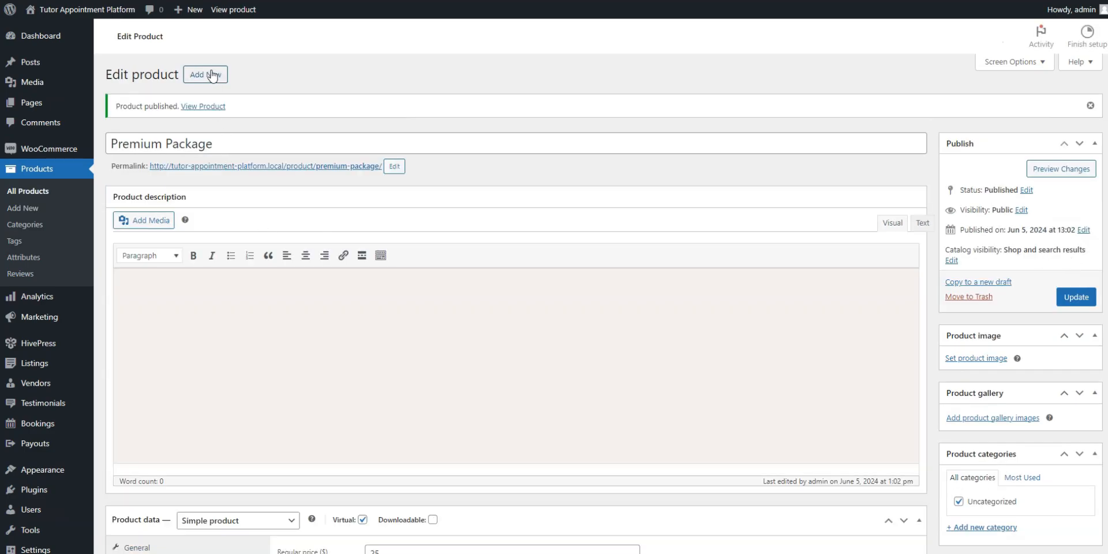
click(205, 75)
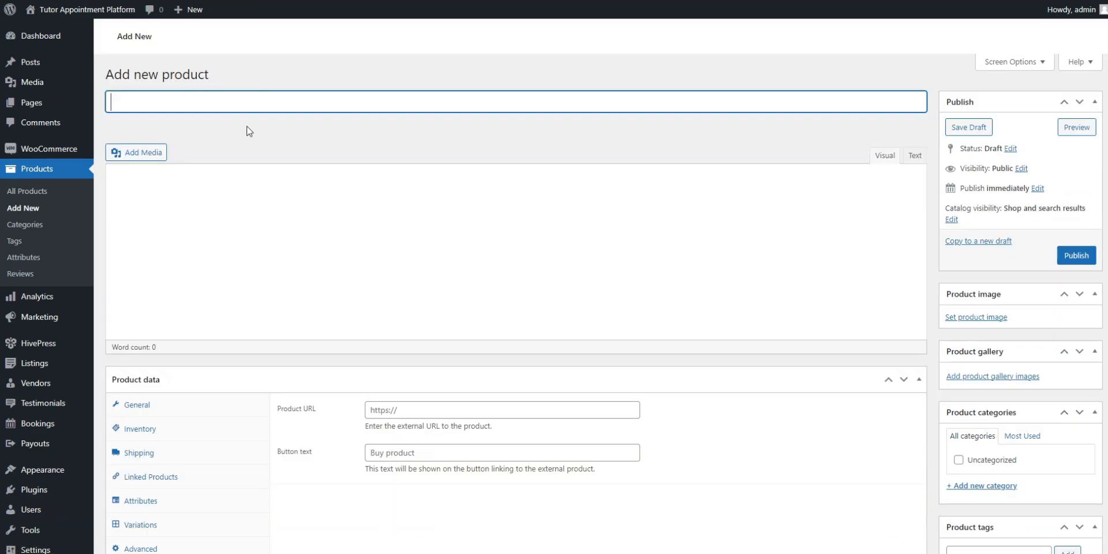
text(Featured S)
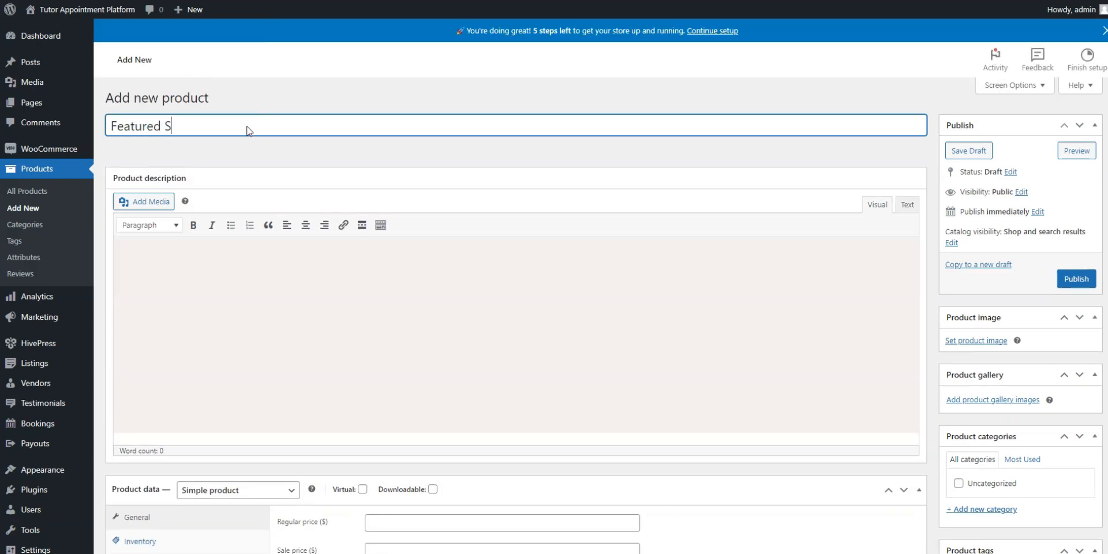
scroll(down, 3)
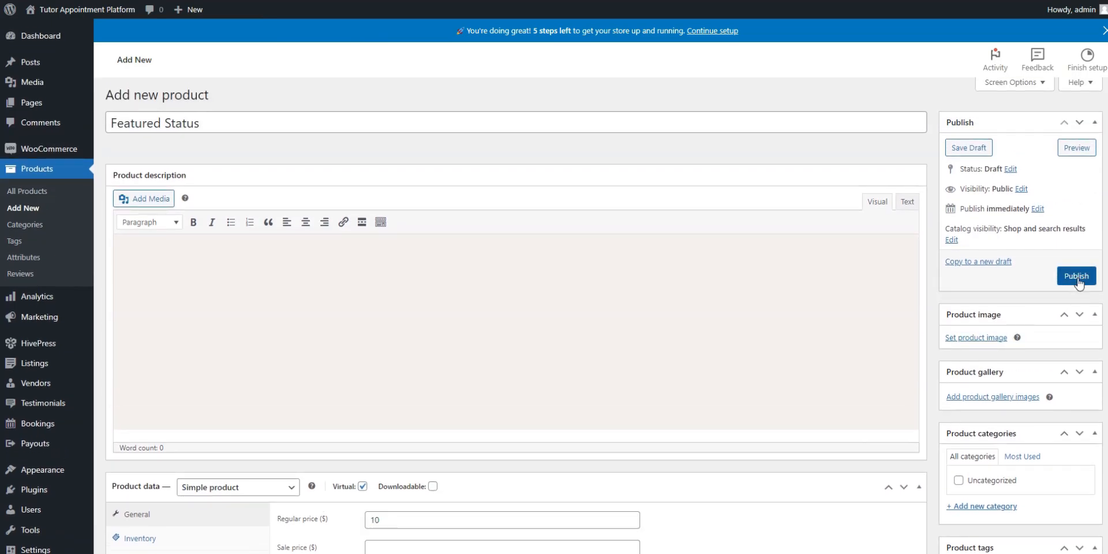
click(1076, 276)
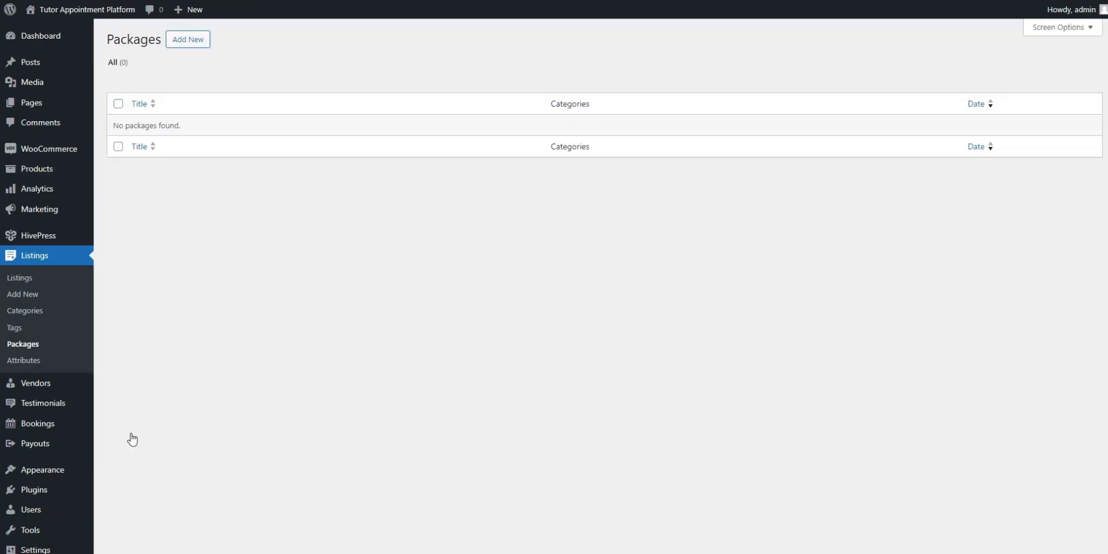
Step: Publish a recommended Premium package (5, 90) linked to Premium Package, then the Free package
click(188, 39)
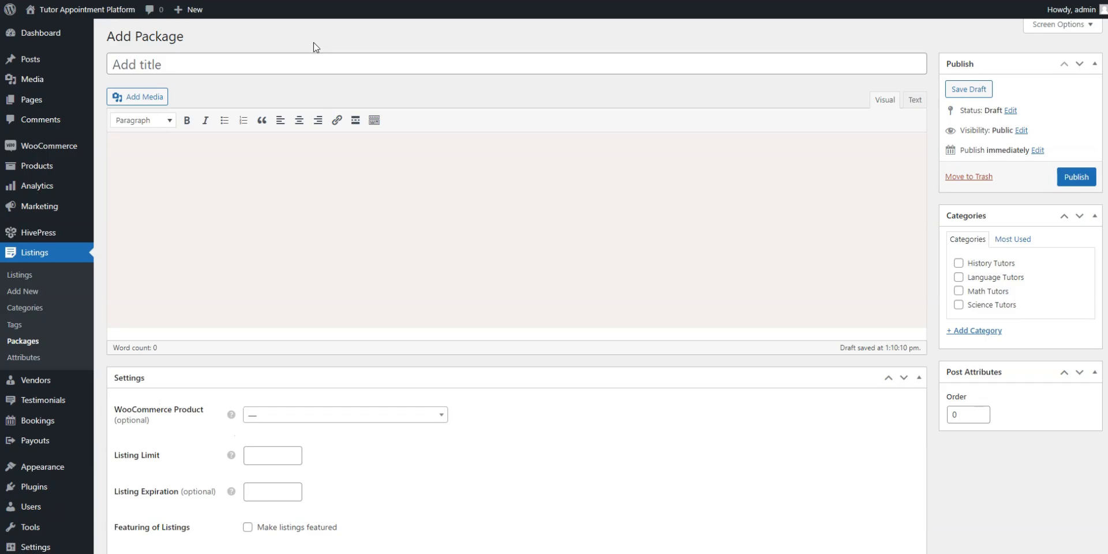
text(Premium)
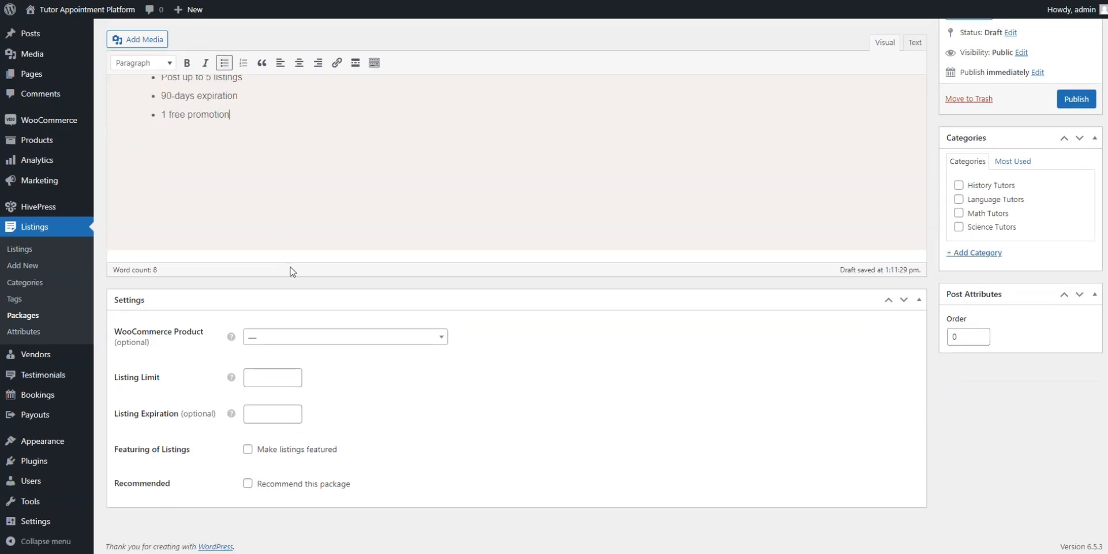
text(5)
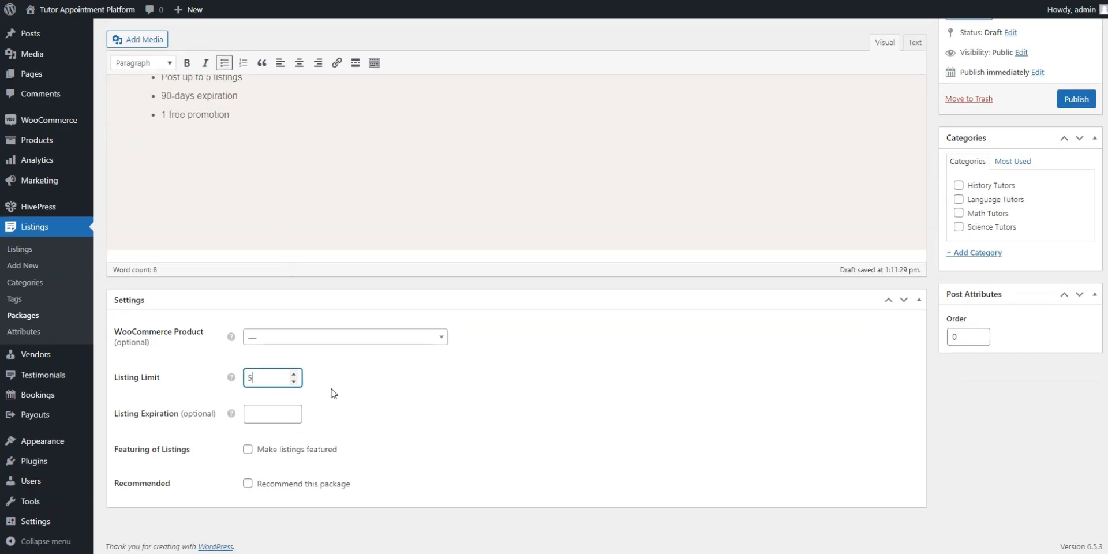
text(90)
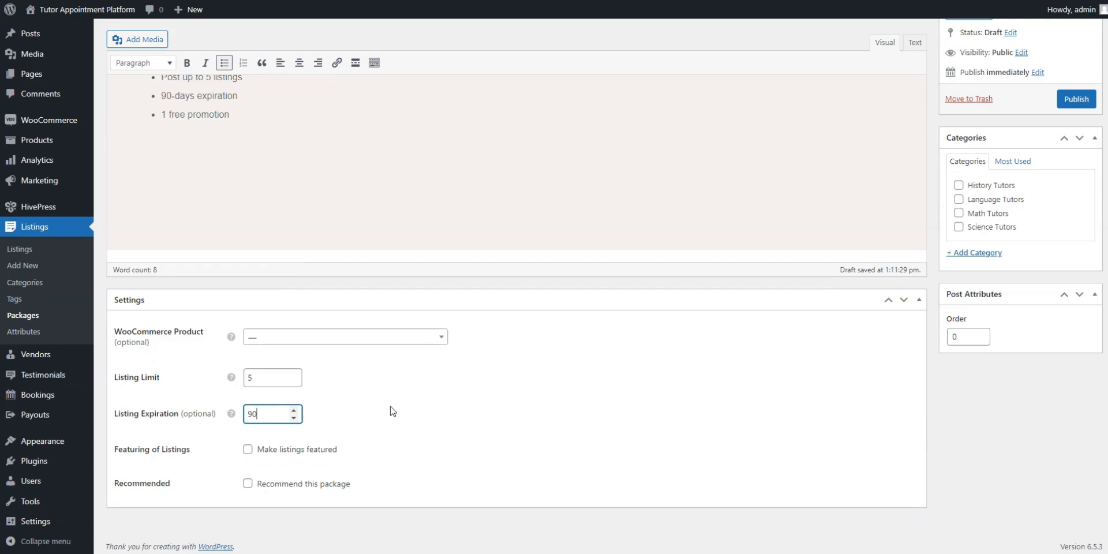
click(246, 484)
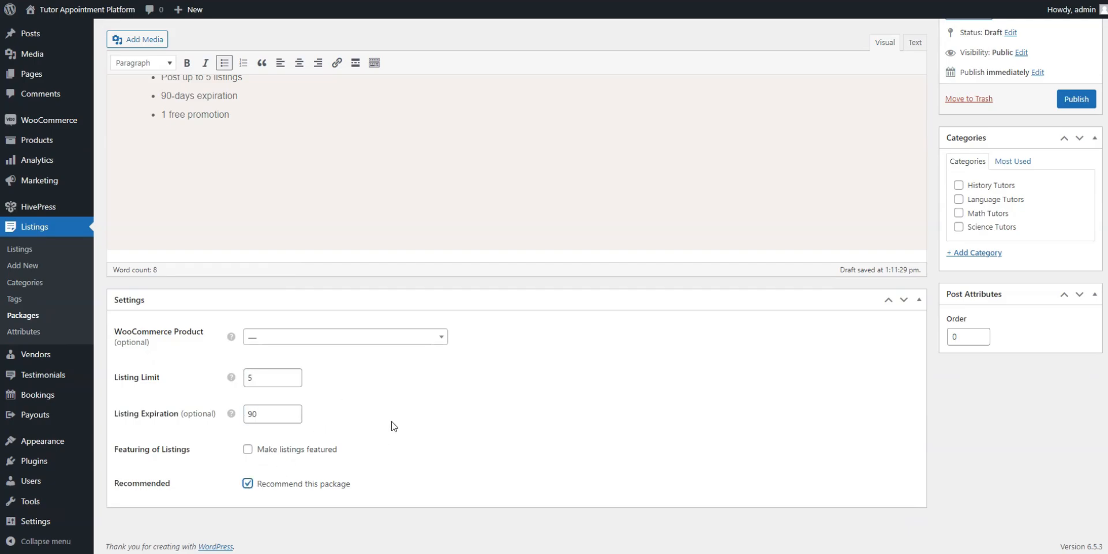
click(344, 336)
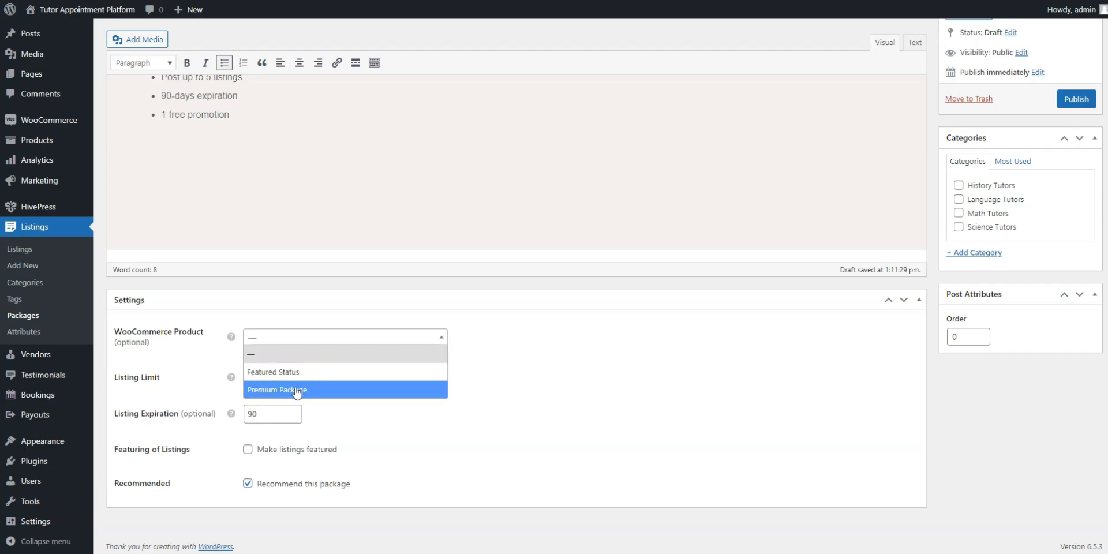
click(277, 389)
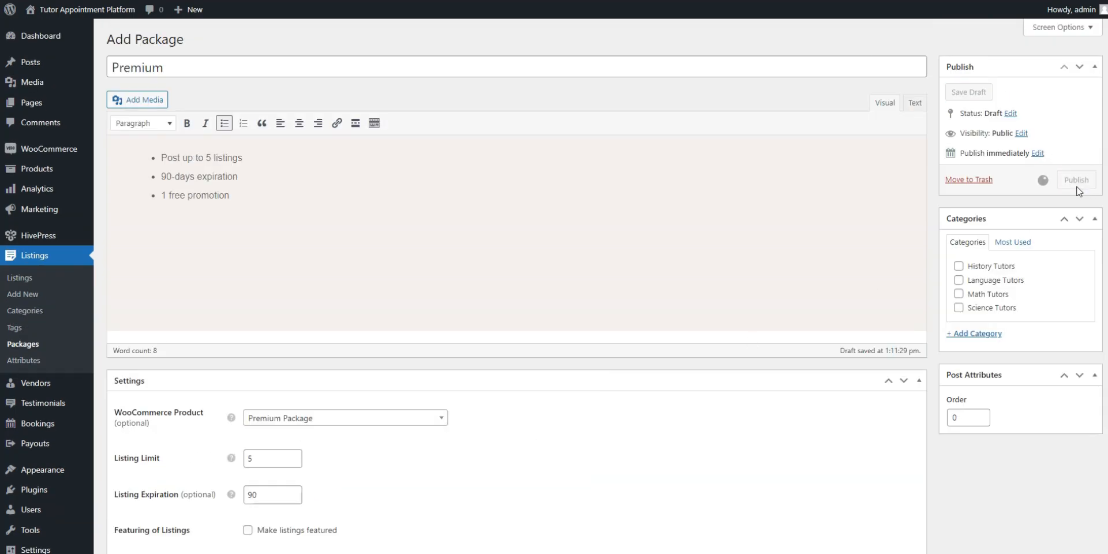
click(1076, 180)
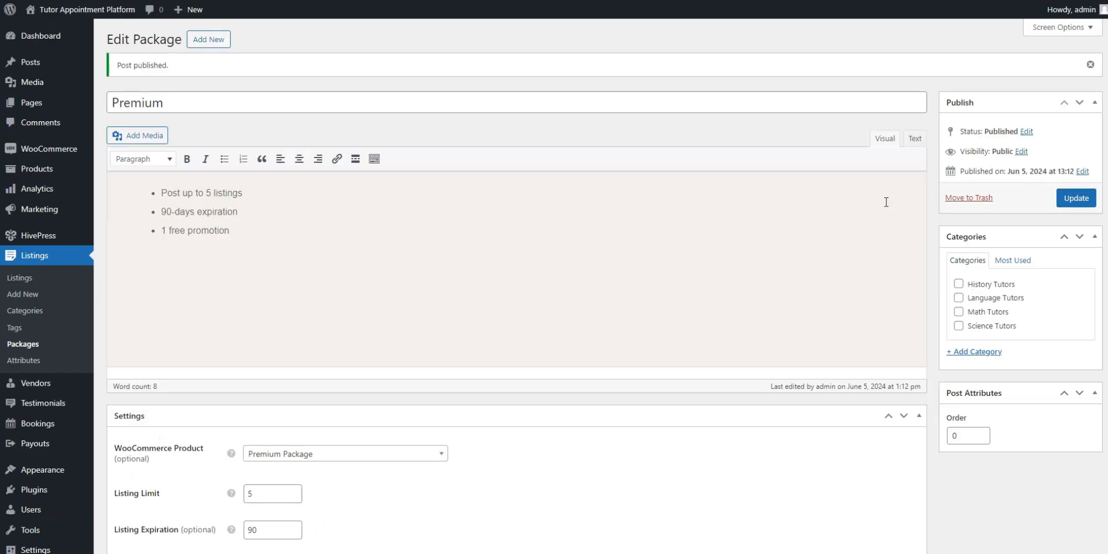
mouse_move(217, 43)
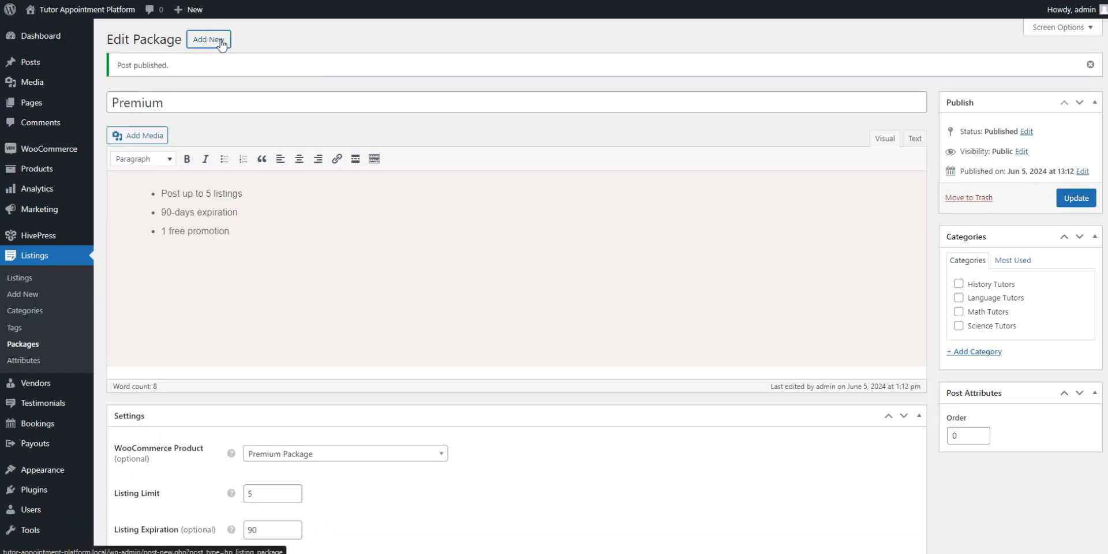
click(209, 40)
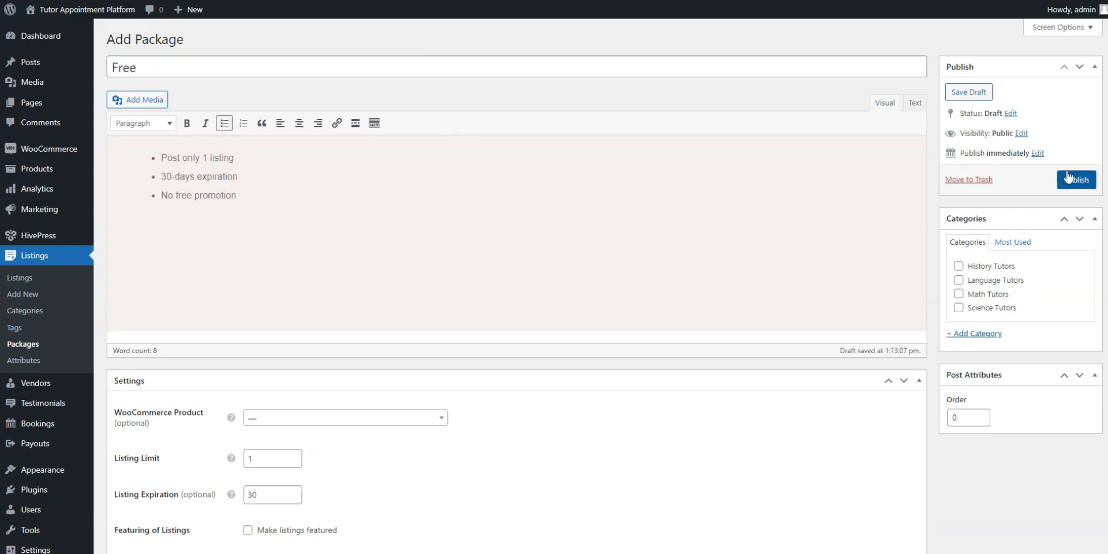
click(1076, 180)
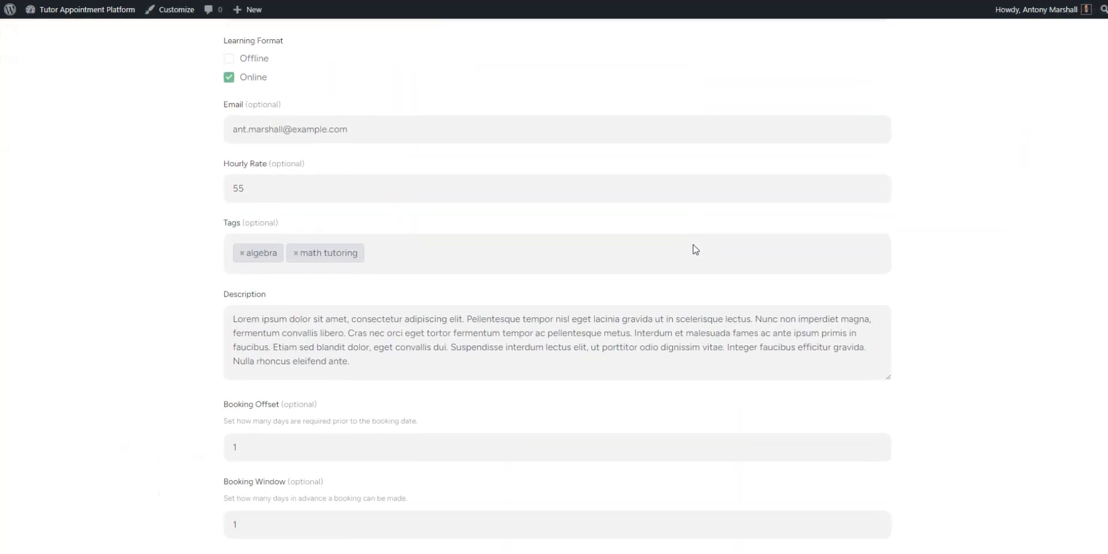
Step: Submit the tutor listing and buy the Premium package, reaching the $25.00 checkout
scroll(down, 3)
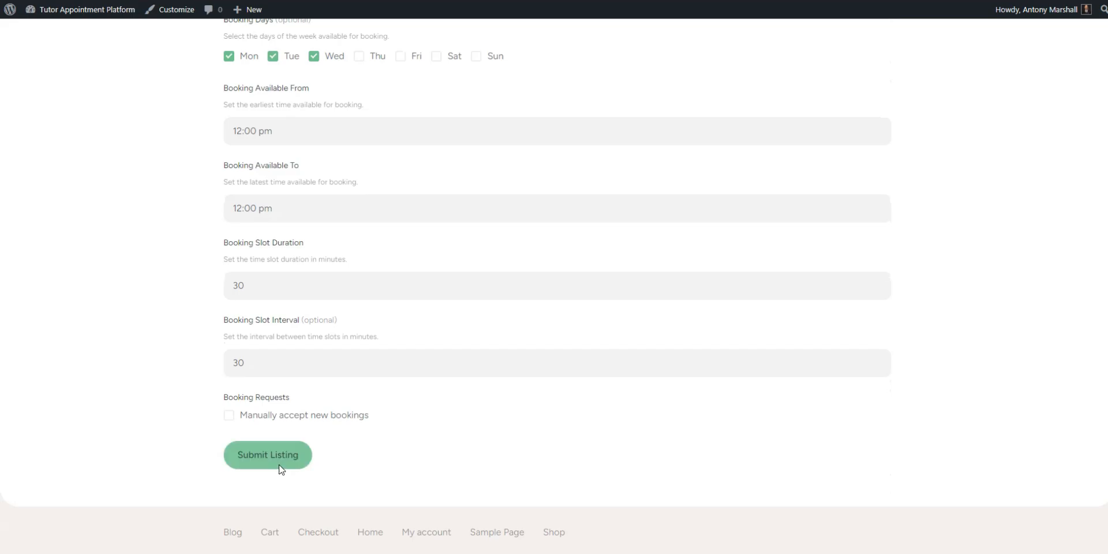
click(267, 455)
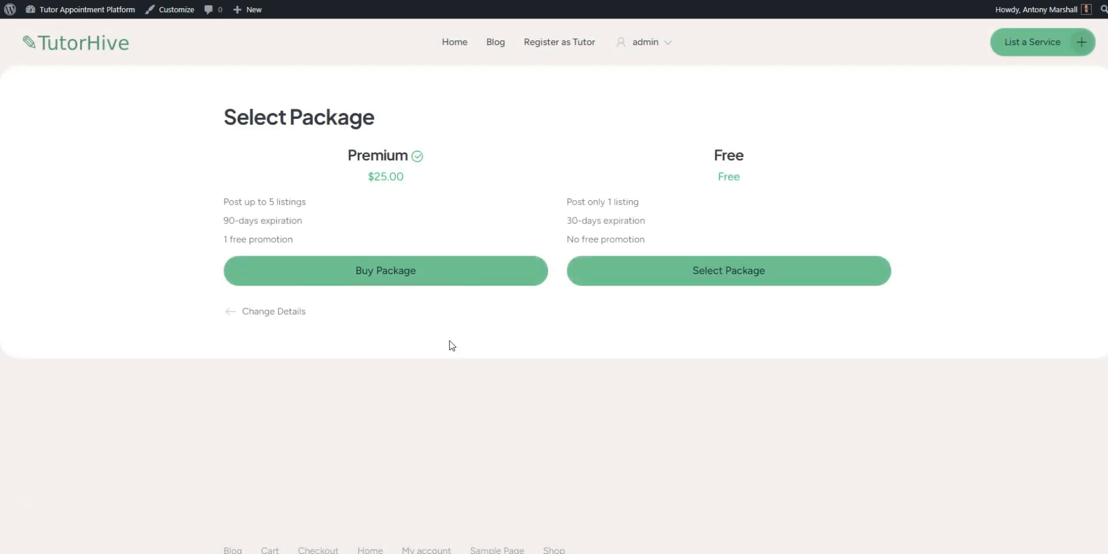
mouse_move(400, 294)
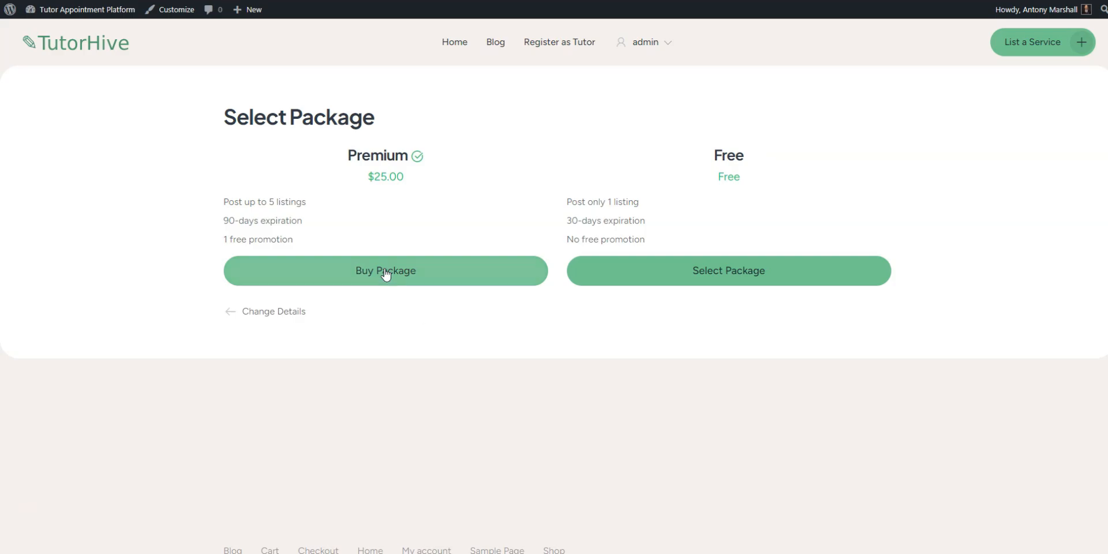
click(385, 270)
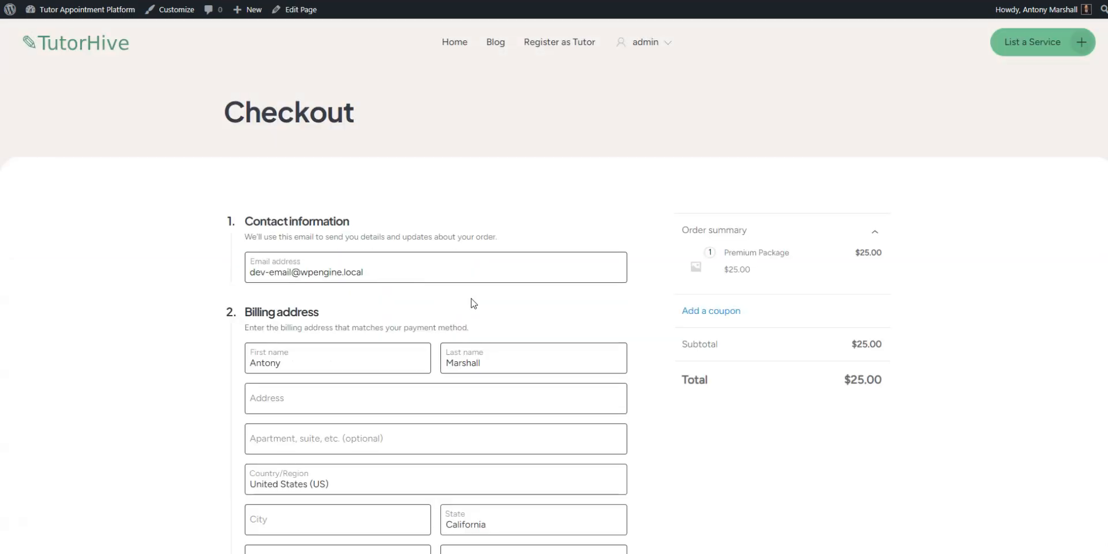
scroll(down, 3)
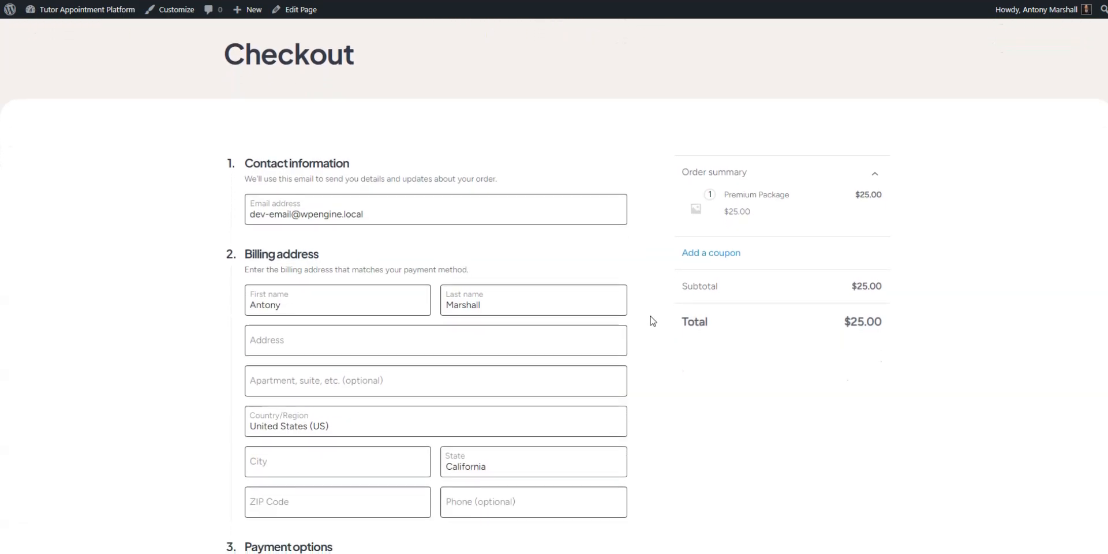
scroll(down, 3)
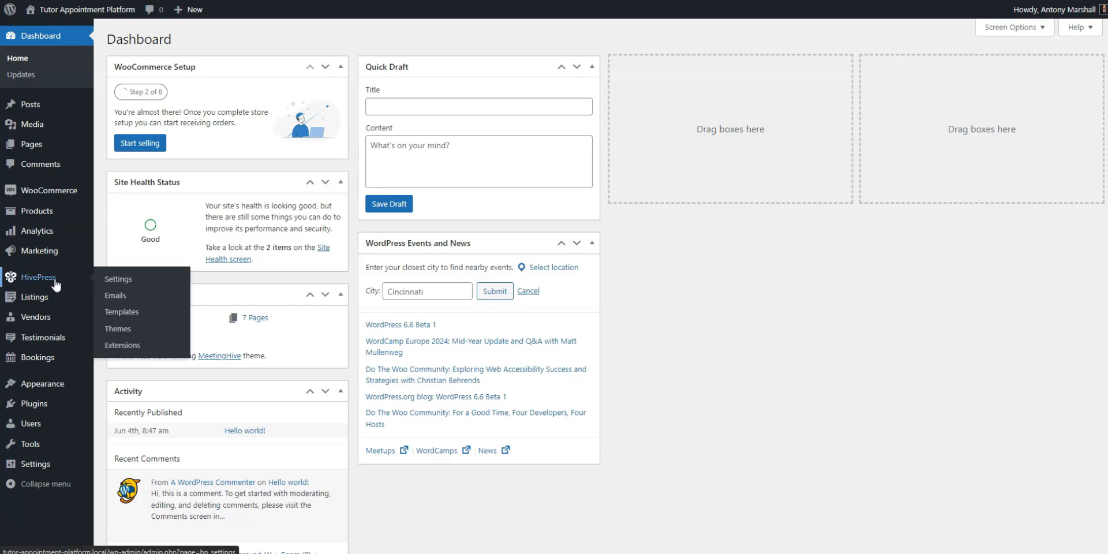
Step: Save the HivePress listing settings with Featured Status as the featuring WooCommerce product
click(117, 279)
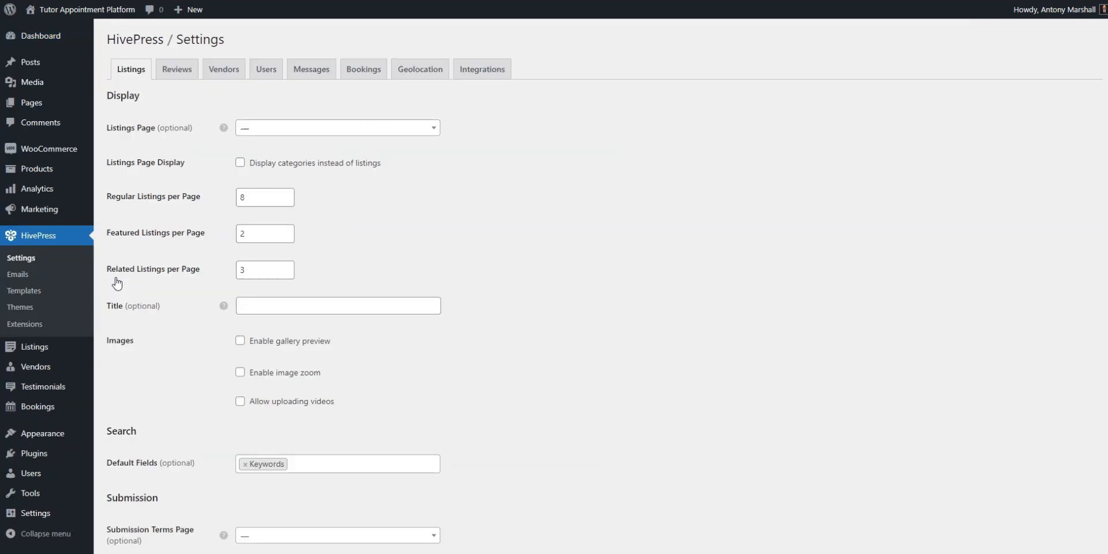
scroll(down, 3)
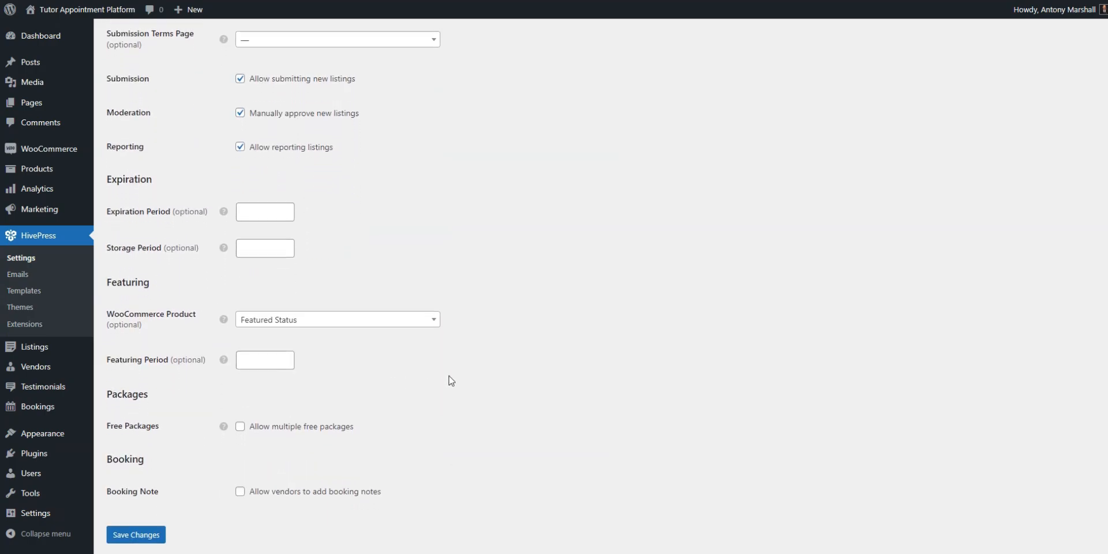
scroll(down, 3)
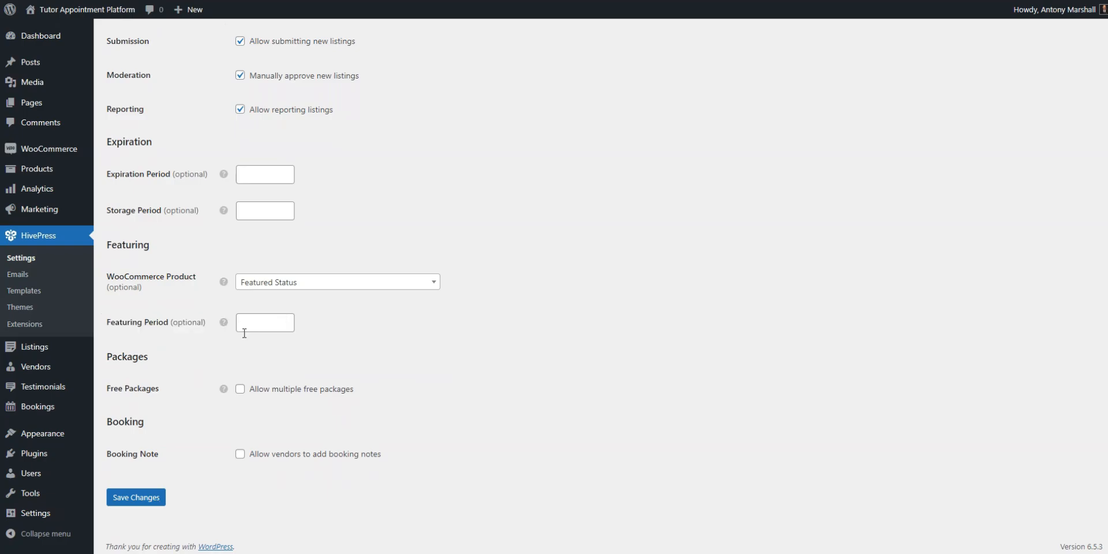
click(135, 497)
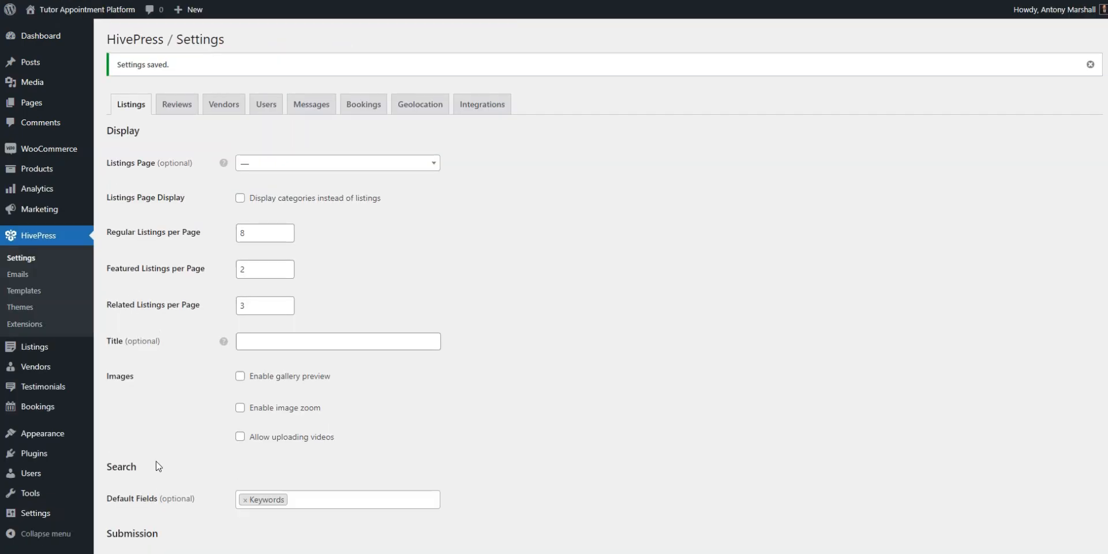
Step: Feature the Master your Algebra skills listing, reaching a $10.00 Featured Status checkout
click(86, 10)
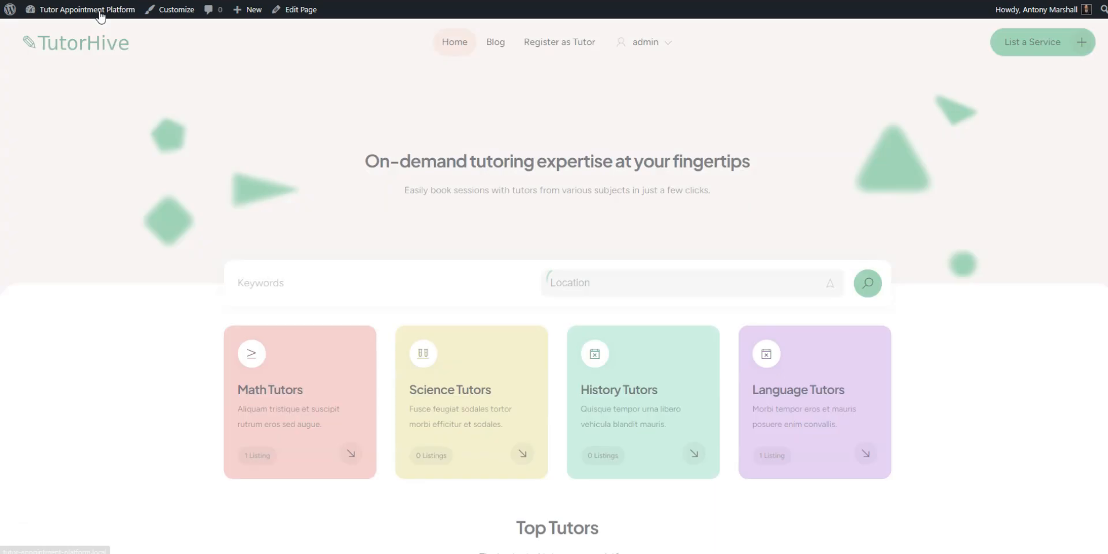
click(645, 42)
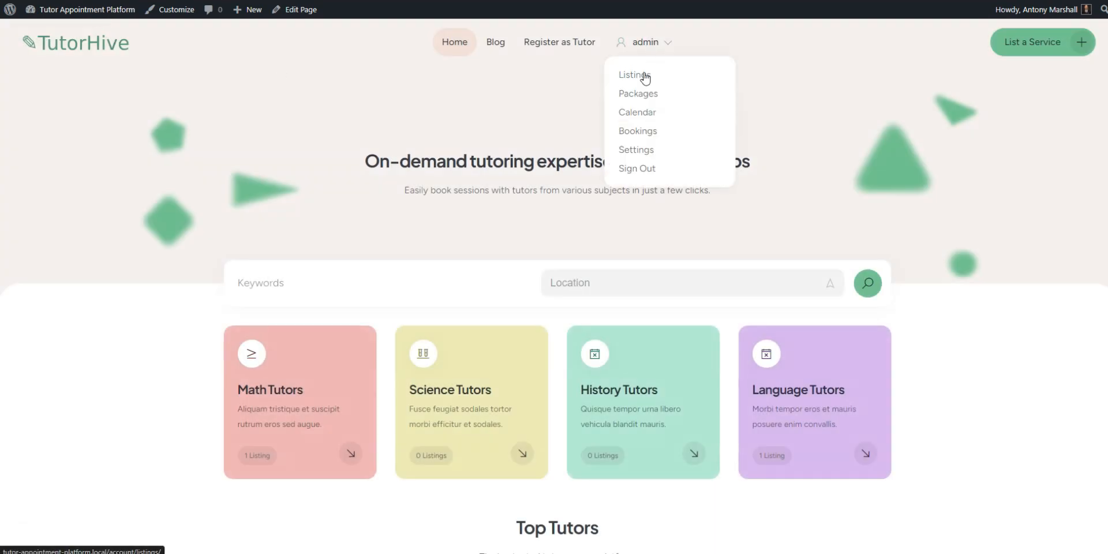
click(630, 74)
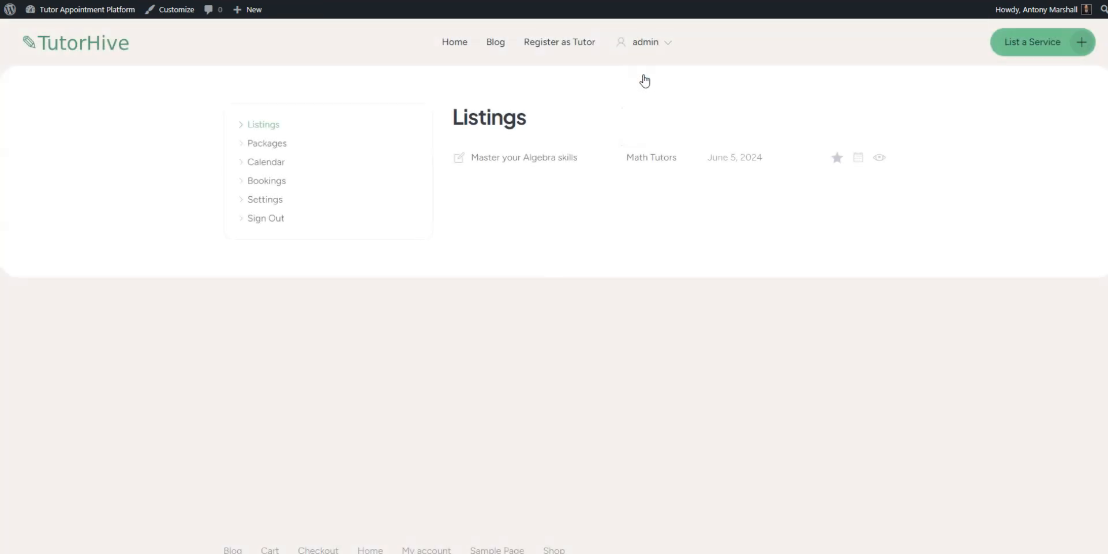
click(837, 157)
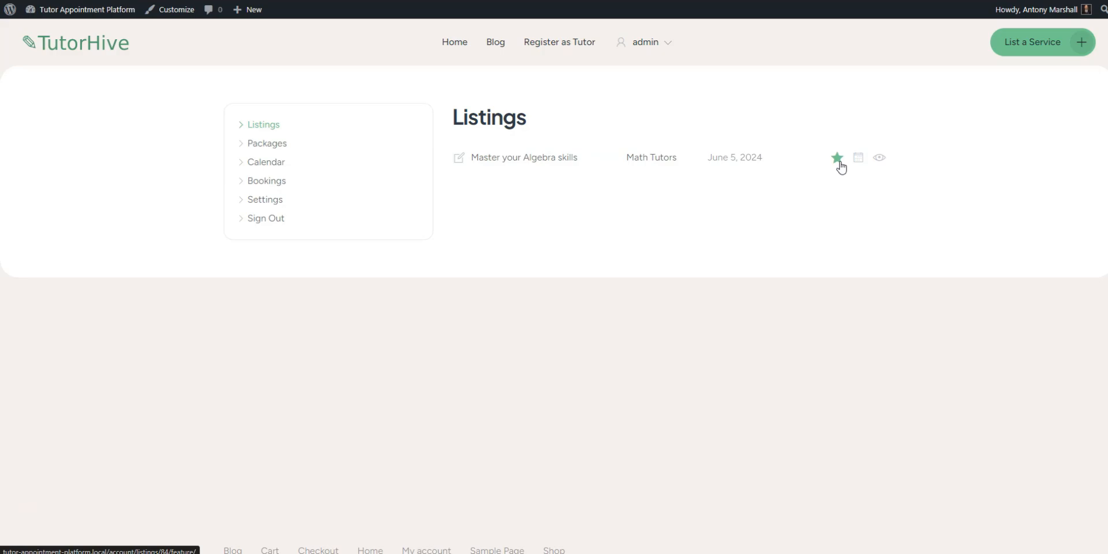
click(837, 157)
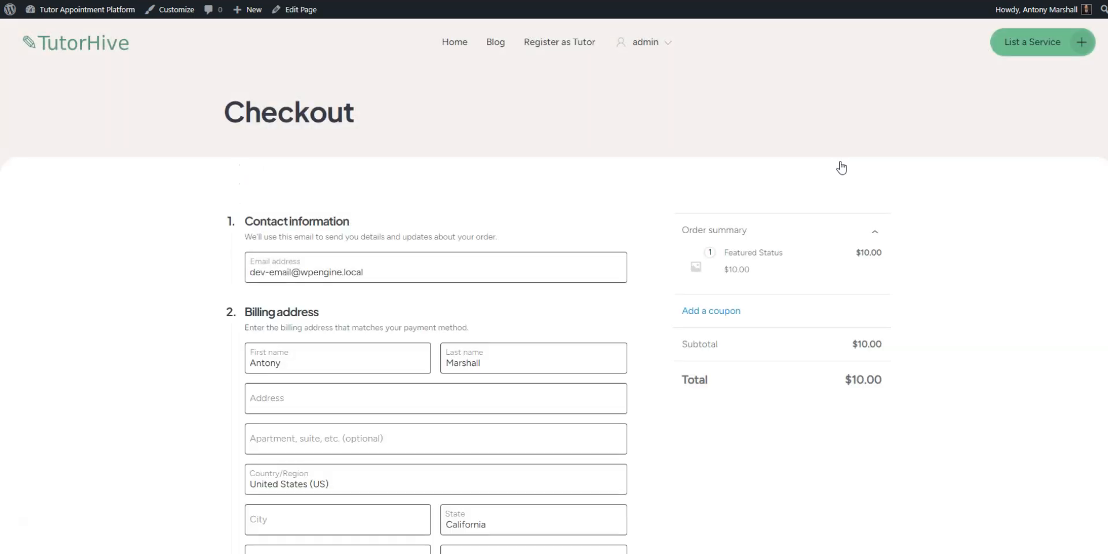
scroll(down, 3)
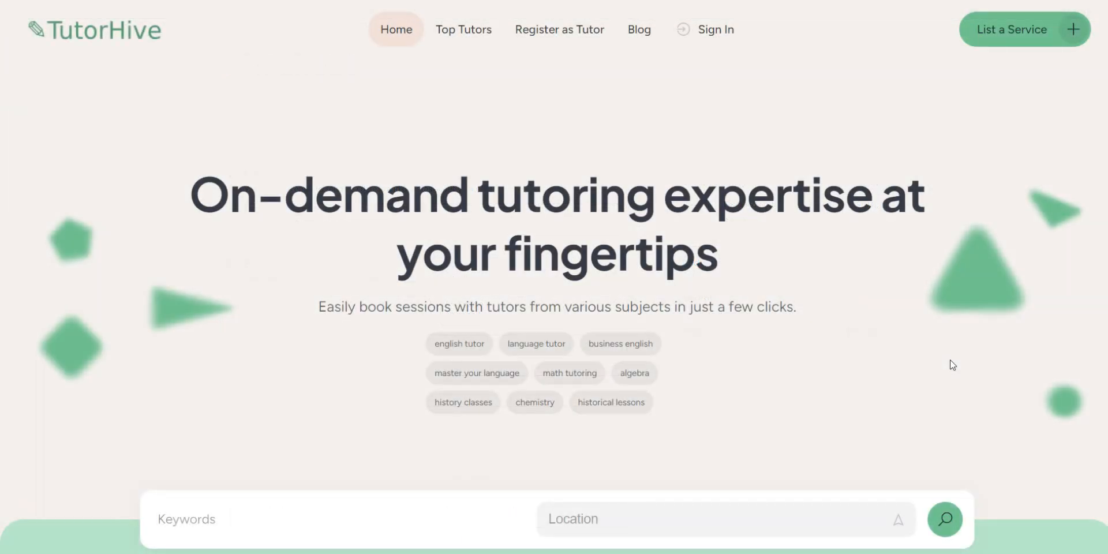
scroll(down, 3)
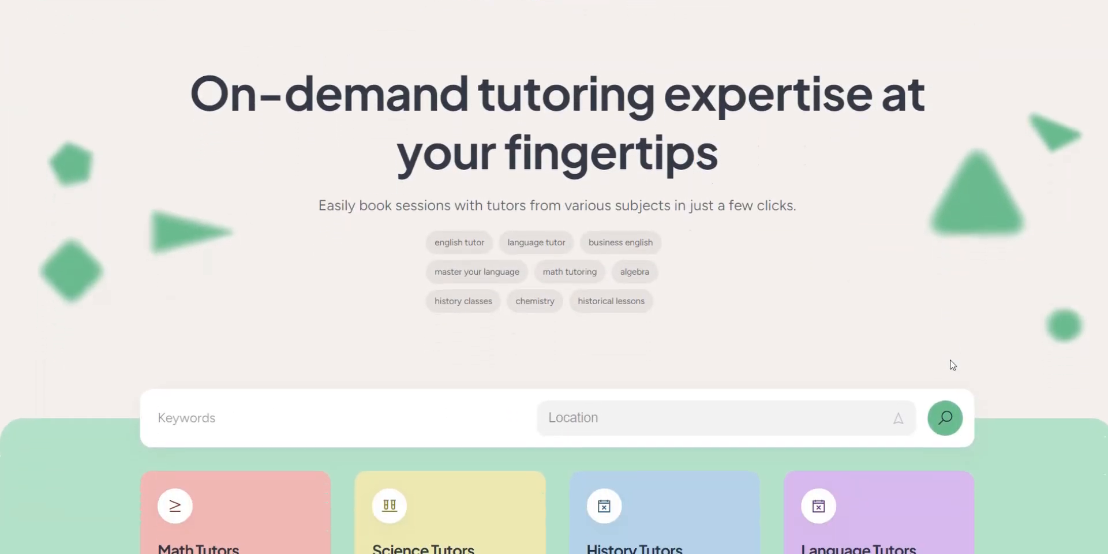
scroll(down, 3)
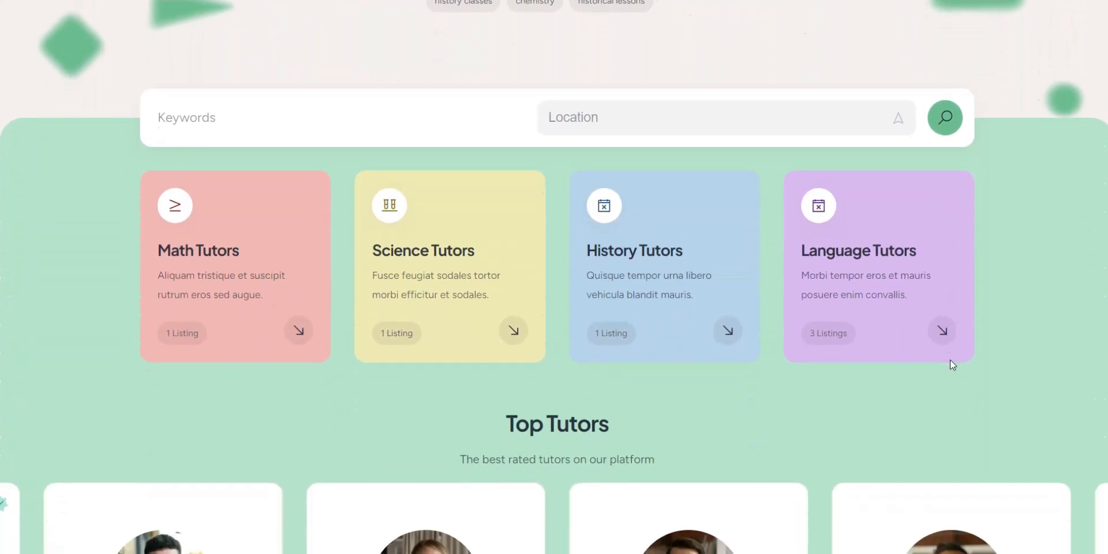
scroll(down, 3)
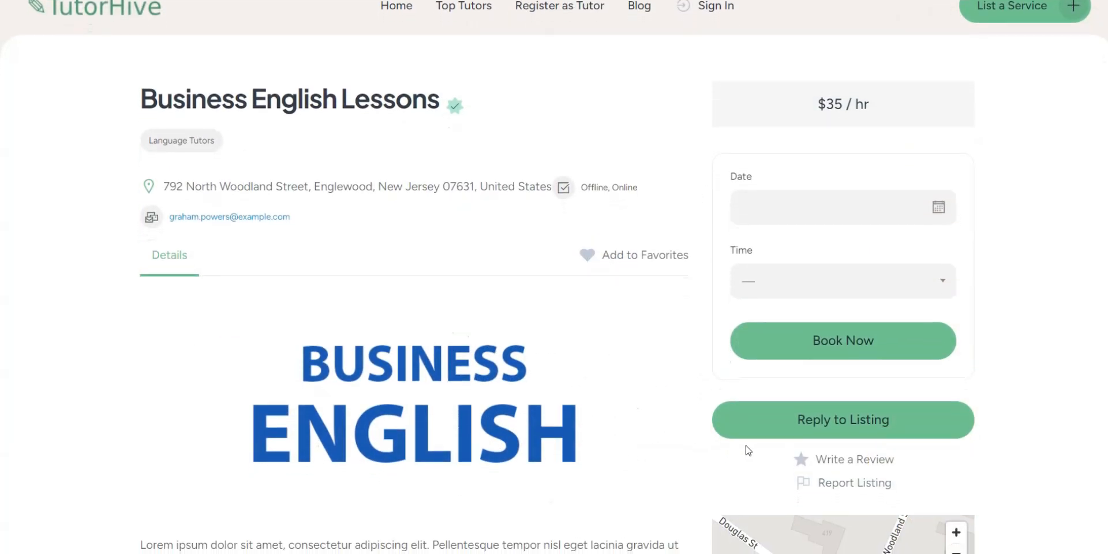
scroll(down, 3)
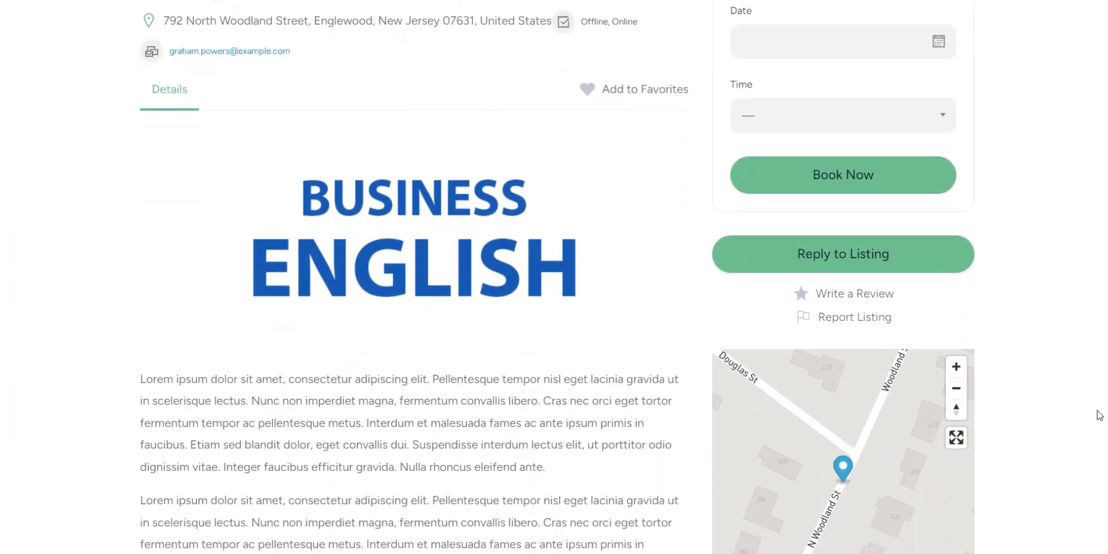
scroll(down, 3)
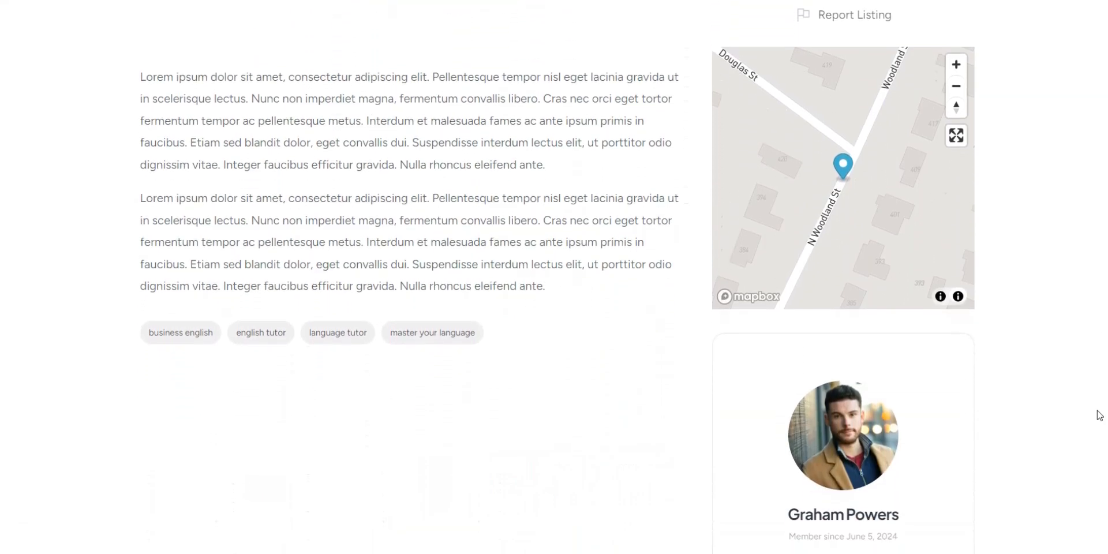
scroll(down, 3)
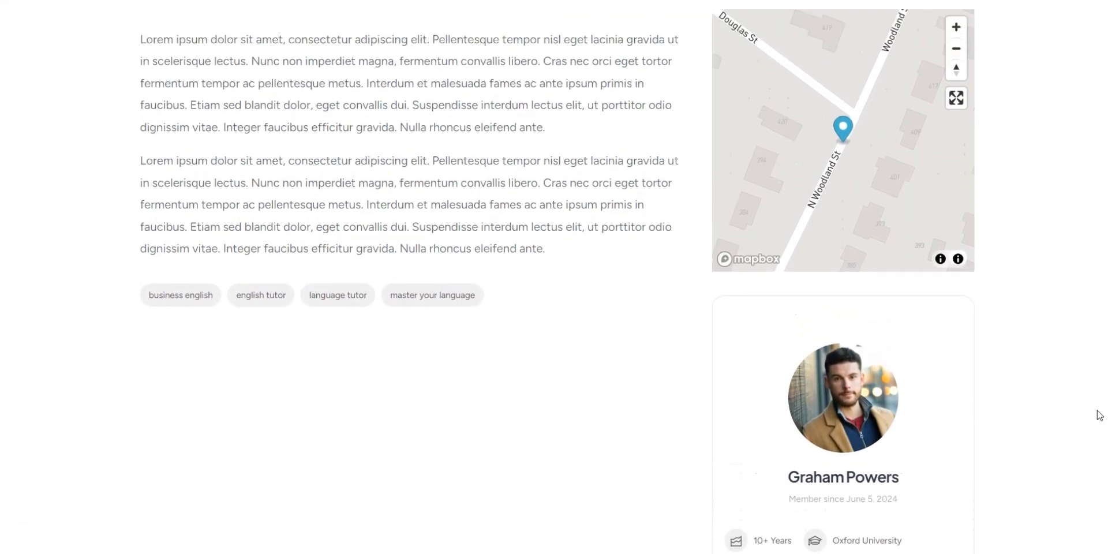